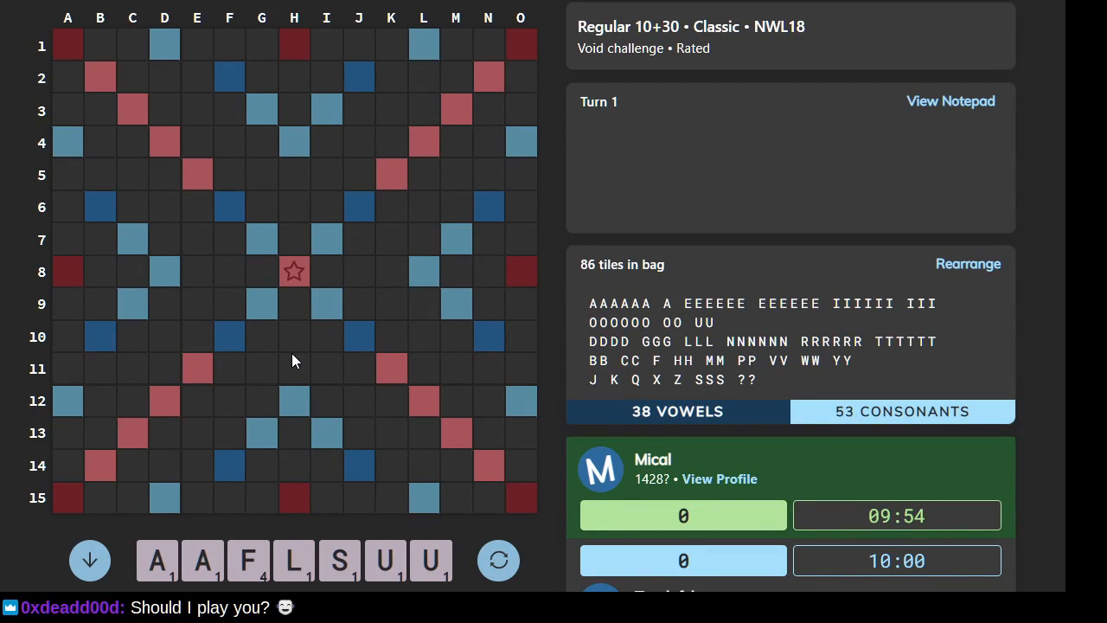
mouse_move(247, 320)
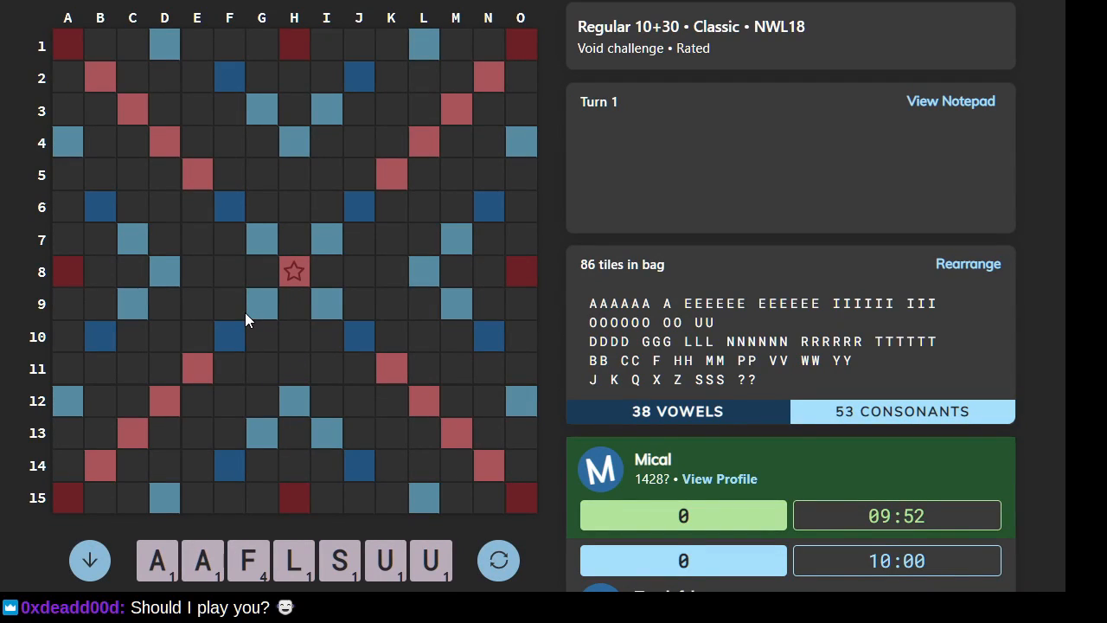
mouse_move(252, 303)
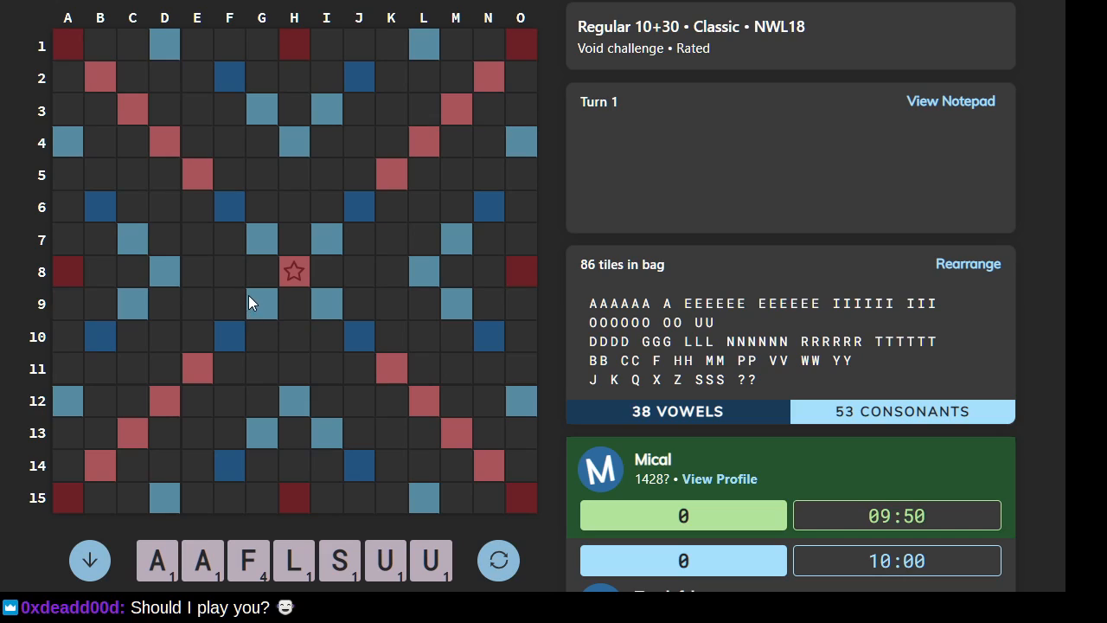
mouse_move(240, 307)
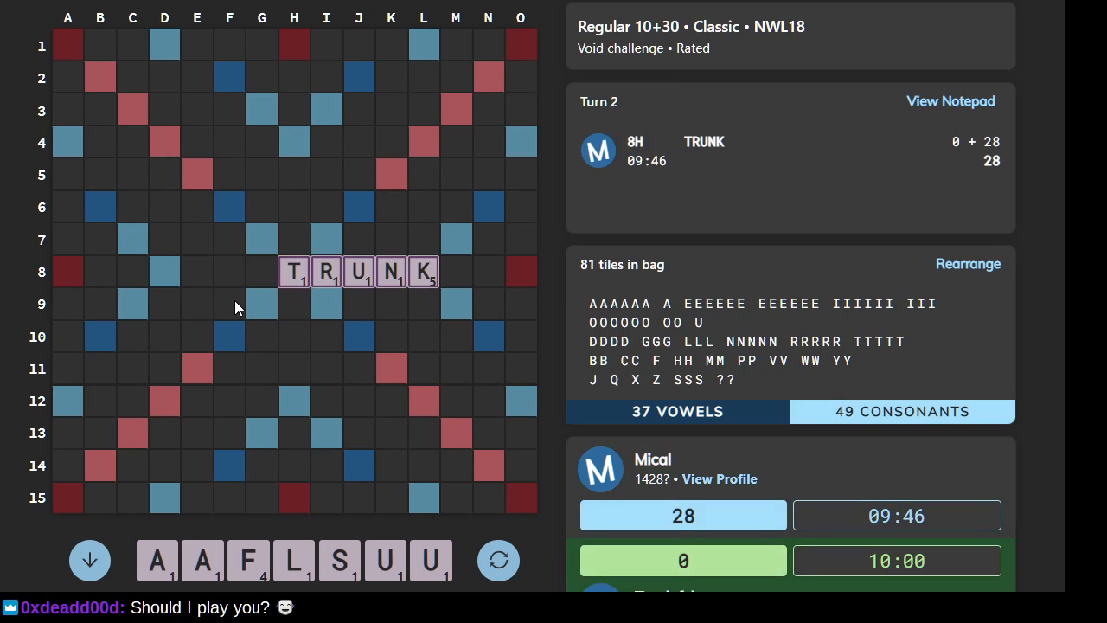
mouse_move(264, 307)
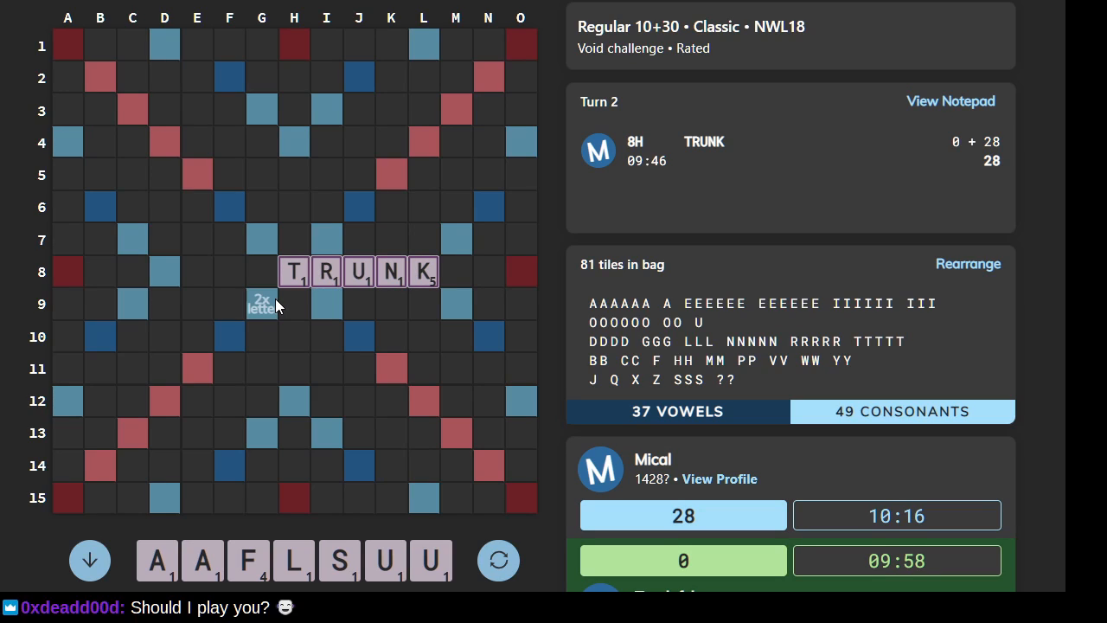
mouse_move(376, 327)
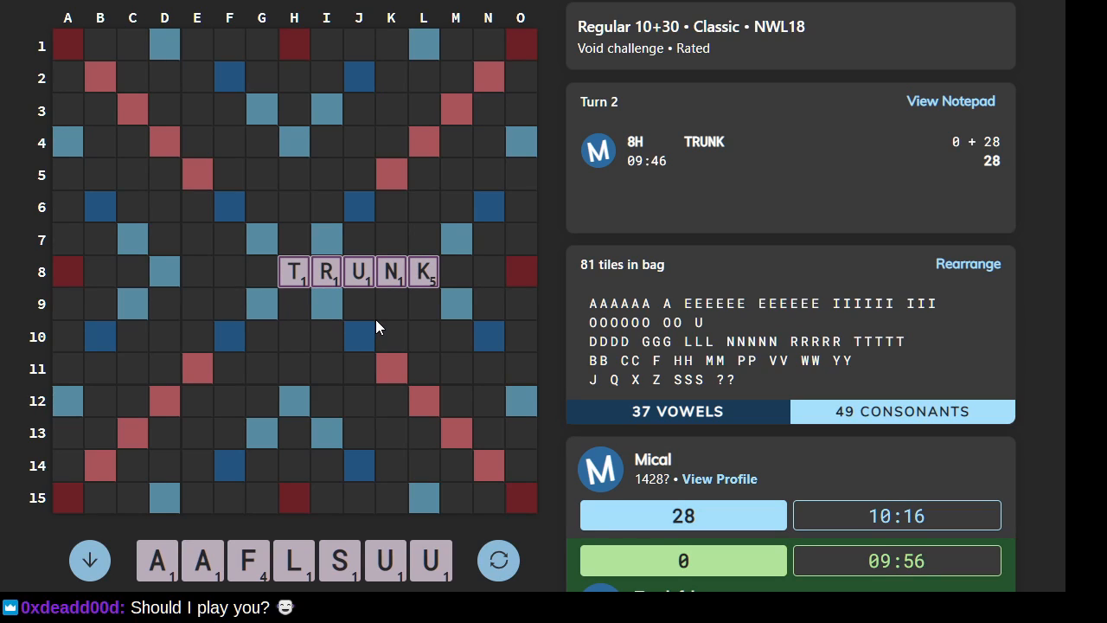
mouse_move(428, 151)
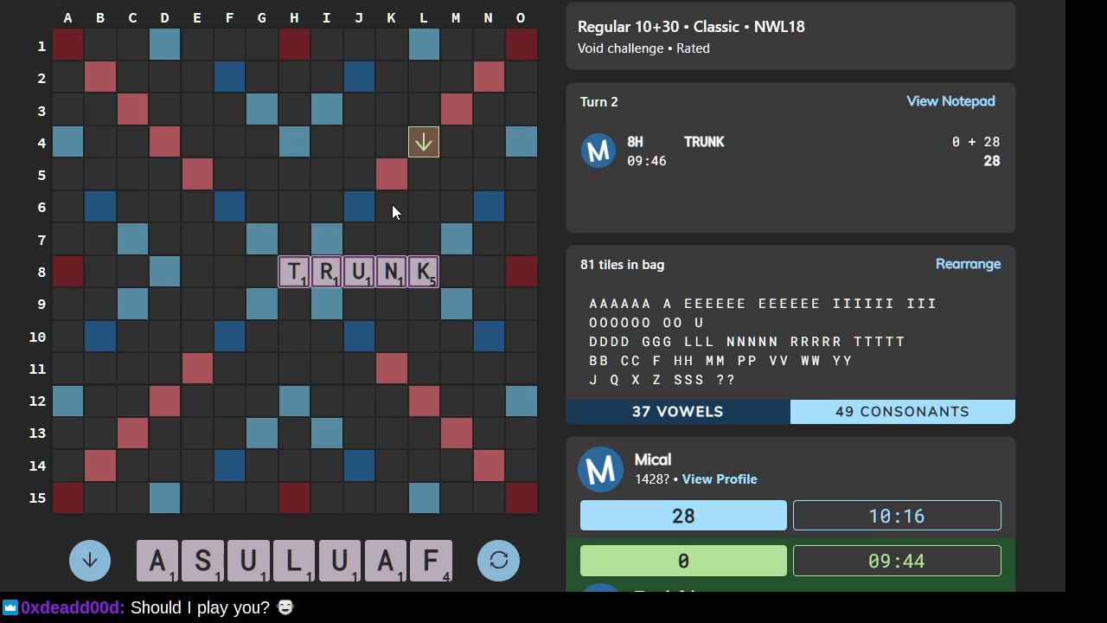
mouse_move(393, 177)
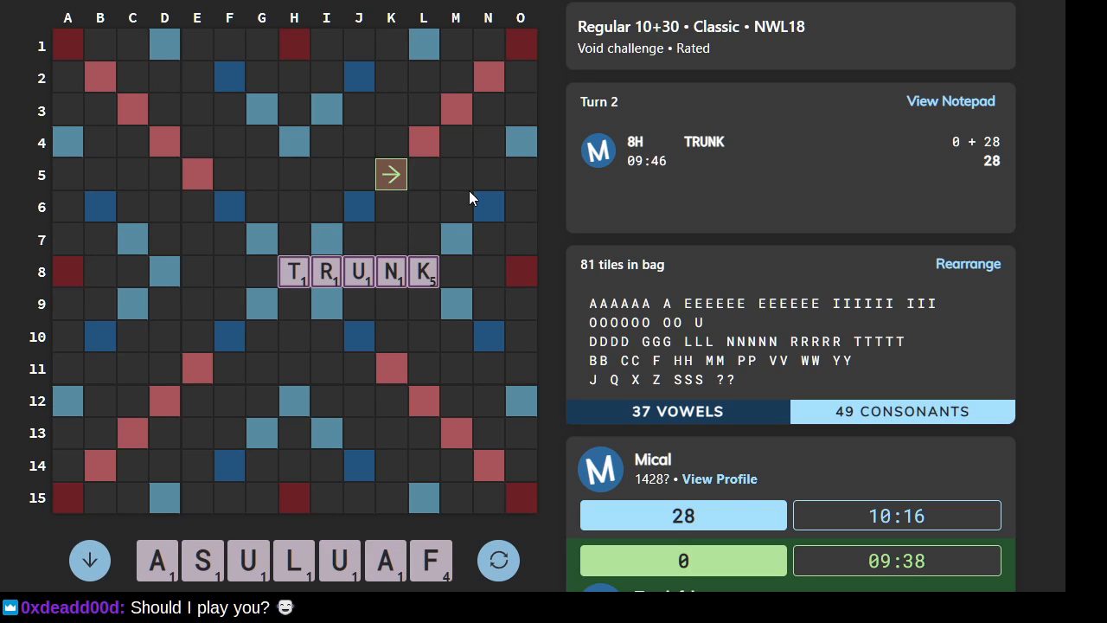
mouse_move(391, 185)
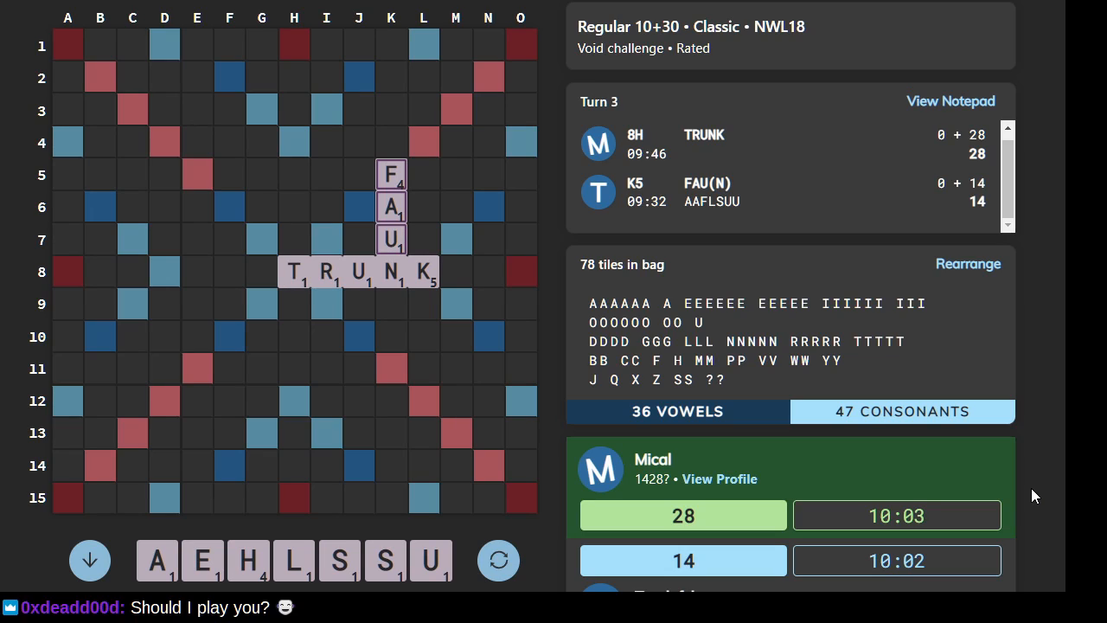
mouse_move(357, 571)
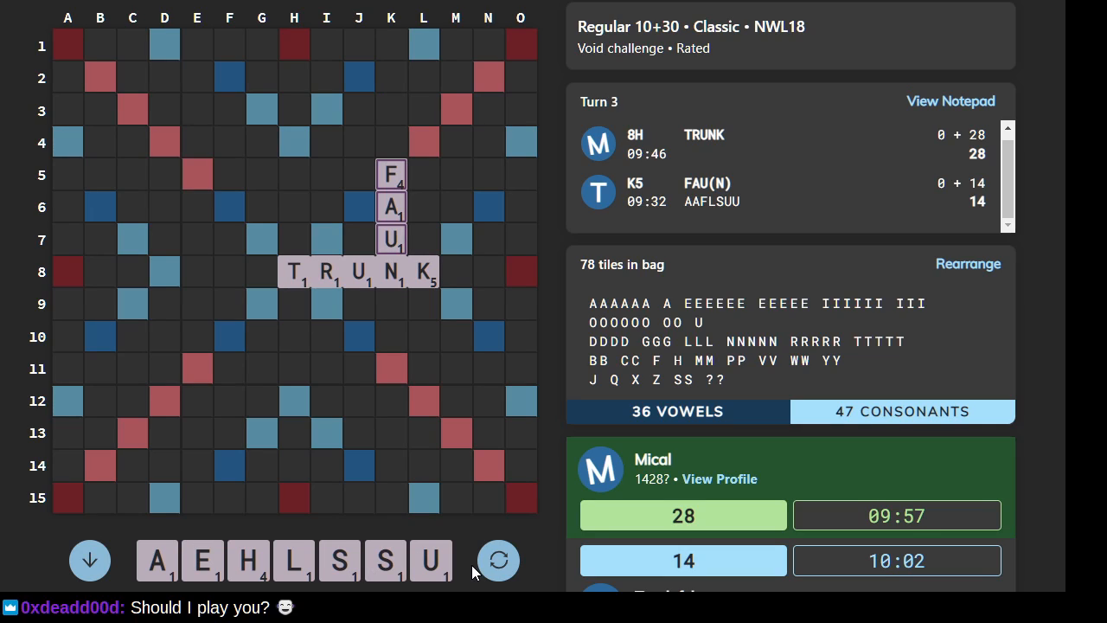
mouse_move(290, 562)
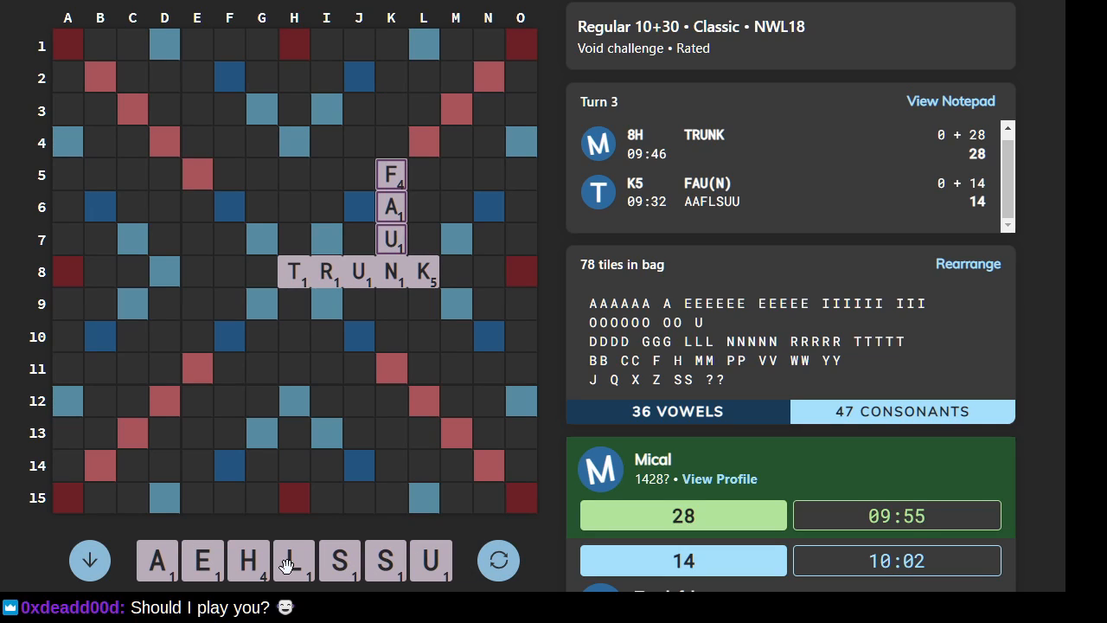
- Reshuffle the AEHLSSU rack a dozen times while the opponent's turn runs
left_click(499, 559)
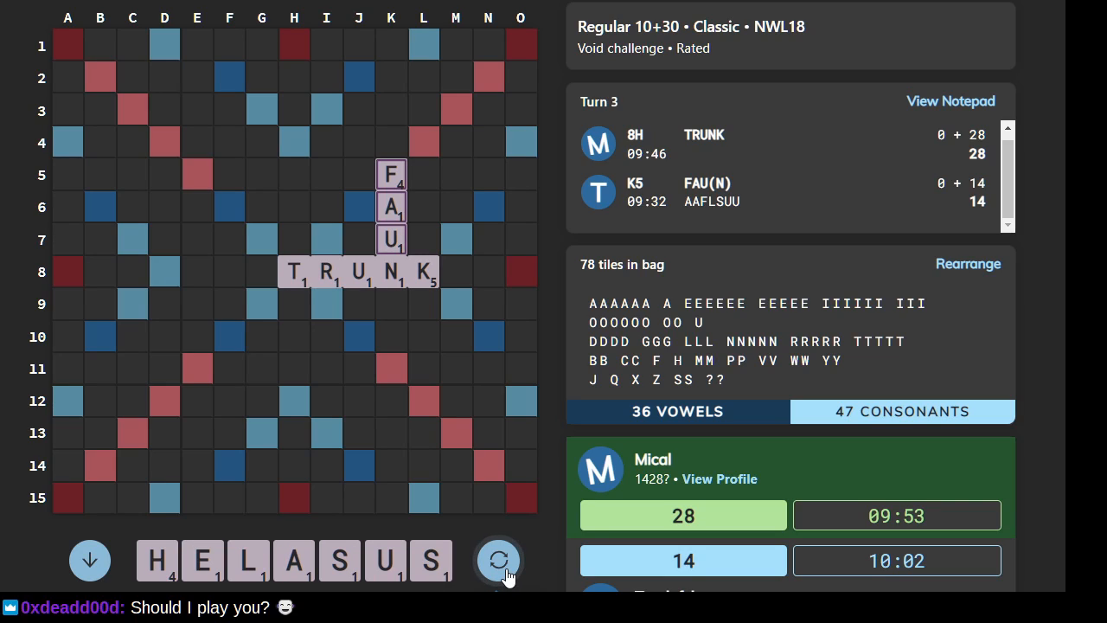
left_click(499, 559)
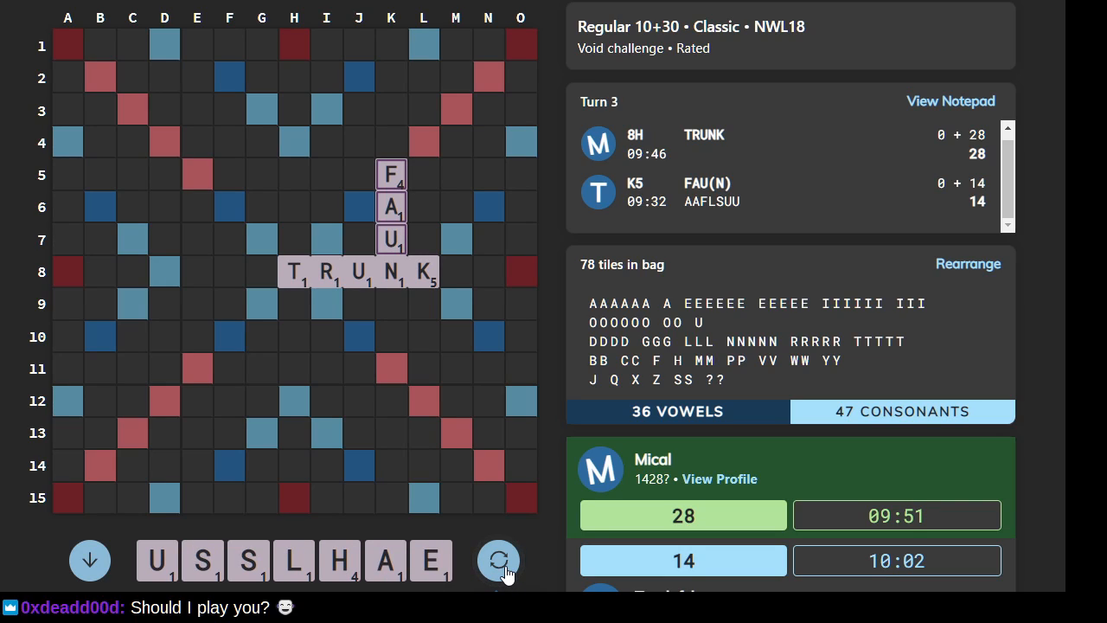
left_click(499, 560)
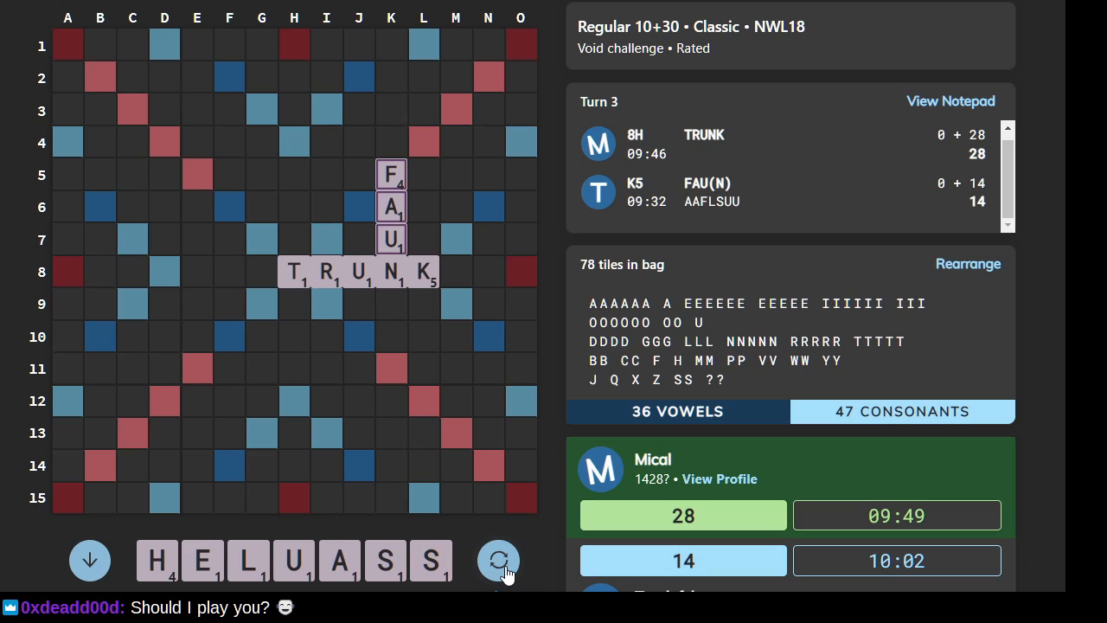
left_click(498, 561)
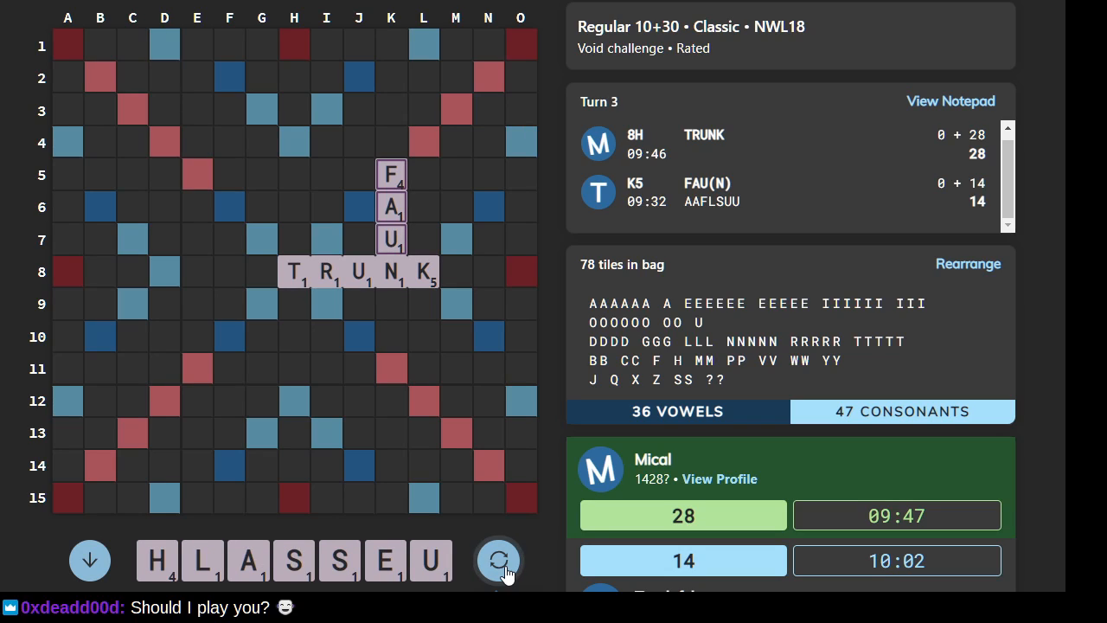
left_click(498, 559)
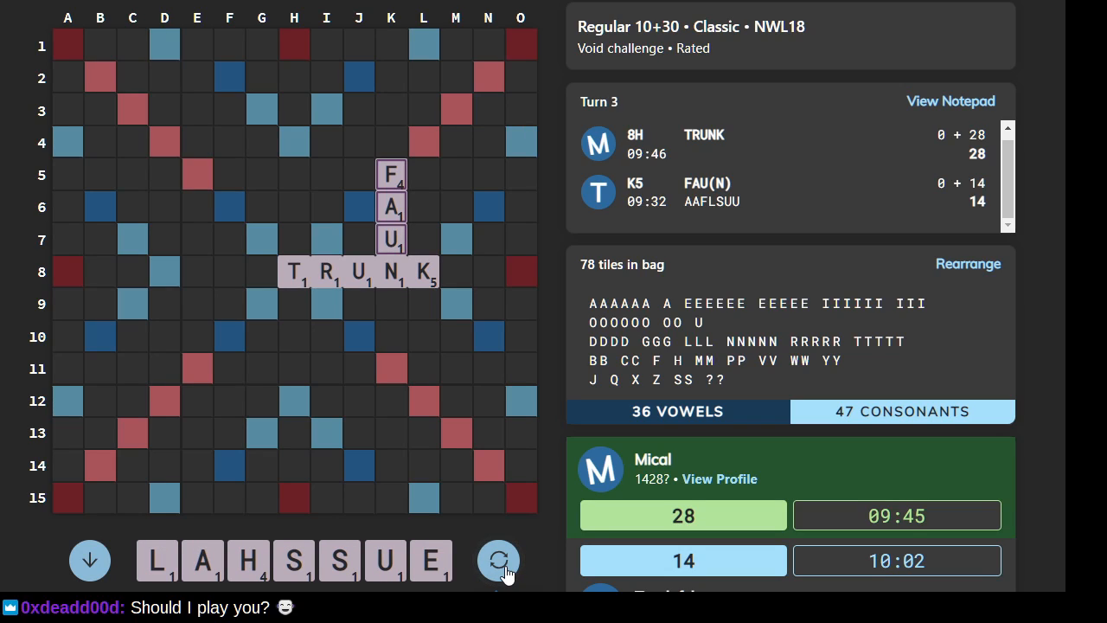
left_click(499, 560)
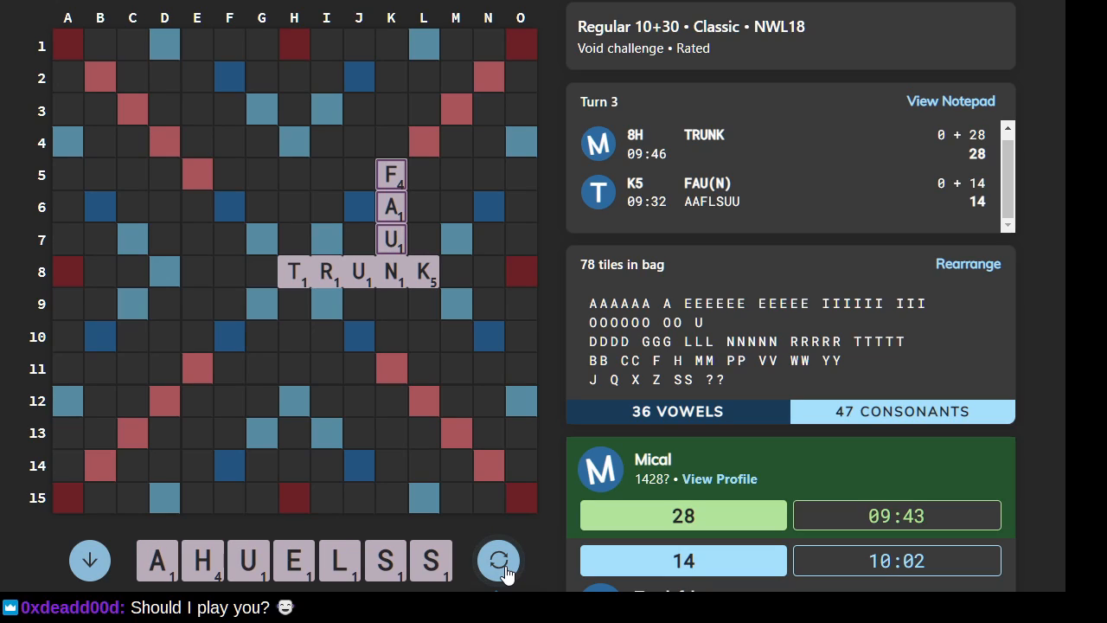
left_click(498, 560)
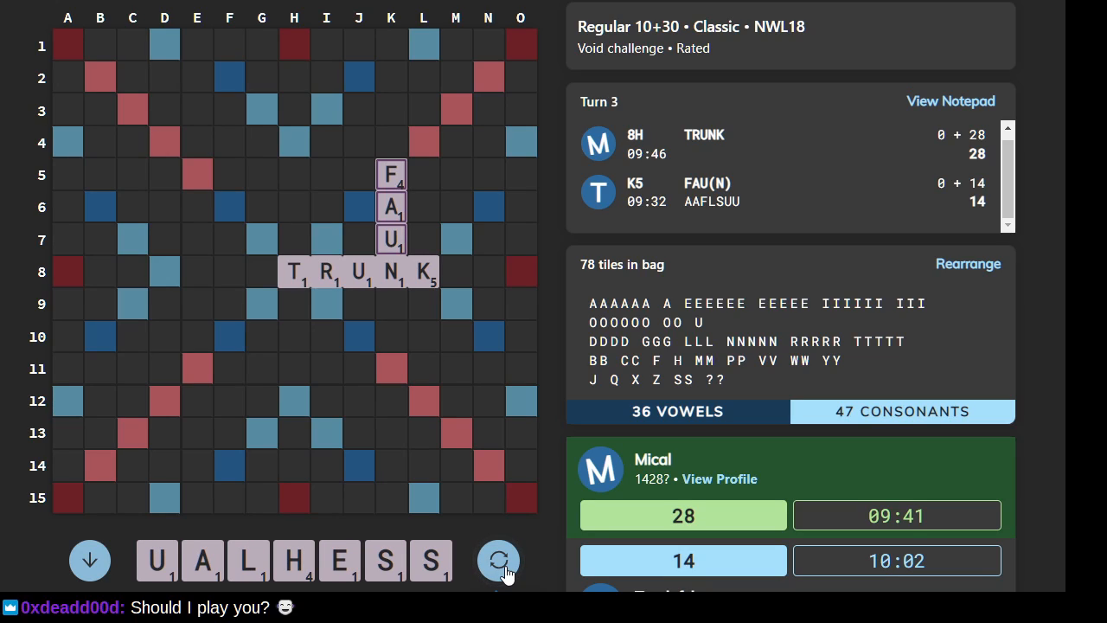
left_click(499, 561)
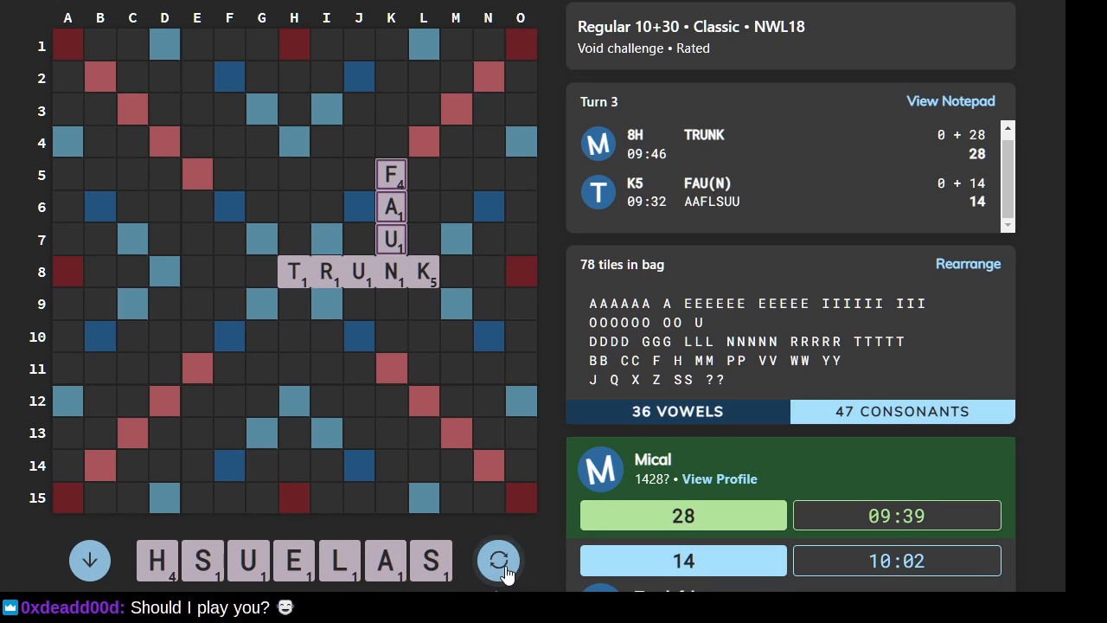
left_click(499, 561)
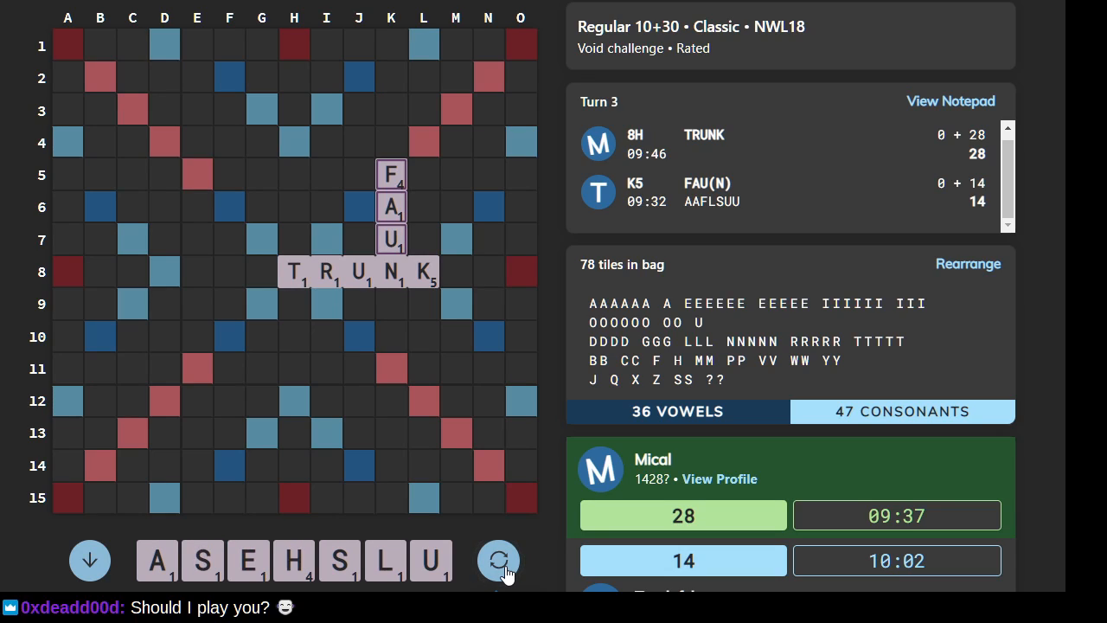
left_click(499, 560)
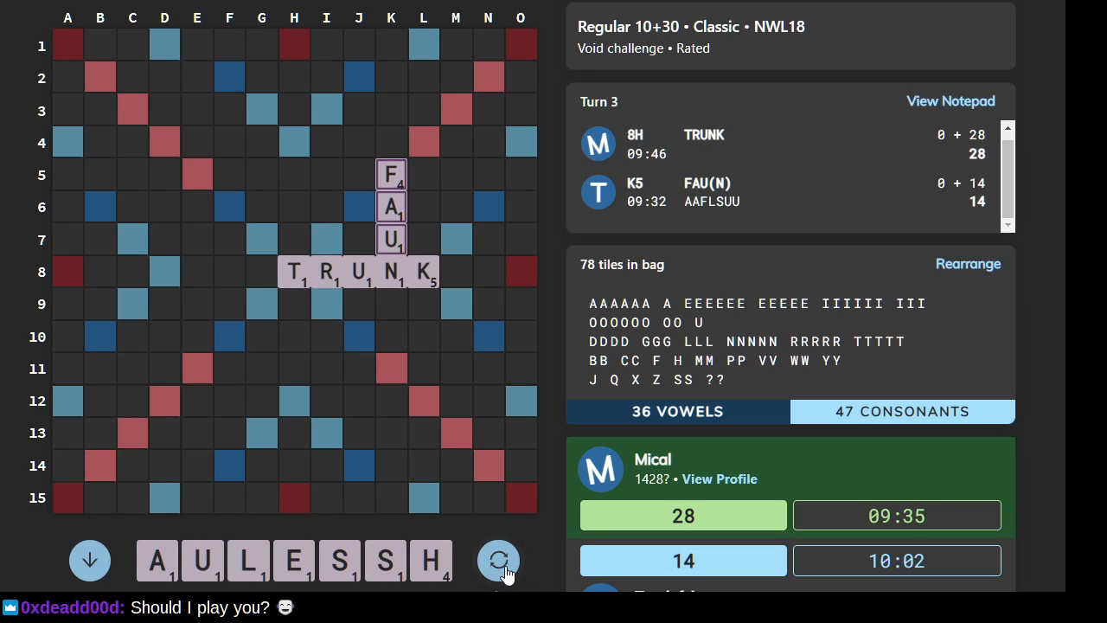
left_click(498, 560)
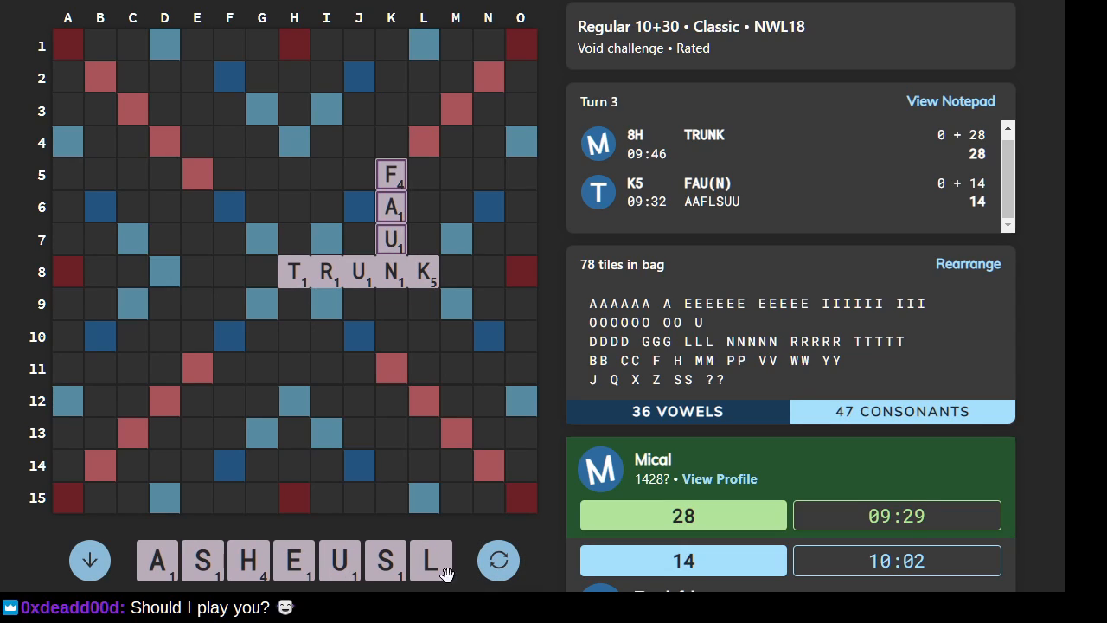
left_click(499, 560)
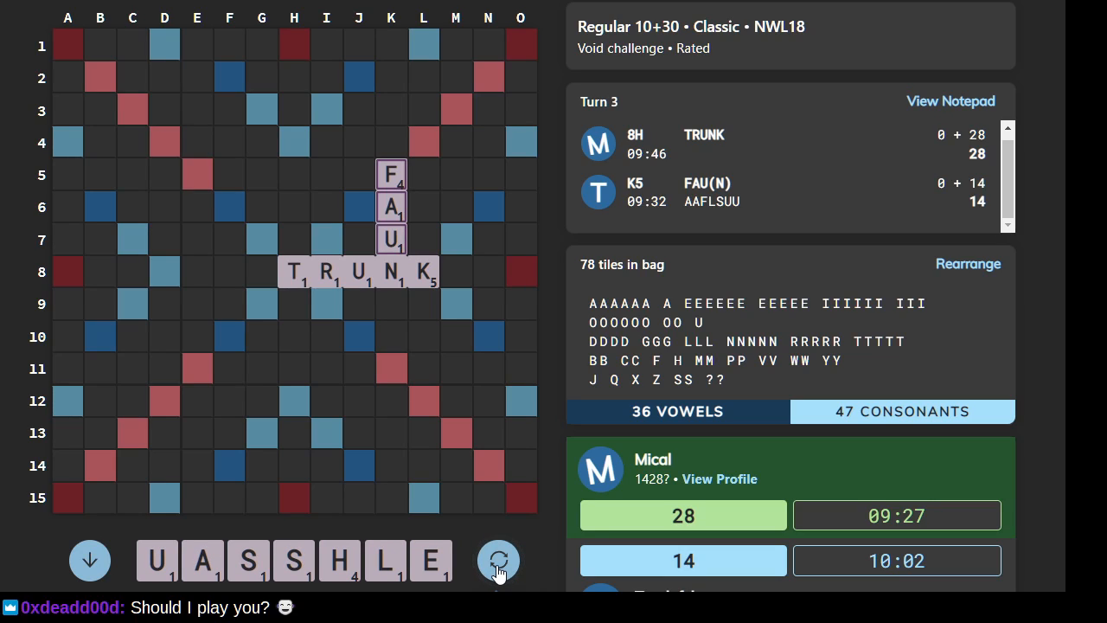
mouse_move(338, 560)
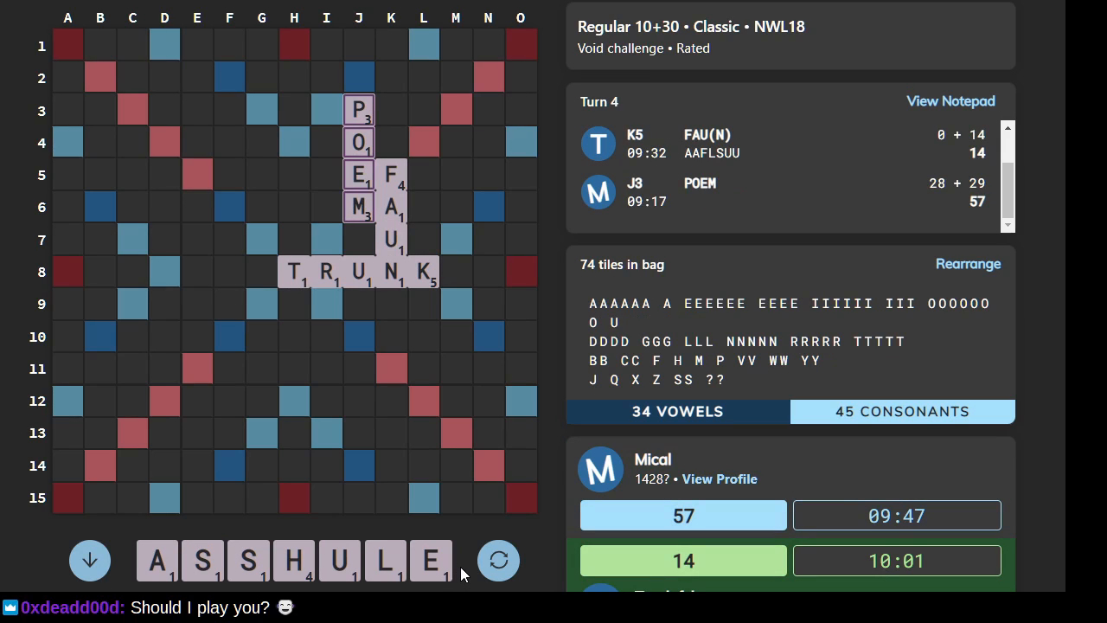
mouse_move(314, 297)
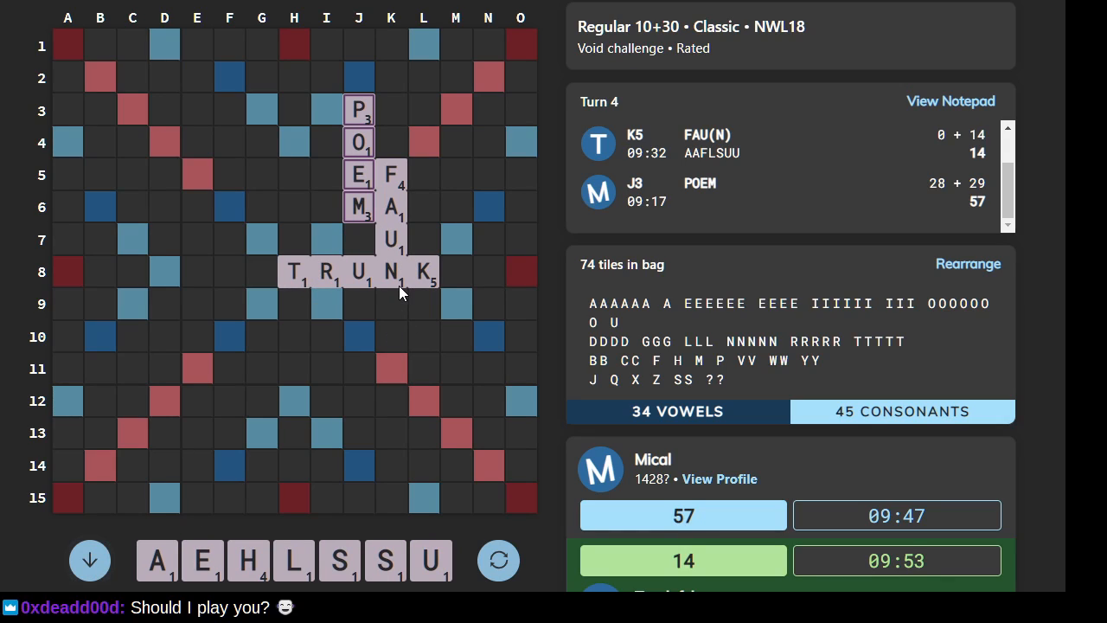
mouse_move(401, 324)
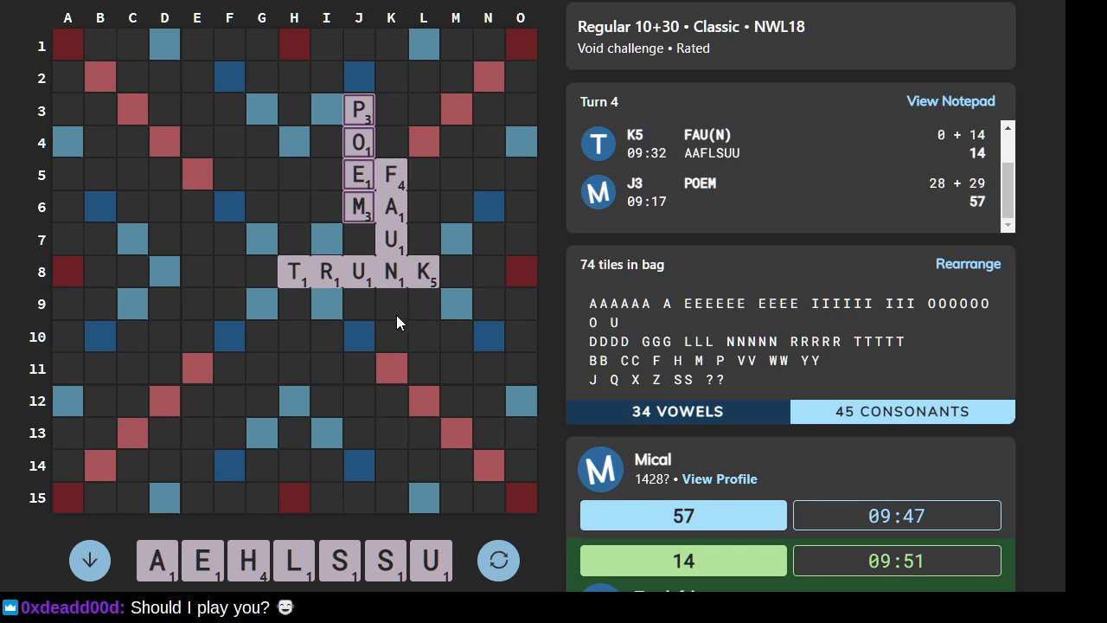
mouse_move(376, 294)
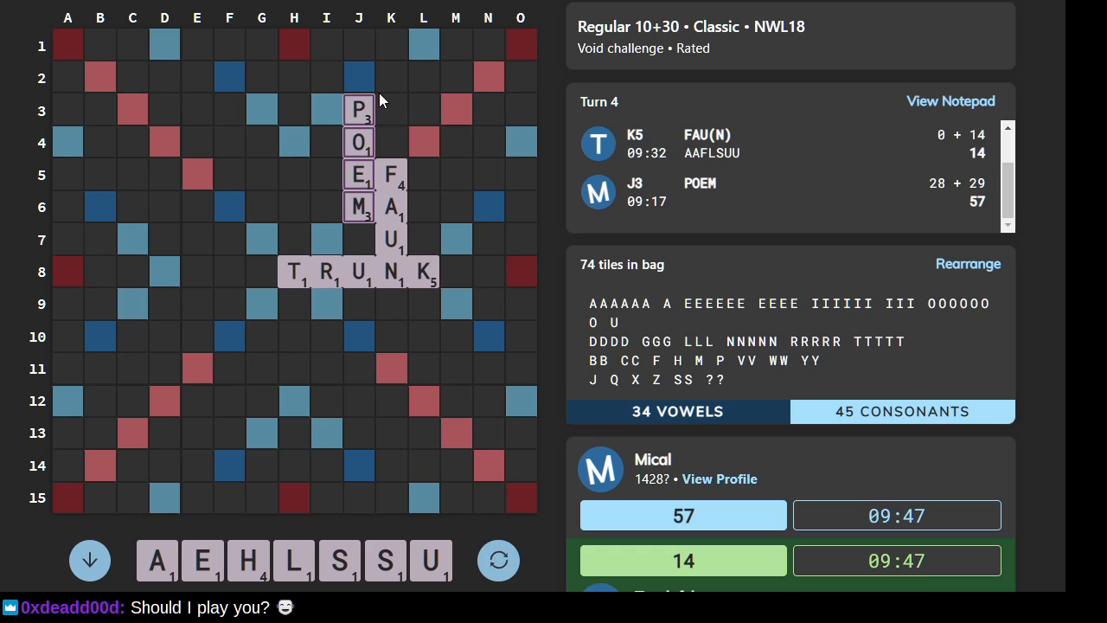
mouse_move(480, 260)
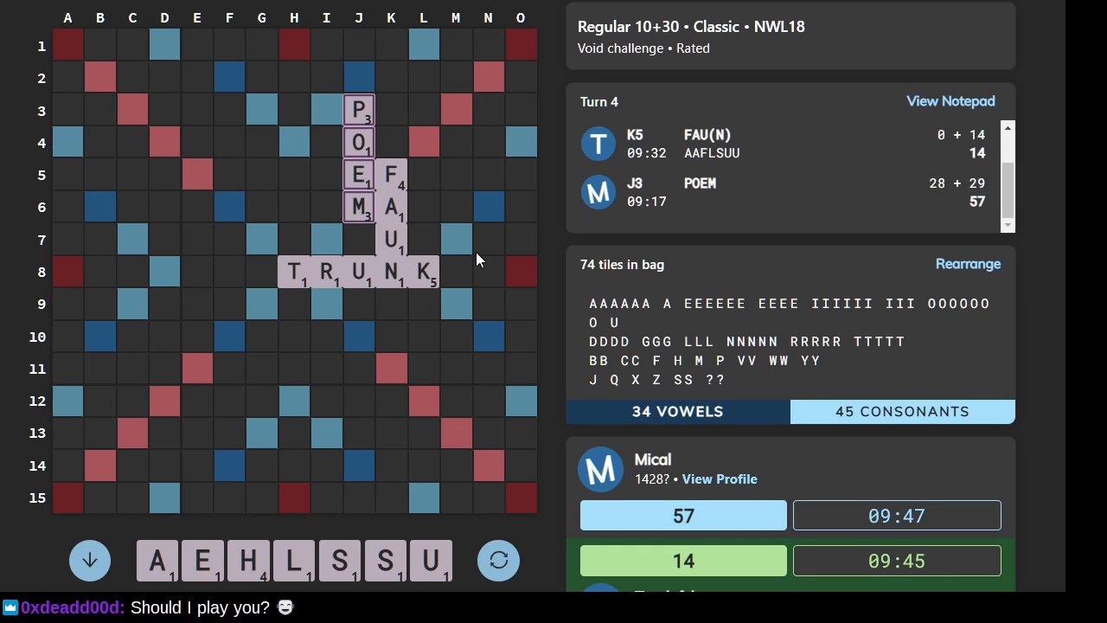
mouse_move(466, 276)
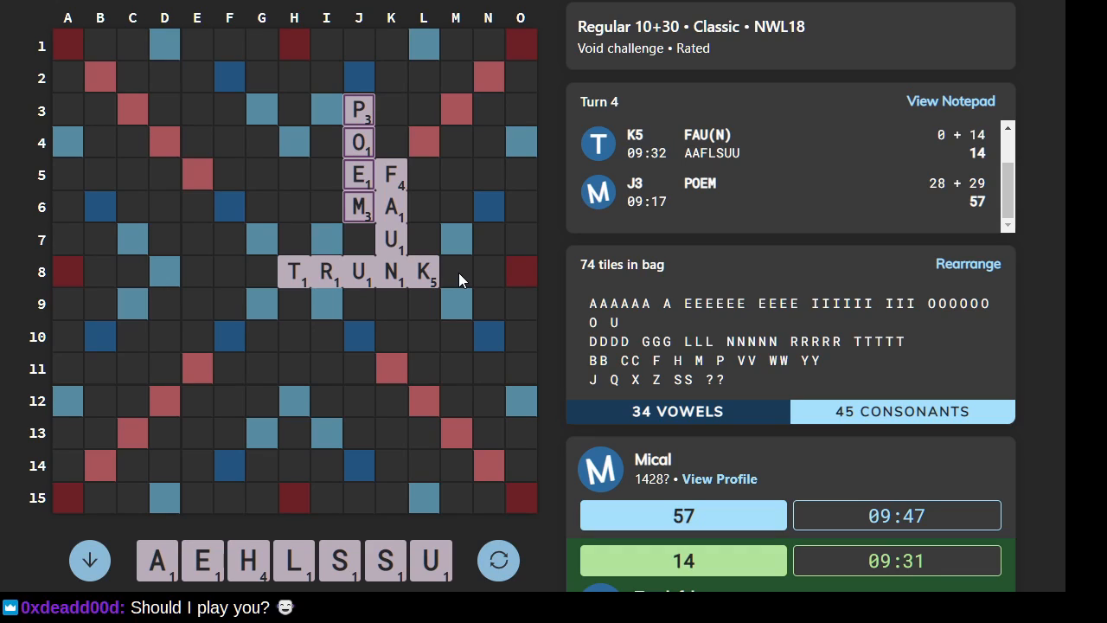
mouse_move(363, 235)
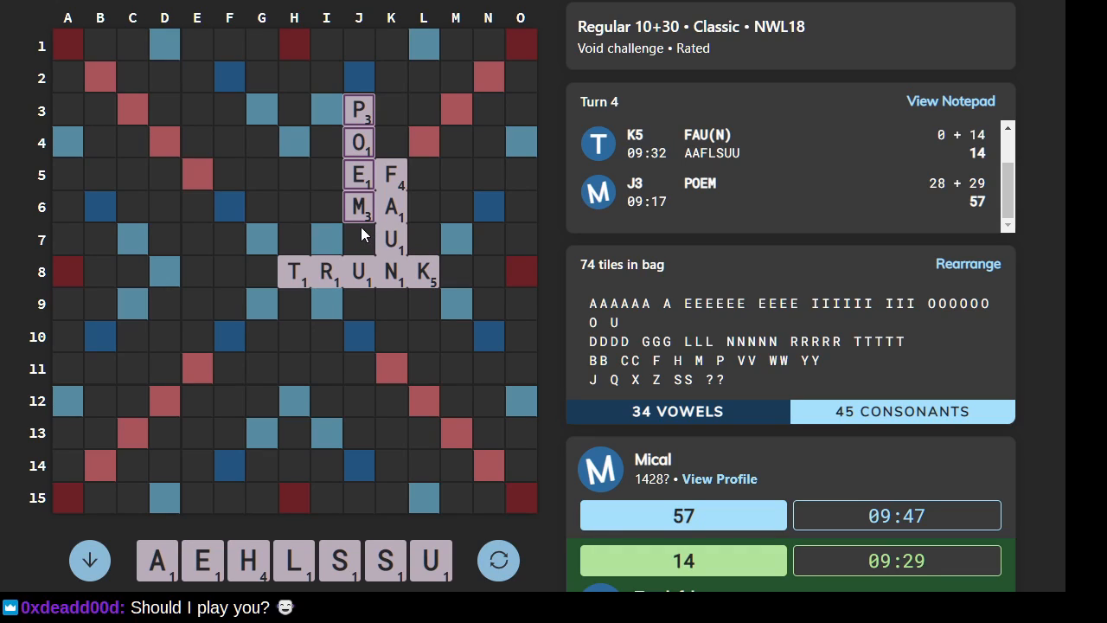
mouse_move(363, 274)
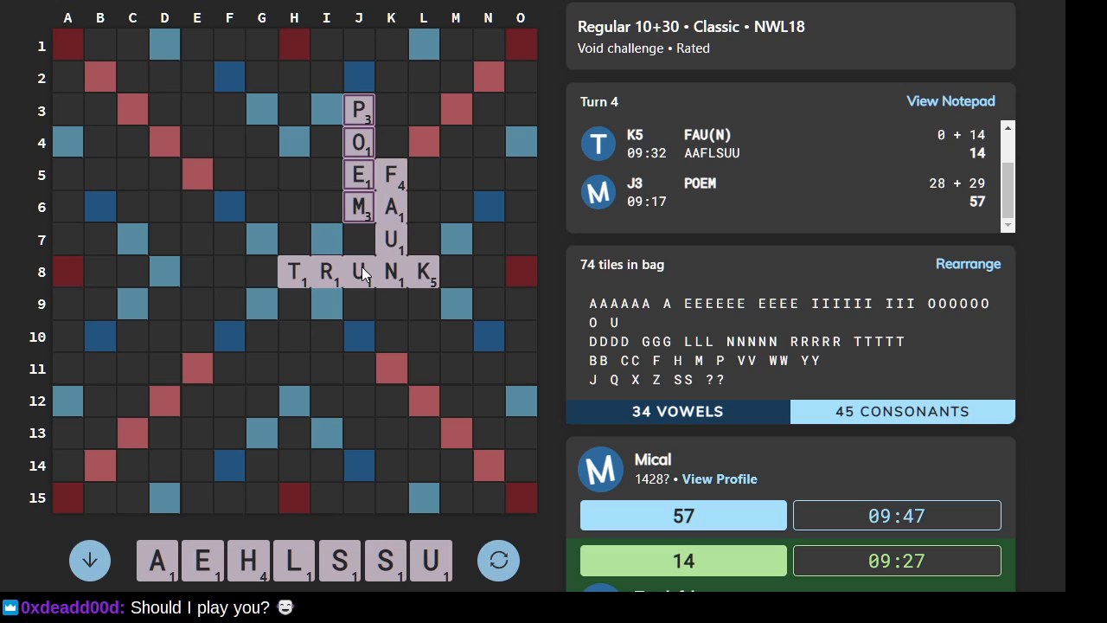
mouse_move(431, 120)
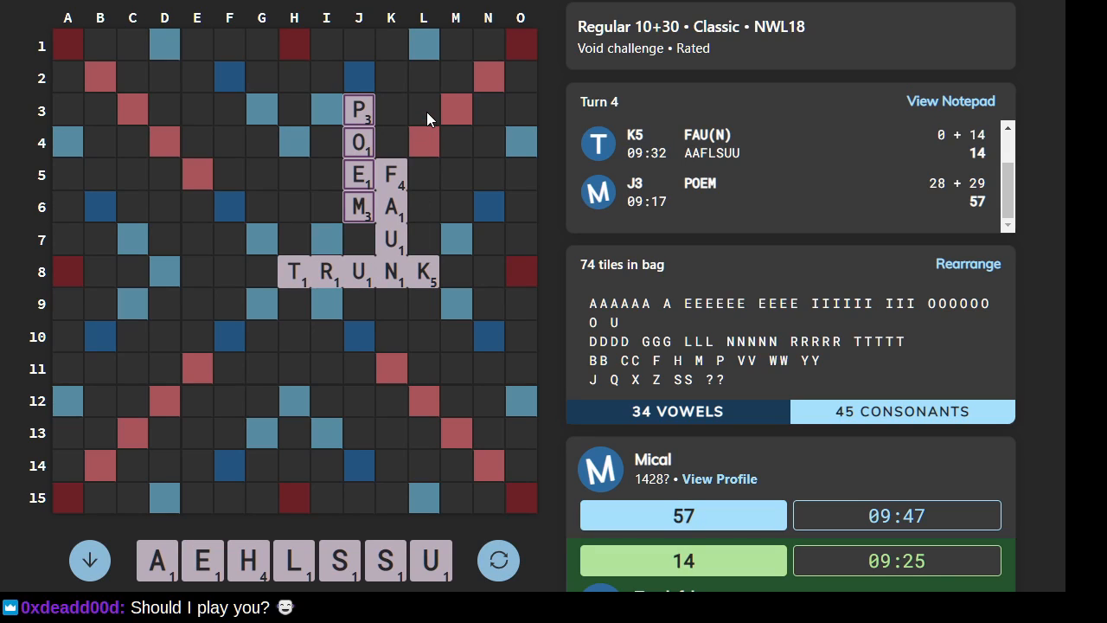
- Submit HAS down column L from L3 for 18 points
left_click(423, 110)
type("HAS")
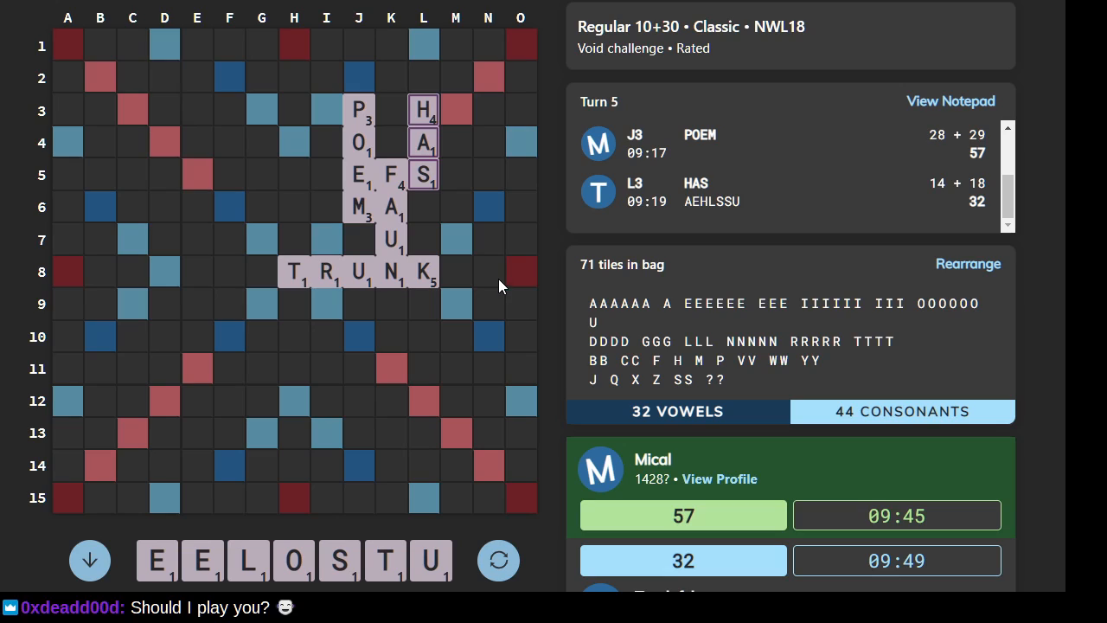
mouse_move(327, 275)
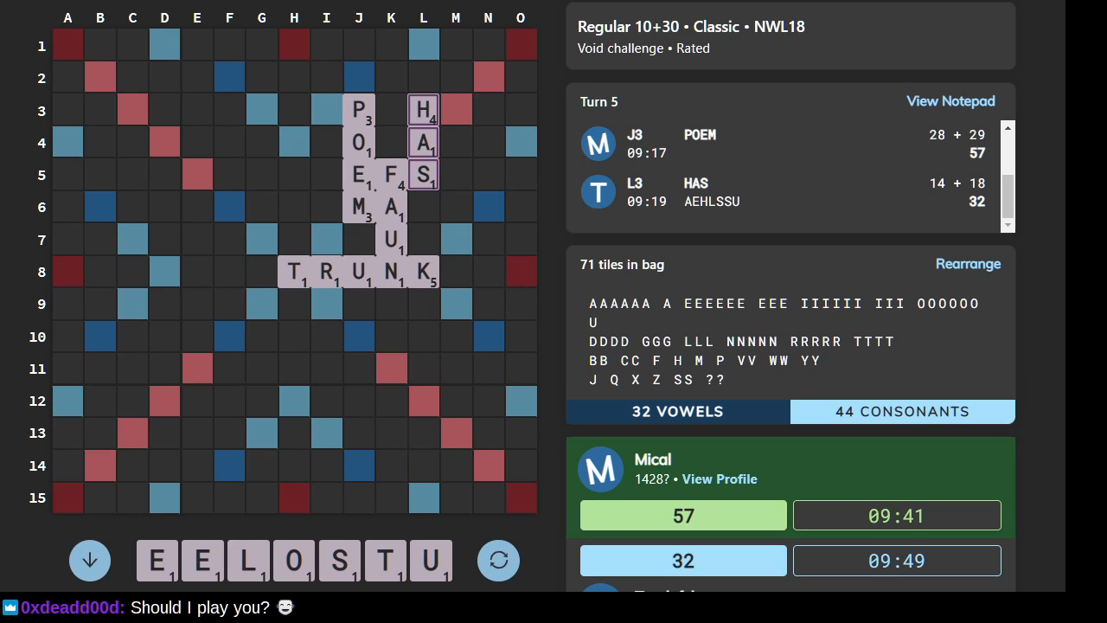
mouse_move(379, 571)
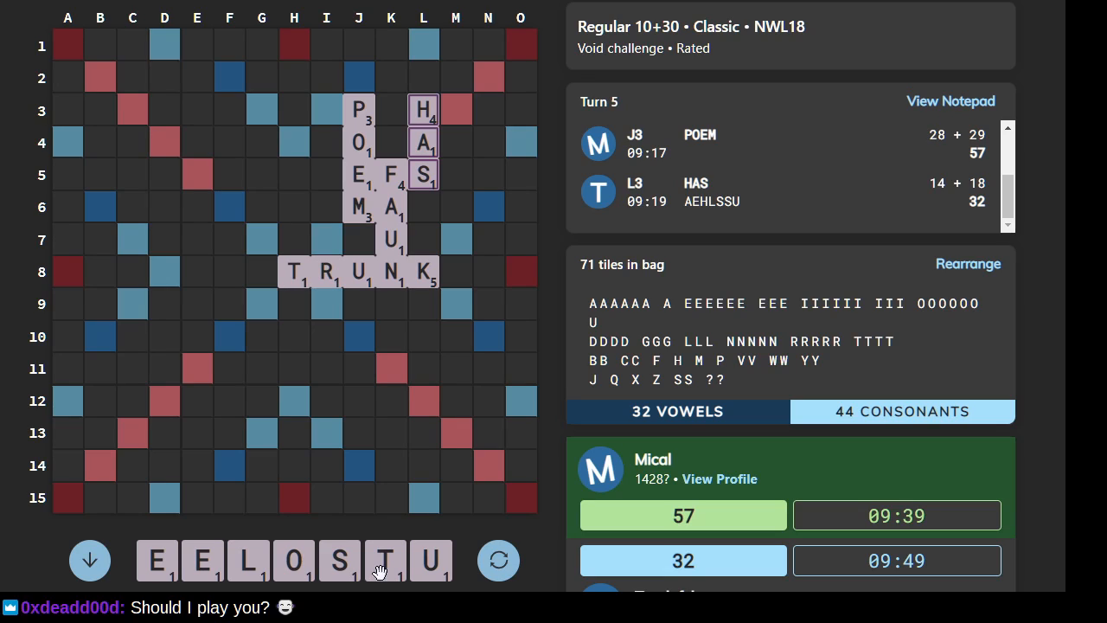
- Reshuffle the rack four times while awaiting the opponent's OX
left_click(498, 560)
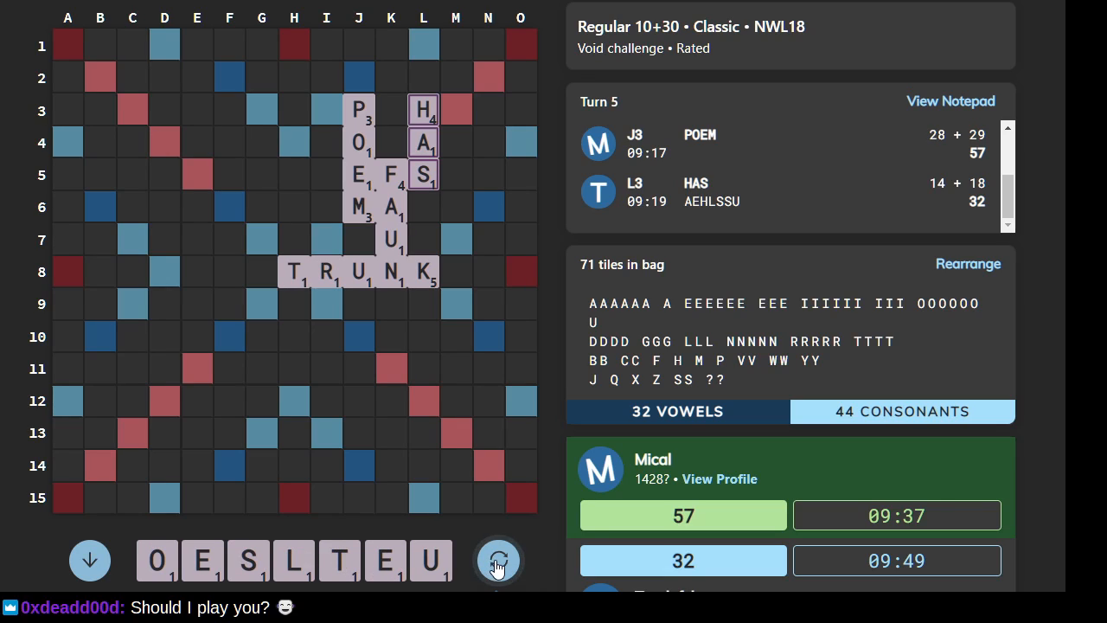
left_click(499, 560)
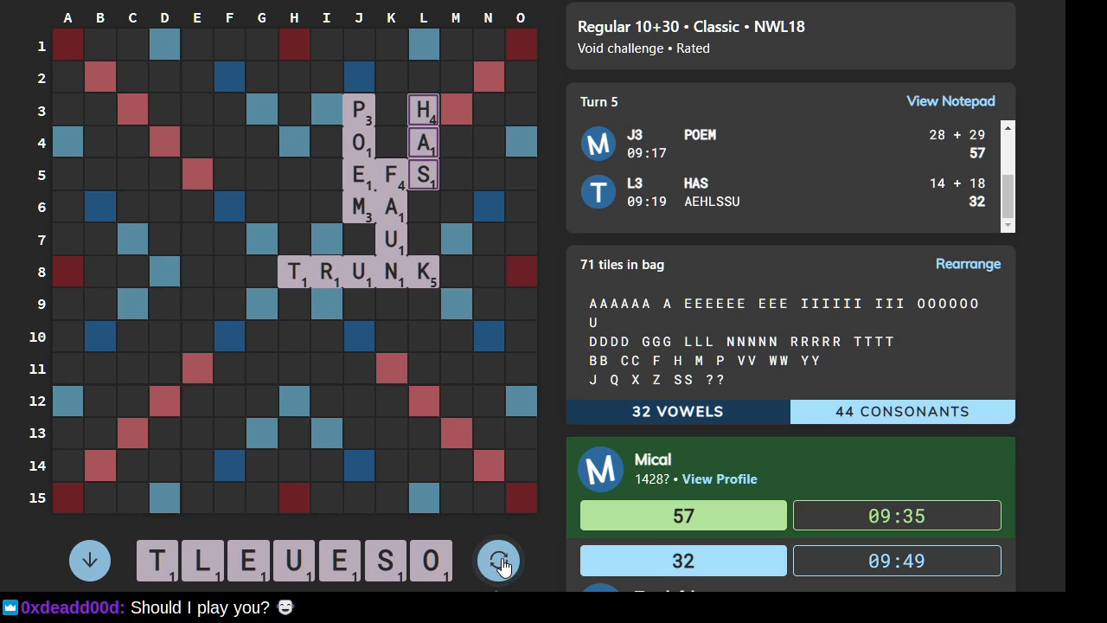
left_click(498, 561)
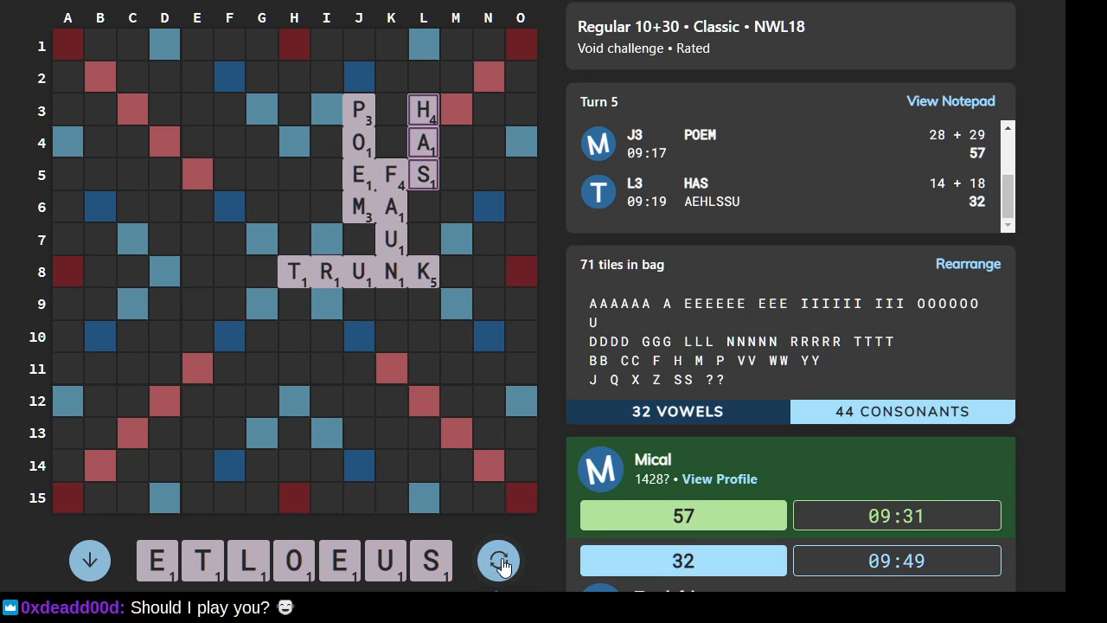
left_click(499, 560)
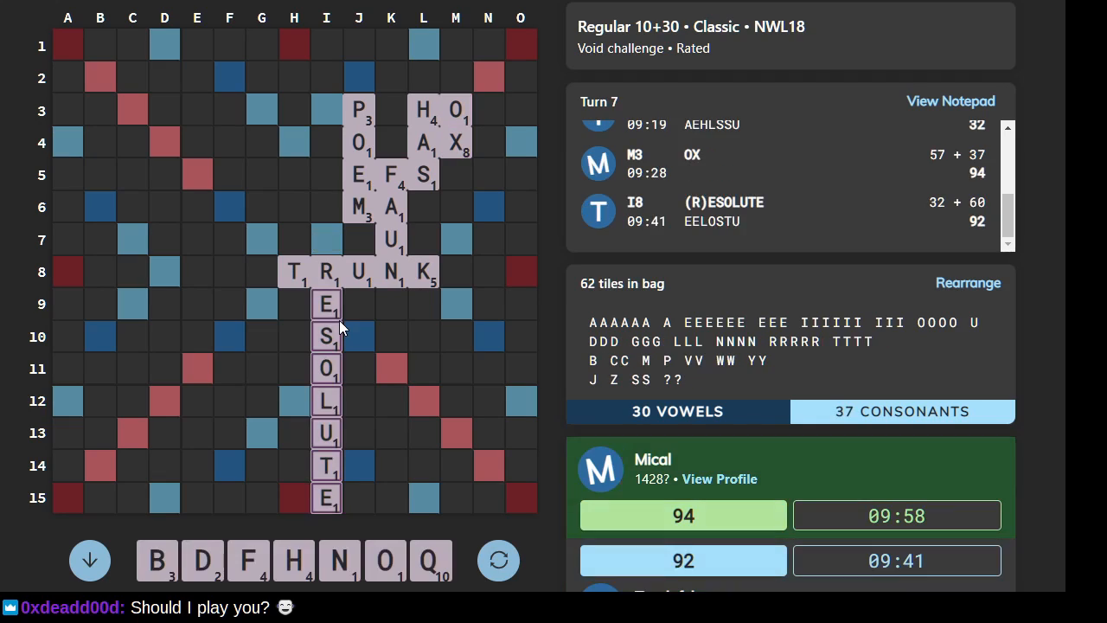
mouse_move(367, 403)
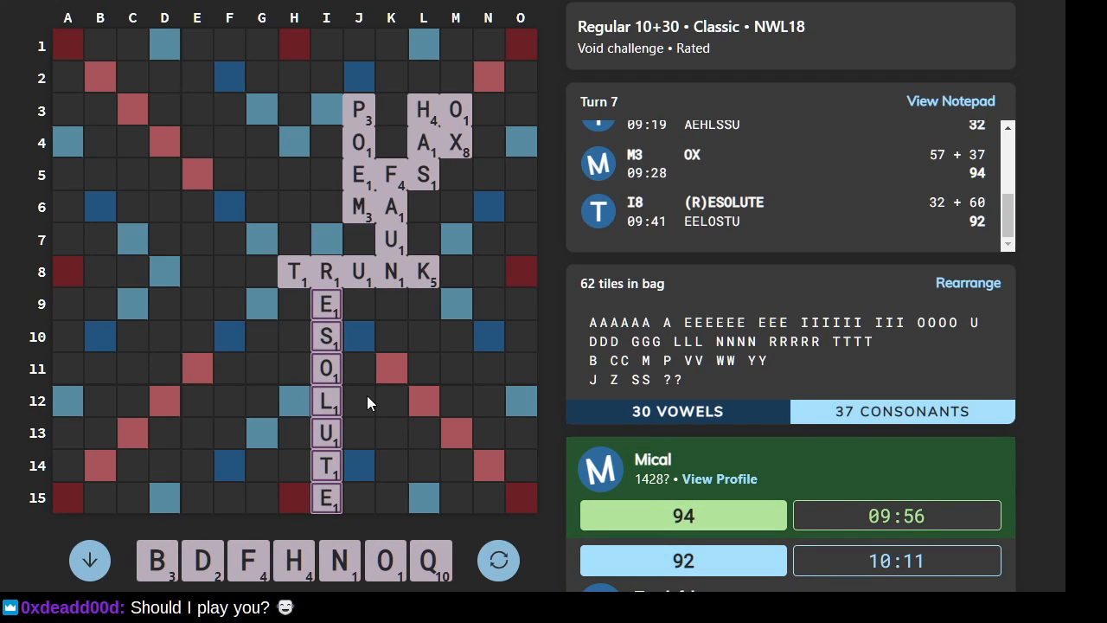
mouse_move(377, 422)
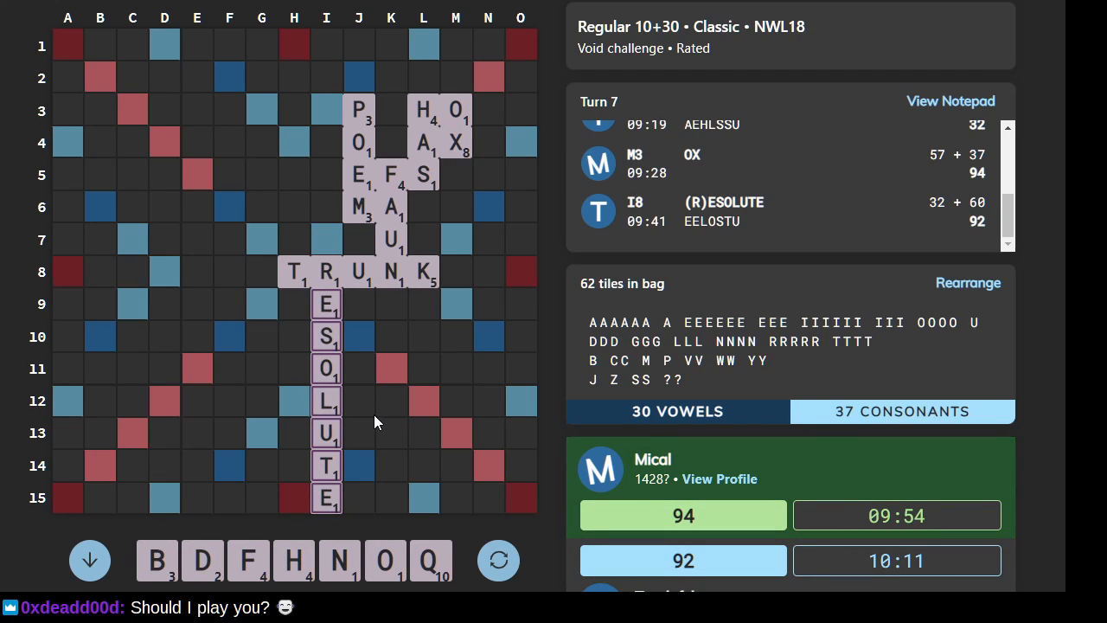
mouse_move(401, 471)
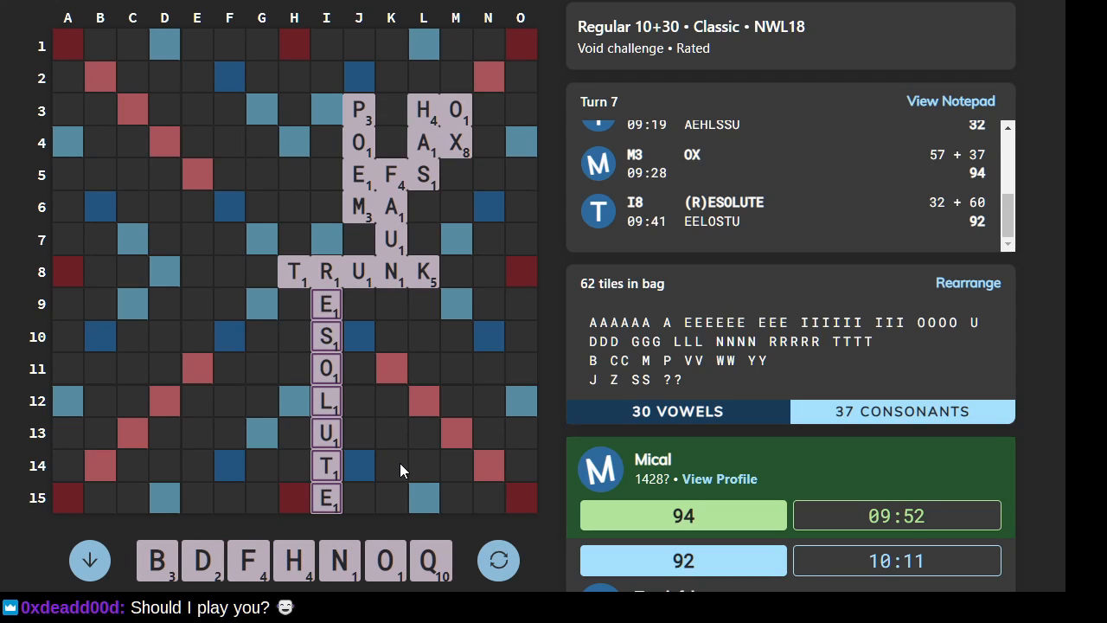
mouse_move(391, 368)
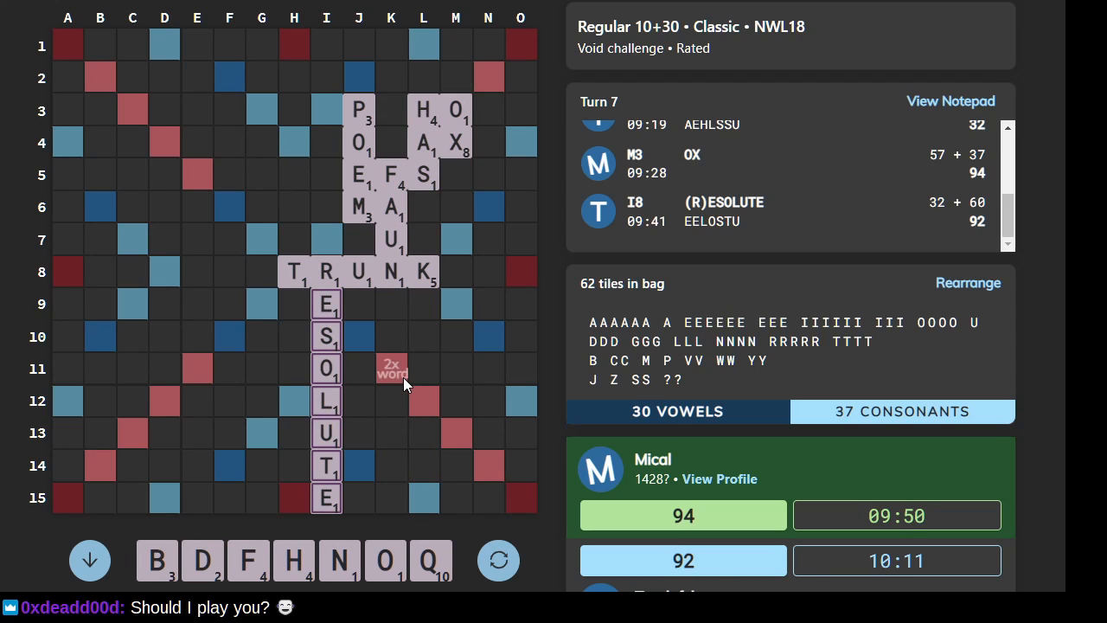
mouse_move(504, 324)
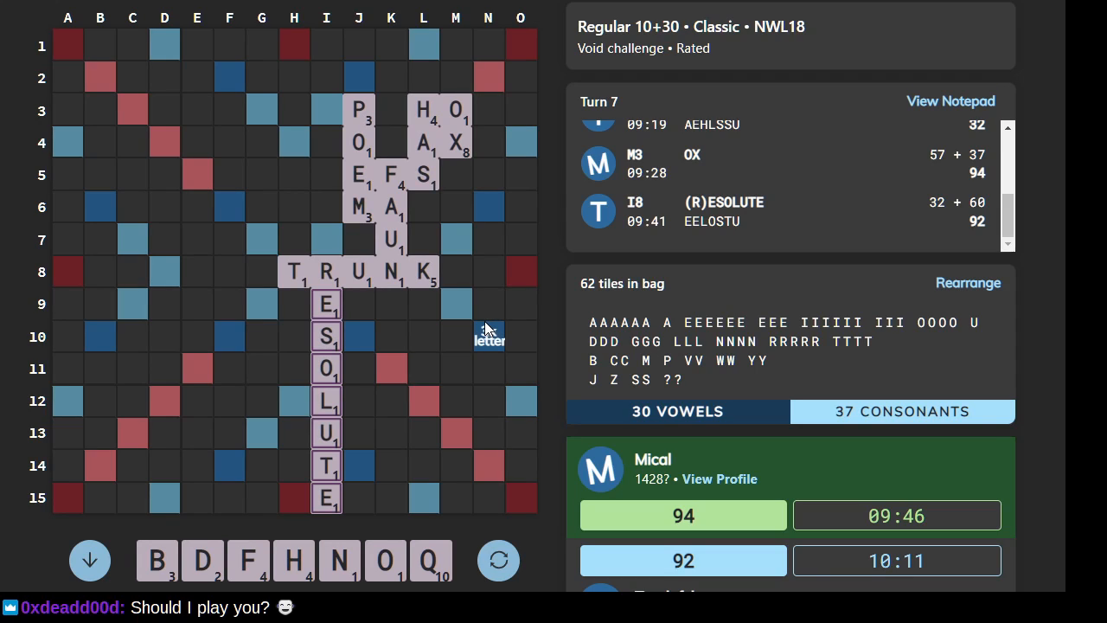
mouse_move(480, 316)
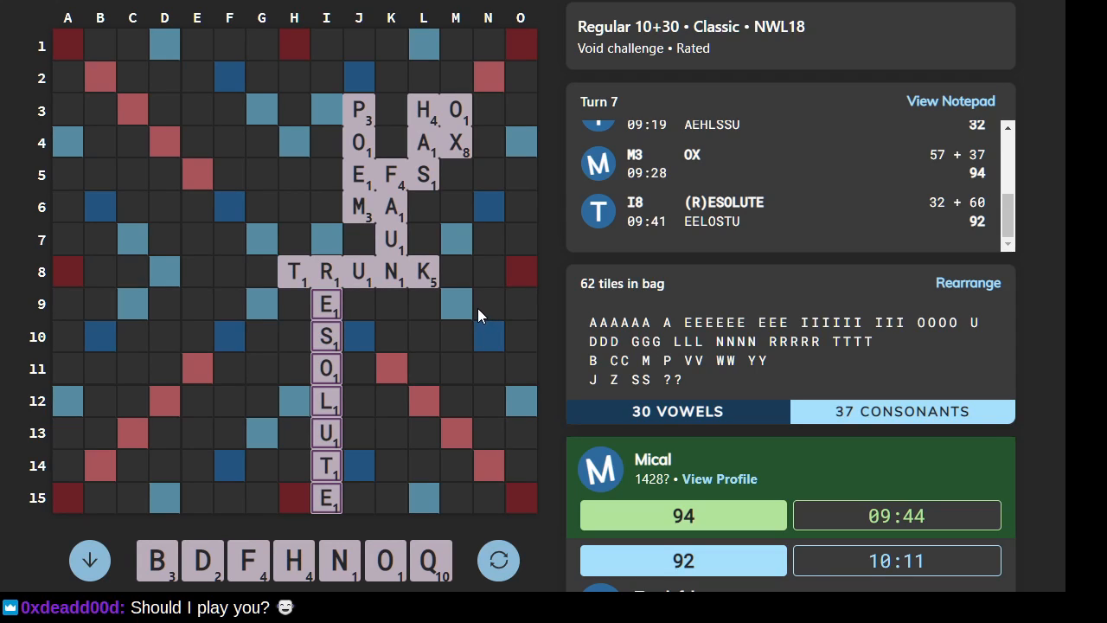
mouse_move(385, 261)
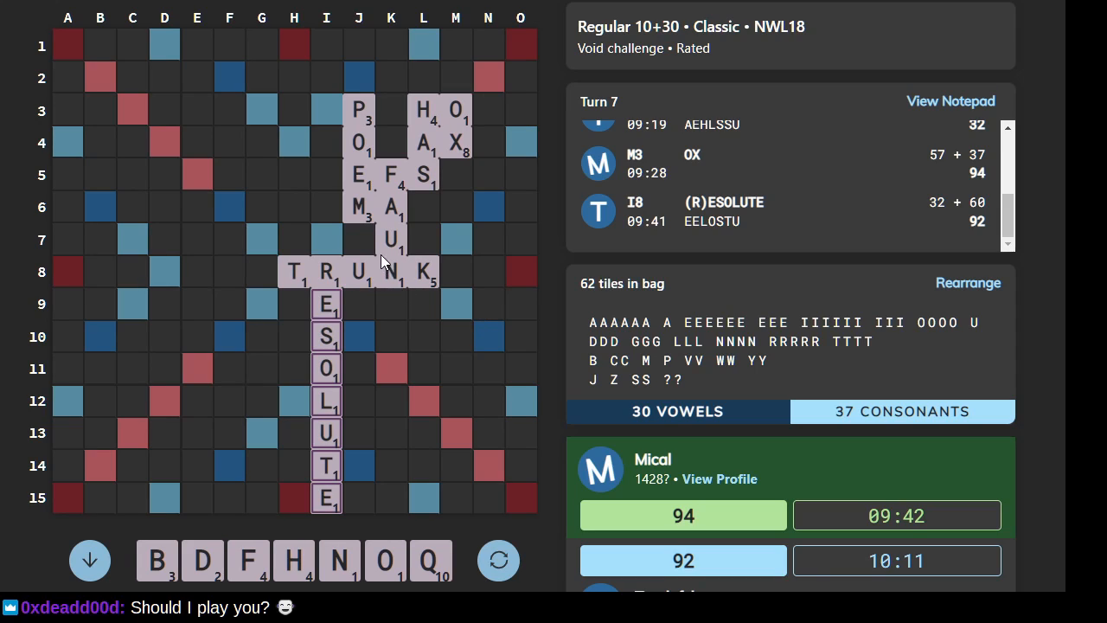
mouse_move(394, 277)
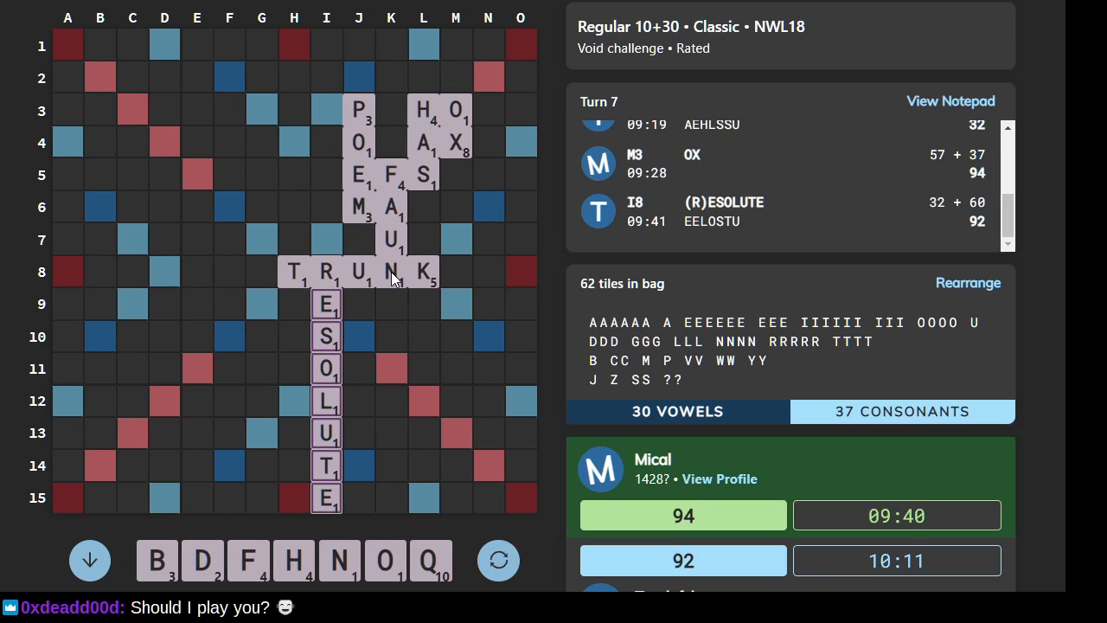
mouse_move(311, 458)
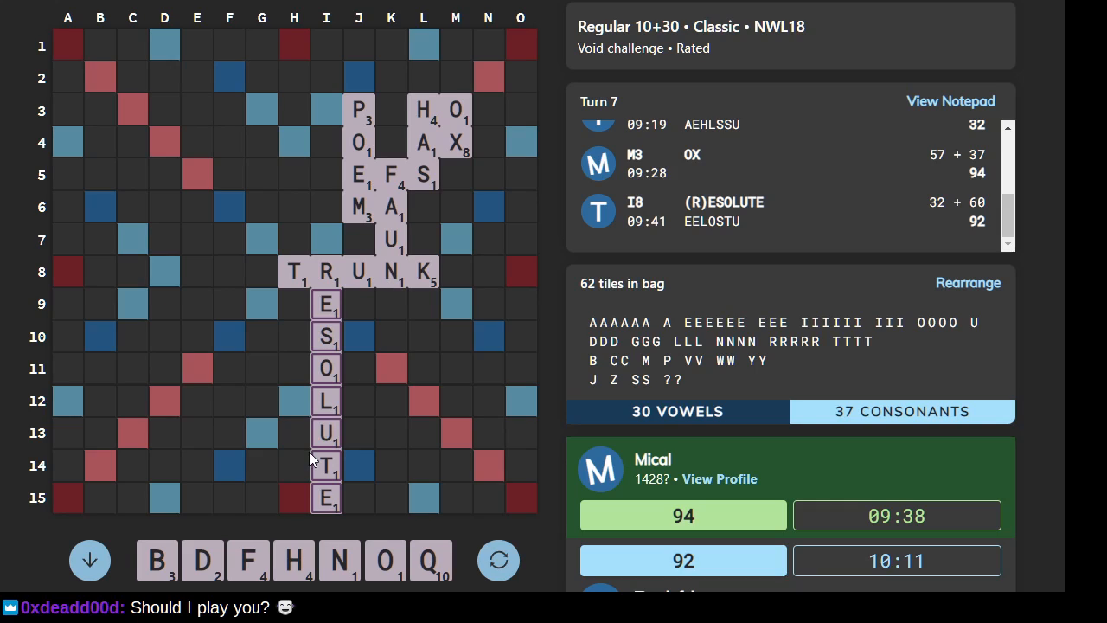
mouse_move(437, 467)
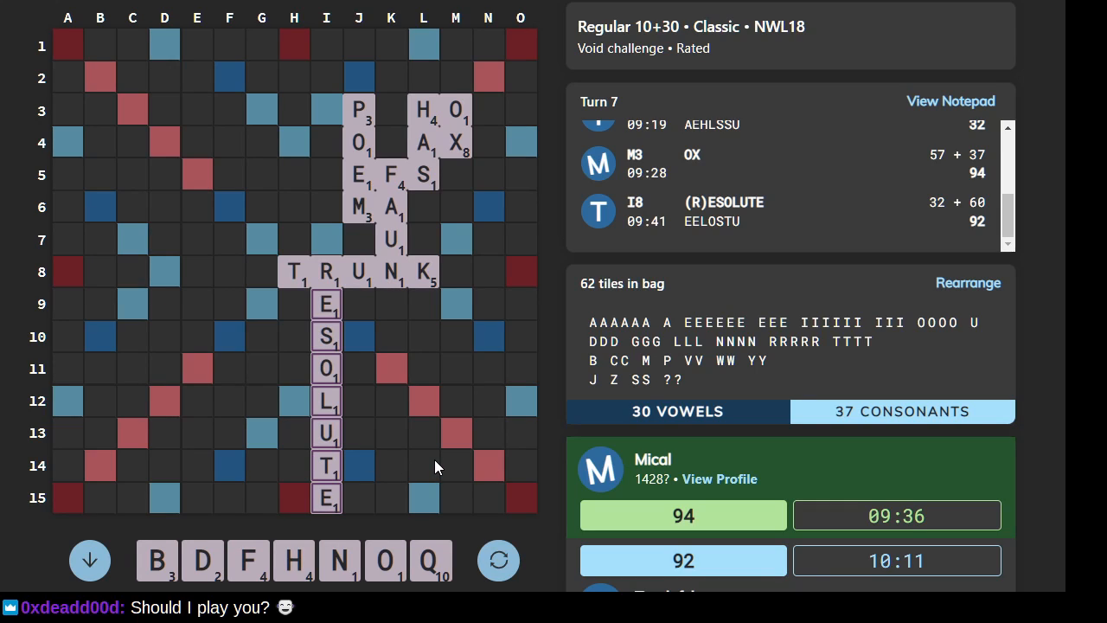
mouse_move(420, 452)
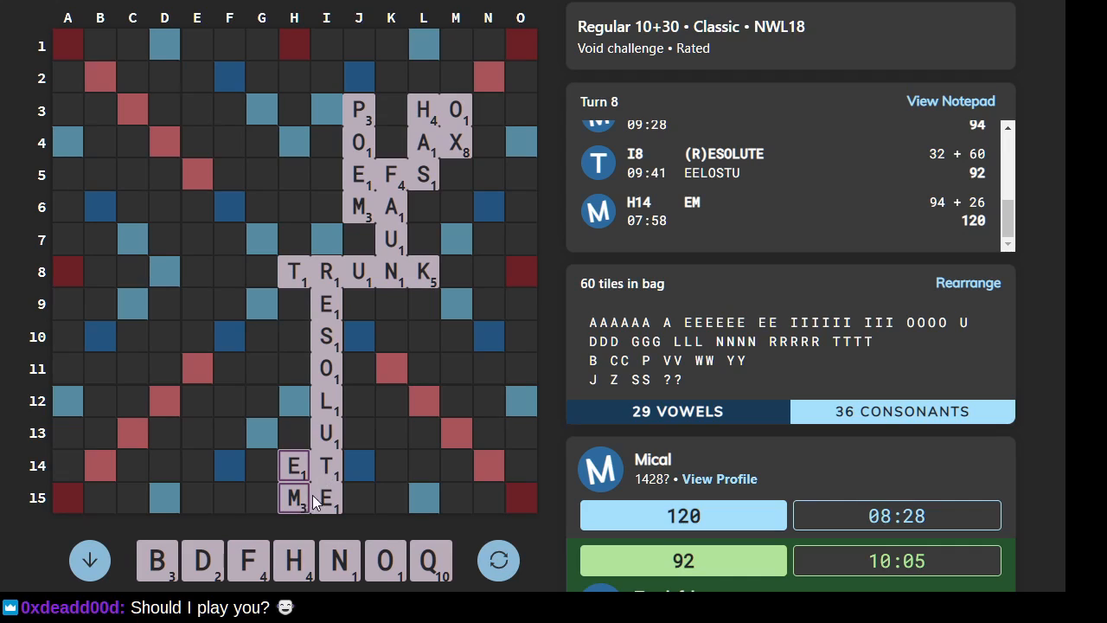
mouse_move(359, 478)
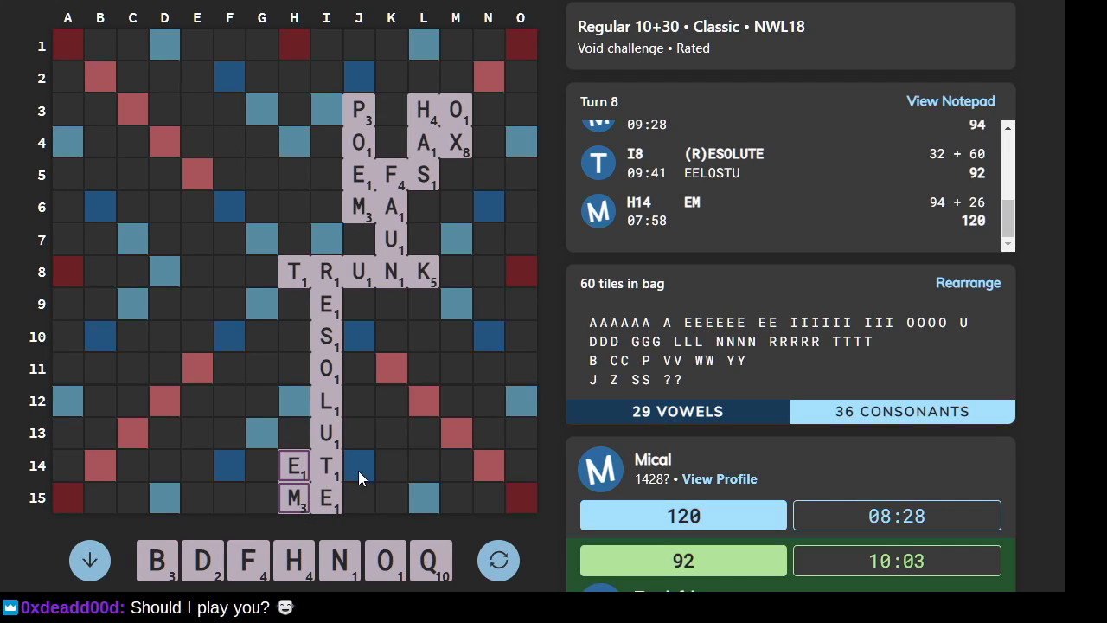
mouse_move(376, 467)
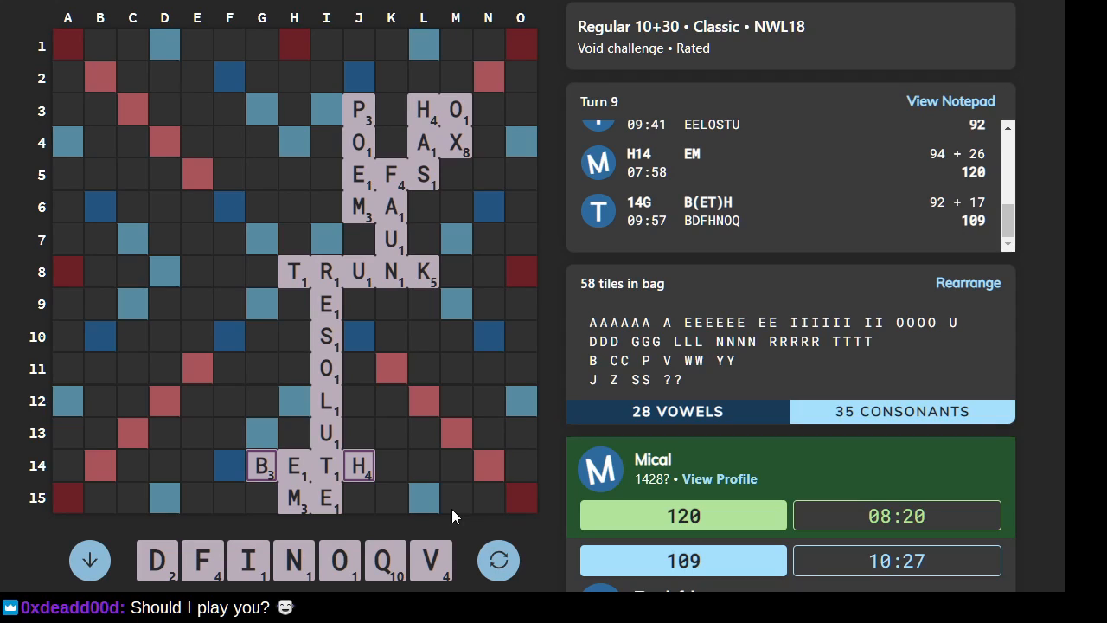
mouse_move(367, 574)
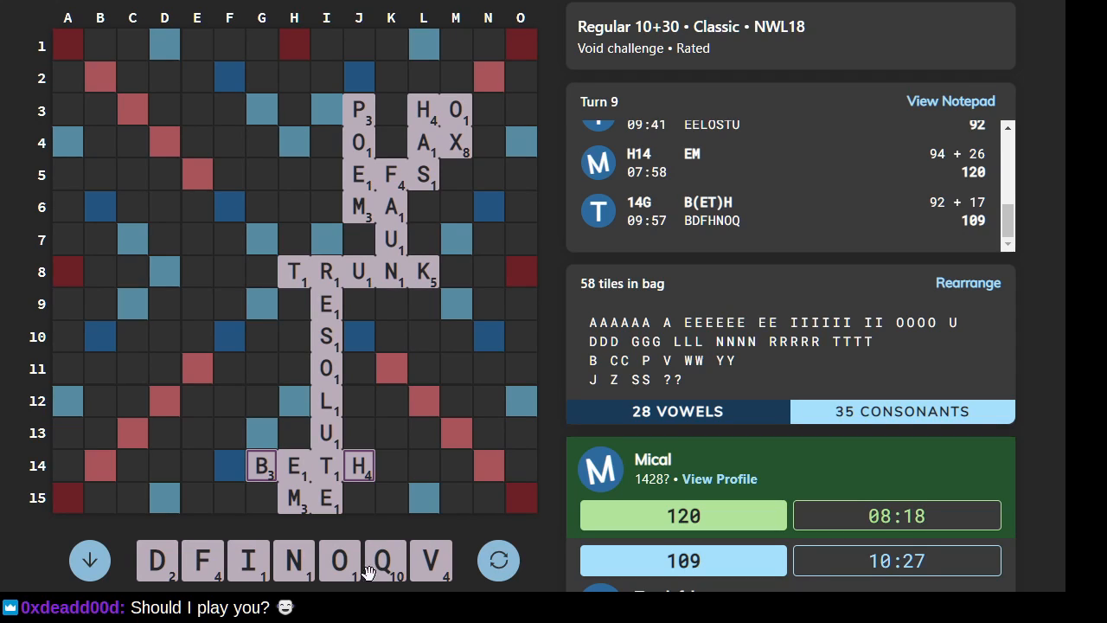
mouse_move(286, 459)
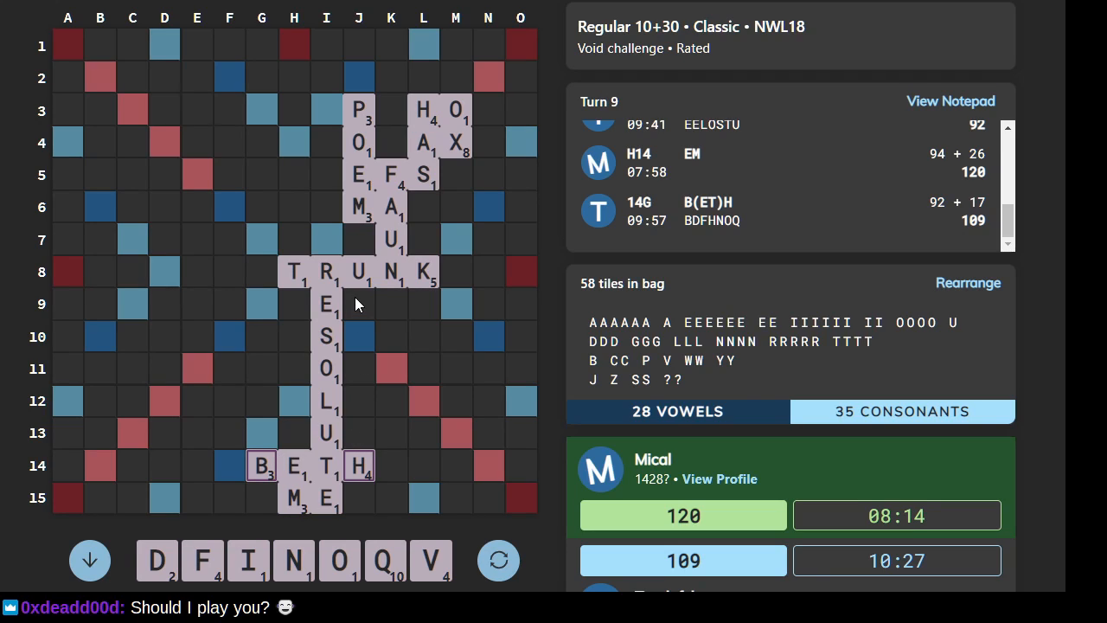
mouse_move(350, 320)
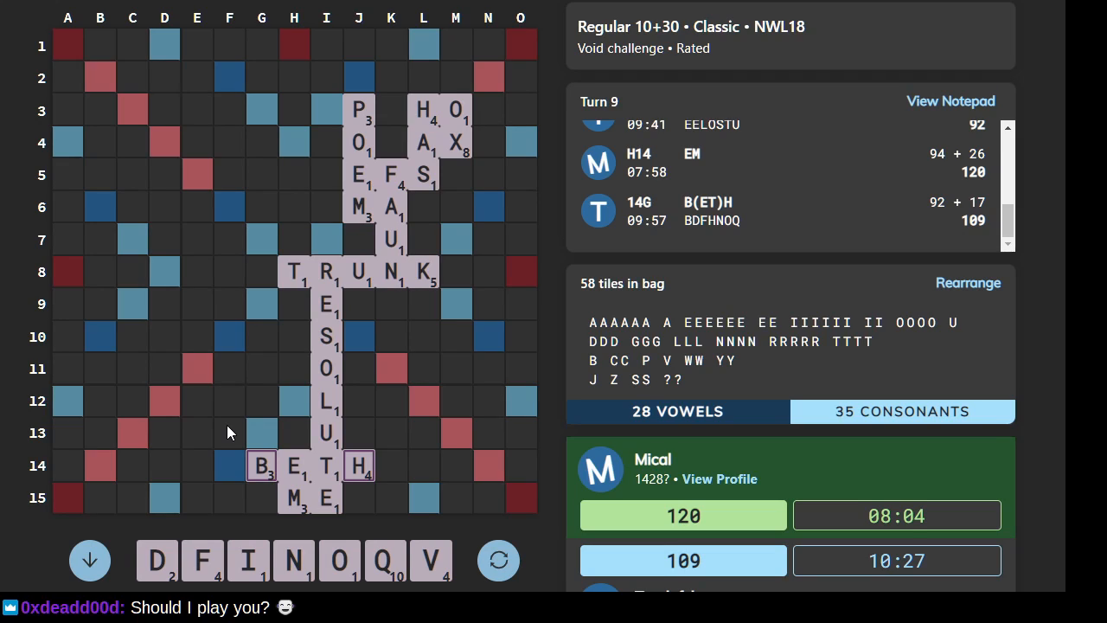
mouse_move(241, 440)
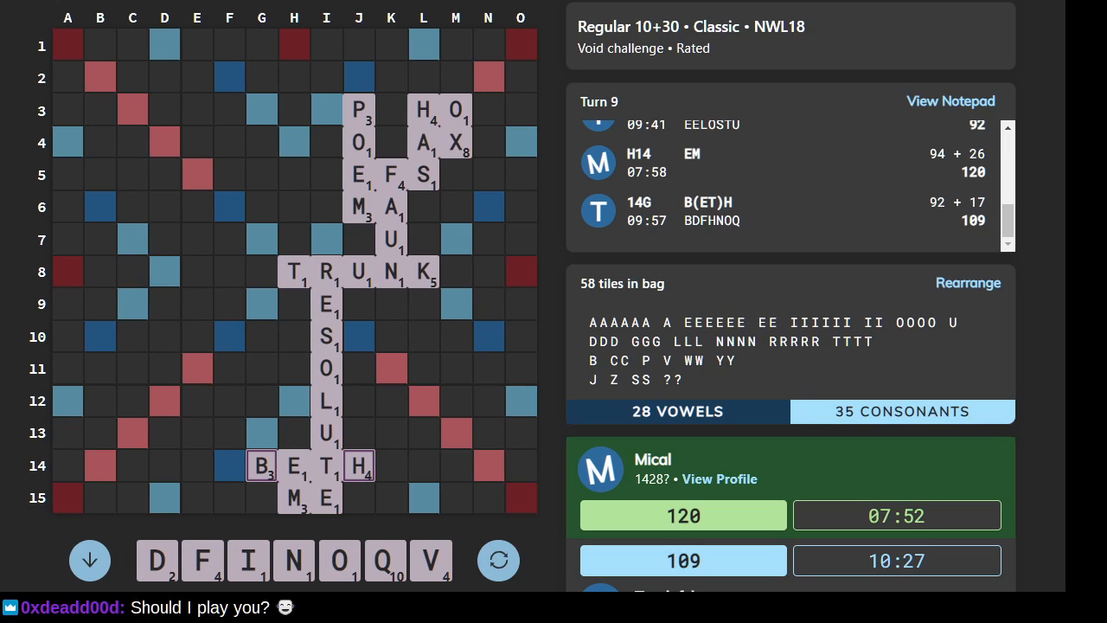
mouse_move(239, 444)
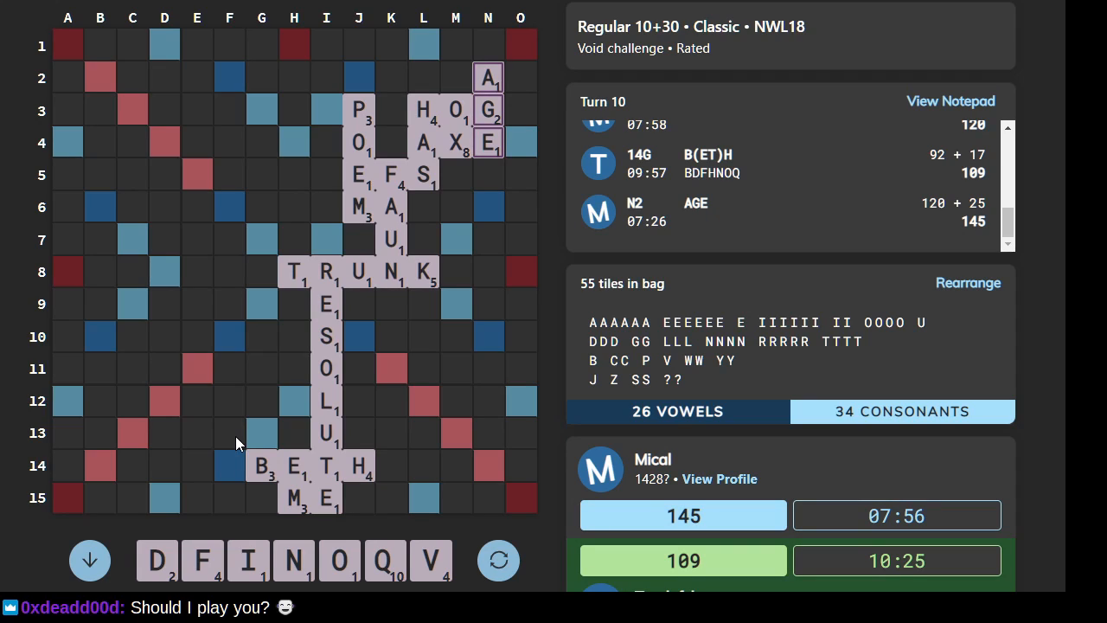
mouse_move(314, 292)
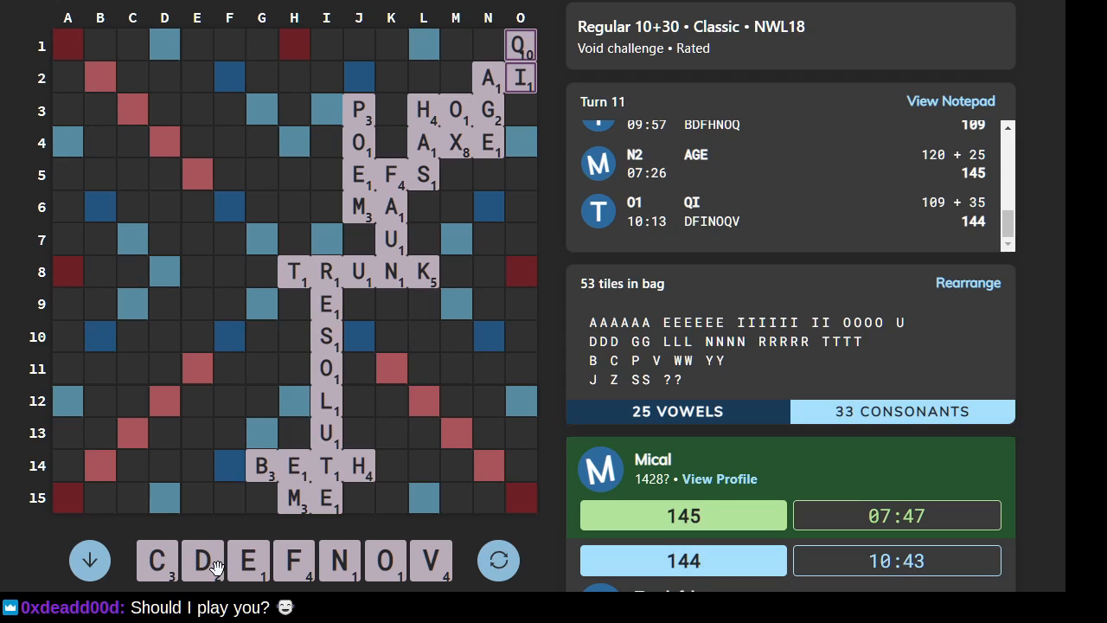
mouse_move(266, 578)
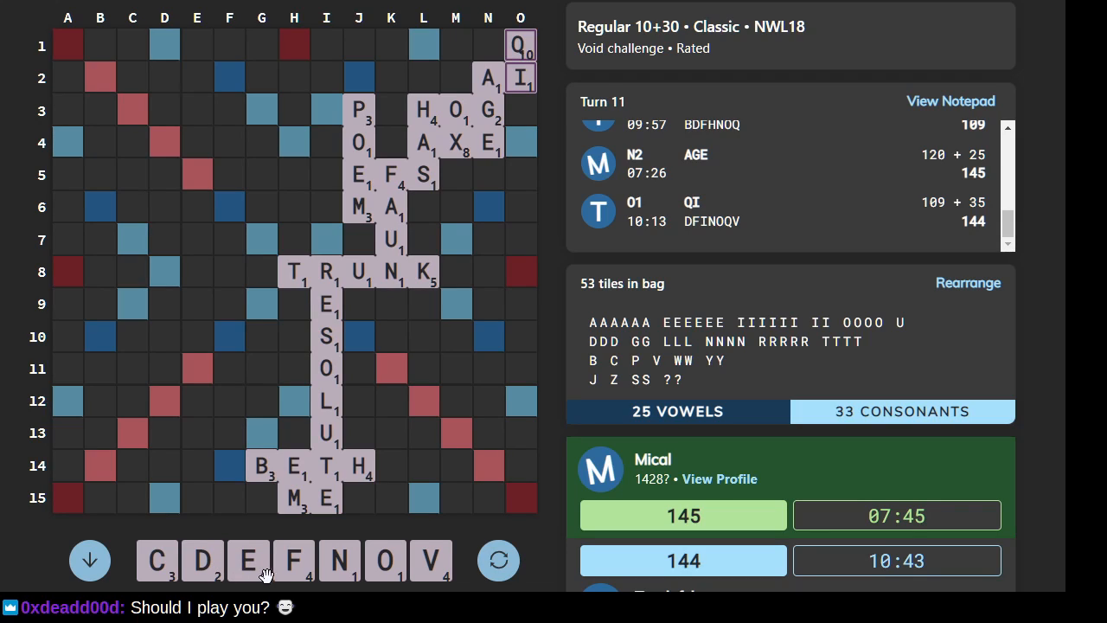
mouse_move(387, 564)
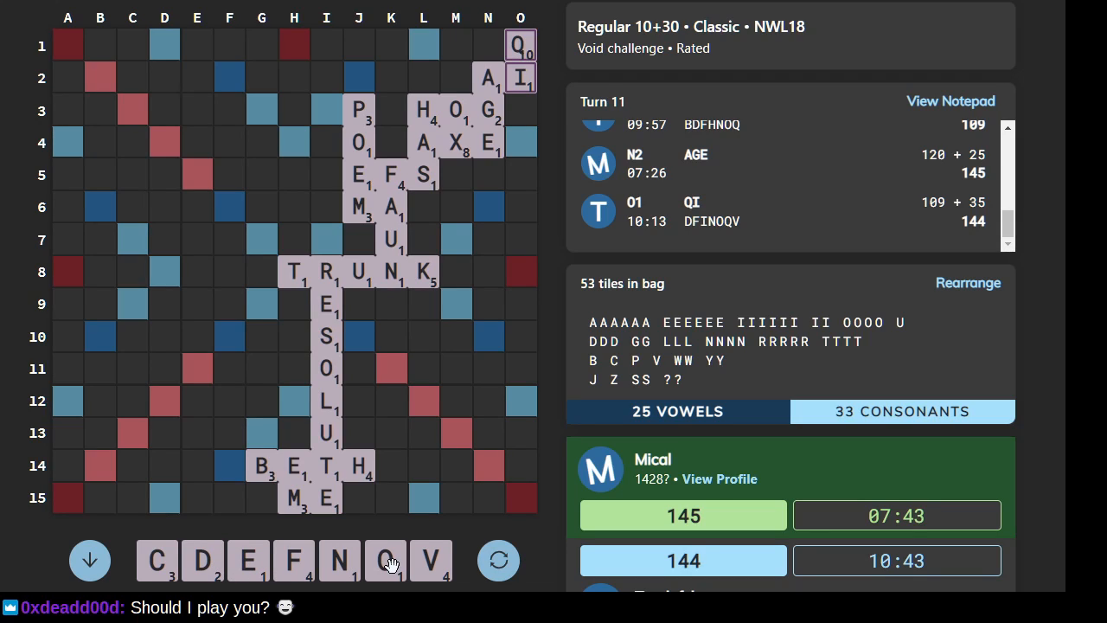
mouse_move(383, 571)
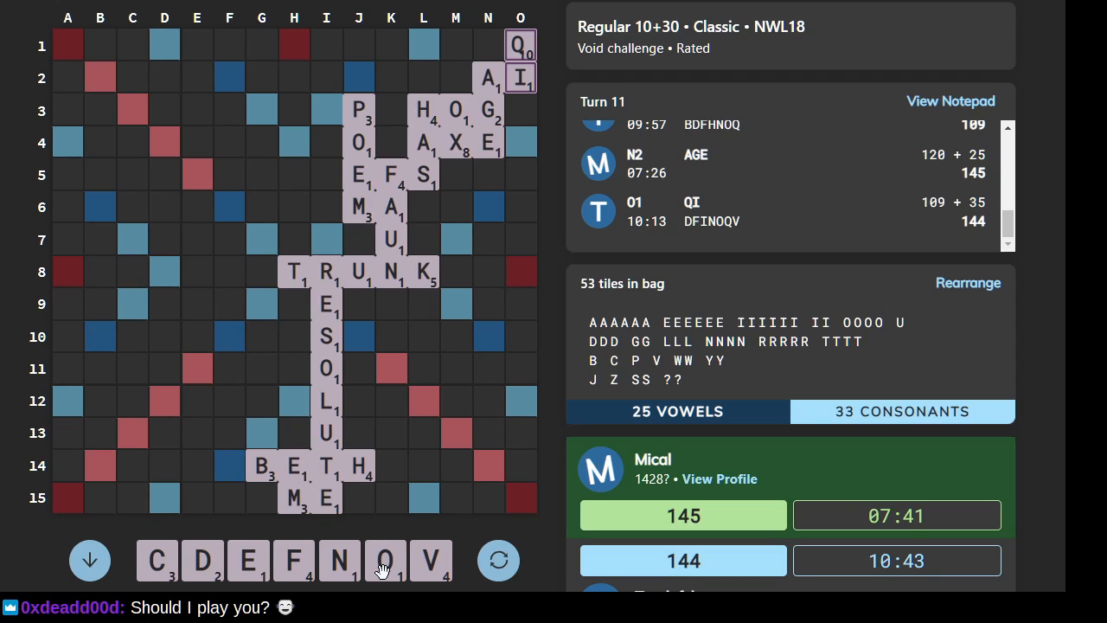
mouse_move(415, 566)
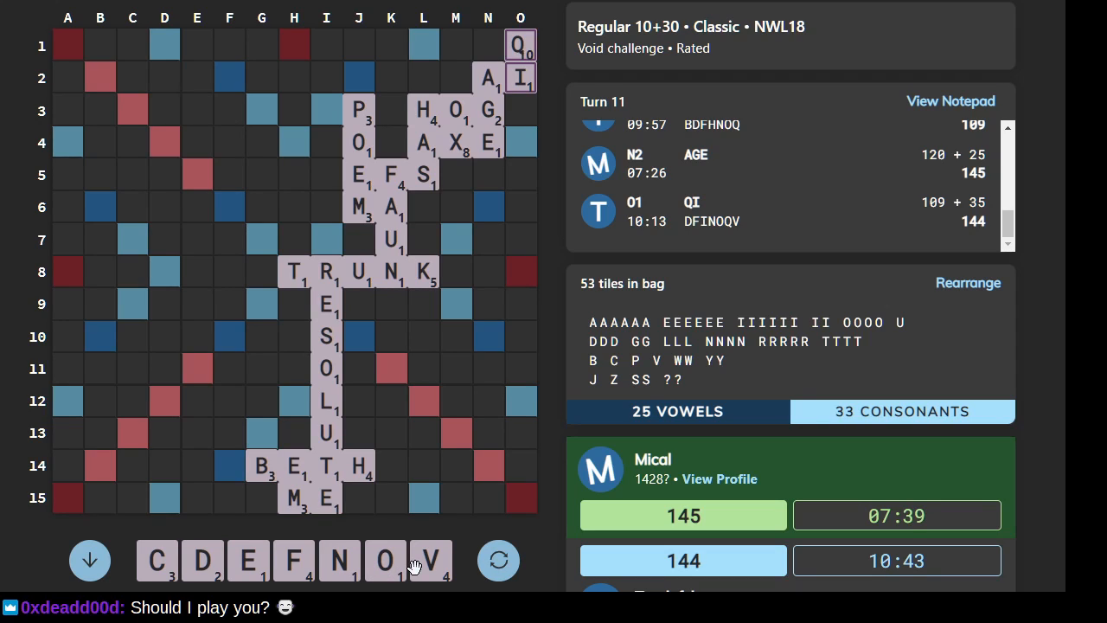
mouse_move(340, 560)
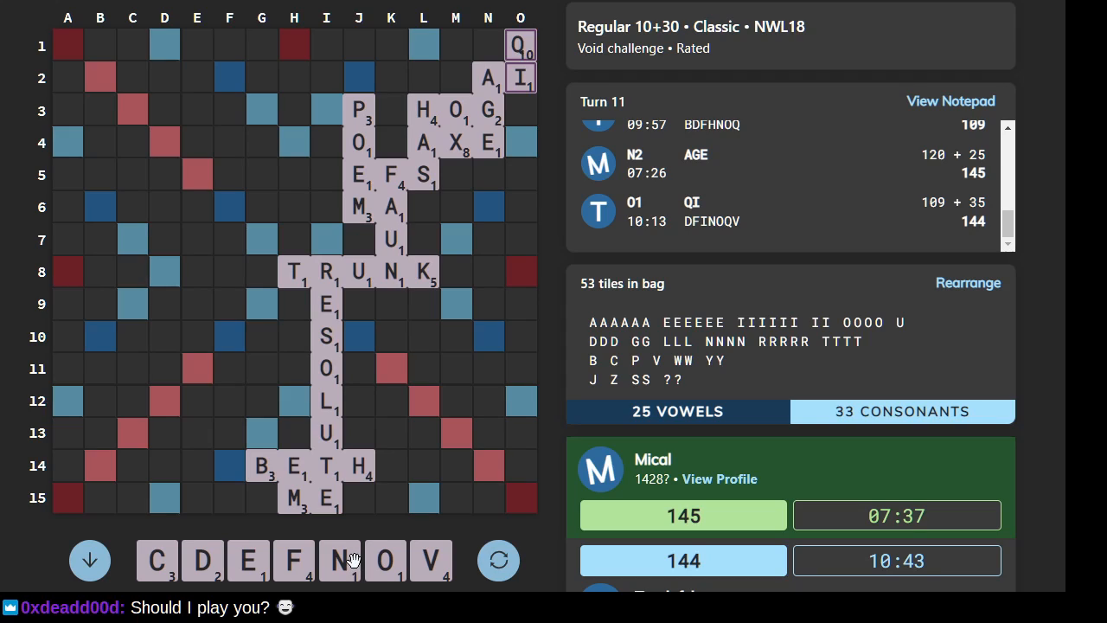
mouse_move(180, 329)
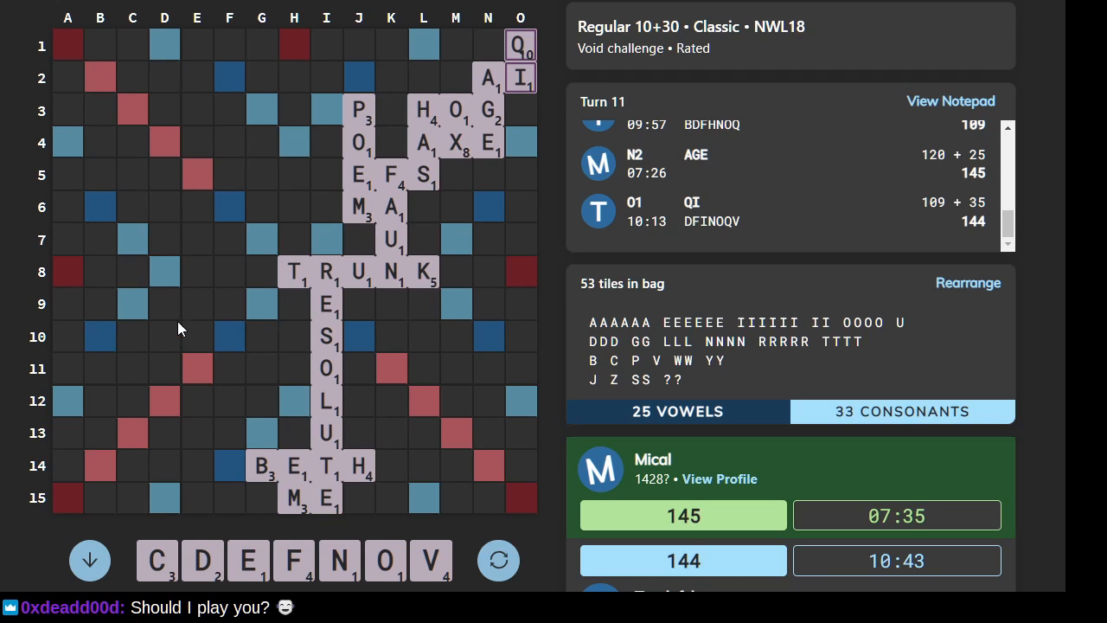
mouse_move(147, 329)
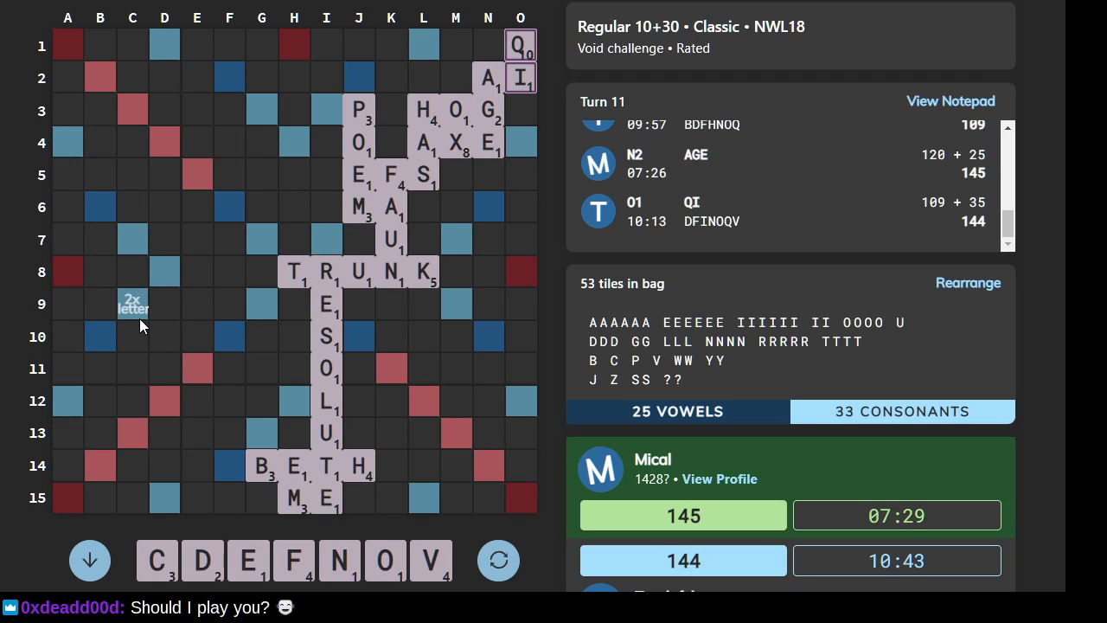
mouse_move(408, 266)
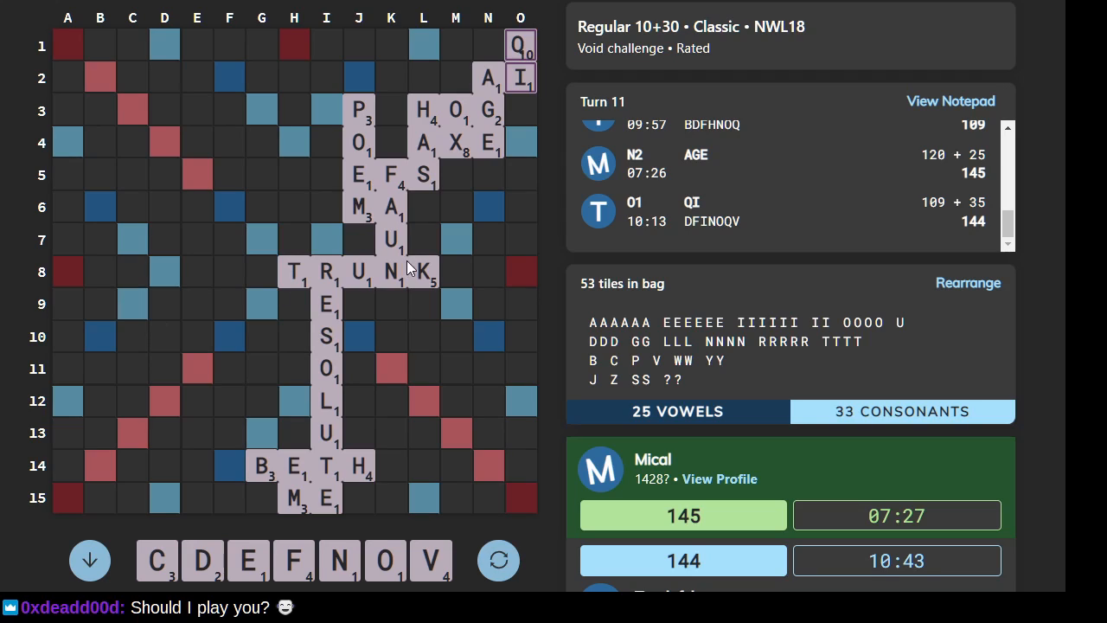
mouse_move(553, 286)
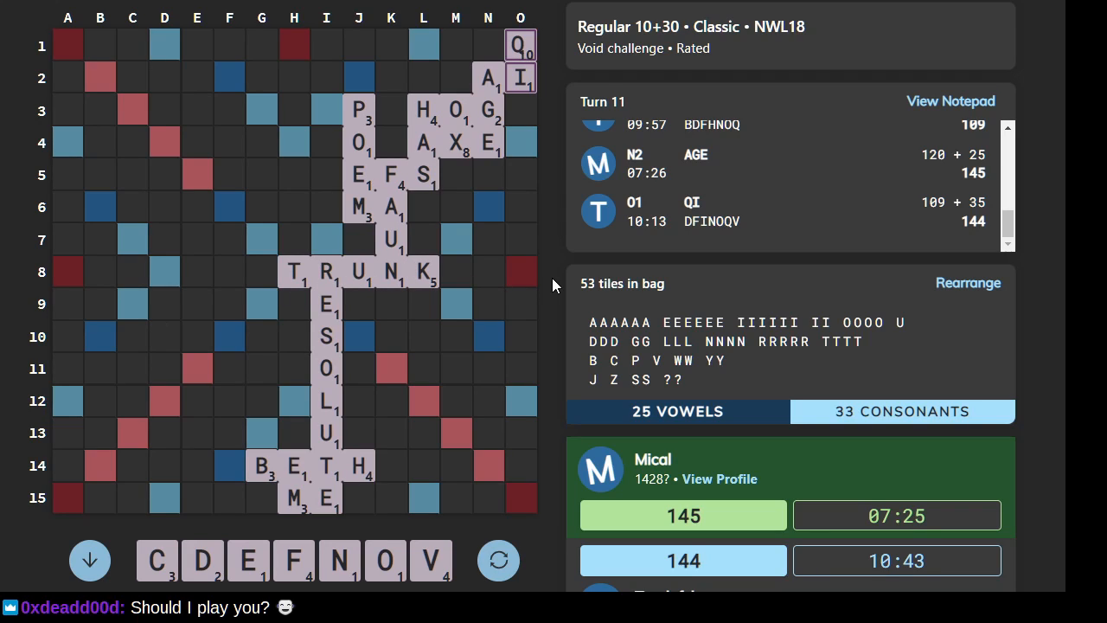
mouse_move(515, 320)
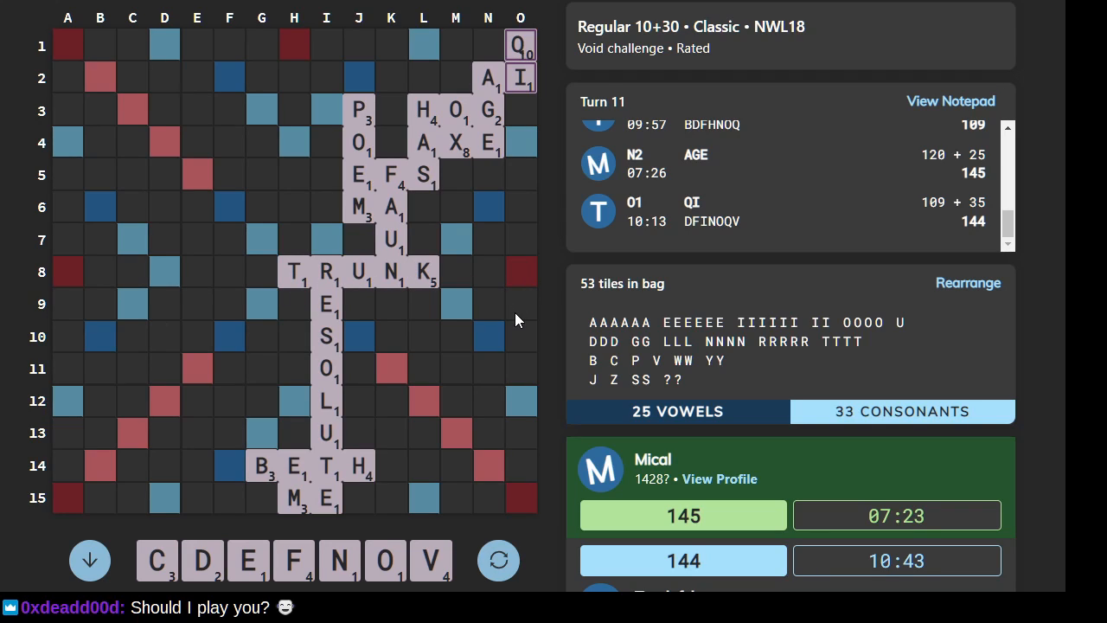
mouse_move(415, 318)
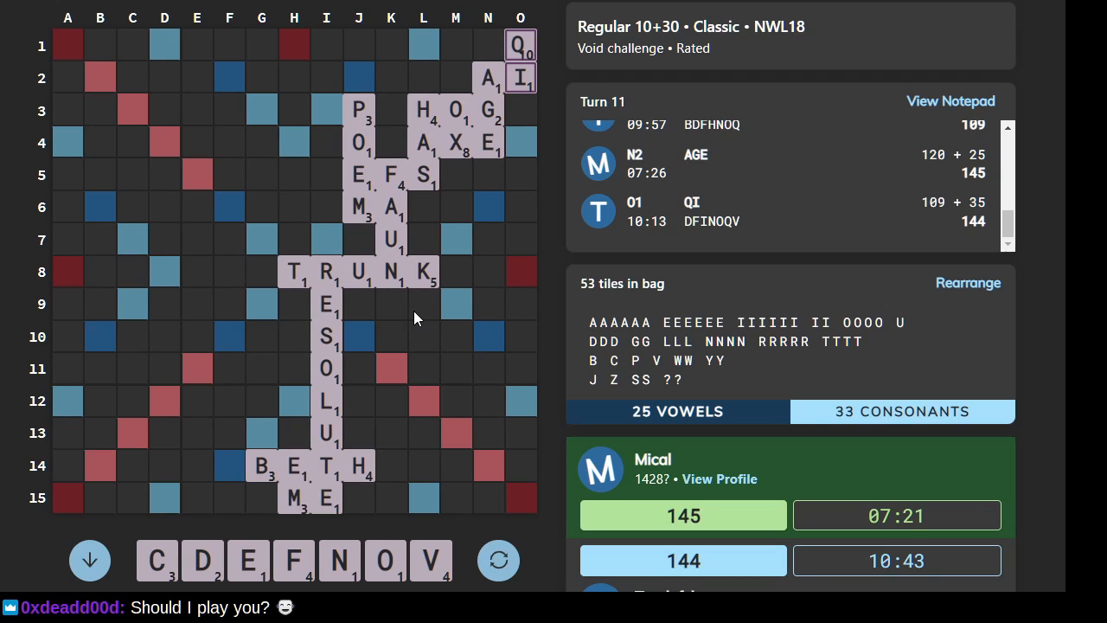
mouse_move(219, 306)
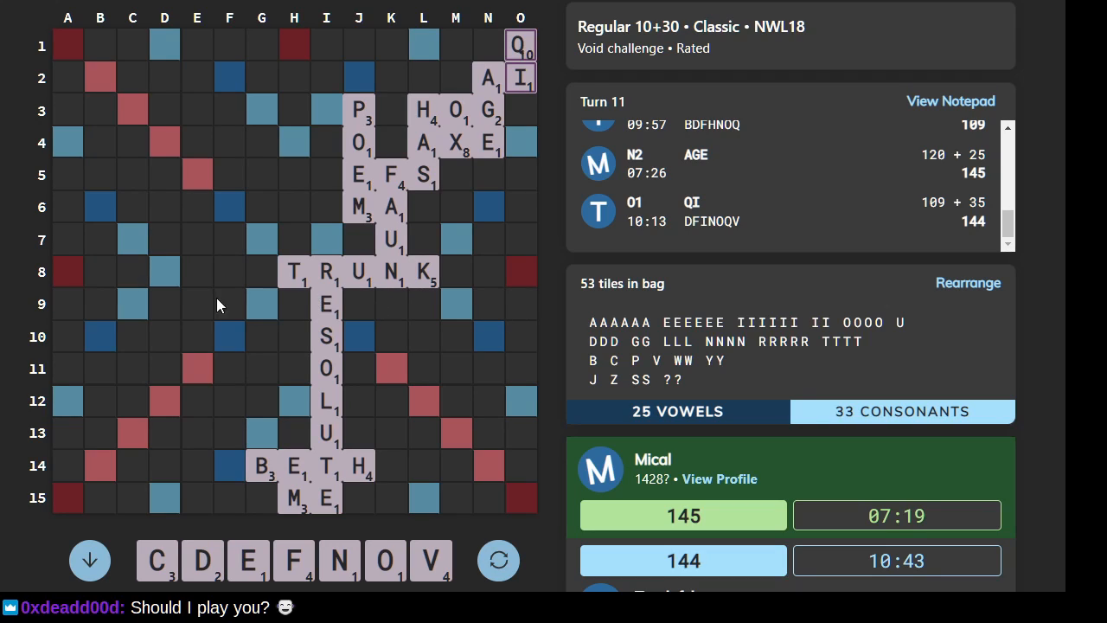
mouse_move(153, 314)
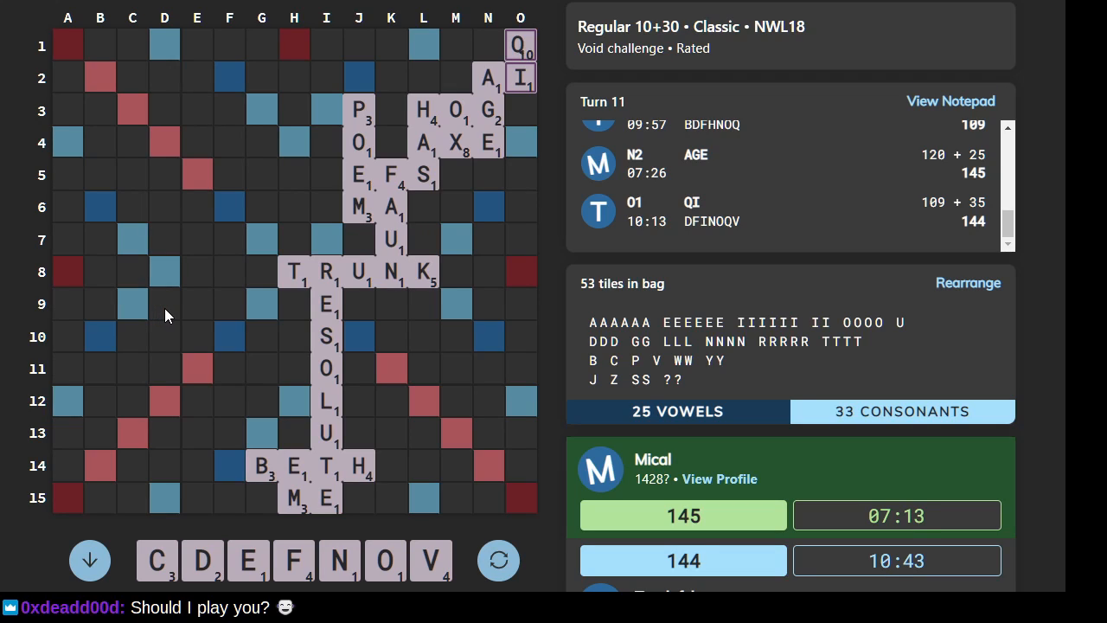
mouse_move(335, 300)
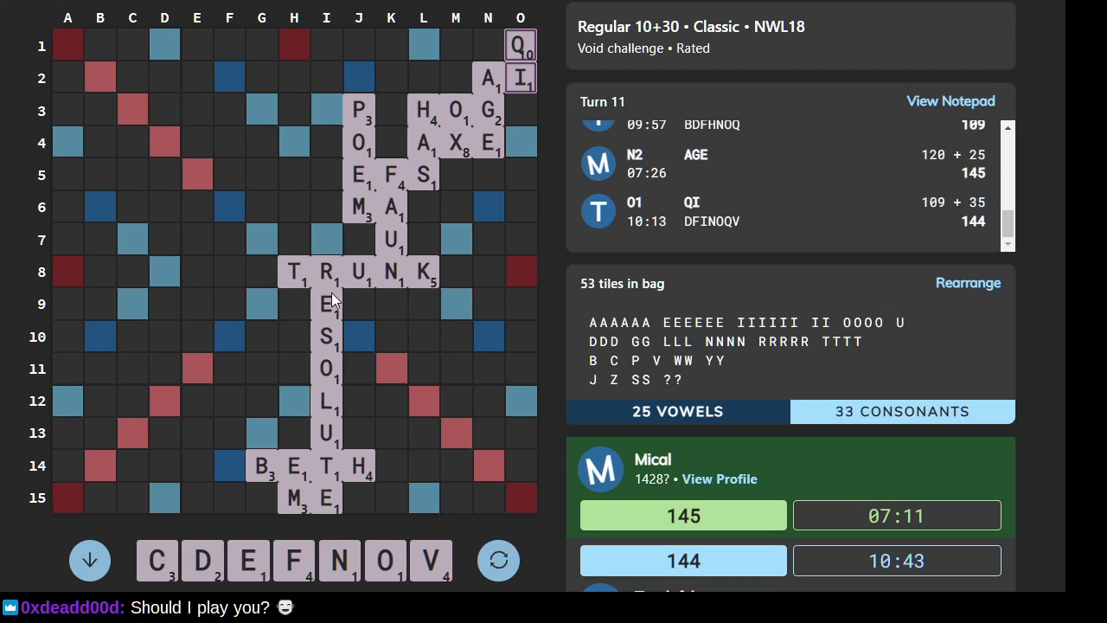
mouse_move(423, 314)
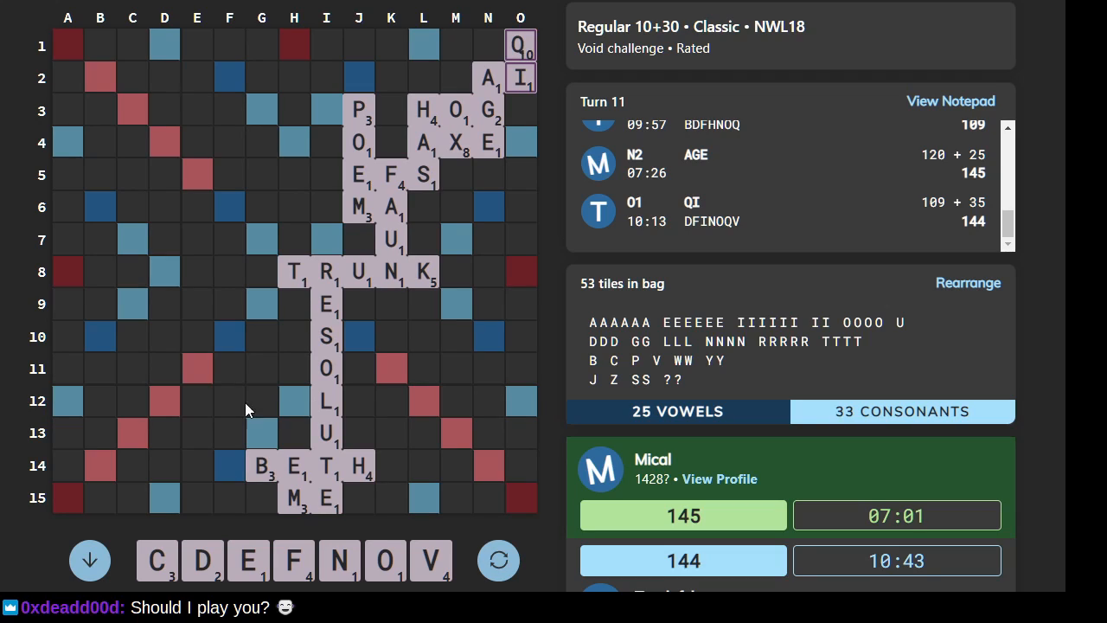
mouse_move(201, 420)
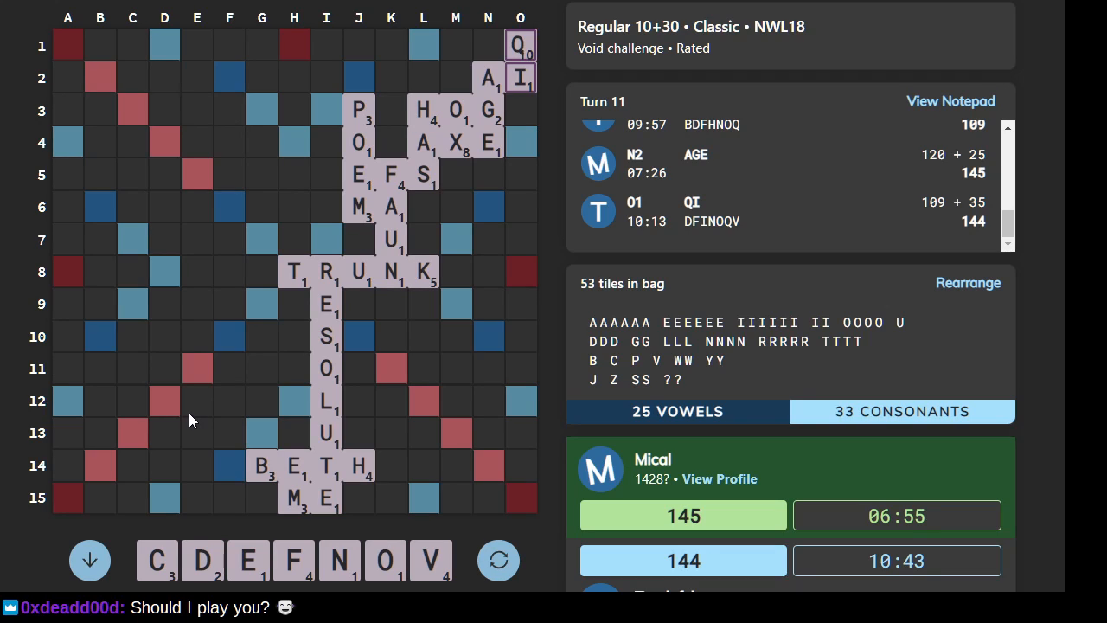
mouse_move(425, 324)
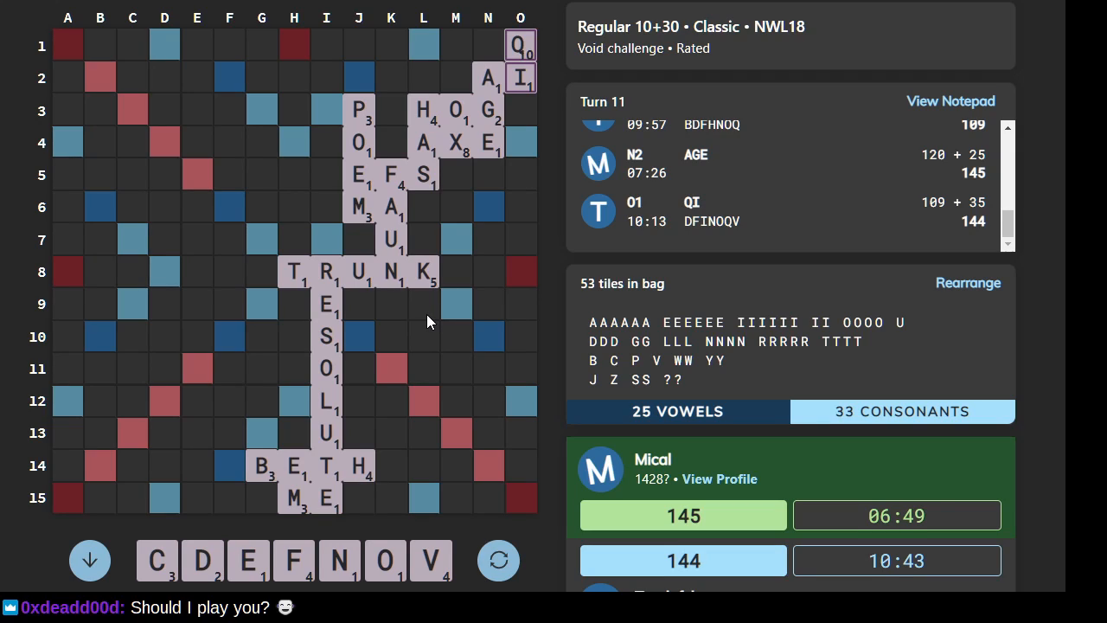
mouse_move(422, 314)
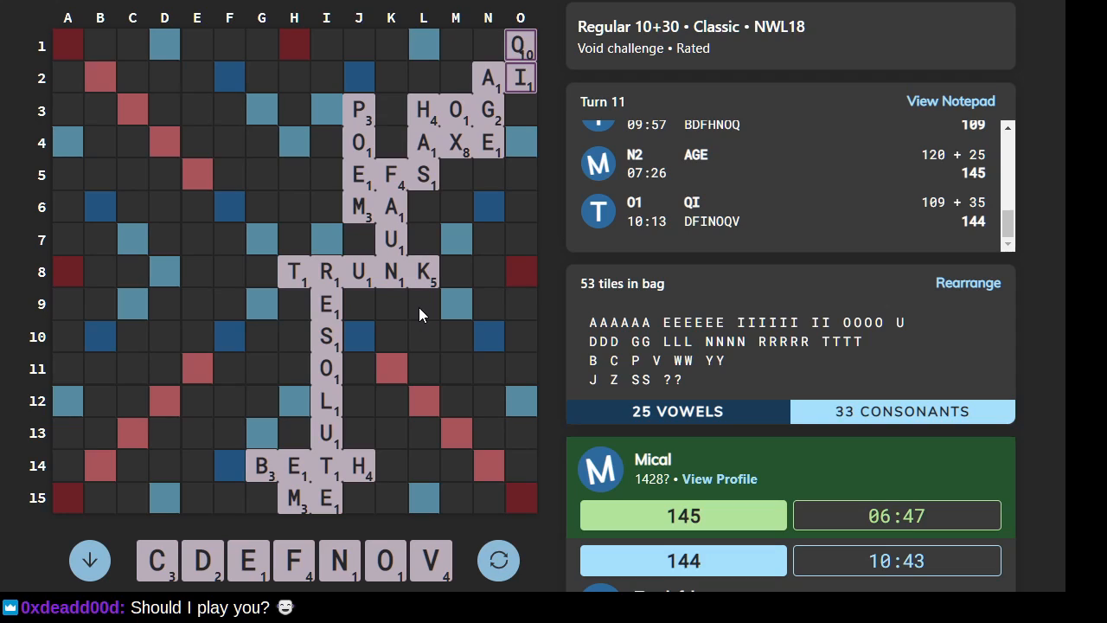
mouse_move(245, 456)
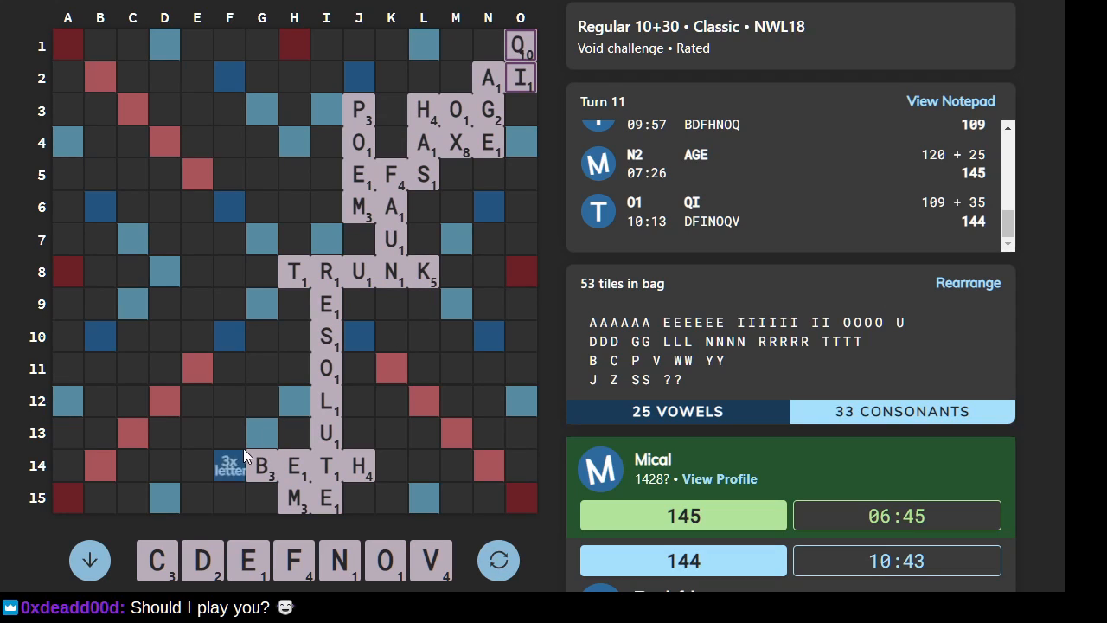
mouse_move(336, 409)
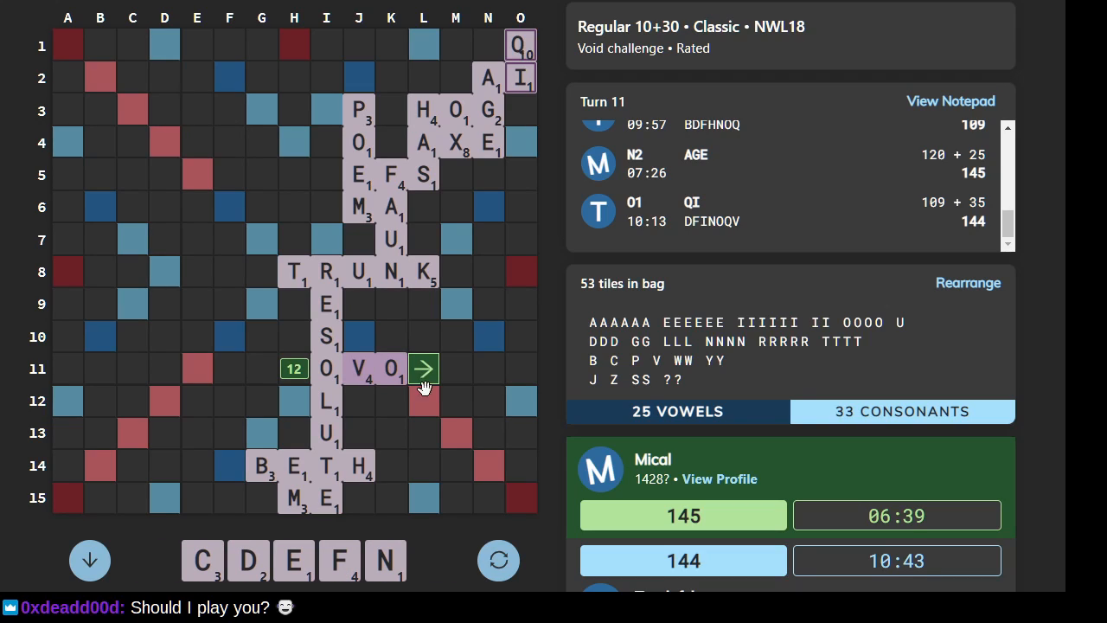
mouse_move(459, 421)
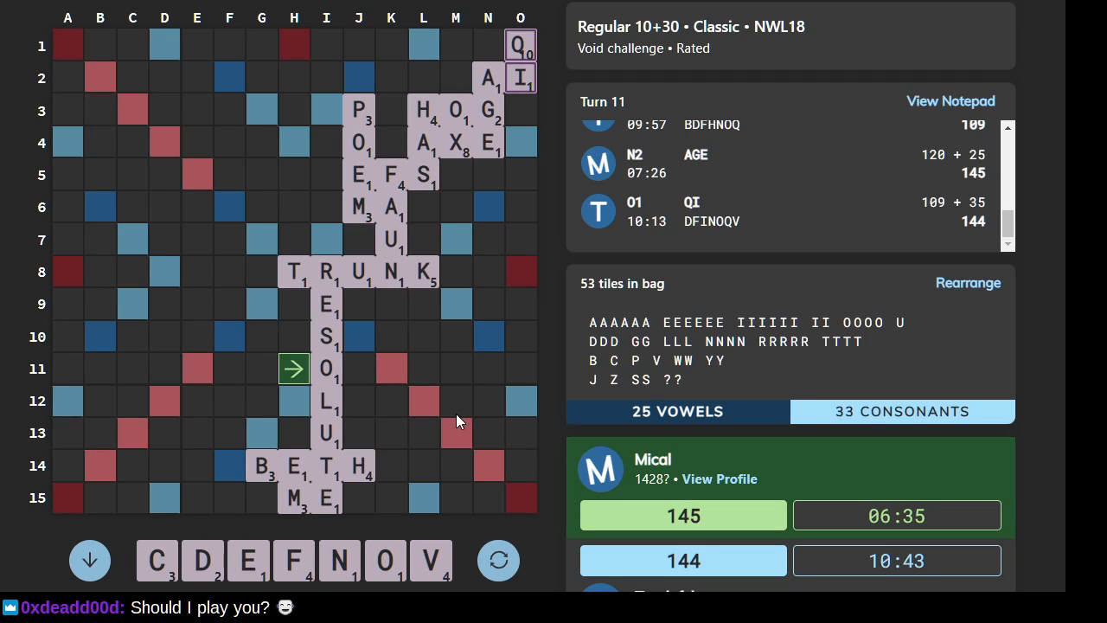
mouse_move(448, 422)
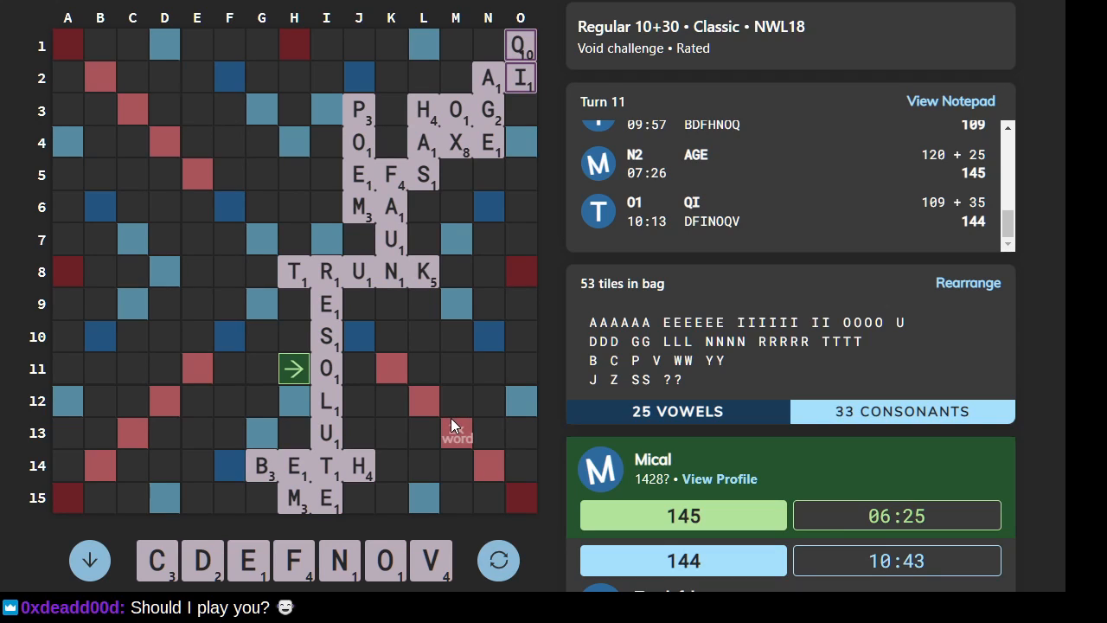
mouse_move(442, 430)
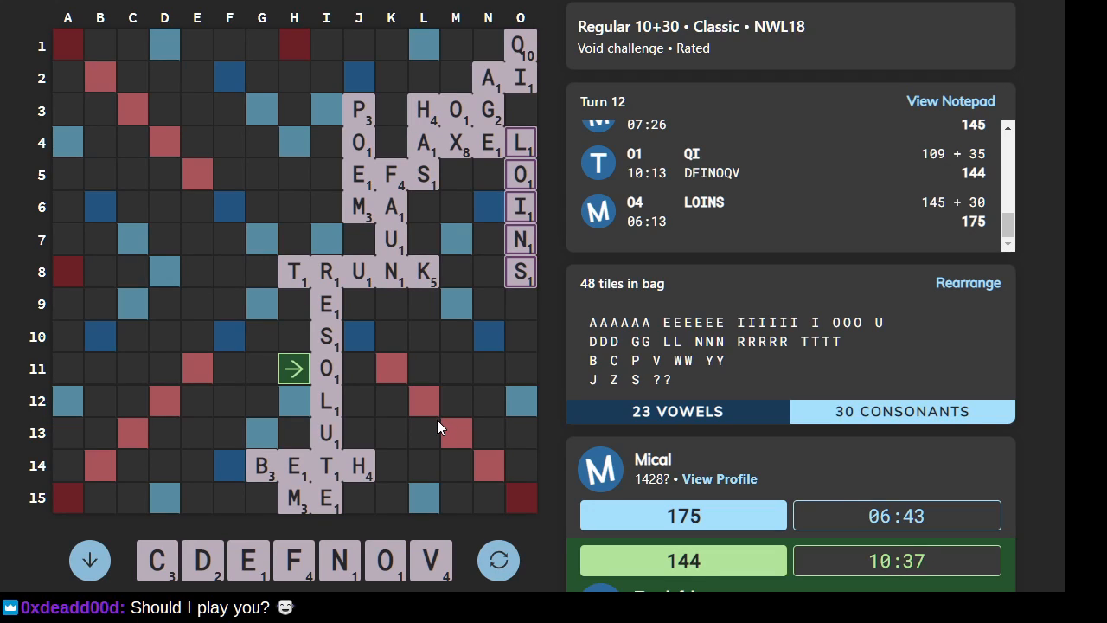
mouse_move(391, 368)
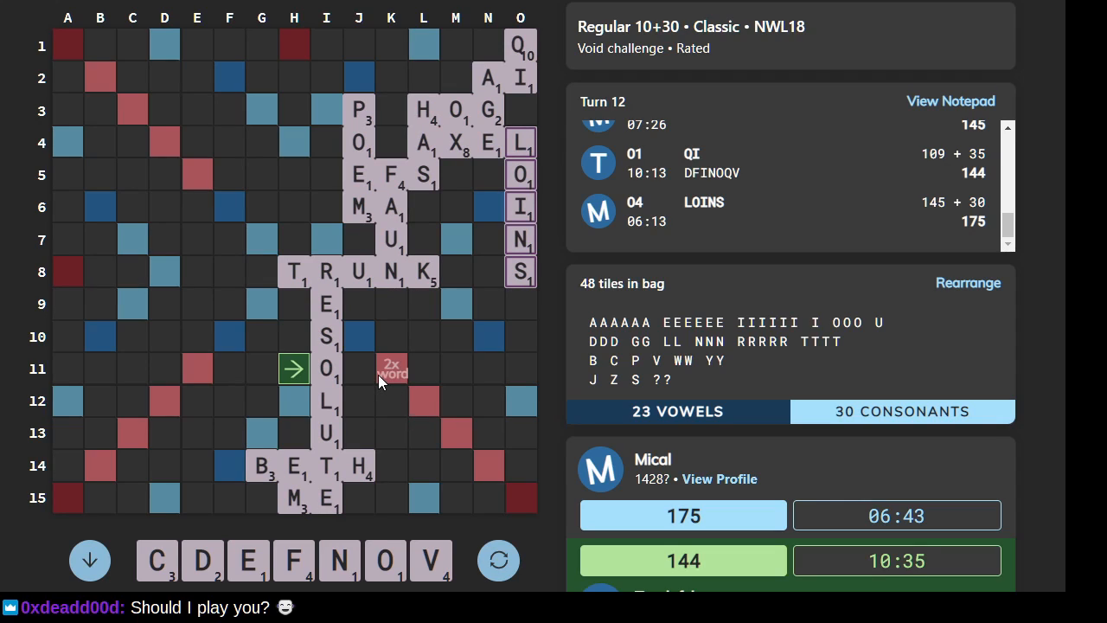
mouse_move(326, 342)
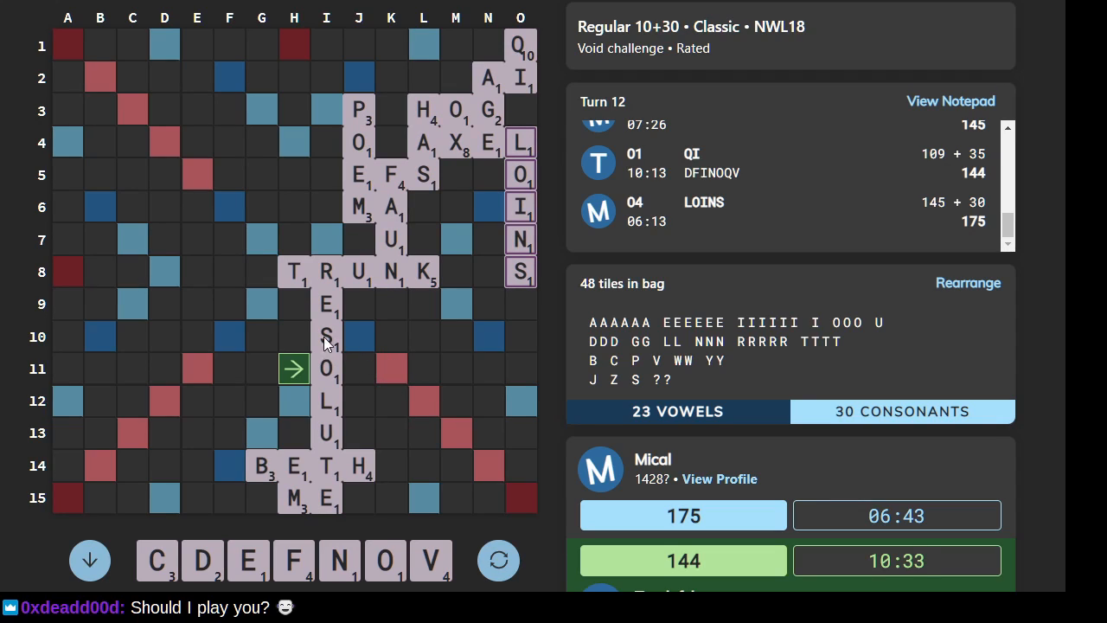
mouse_move(262, 303)
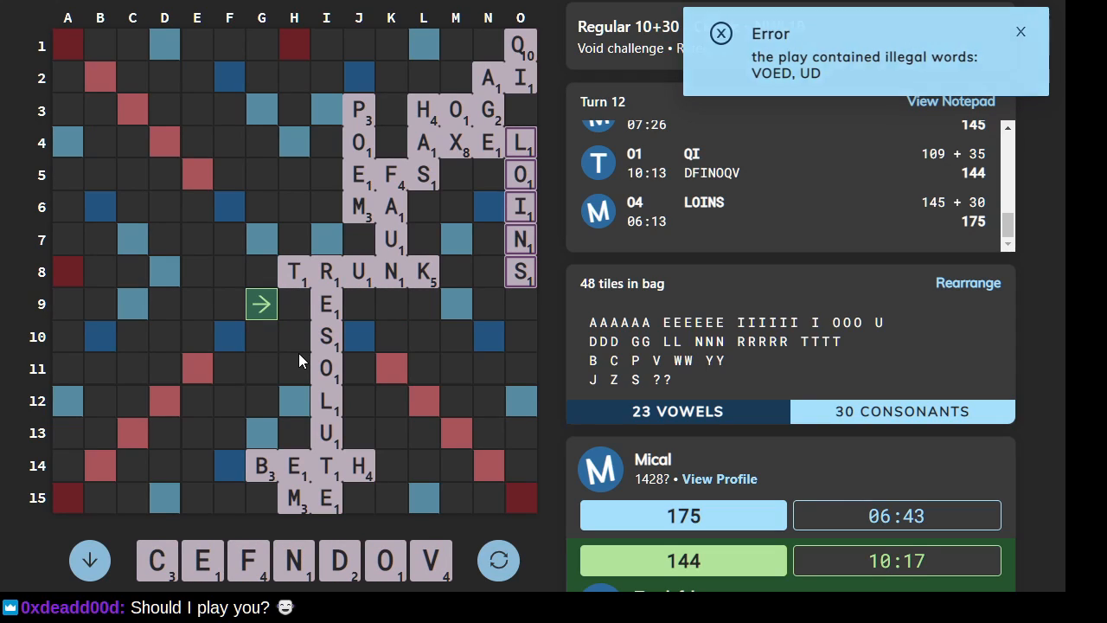
- Dismiss the illegal-play error and start a new across word on row 10
left_click(1020, 32)
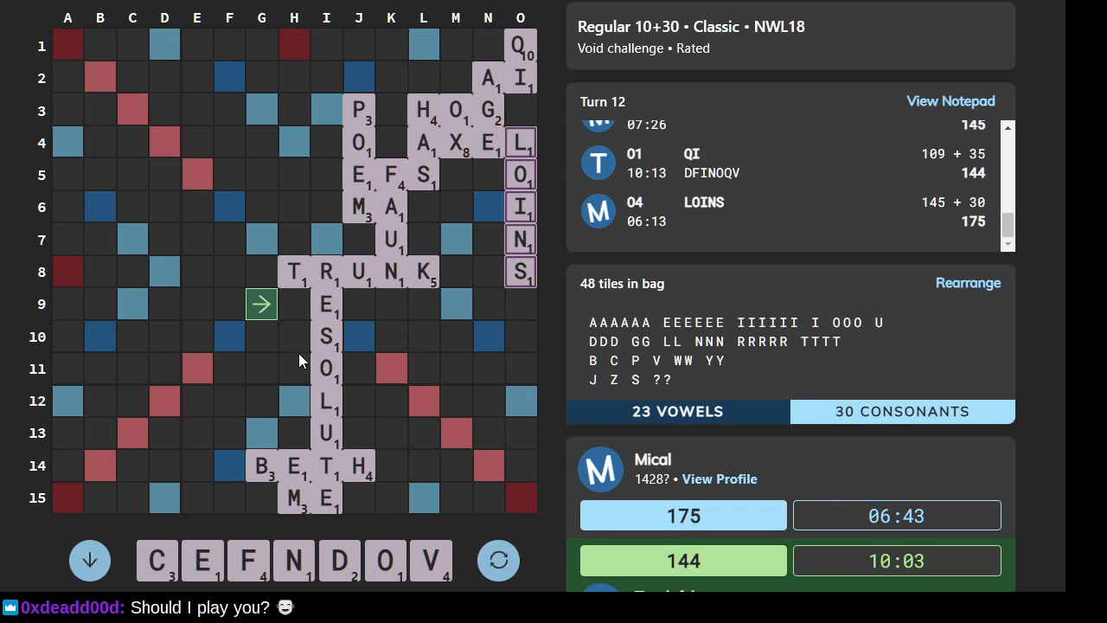
mouse_move(272, 350)
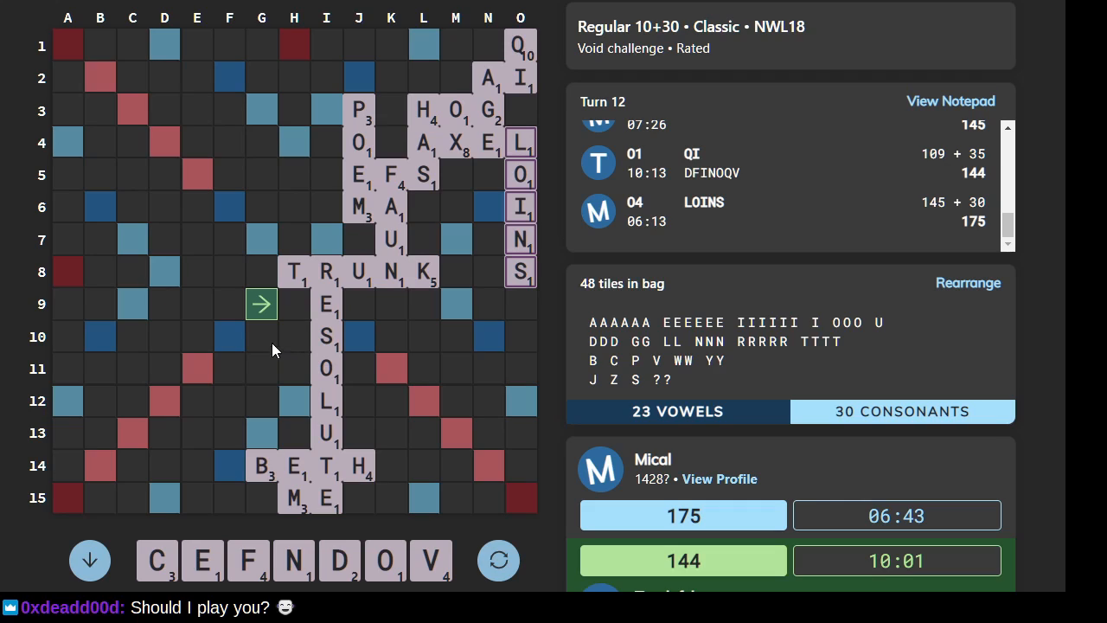
left_click(229, 336)
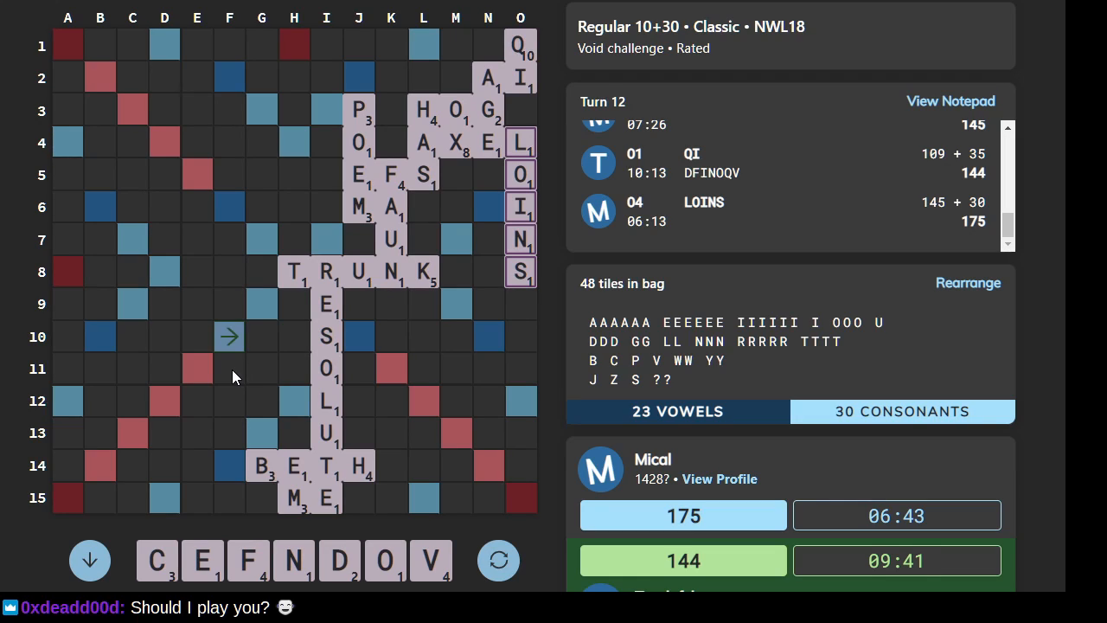
left_click(196, 337)
type("OVEN")
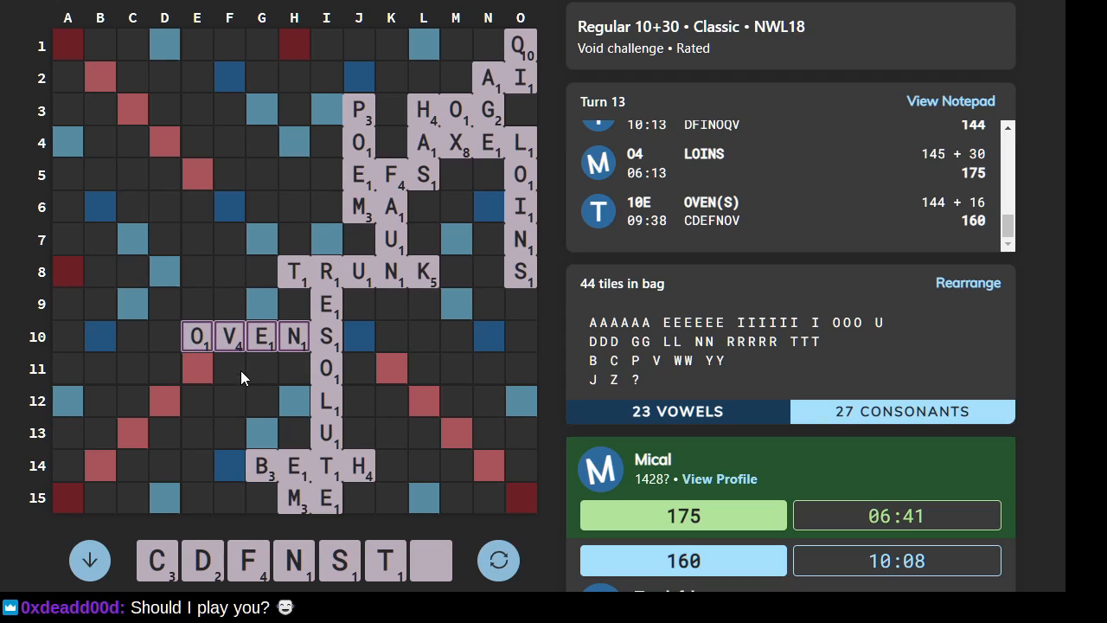
mouse_move(247, 372)
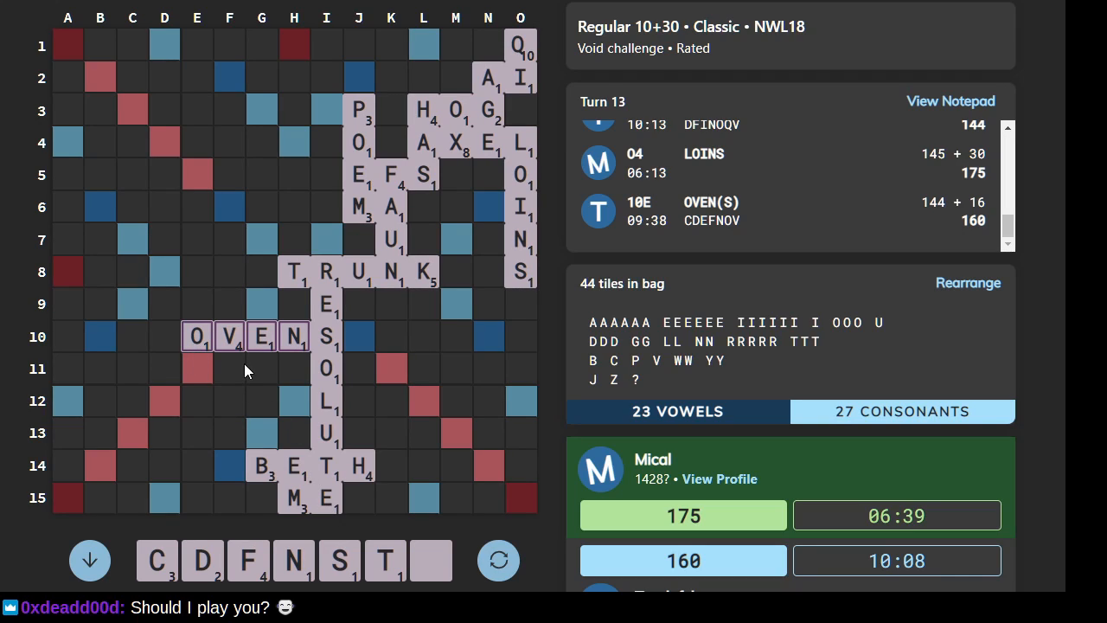
mouse_move(248, 355)
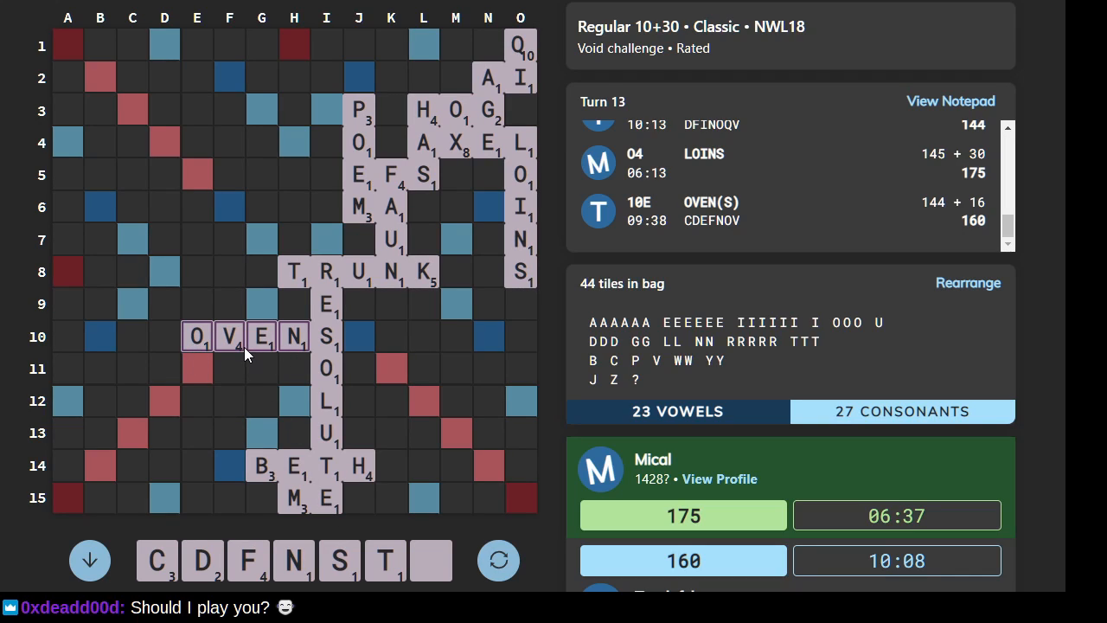
mouse_move(433, 571)
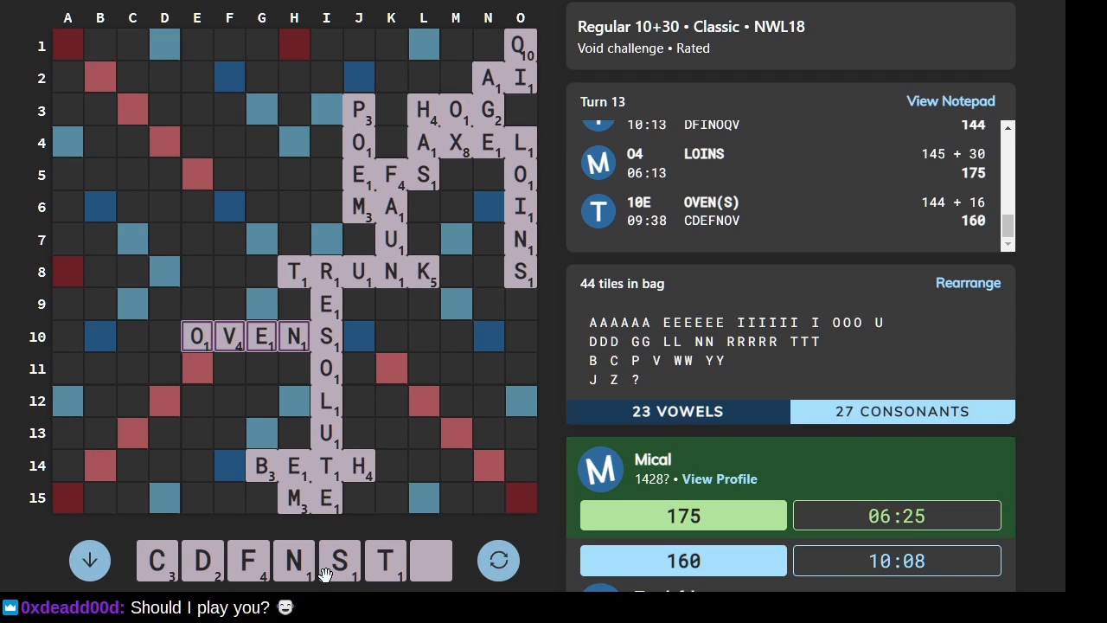
mouse_move(300, 361)
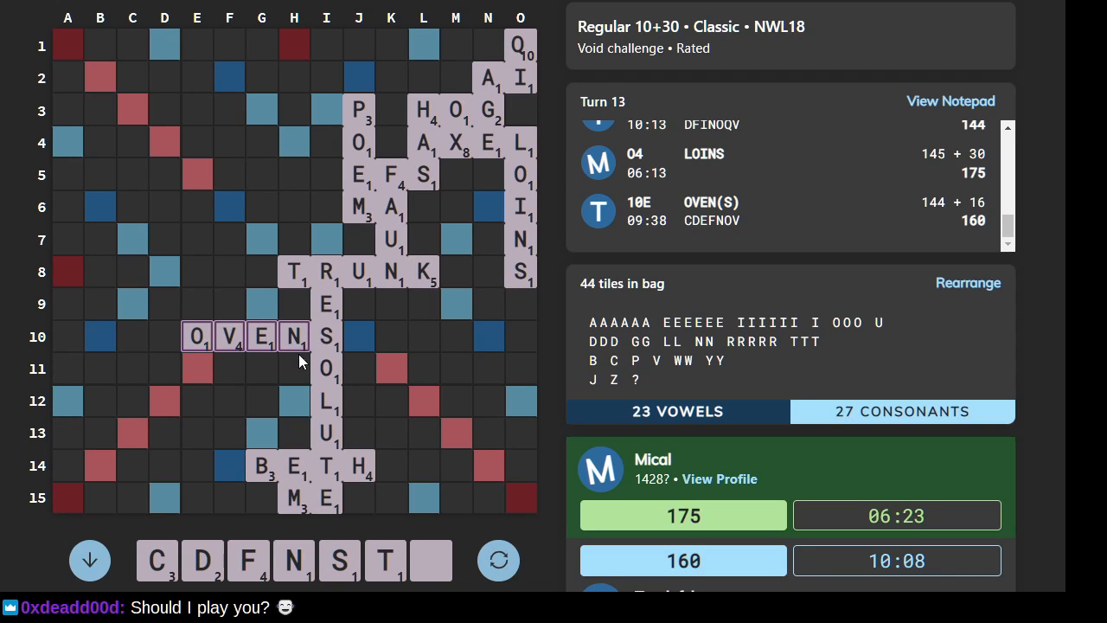
mouse_move(377, 474)
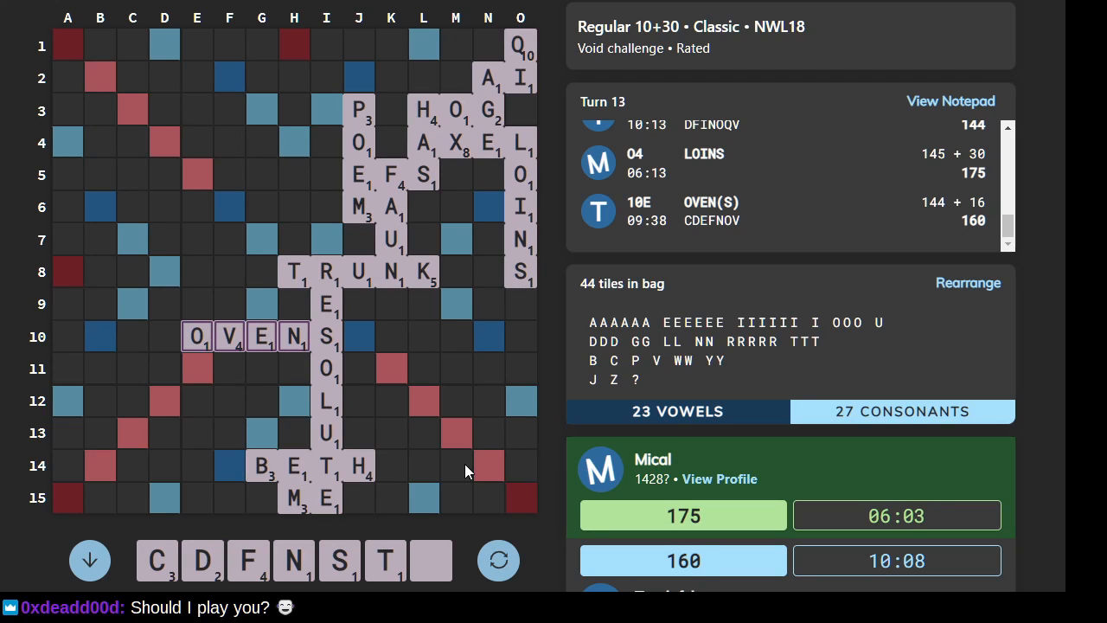
mouse_move(372, 312)
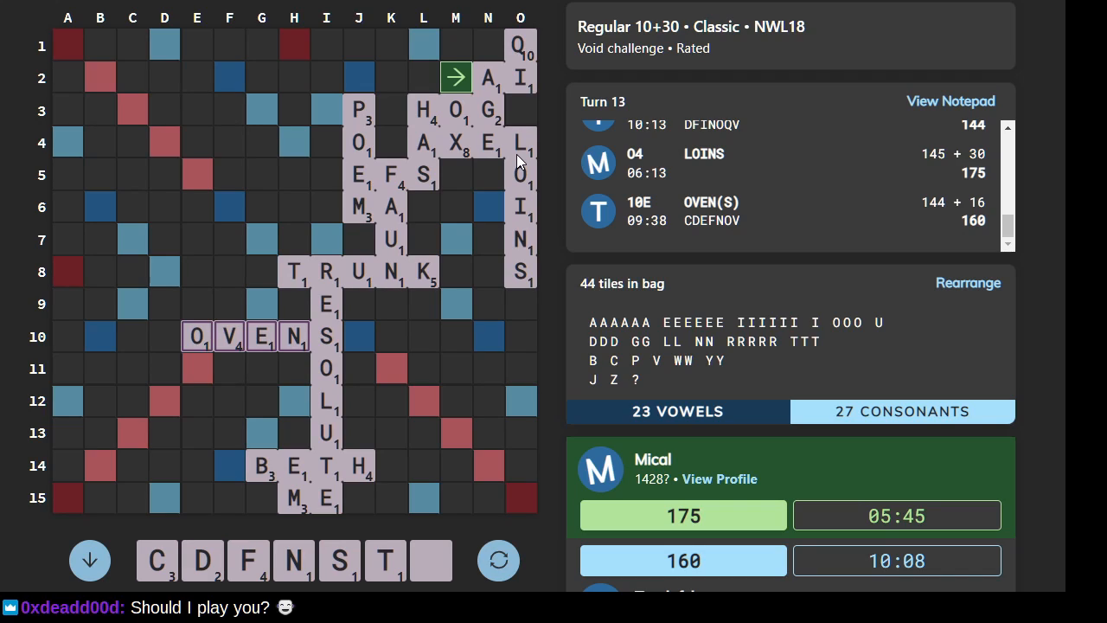
mouse_move(470, 339)
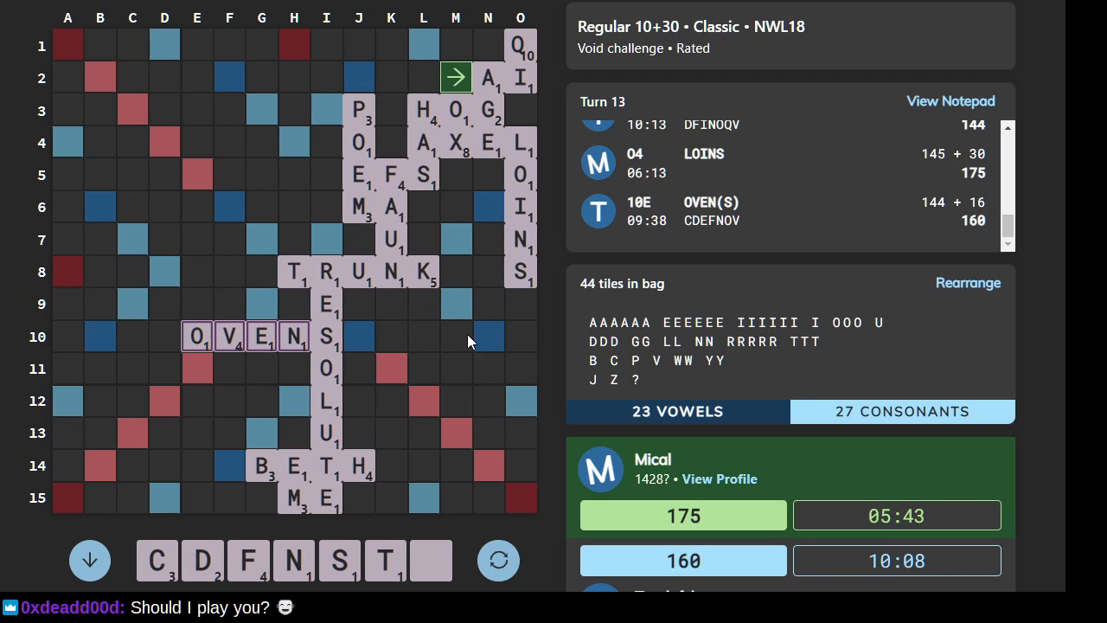
mouse_move(435, 391)
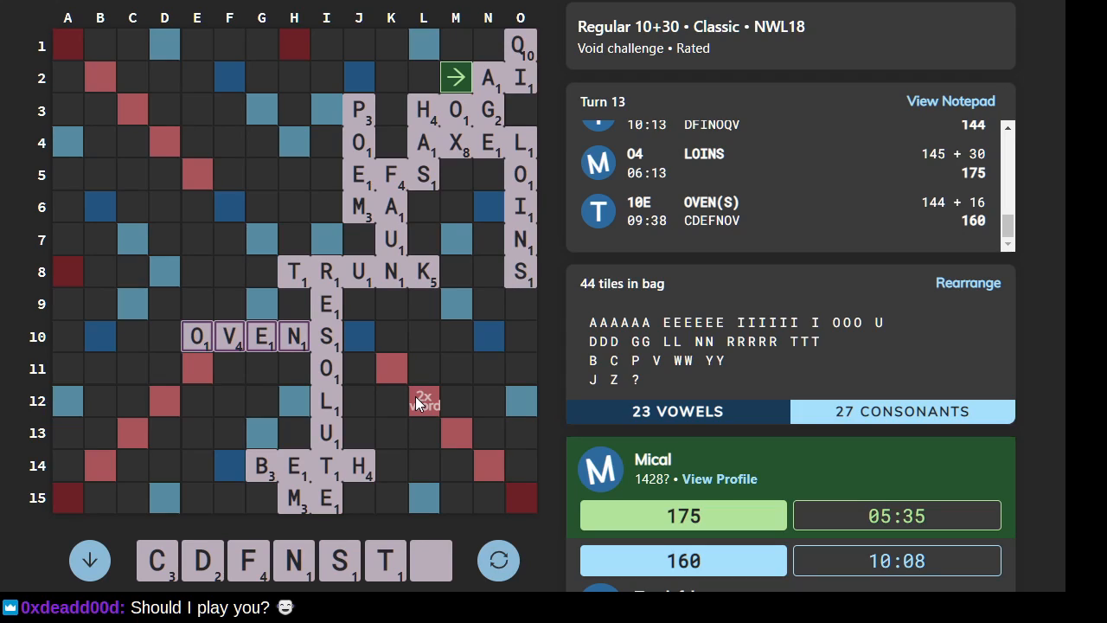
mouse_move(251, 226)
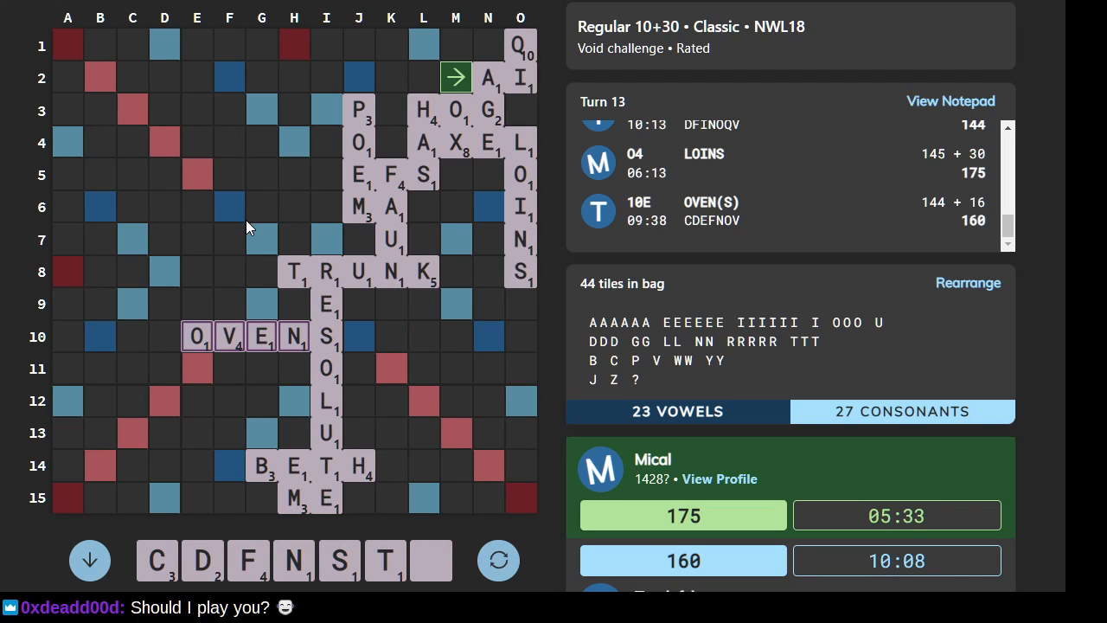
mouse_move(322, 499)
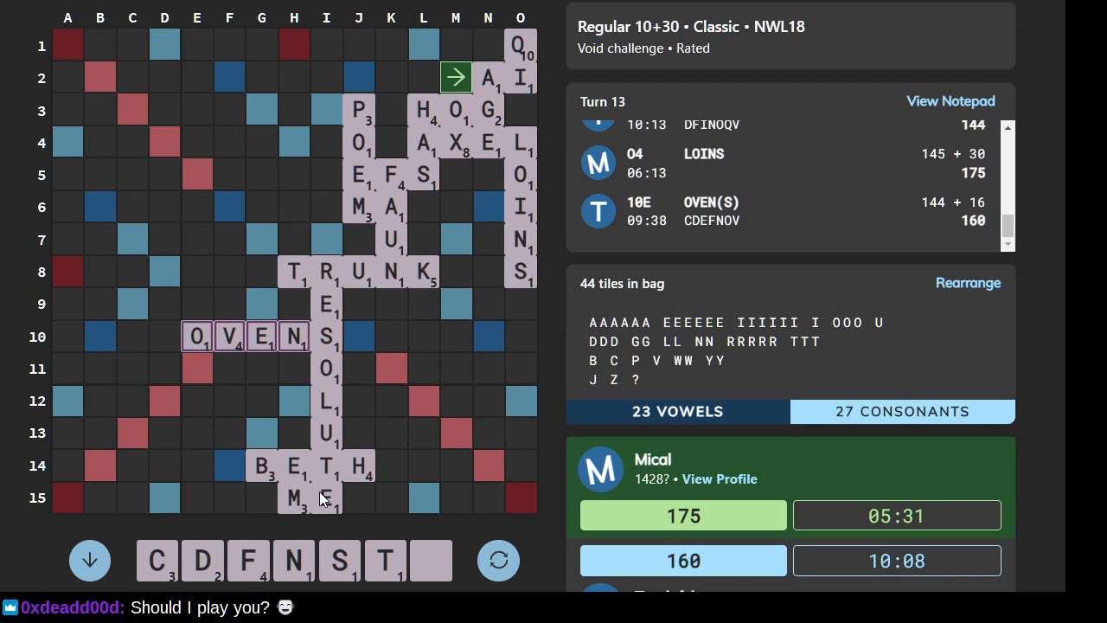
mouse_move(337, 485)
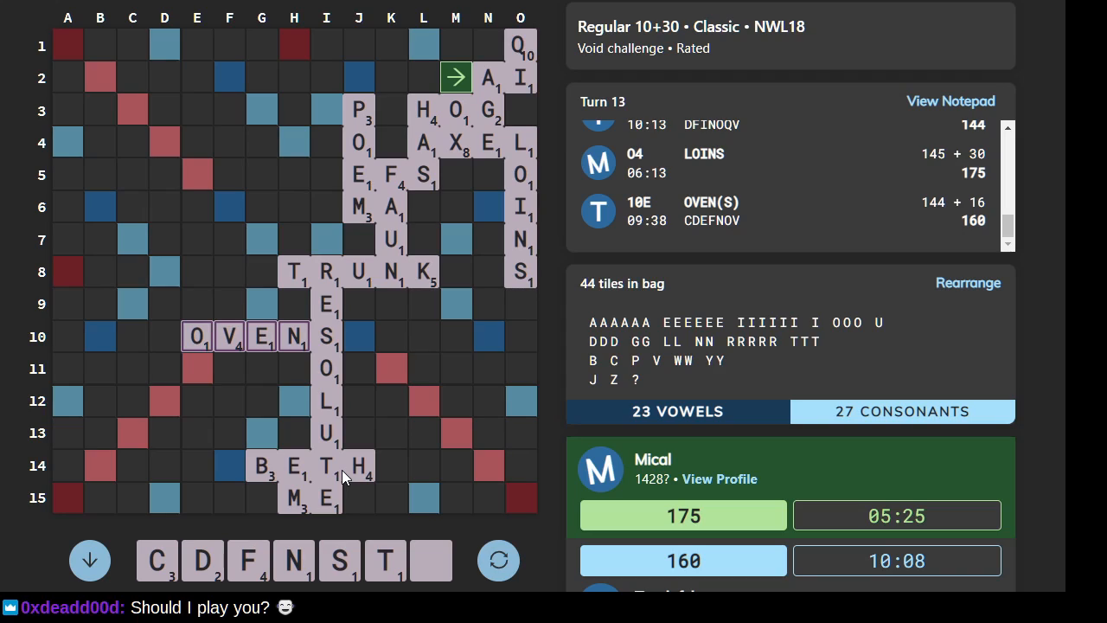
mouse_move(332, 482)
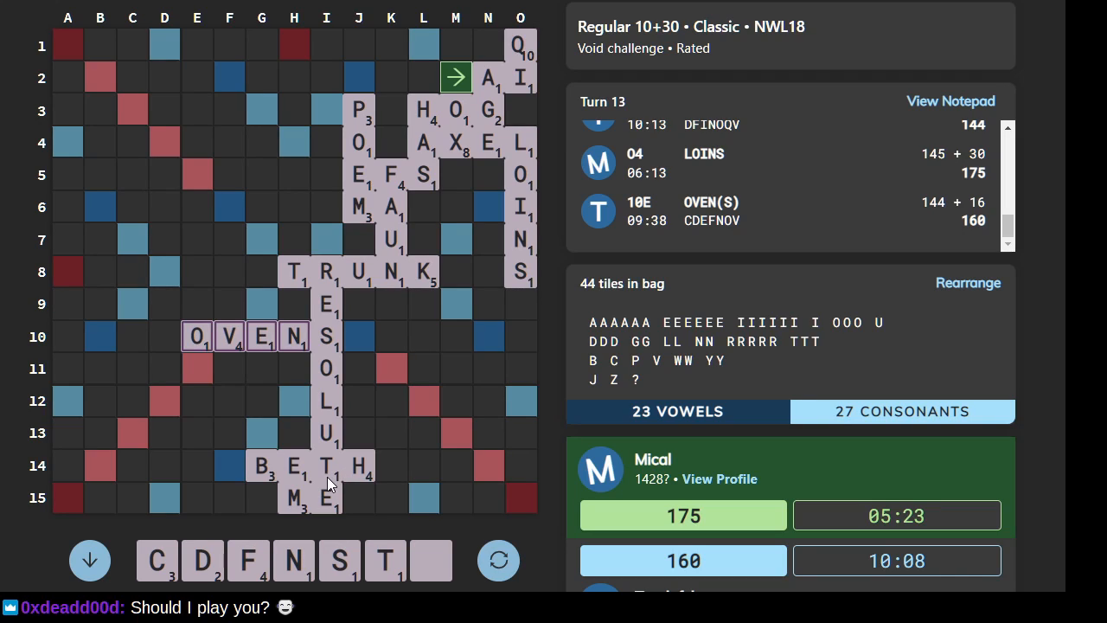
mouse_move(312, 544)
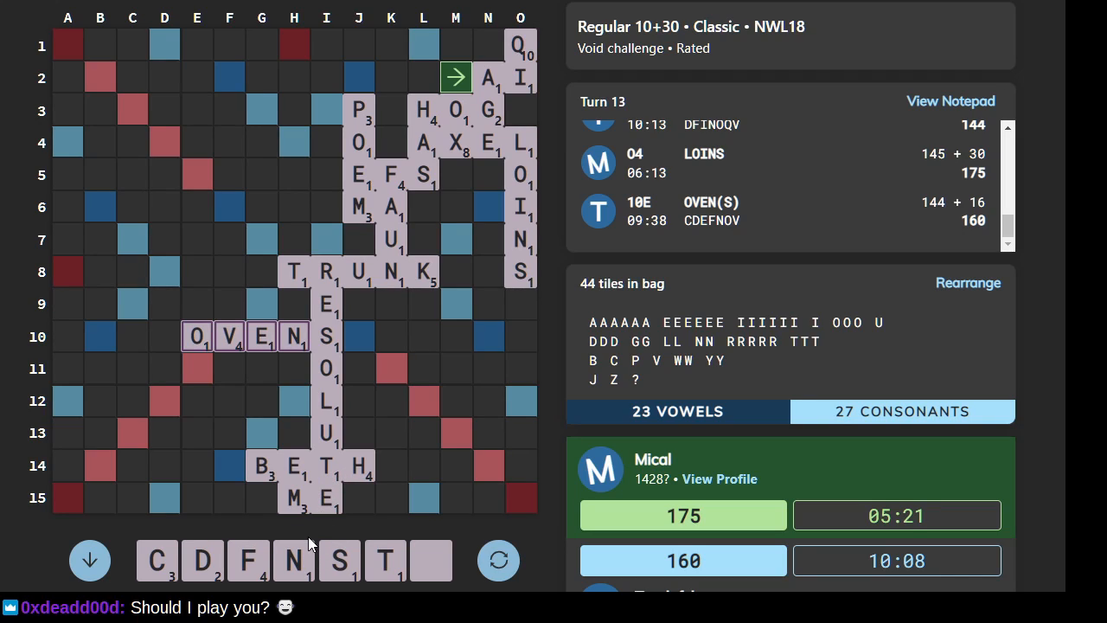
mouse_move(272, 468)
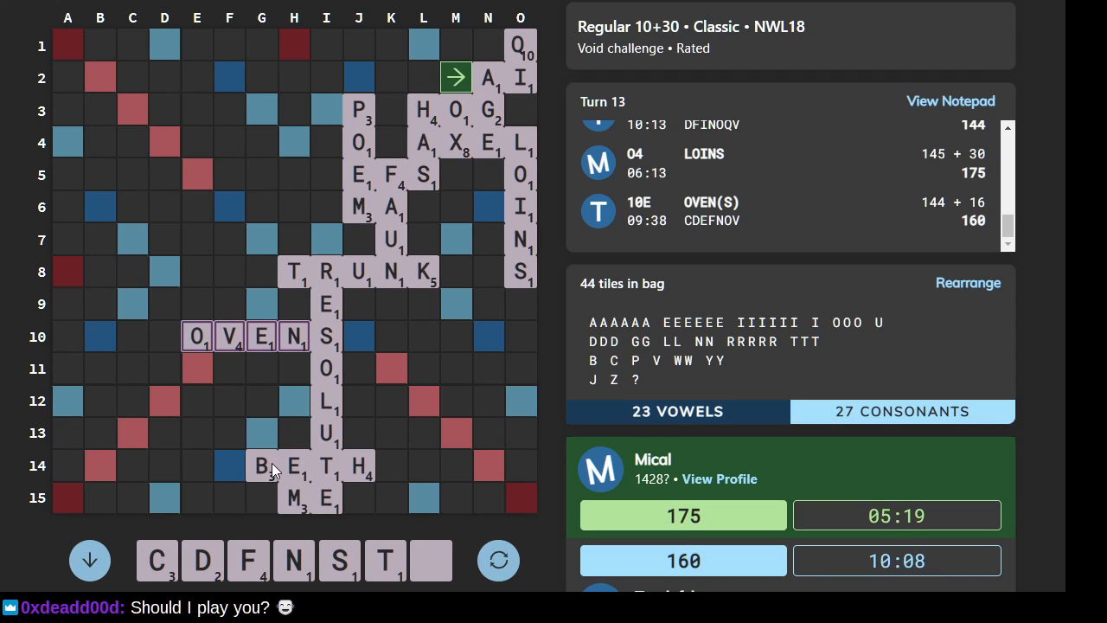
mouse_move(299, 493)
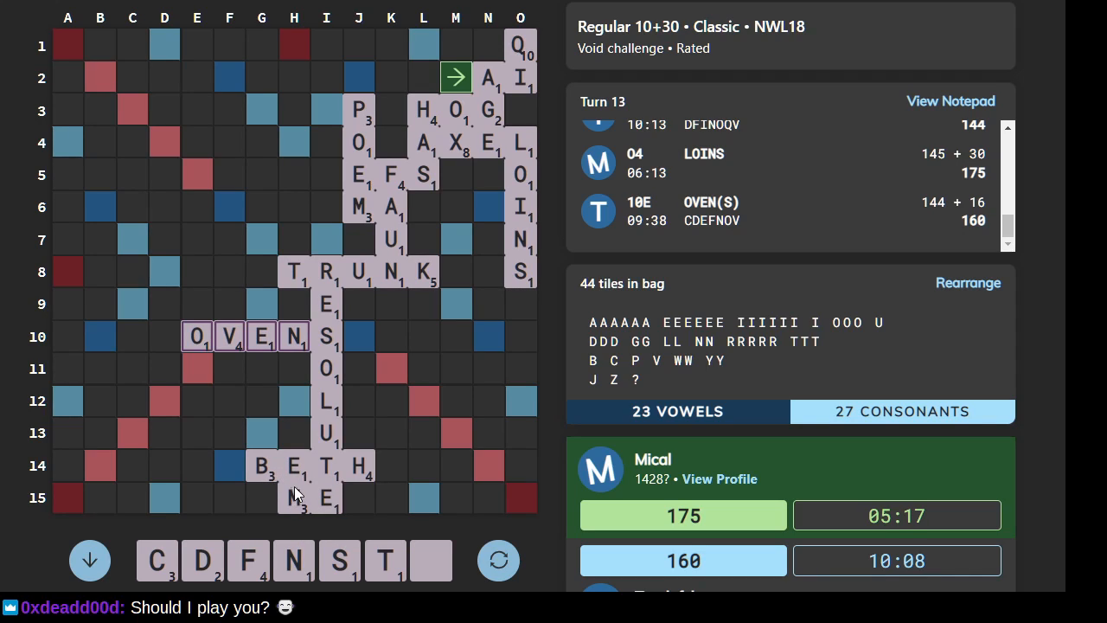
mouse_move(465, 479)
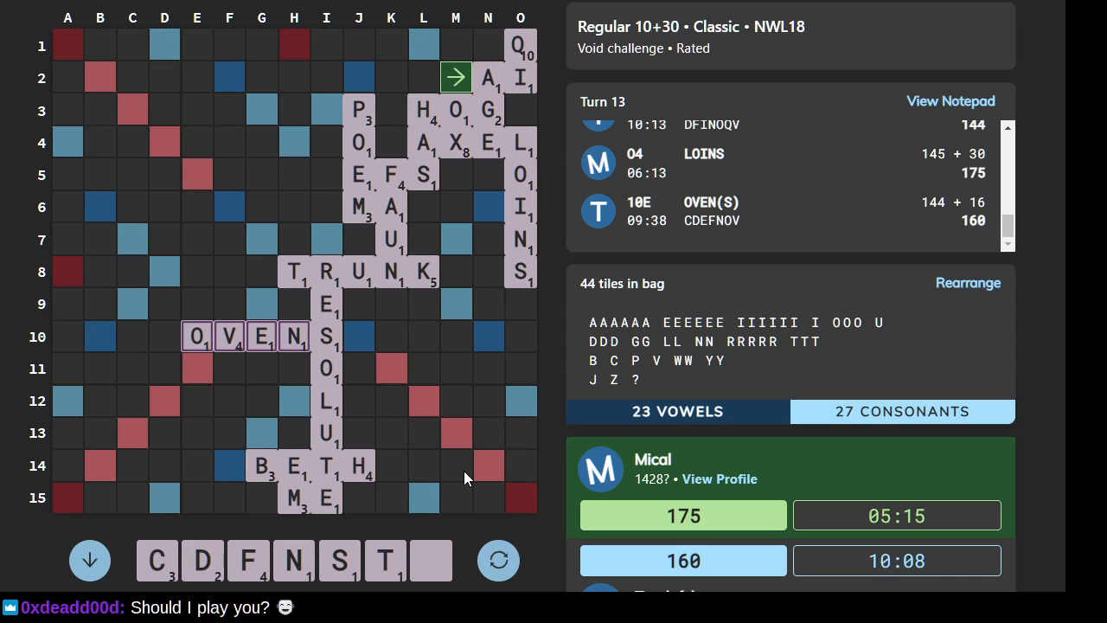
mouse_move(170, 456)
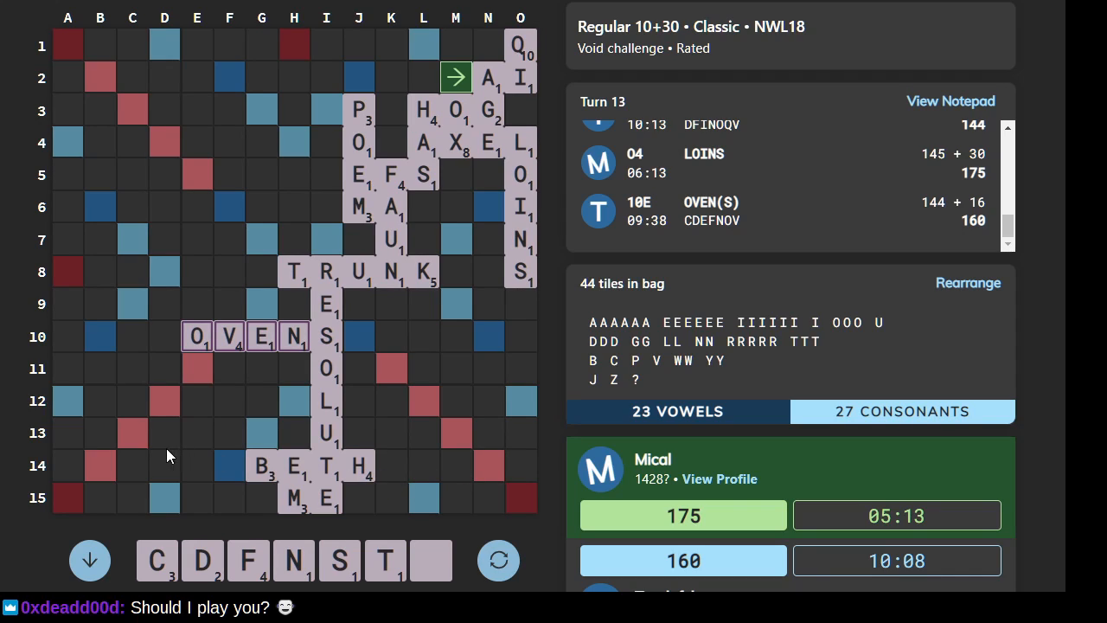
mouse_move(424, 514)
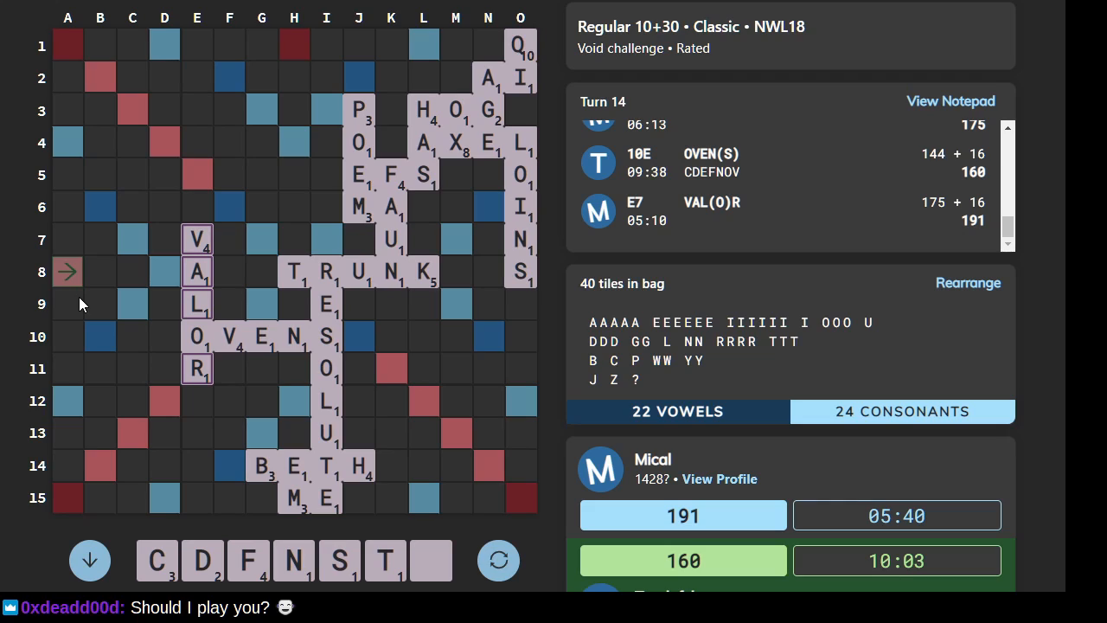
mouse_move(145, 341)
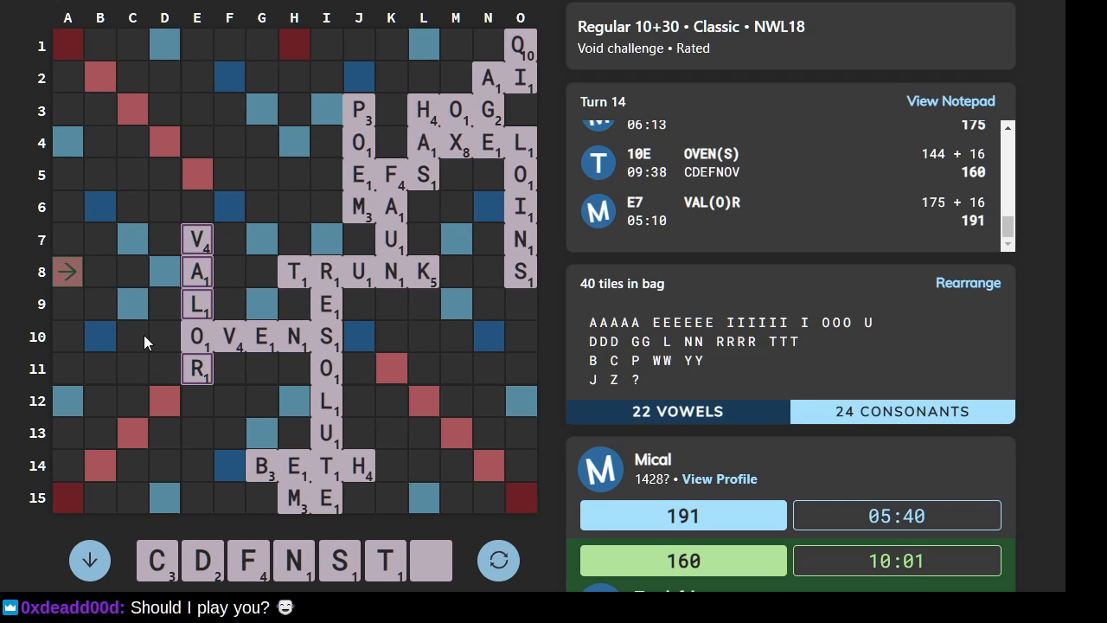
mouse_move(132, 358)
type("FINC")
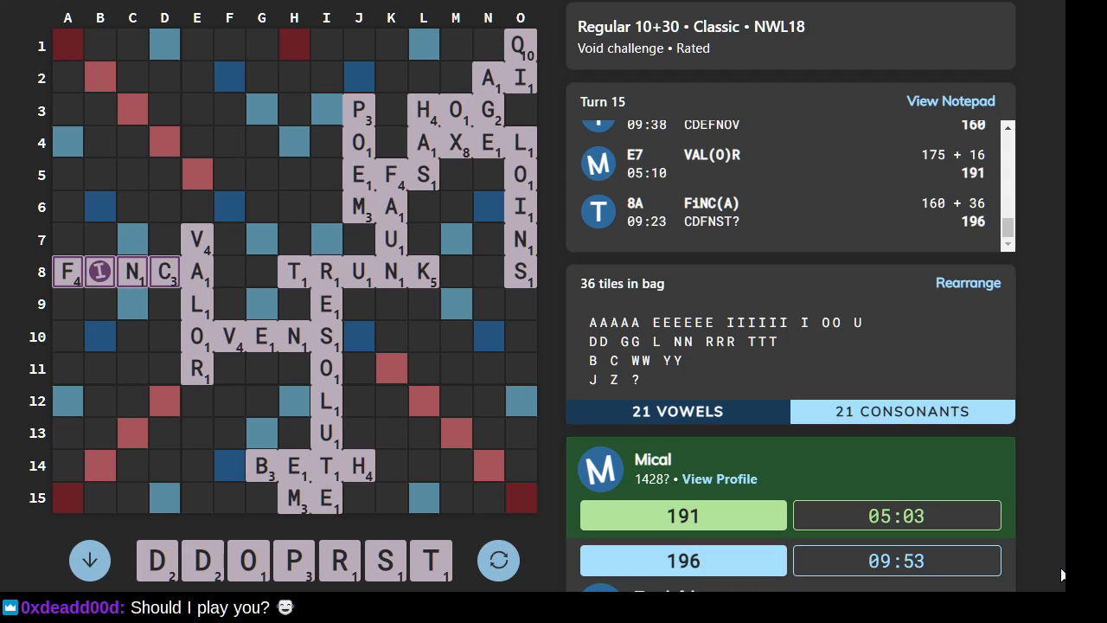
mouse_move(312, 359)
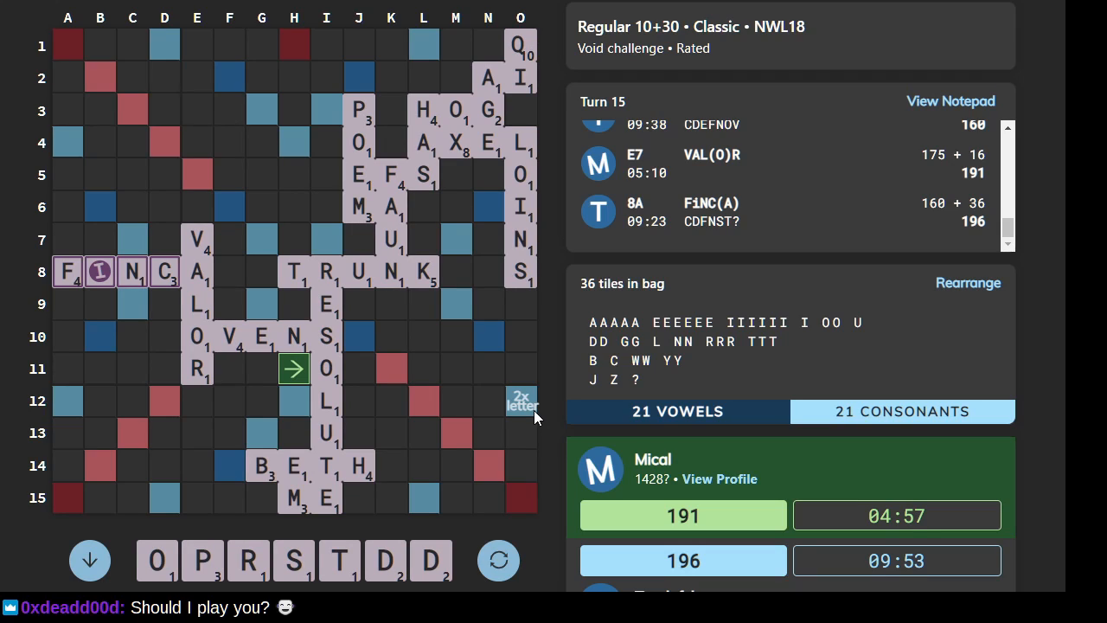
mouse_move(476, 331)
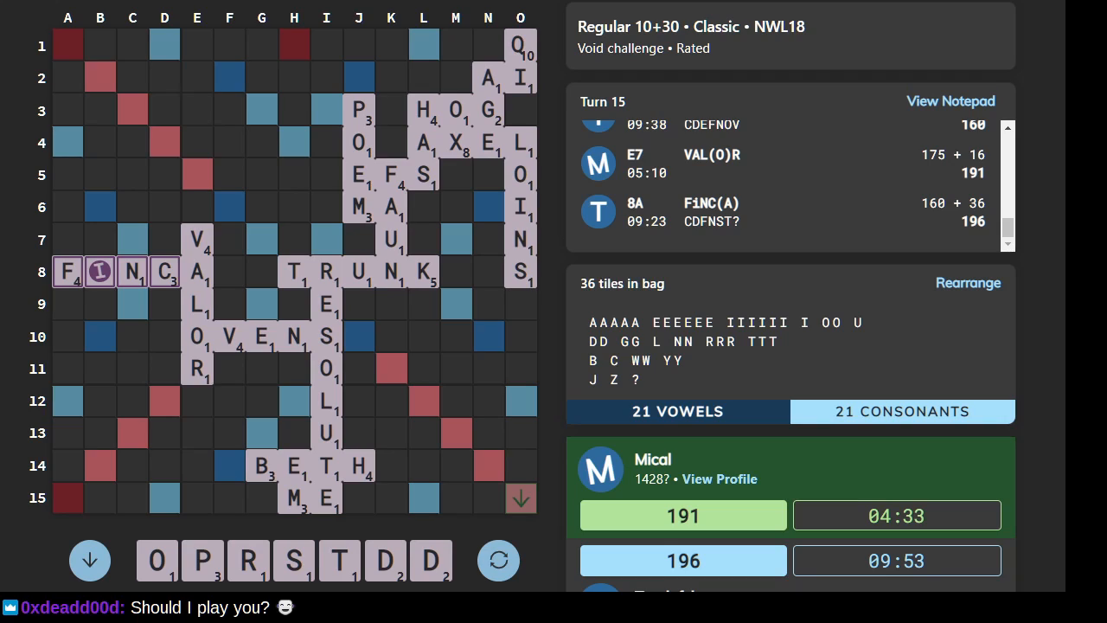
mouse_move(420, 573)
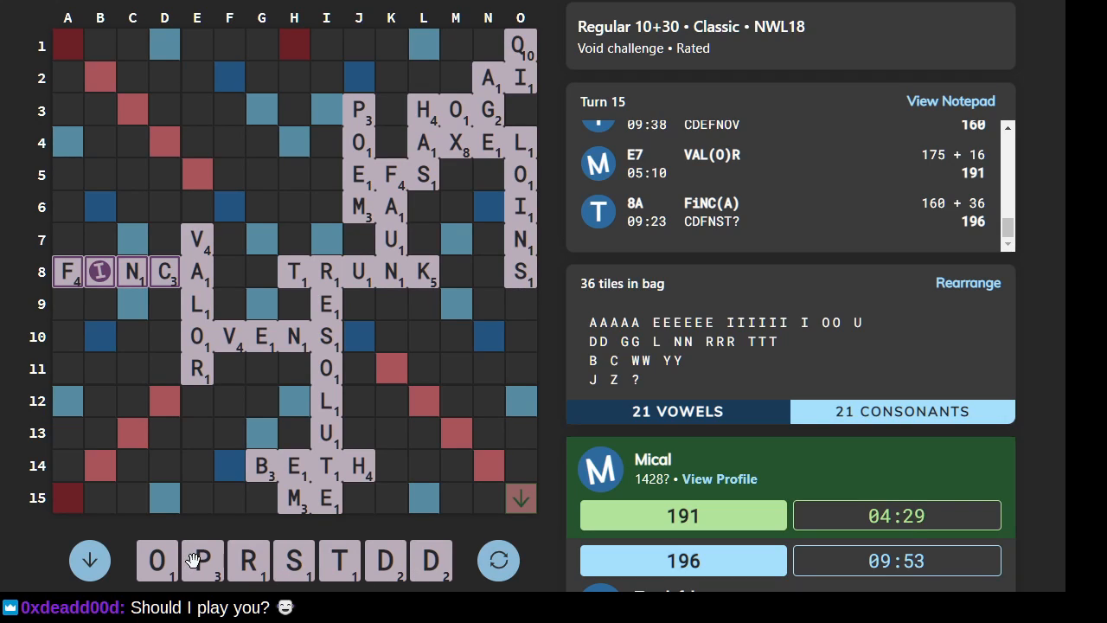
mouse_move(385, 567)
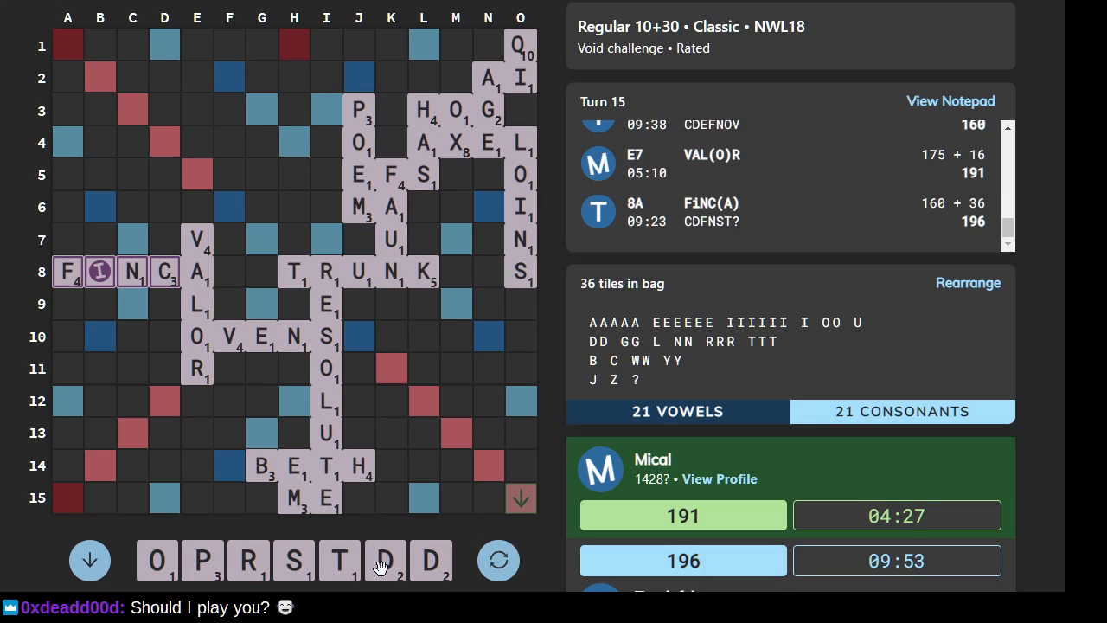
mouse_move(363, 418)
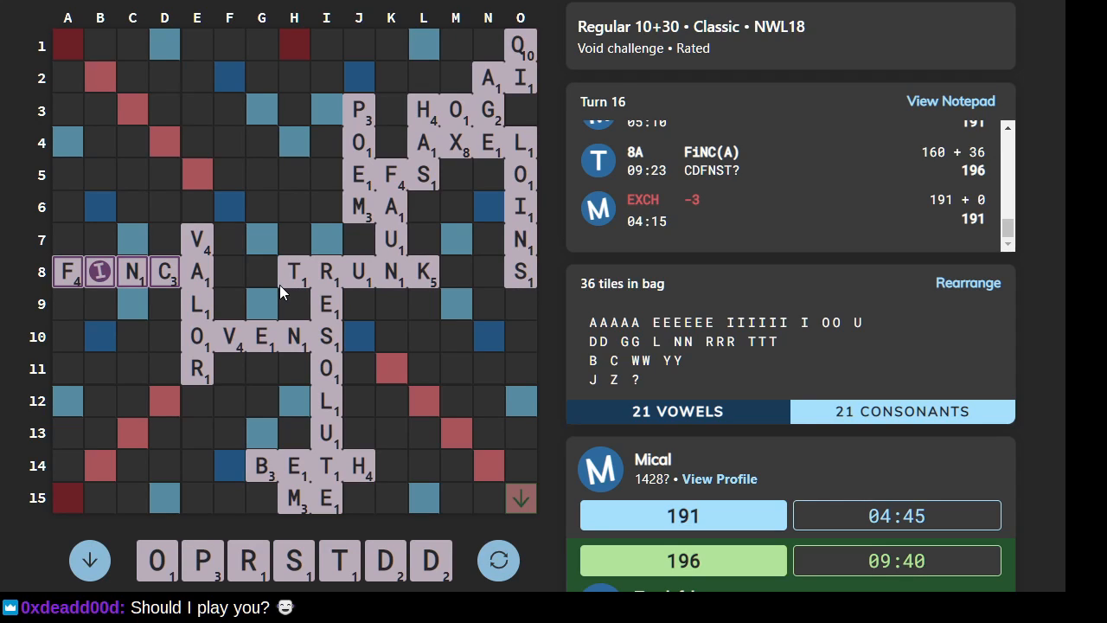
mouse_move(391, 361)
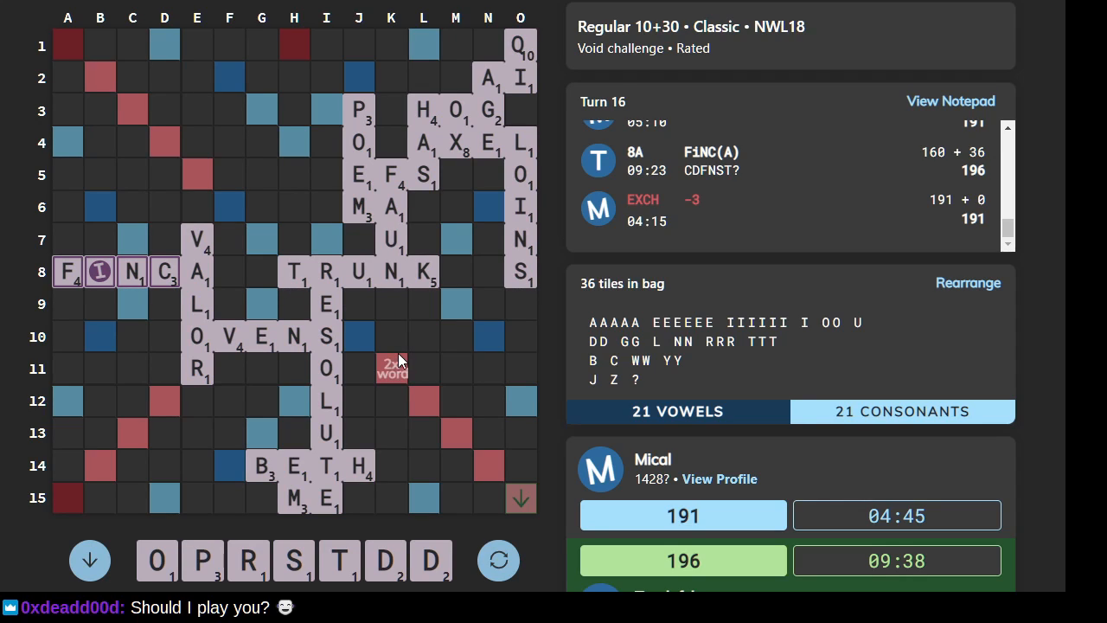
mouse_move(456, 350)
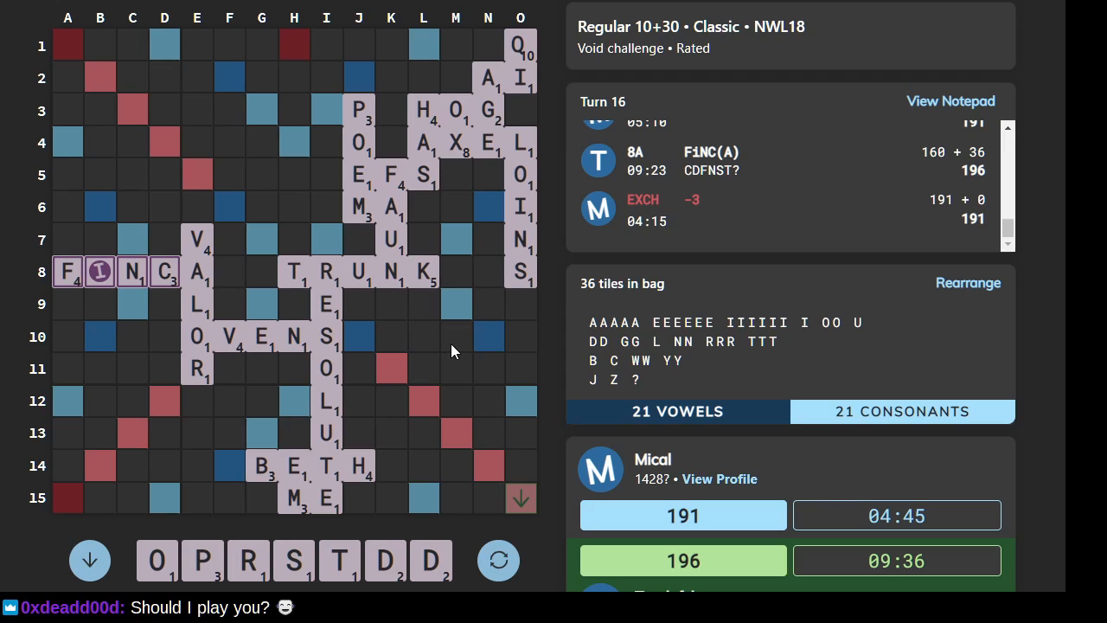
mouse_move(445, 351)
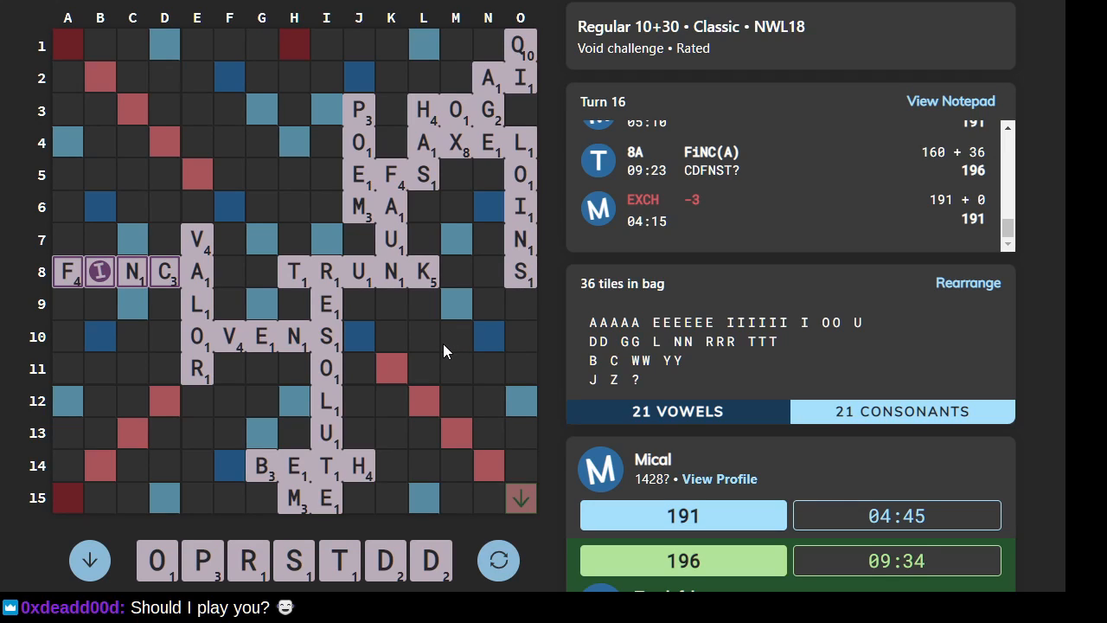
mouse_move(360, 387)
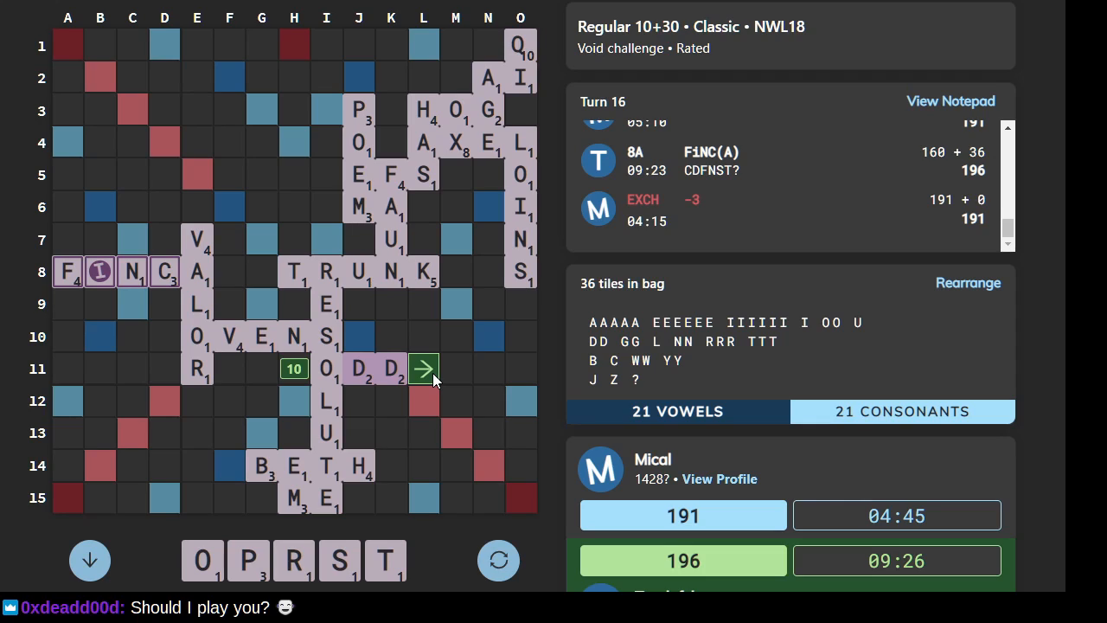
- Submit (O)DD on row 11 for 10 points
left_click(423, 368)
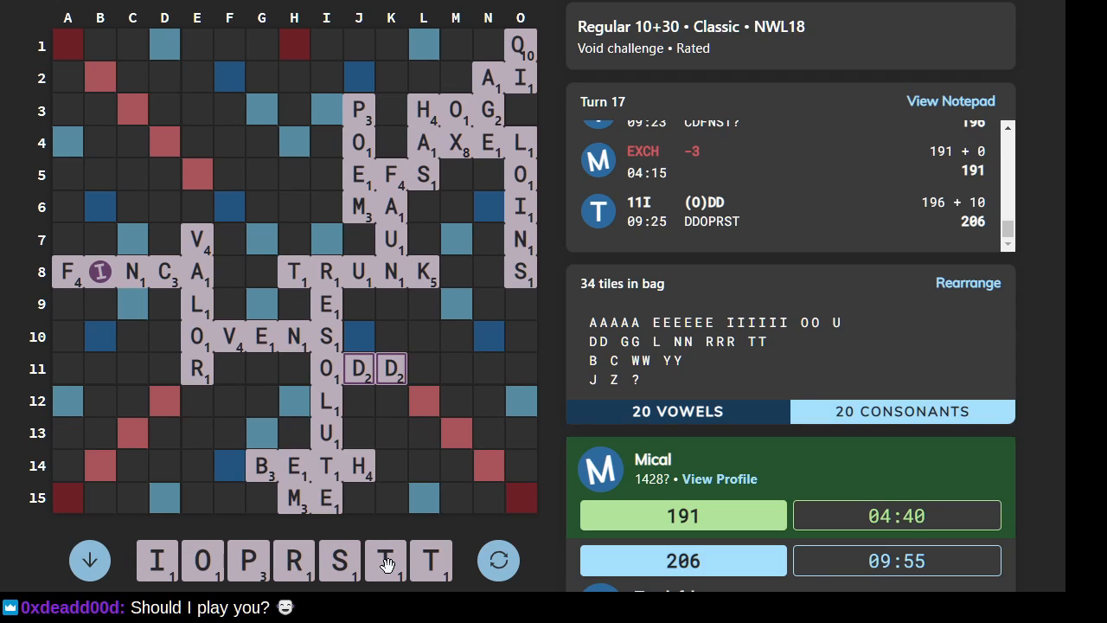
- Reshuffle the rack six times while the opponent plays BI at N6
left_click(499, 560)
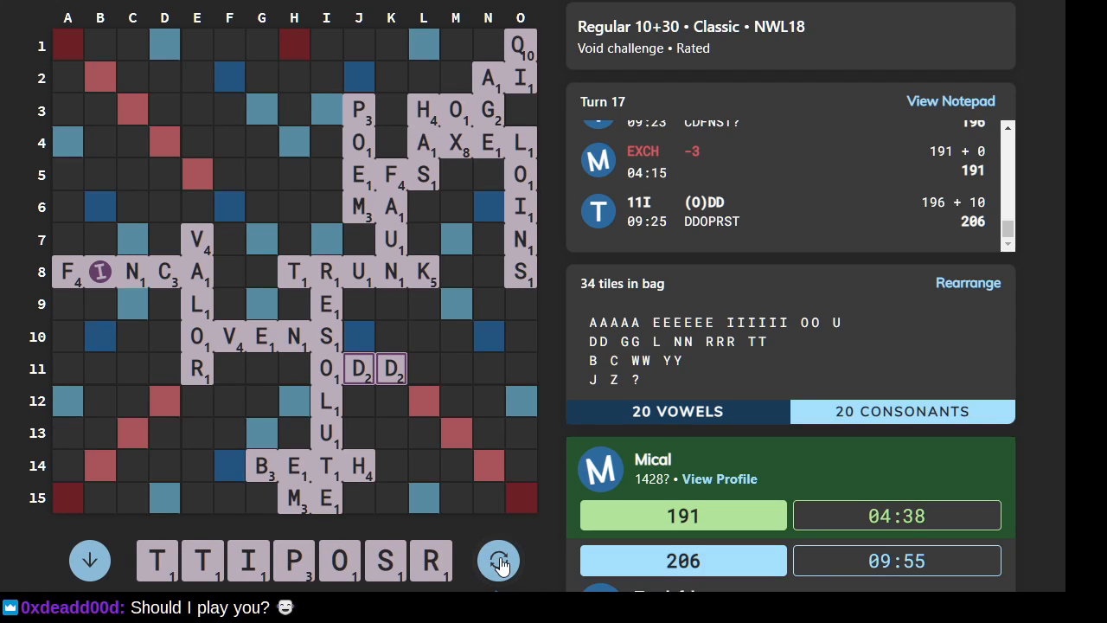
left_click(499, 560)
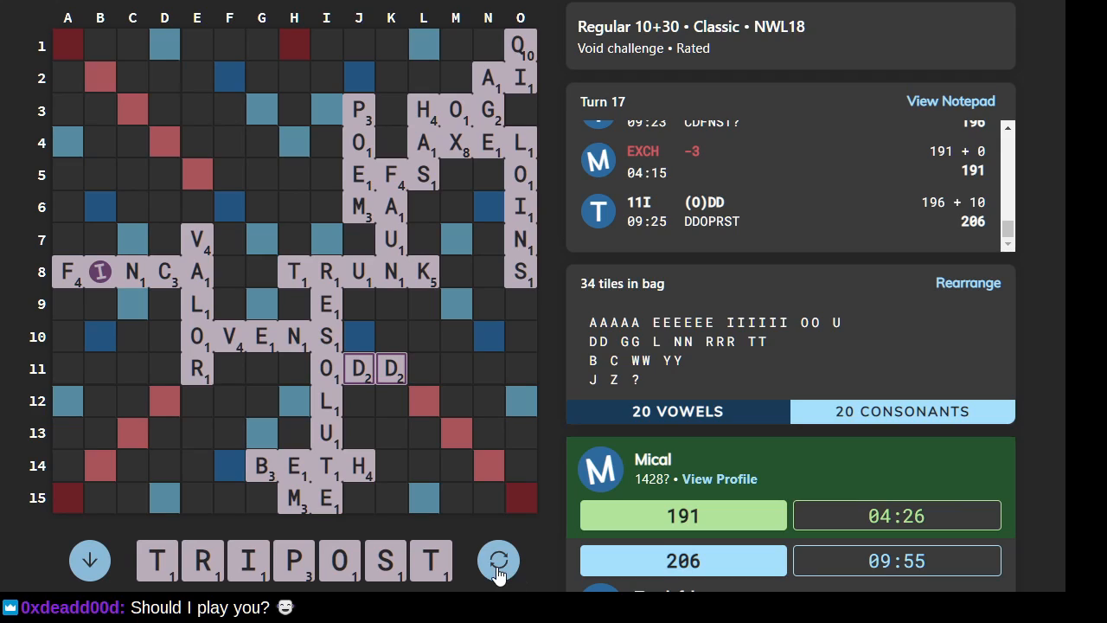
left_click(499, 561)
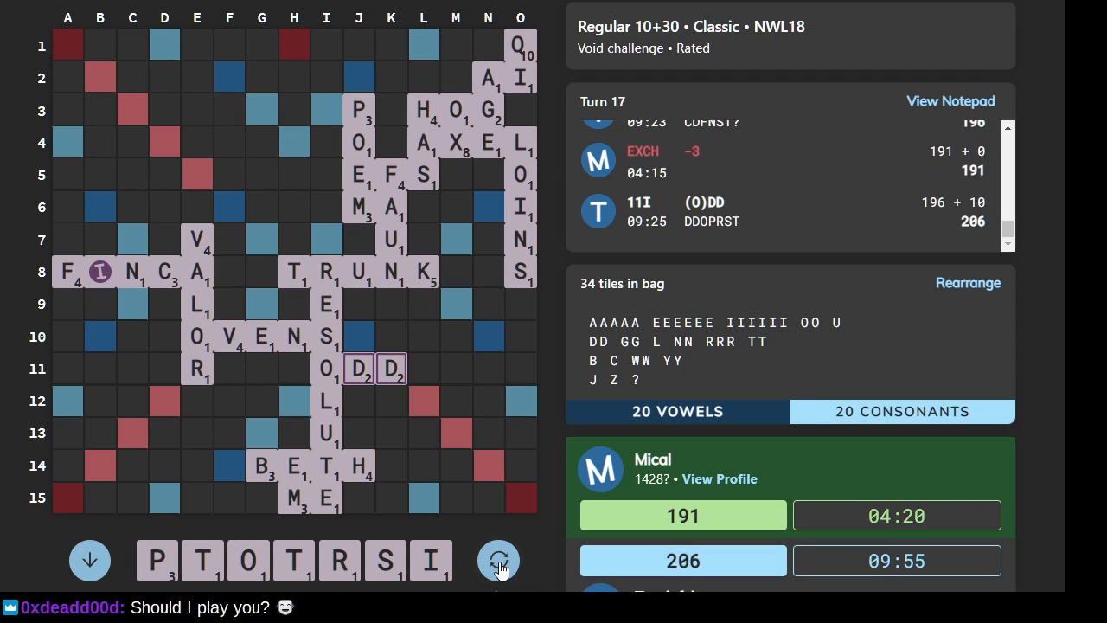
left_click(499, 560)
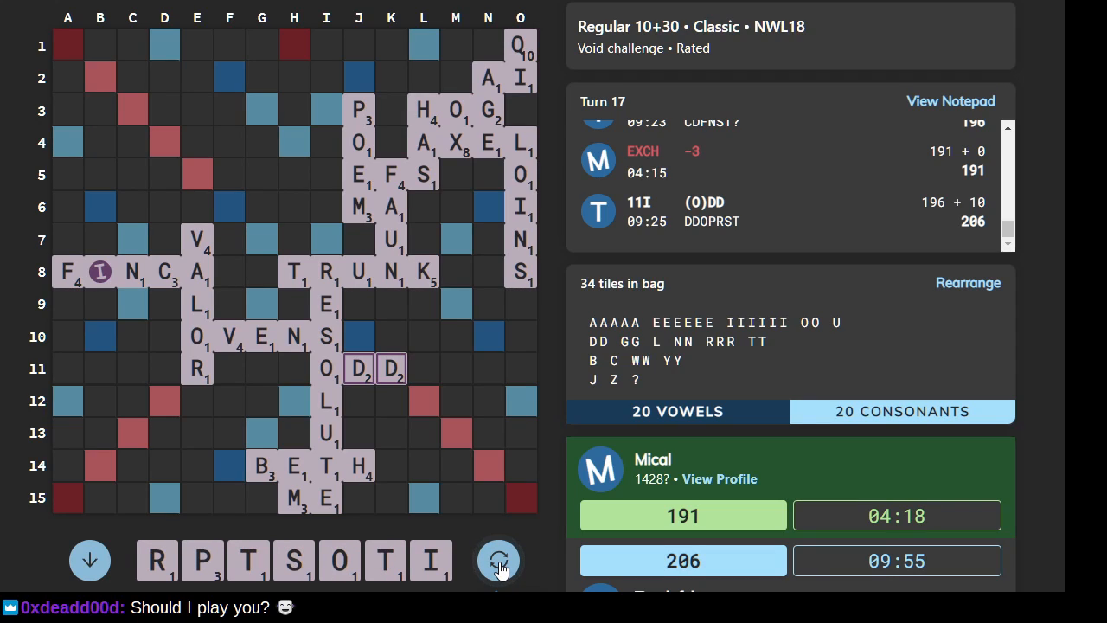
left_click(499, 561)
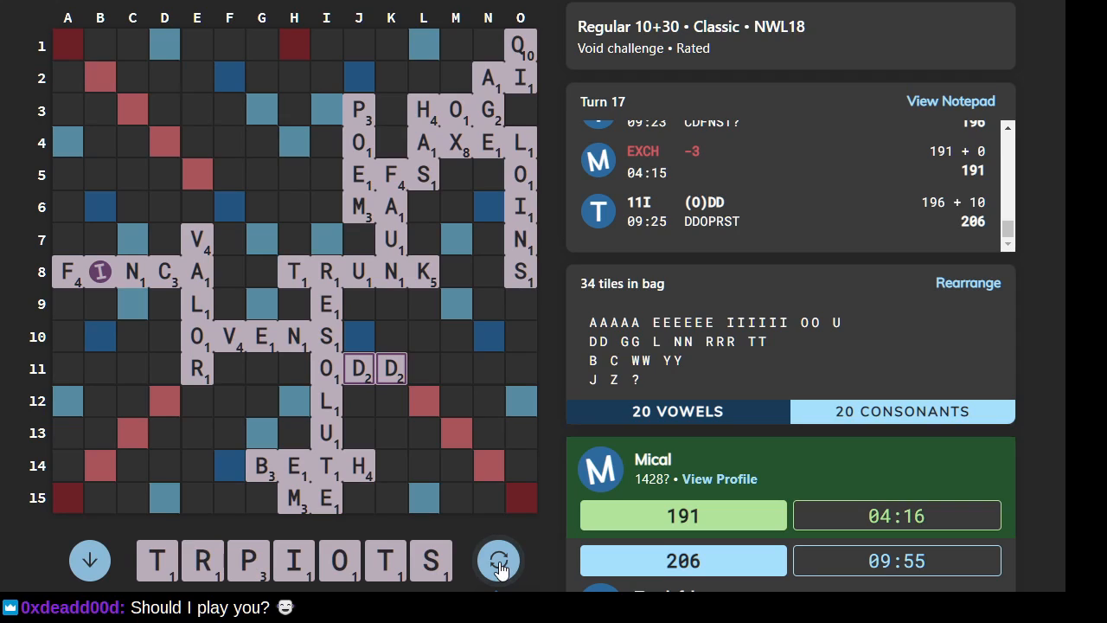
left_click(499, 561)
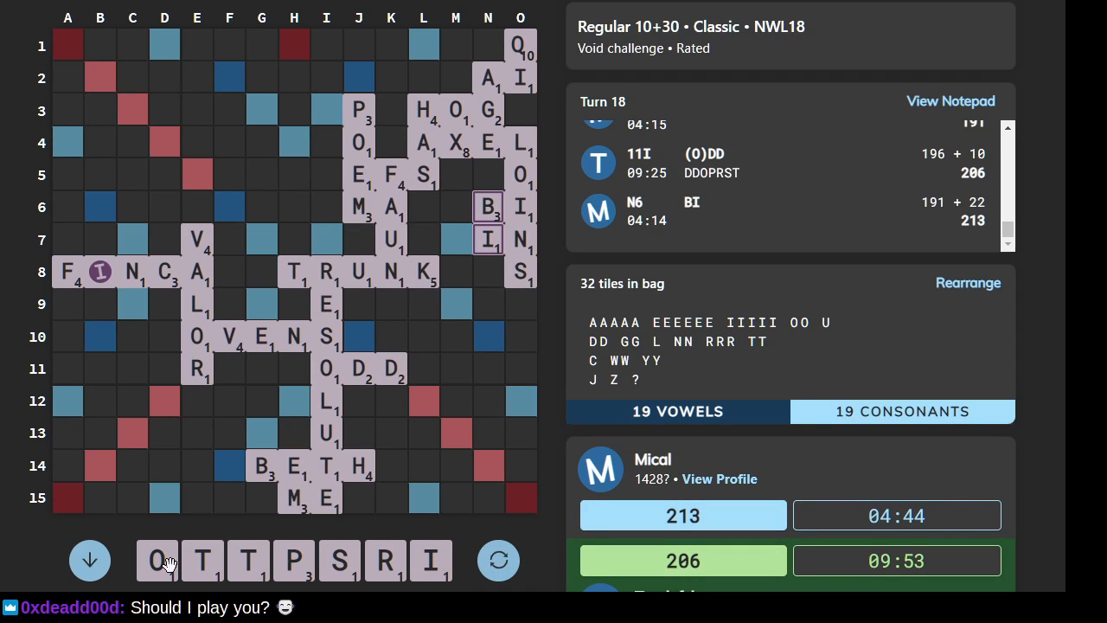
- Reshuffle the rack into ROTTIPS and test a candidate board square for turn 18
left_click(498, 560)
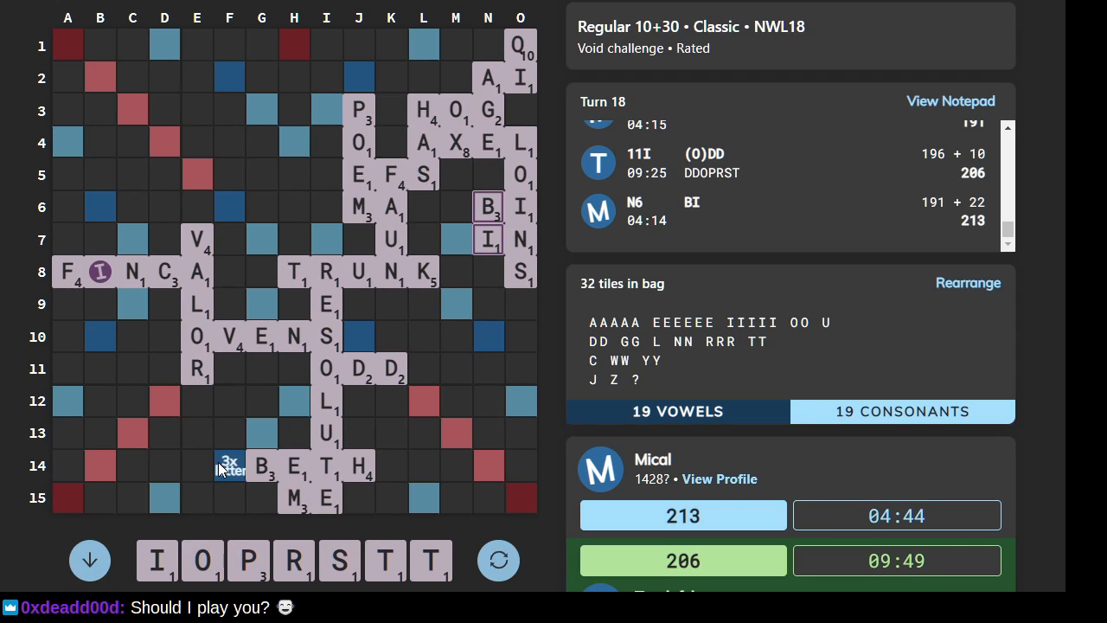
mouse_move(170, 350)
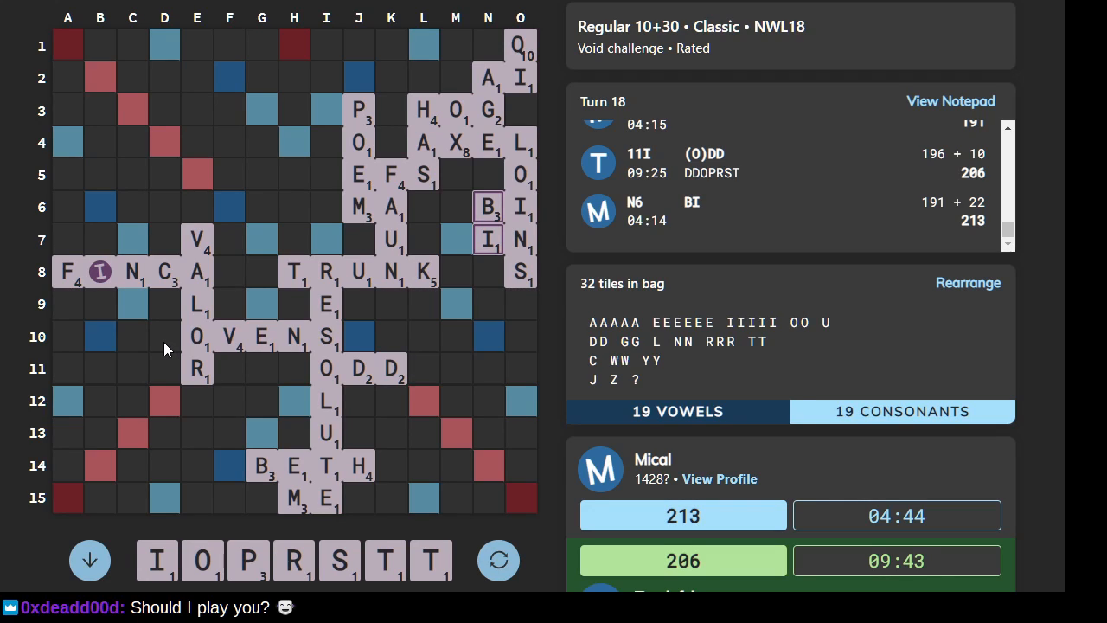
mouse_move(321, 408)
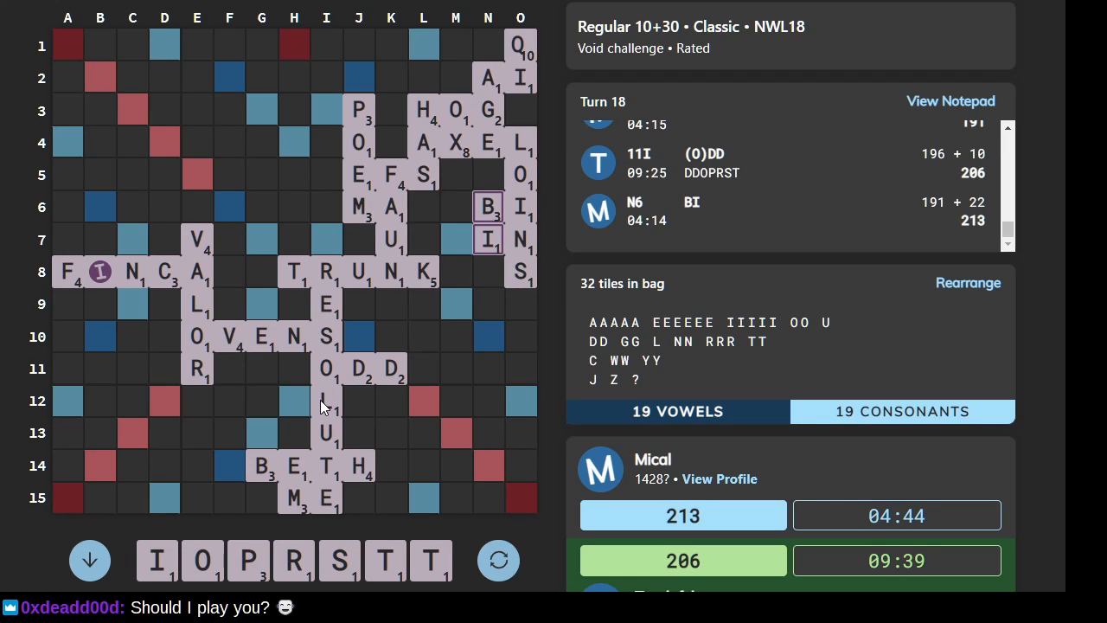
mouse_move(327, 405)
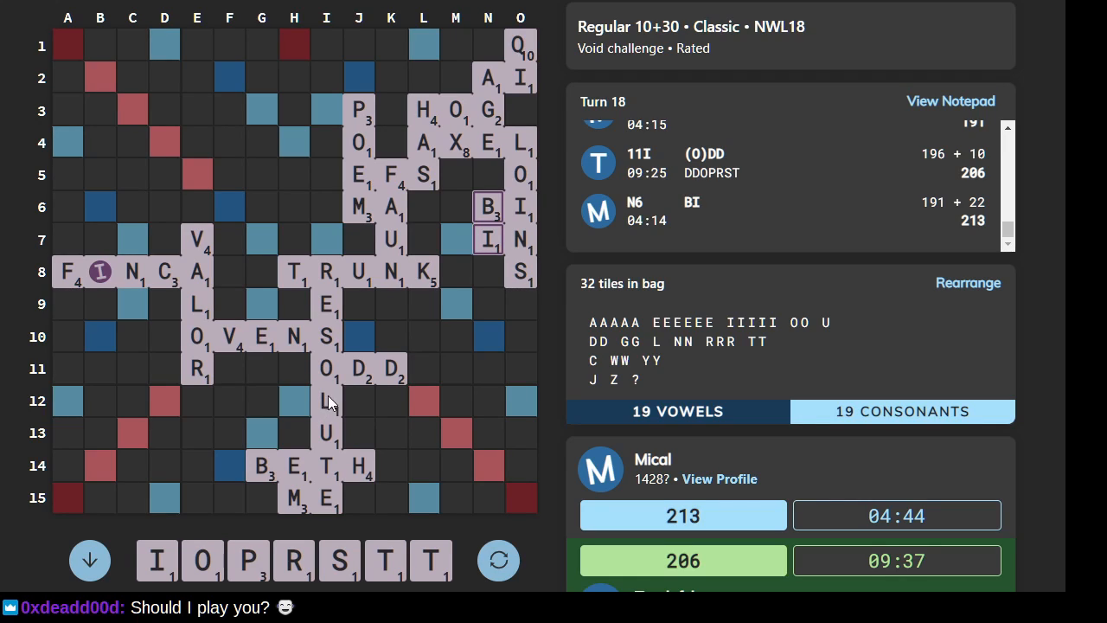
mouse_move(362, 386)
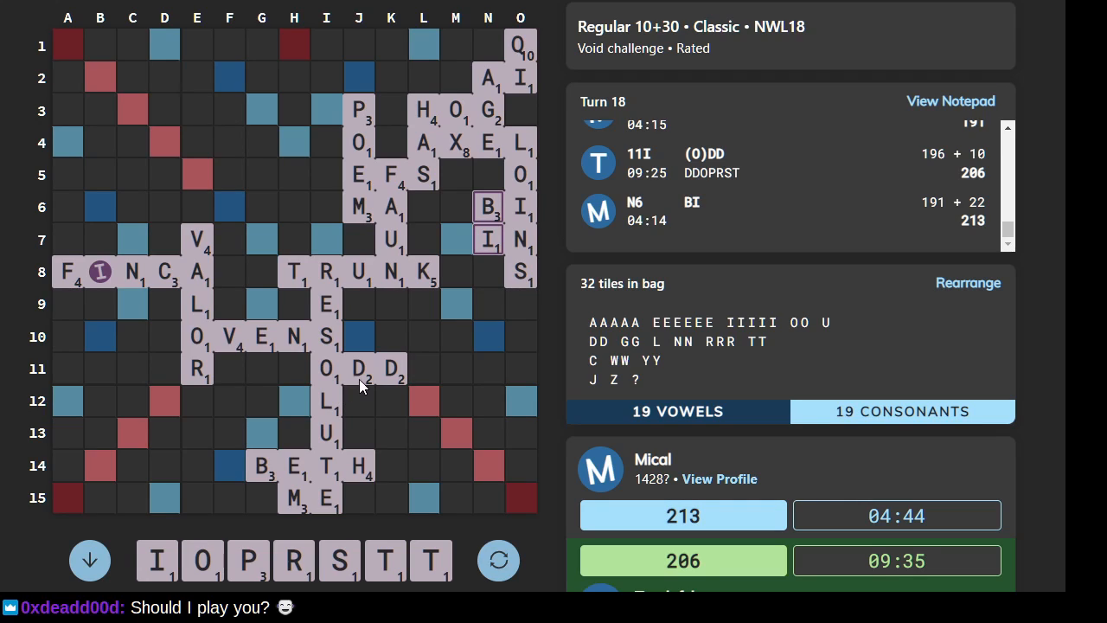
mouse_move(264, 288)
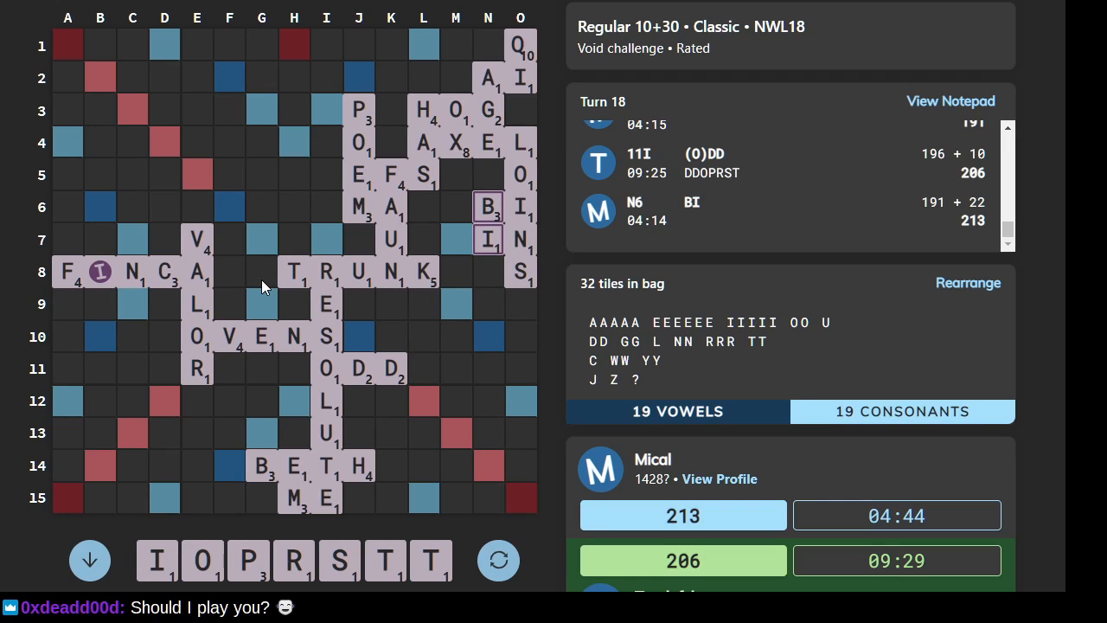
mouse_move(227, 300)
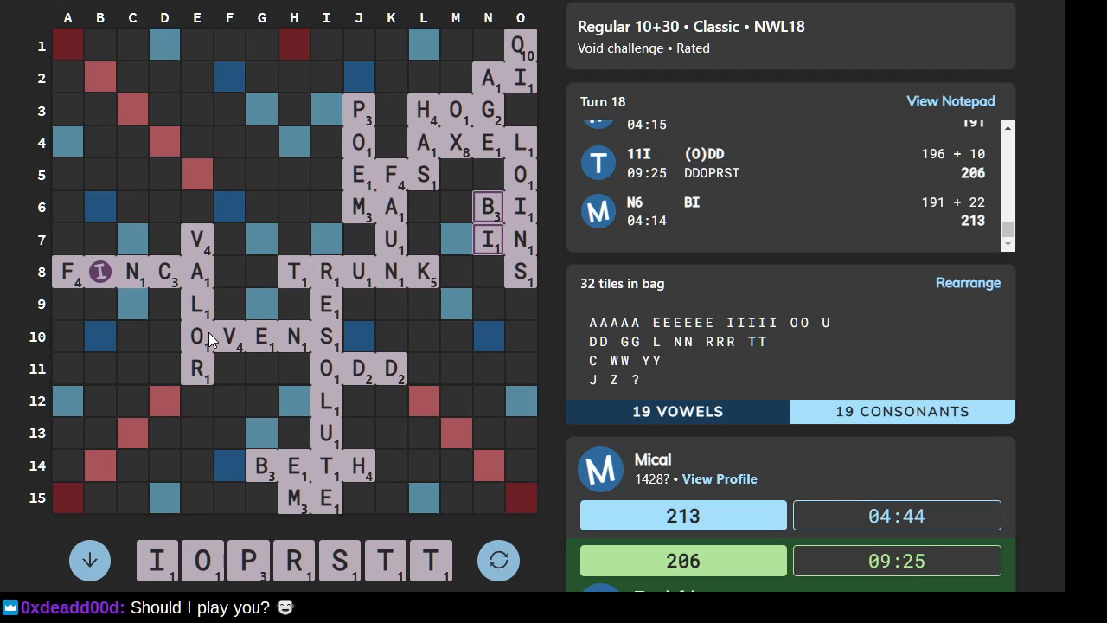
mouse_move(99, 335)
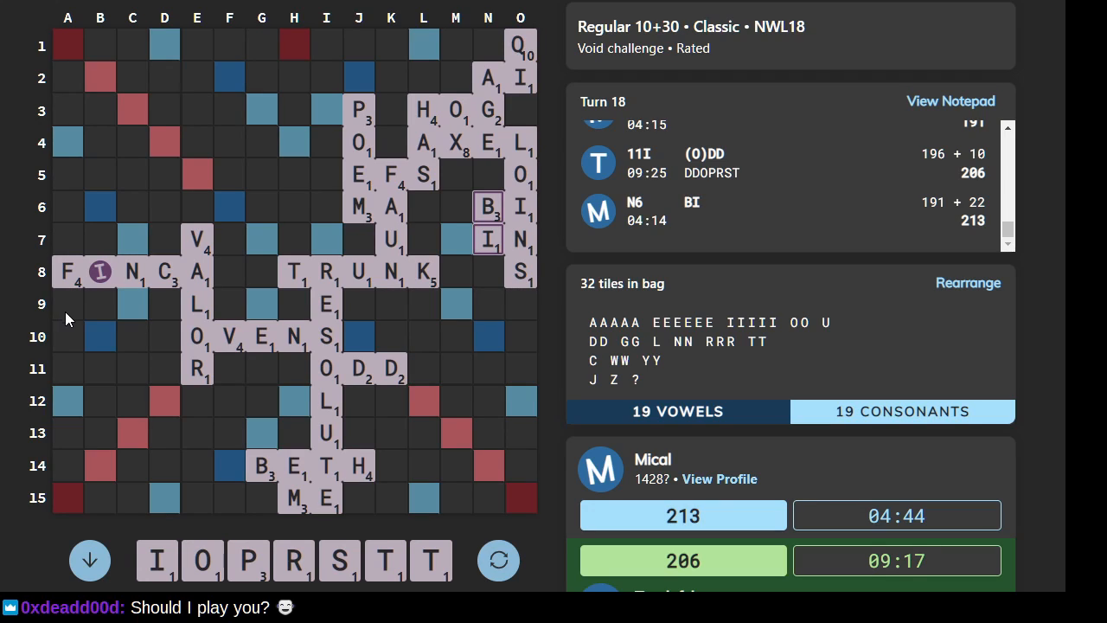
mouse_move(458, 286)
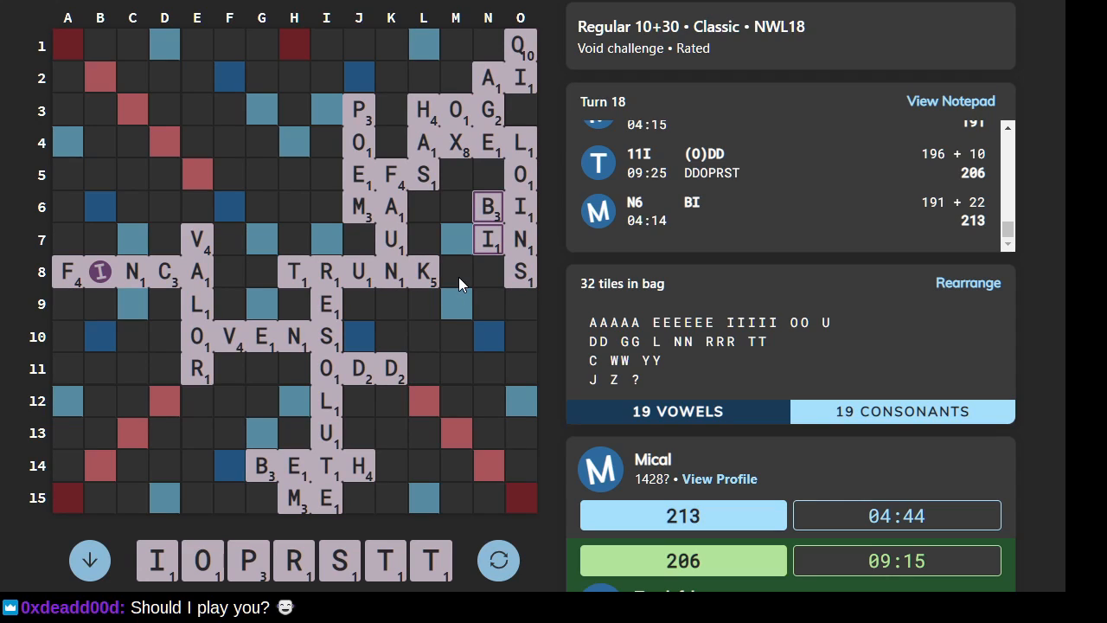
mouse_move(457, 281)
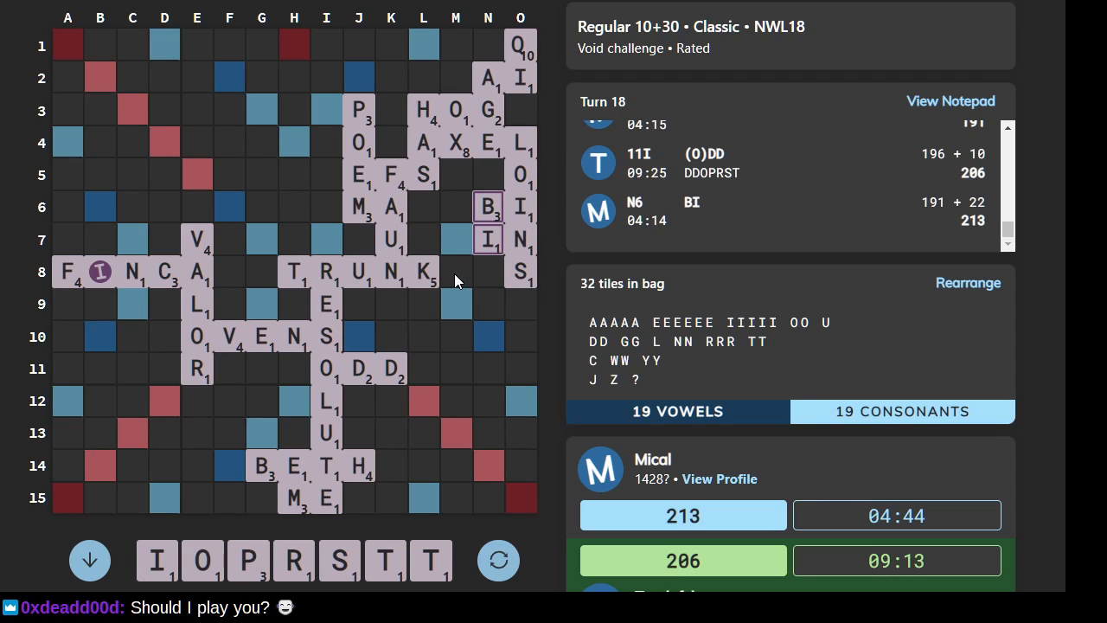
mouse_move(158, 363)
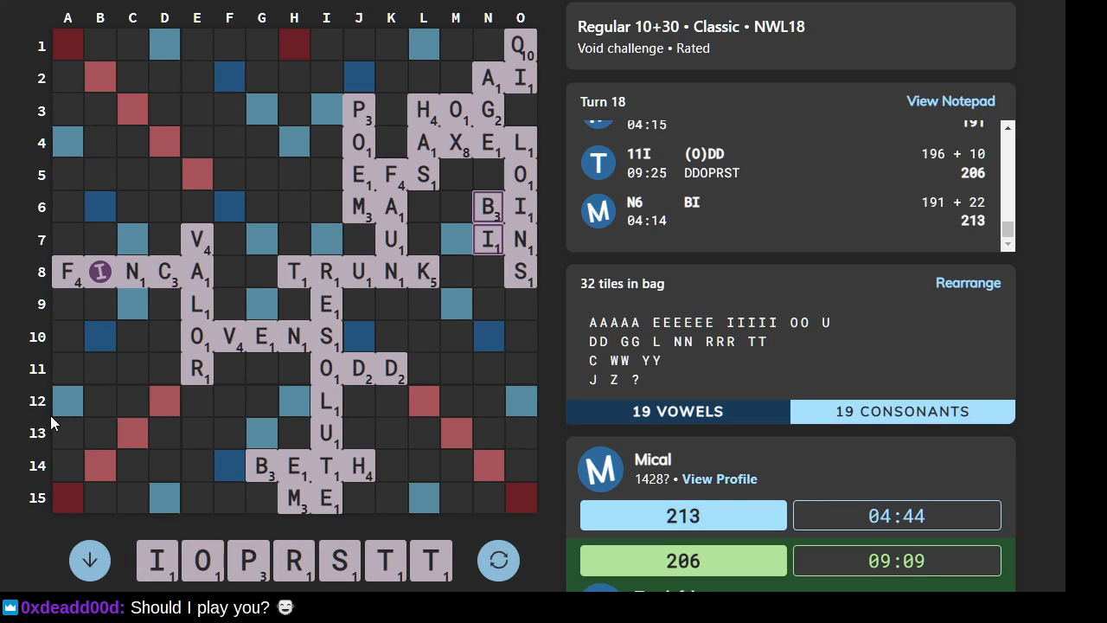
left_click(498, 560)
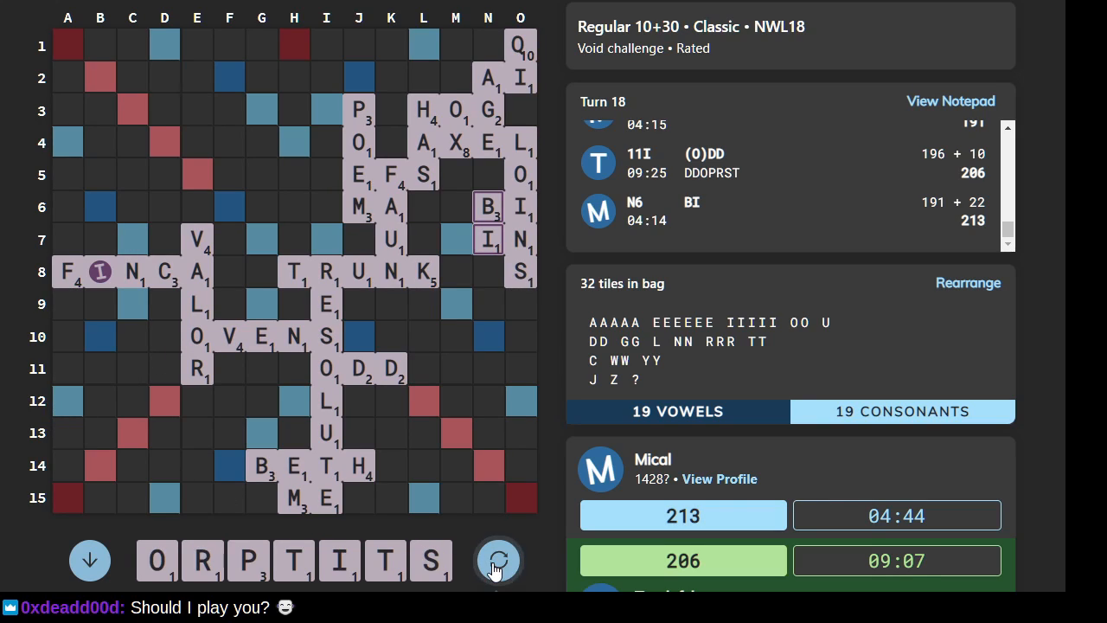
left_click(498, 561)
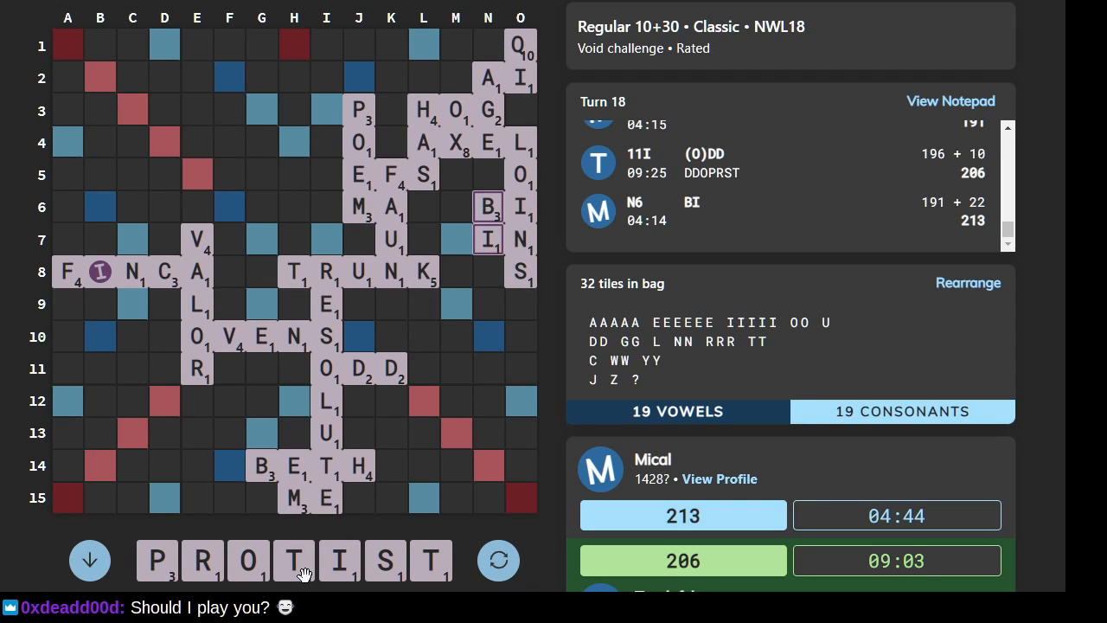
mouse_move(336, 526)
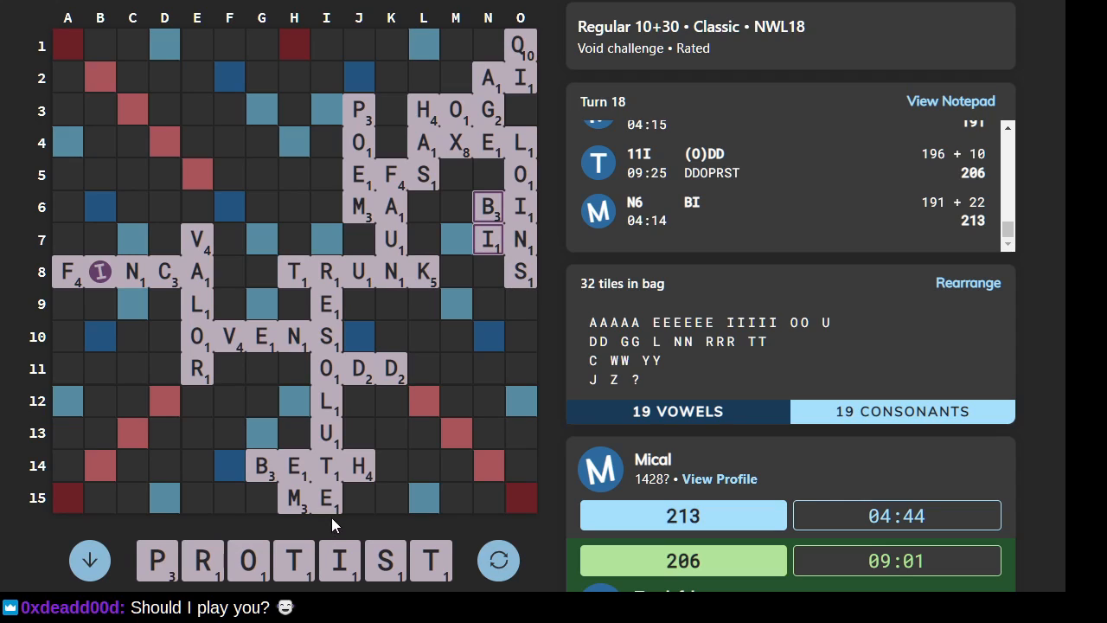
mouse_move(190, 409)
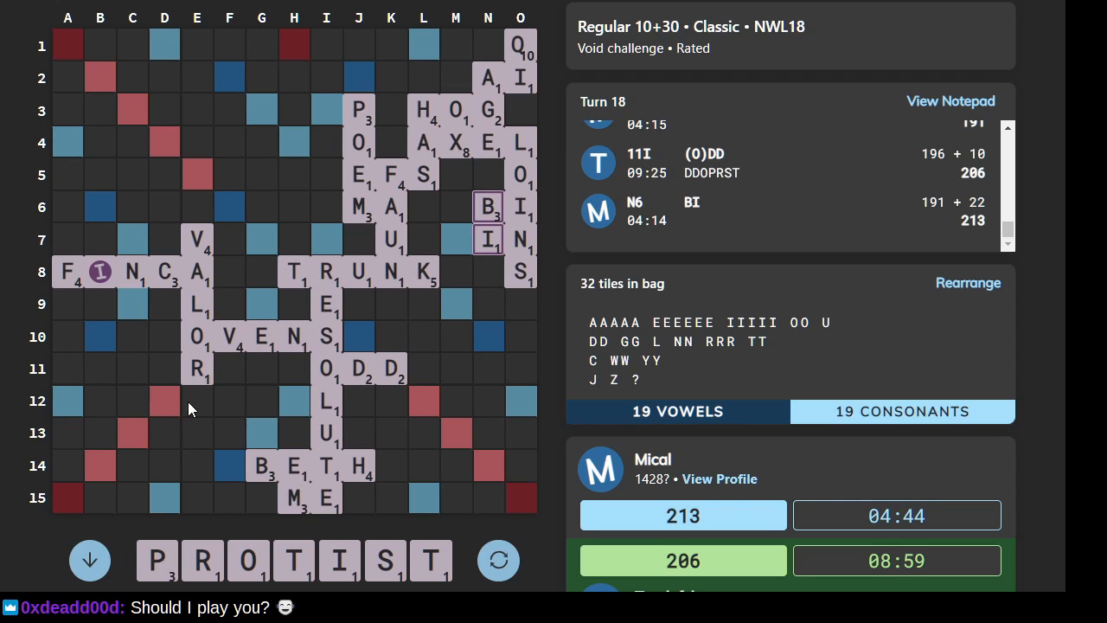
mouse_move(294, 575)
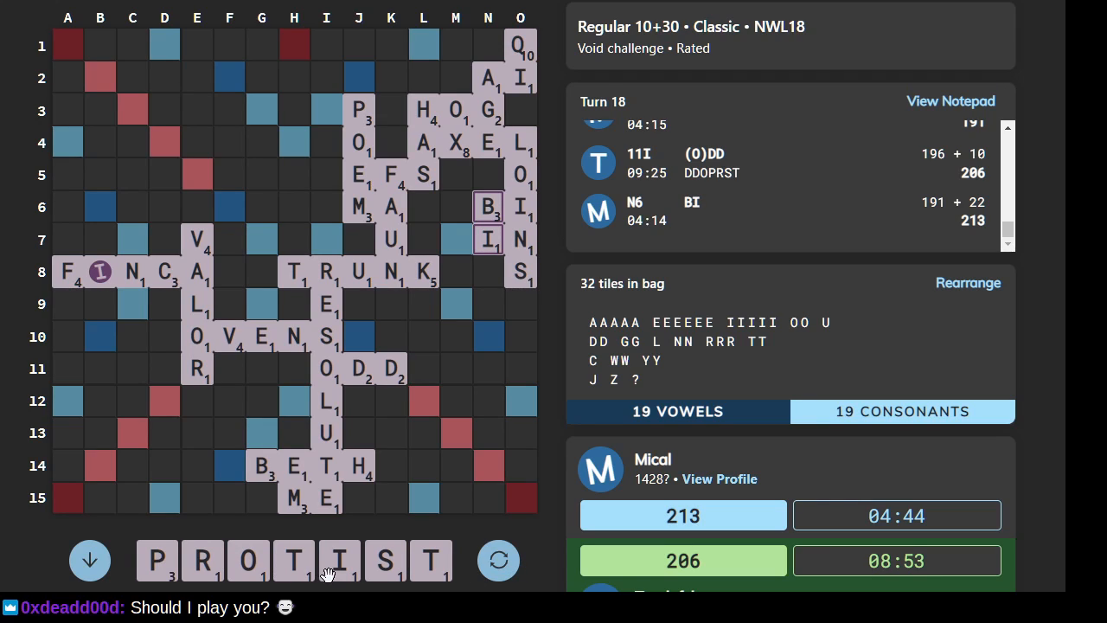
mouse_move(229, 440)
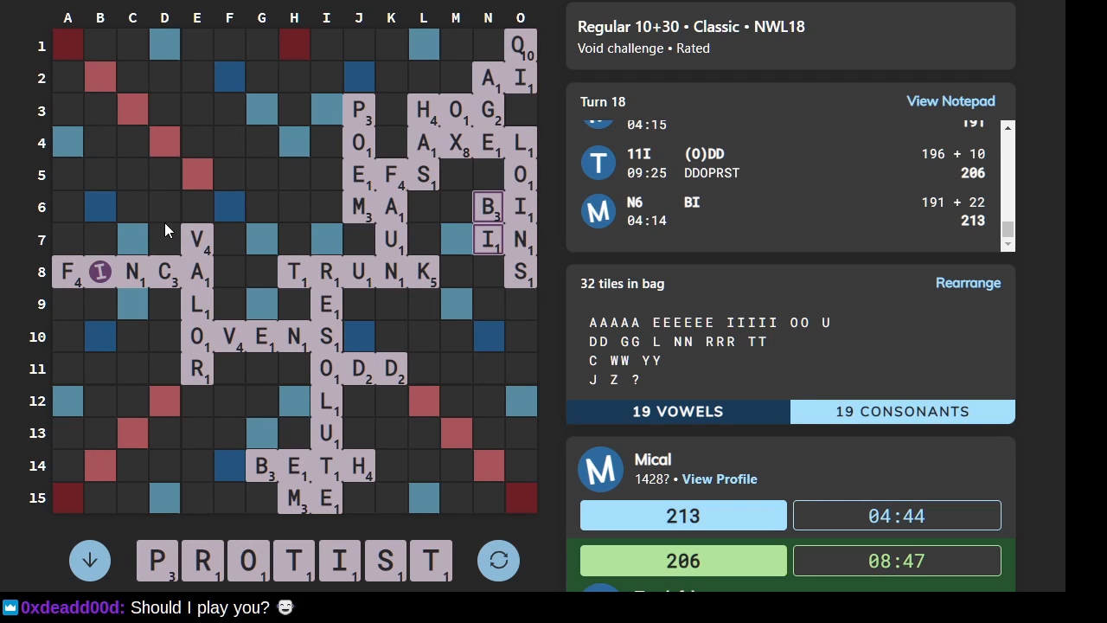
mouse_move(172, 191)
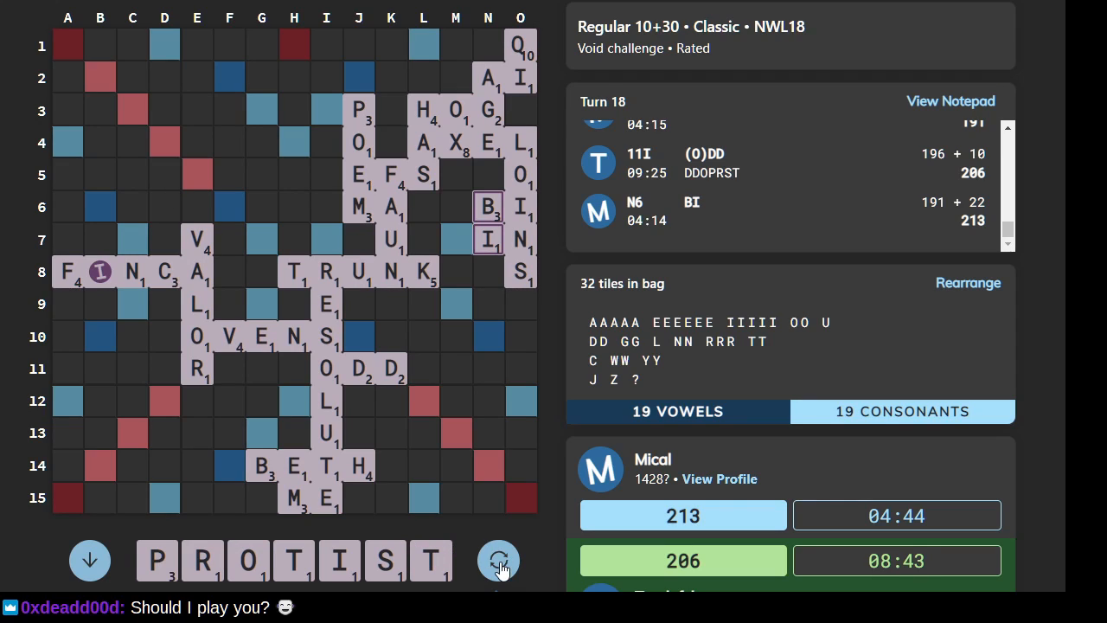
left_click(500, 560)
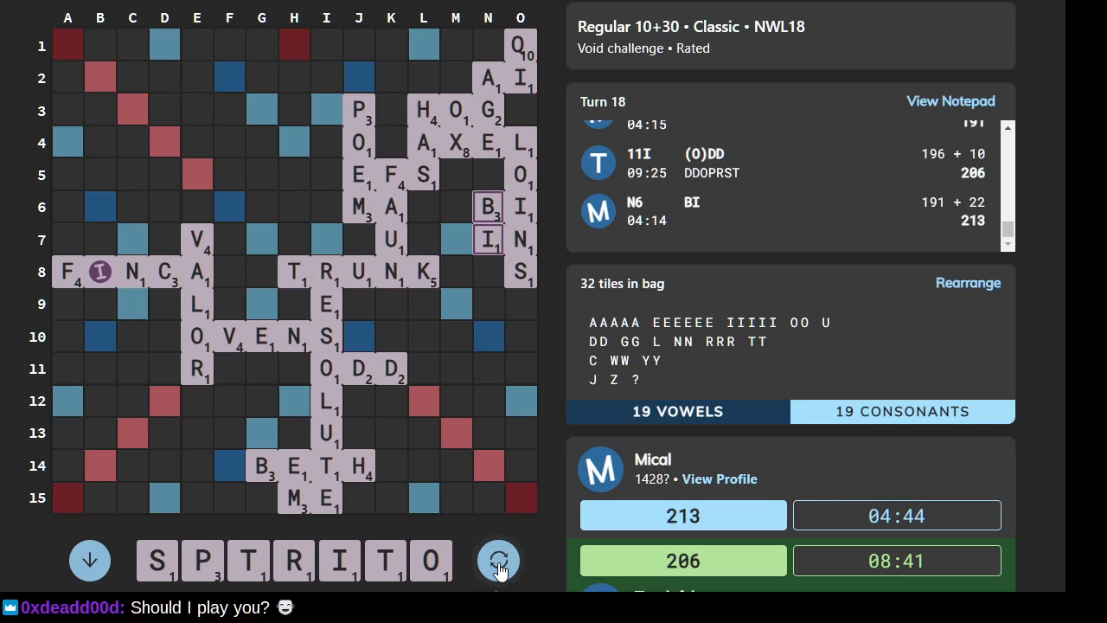
left_click(499, 561)
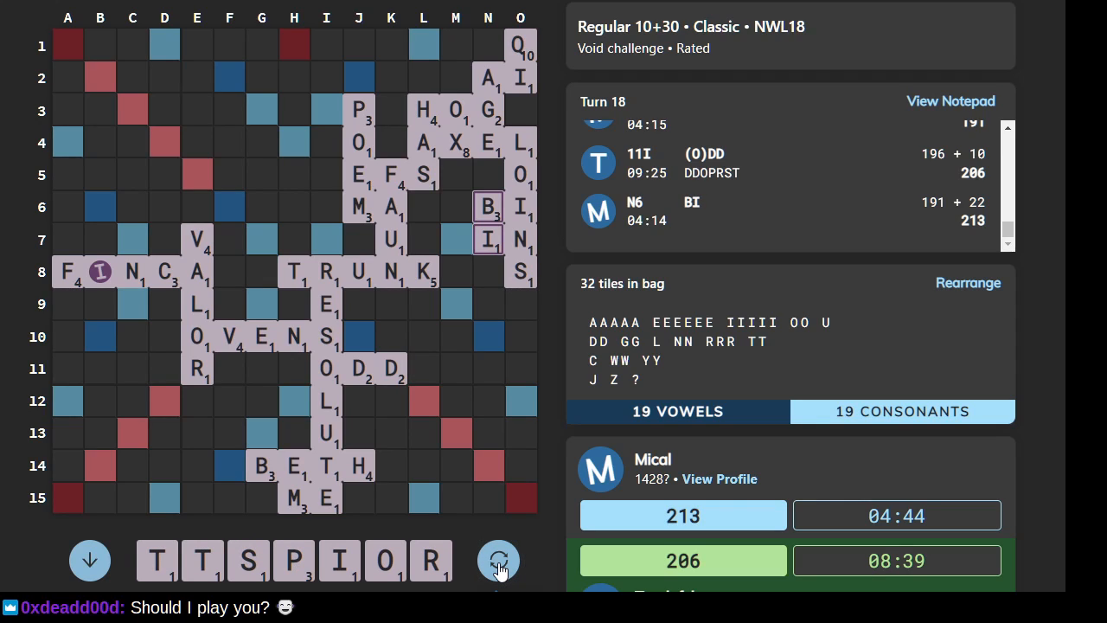
left_click(499, 561)
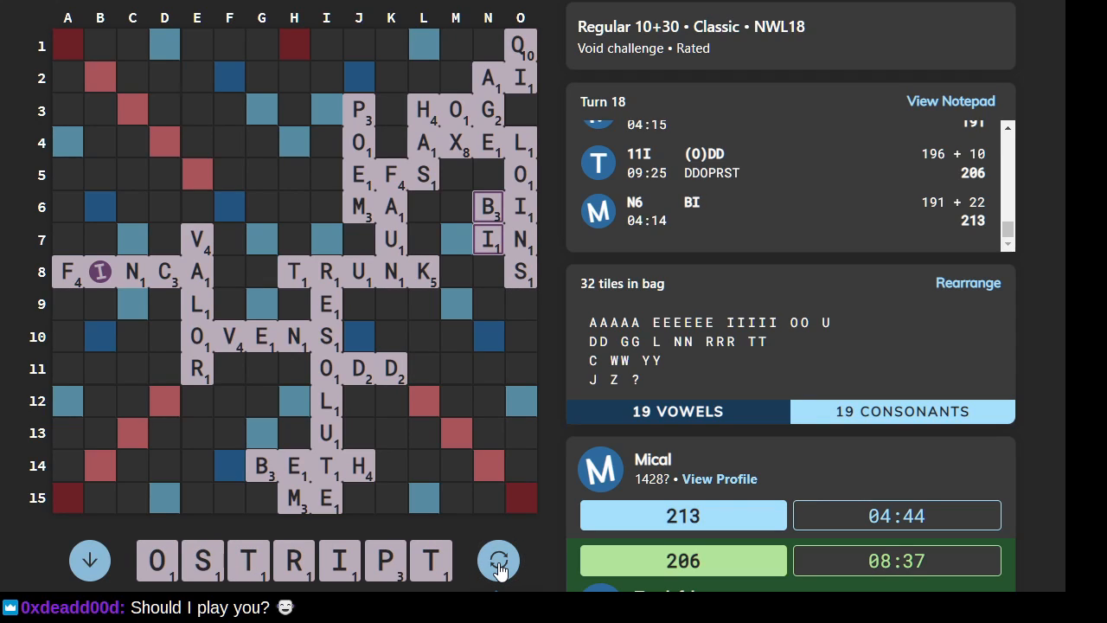
left_click(498, 561)
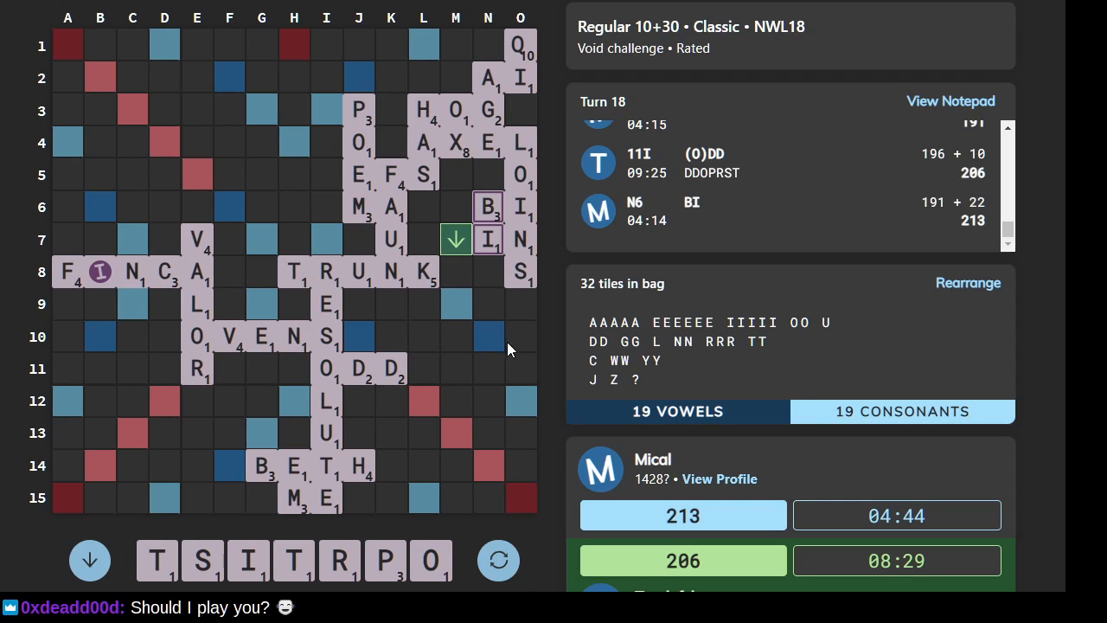
mouse_move(506, 371)
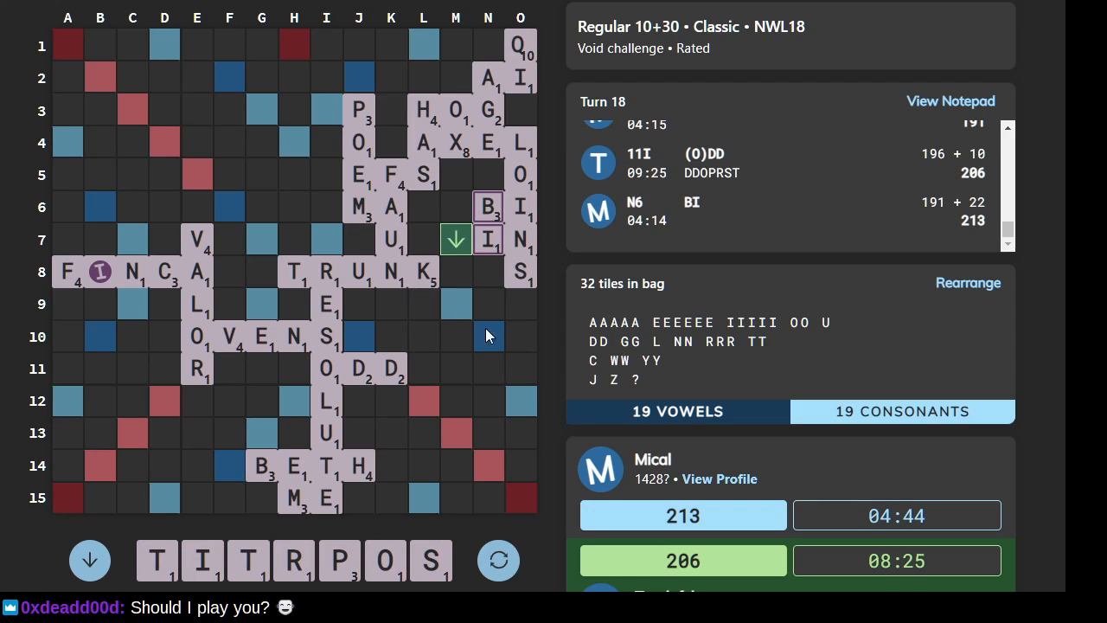
left_click(456, 272)
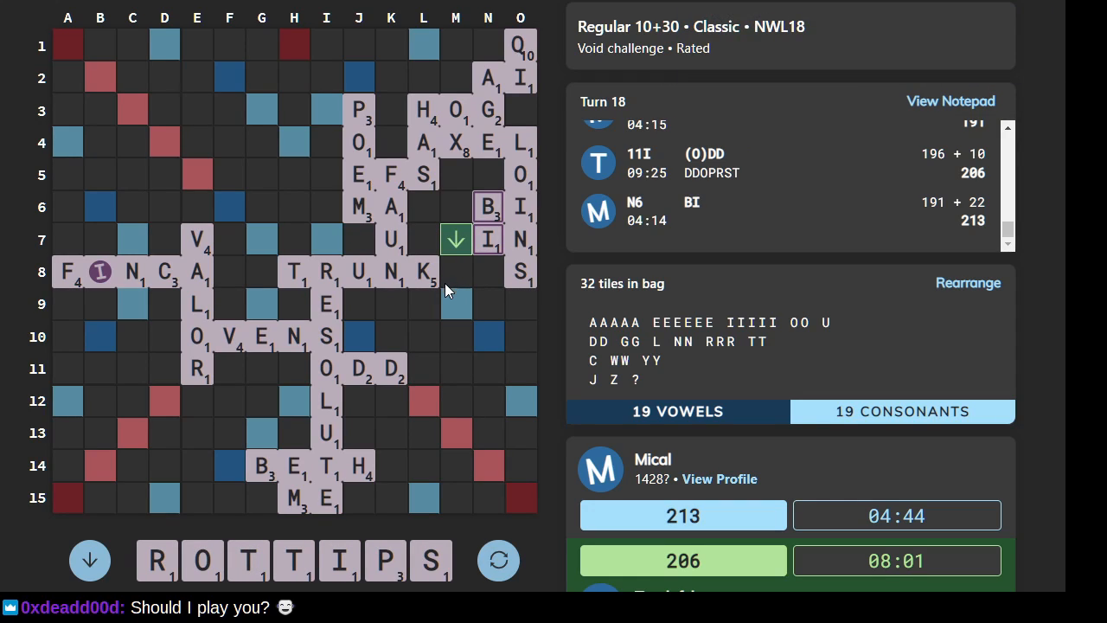
mouse_move(190, 214)
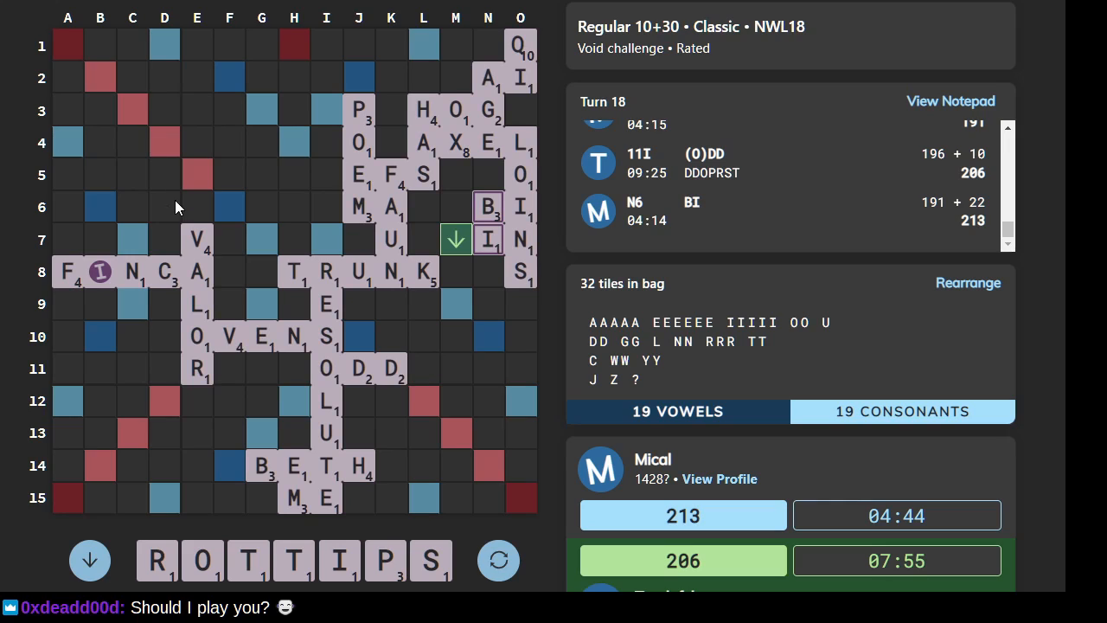
mouse_move(71, 169)
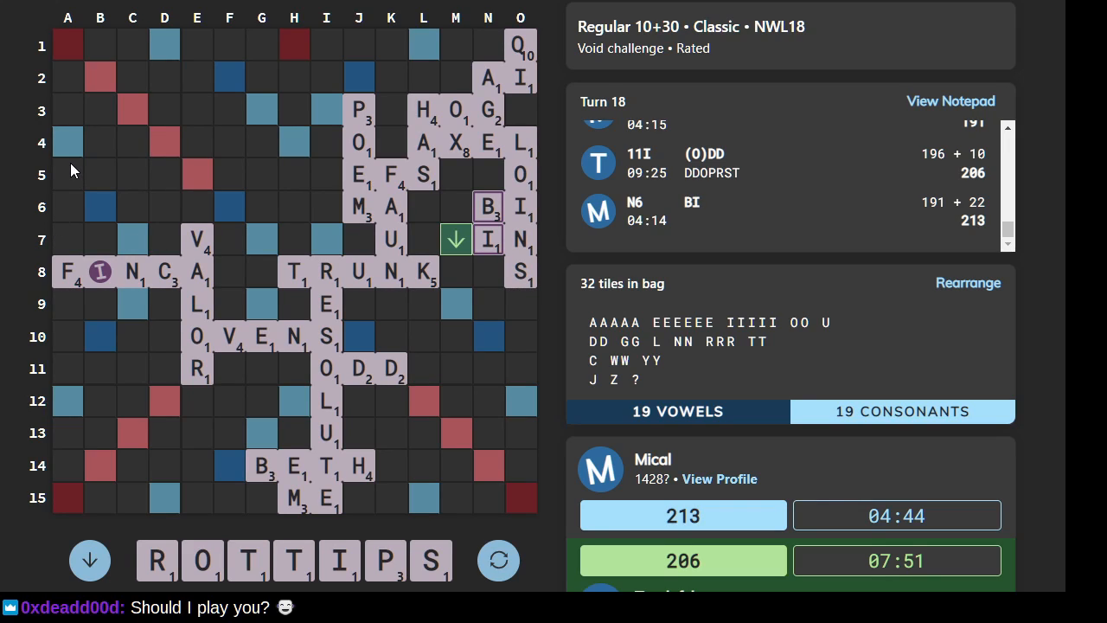
mouse_move(195, 418)
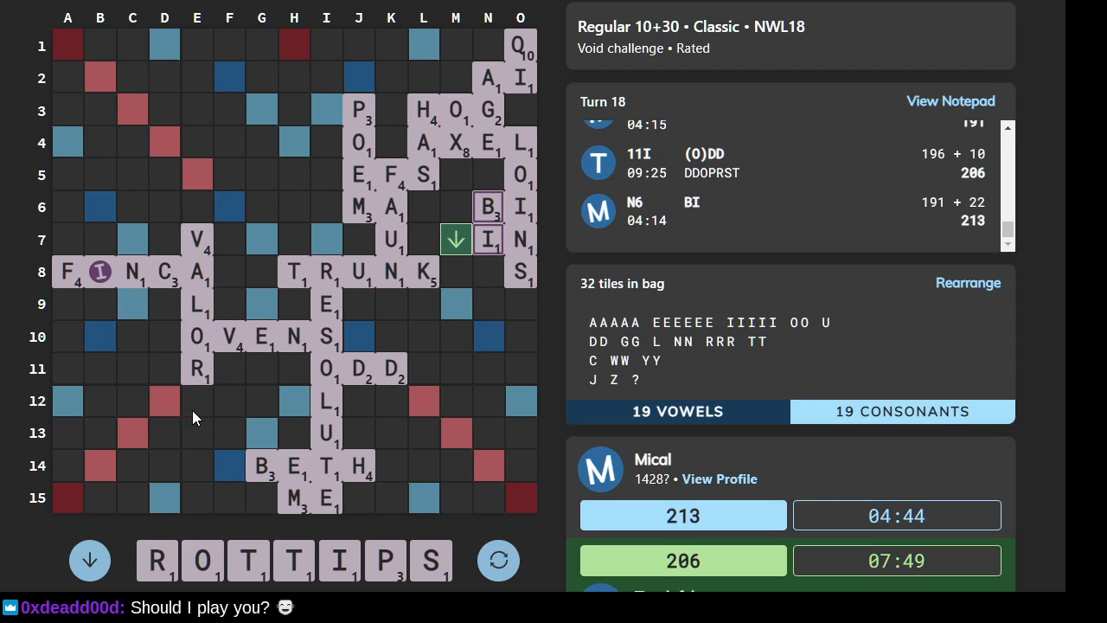
mouse_move(104, 436)
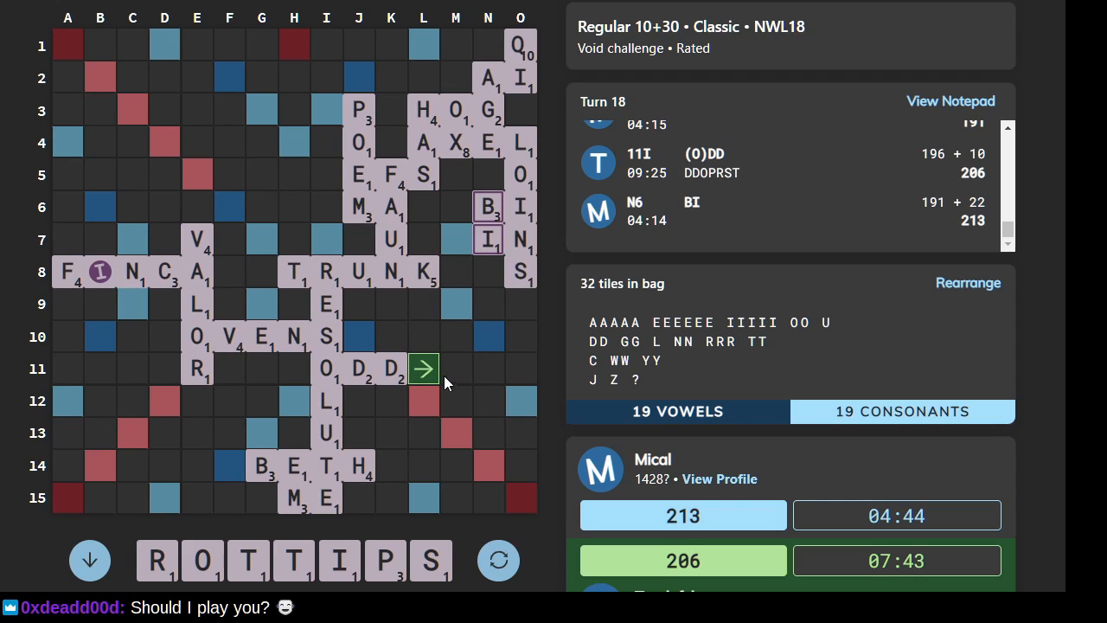
left_click(456, 272)
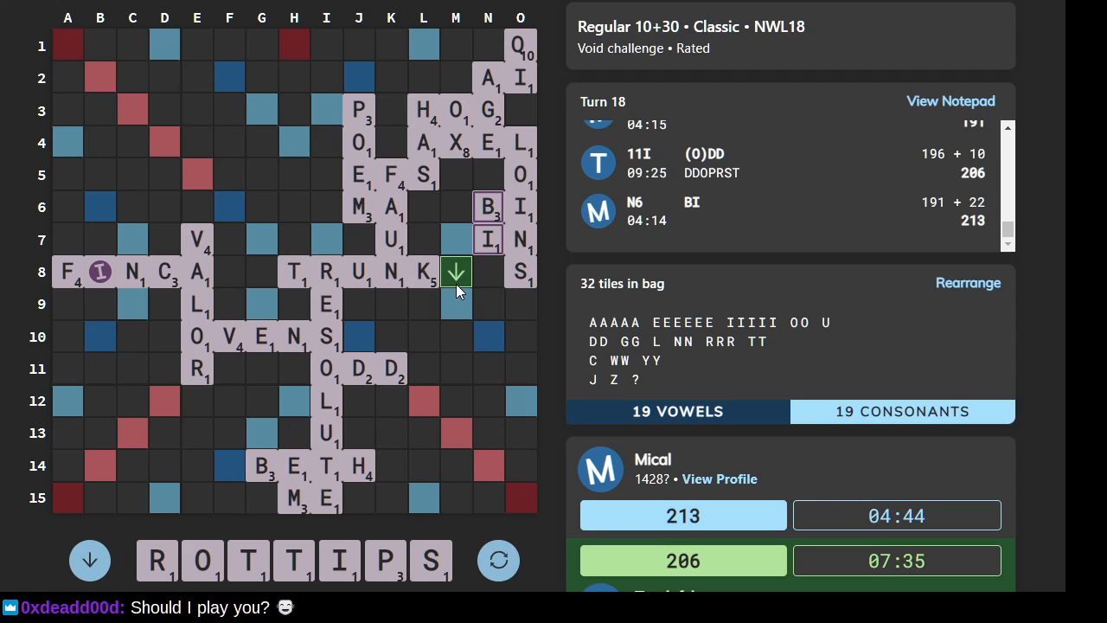
mouse_move(386, 282)
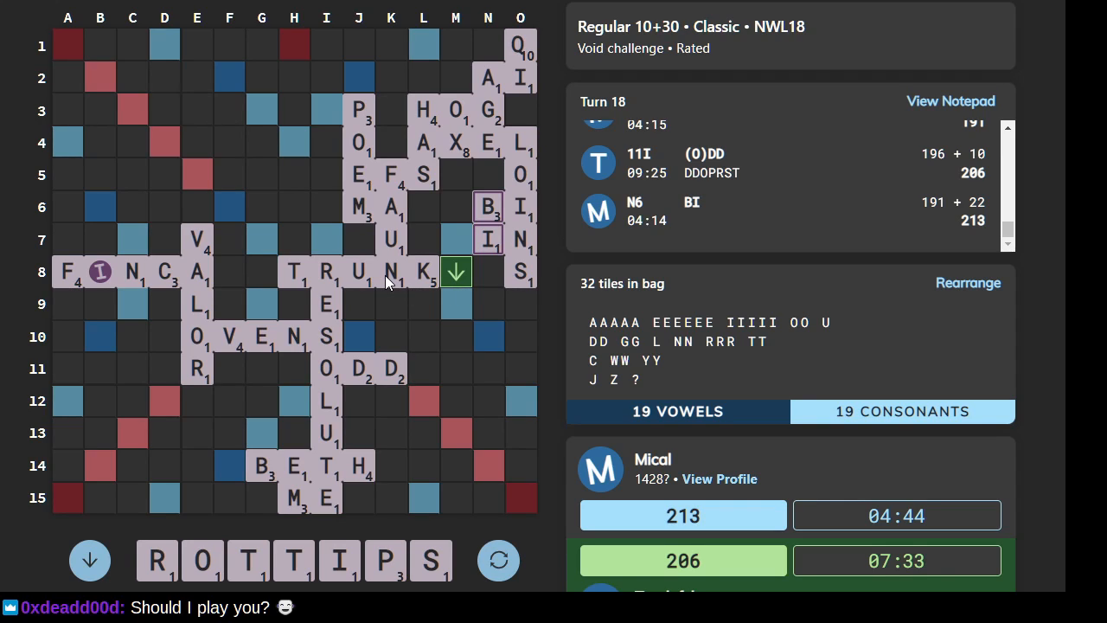
mouse_move(43, 506)
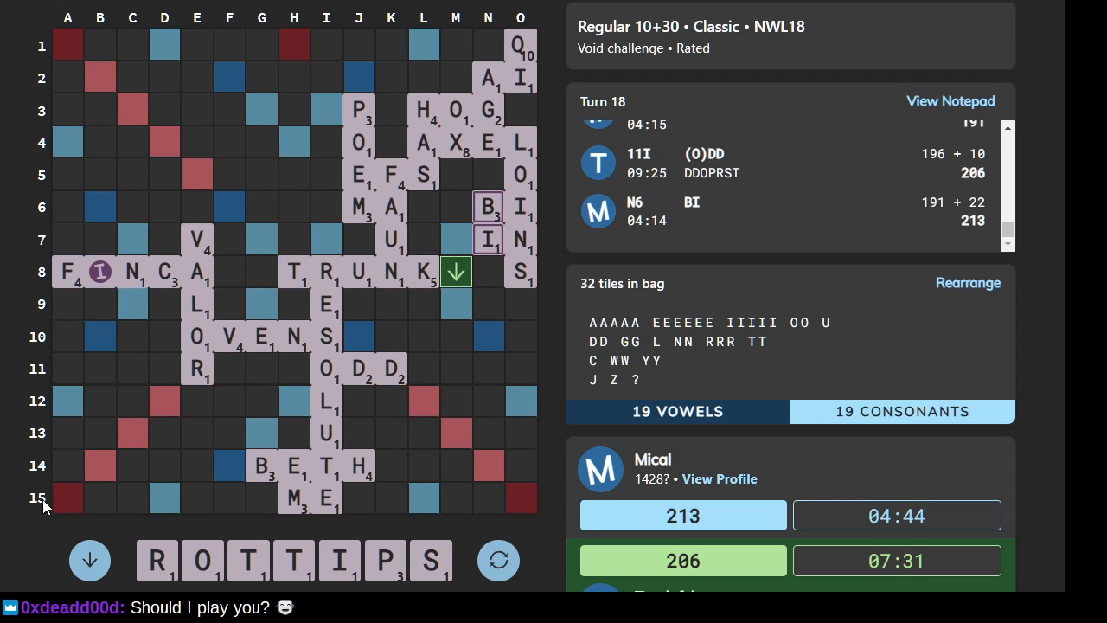
mouse_move(164, 415)
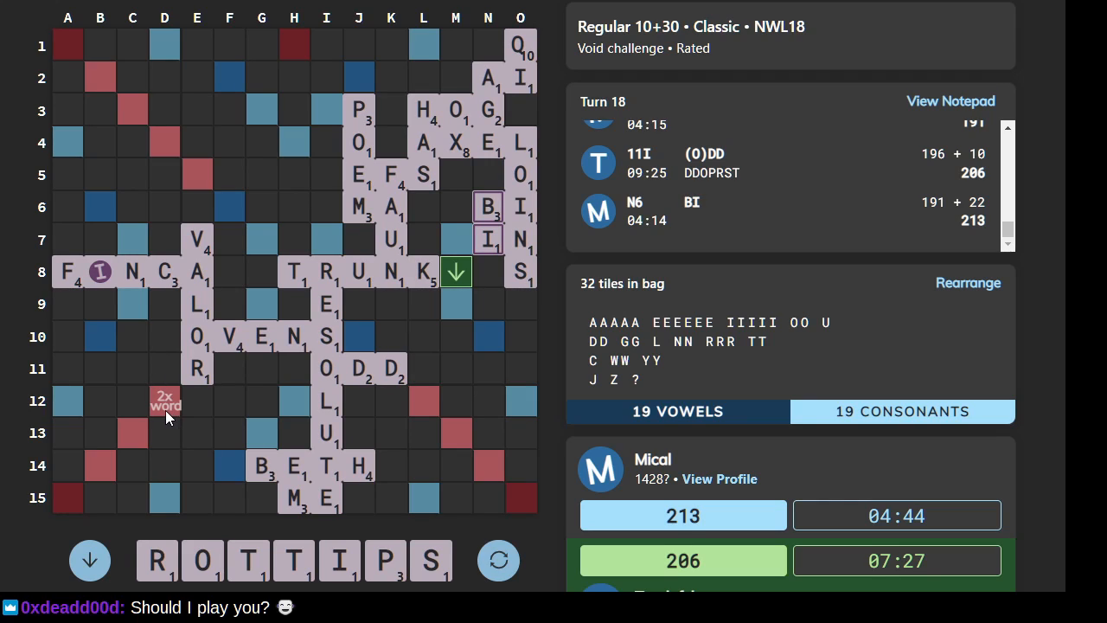
mouse_move(377, 416)
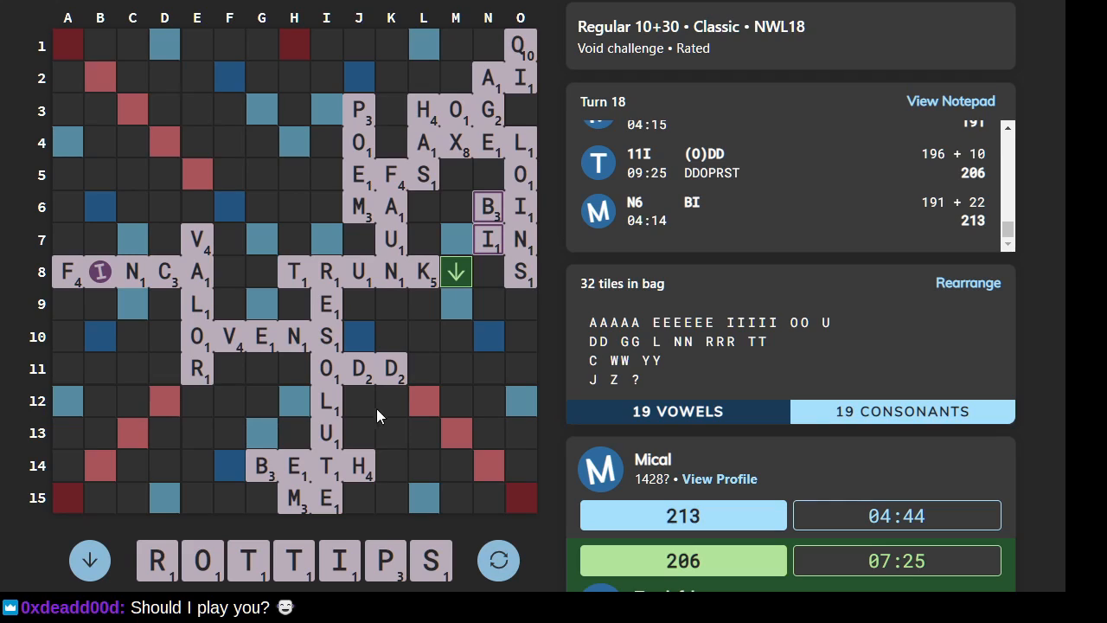
mouse_move(424, 380)
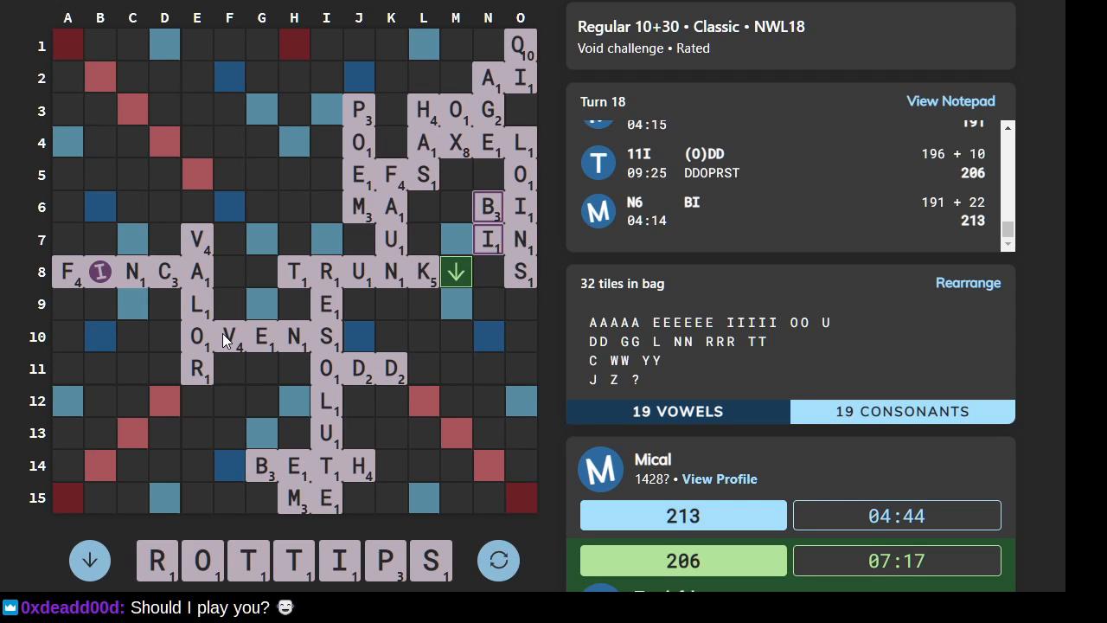
mouse_move(132, 111)
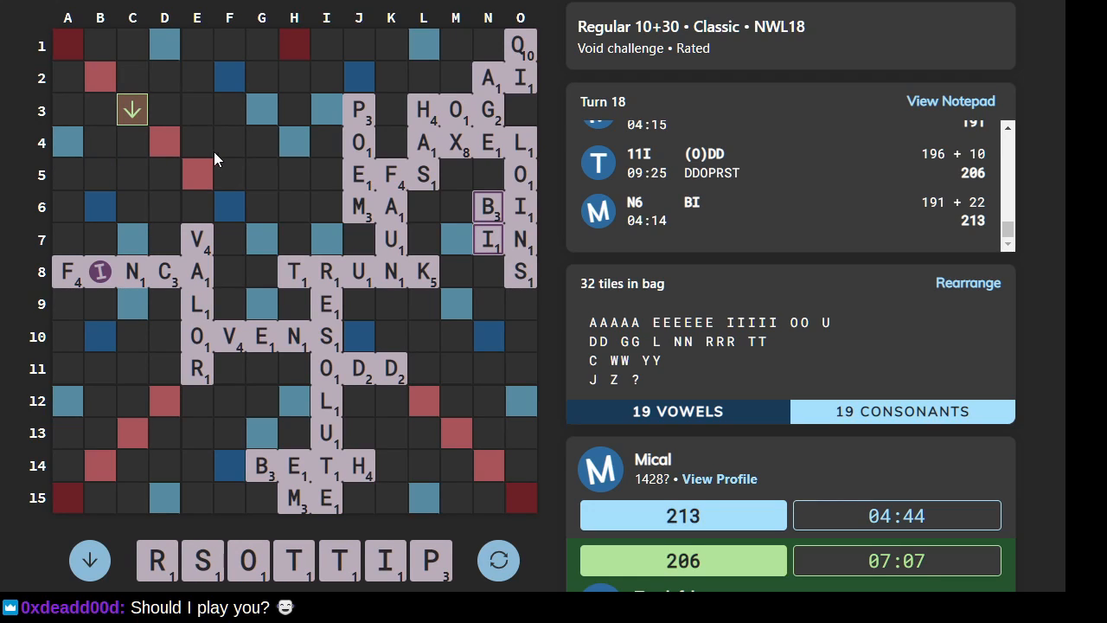
mouse_move(396, 176)
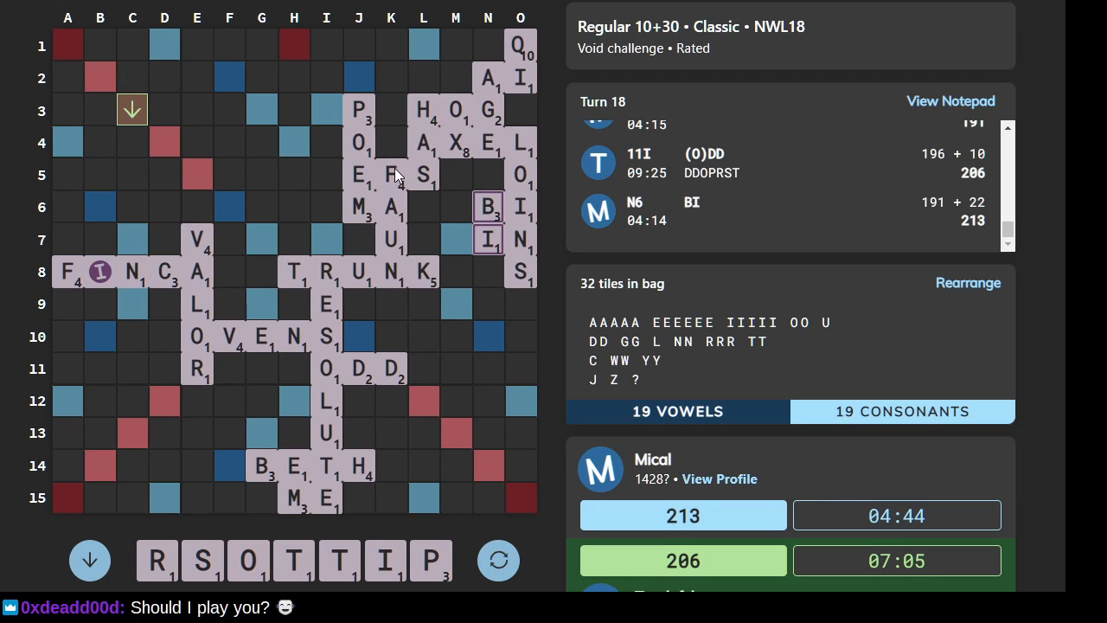
mouse_move(365, 186)
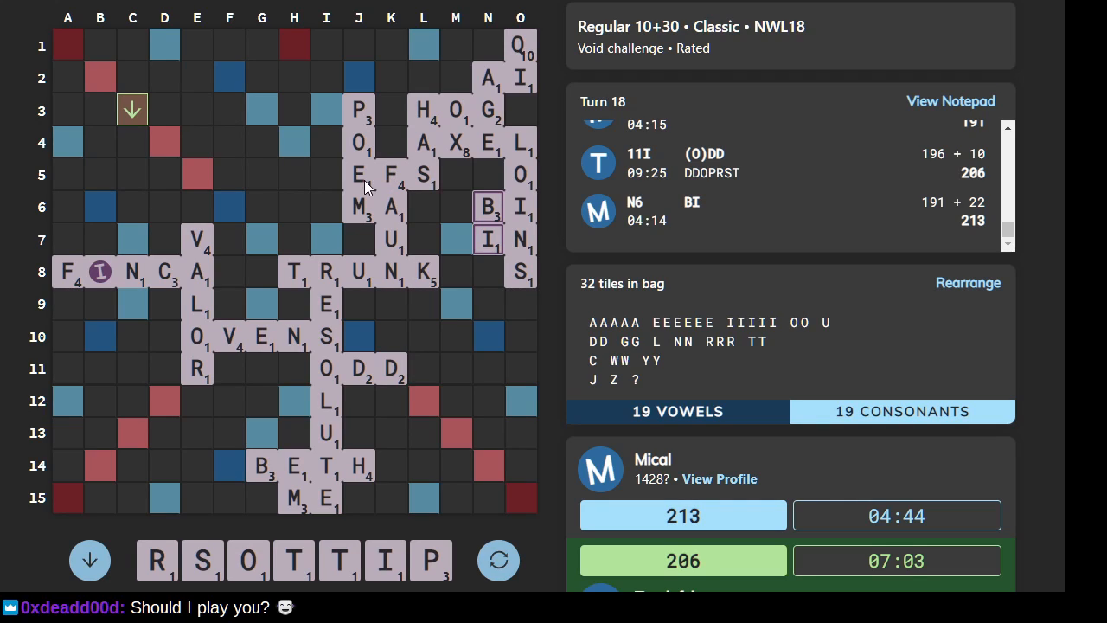
mouse_move(338, 199)
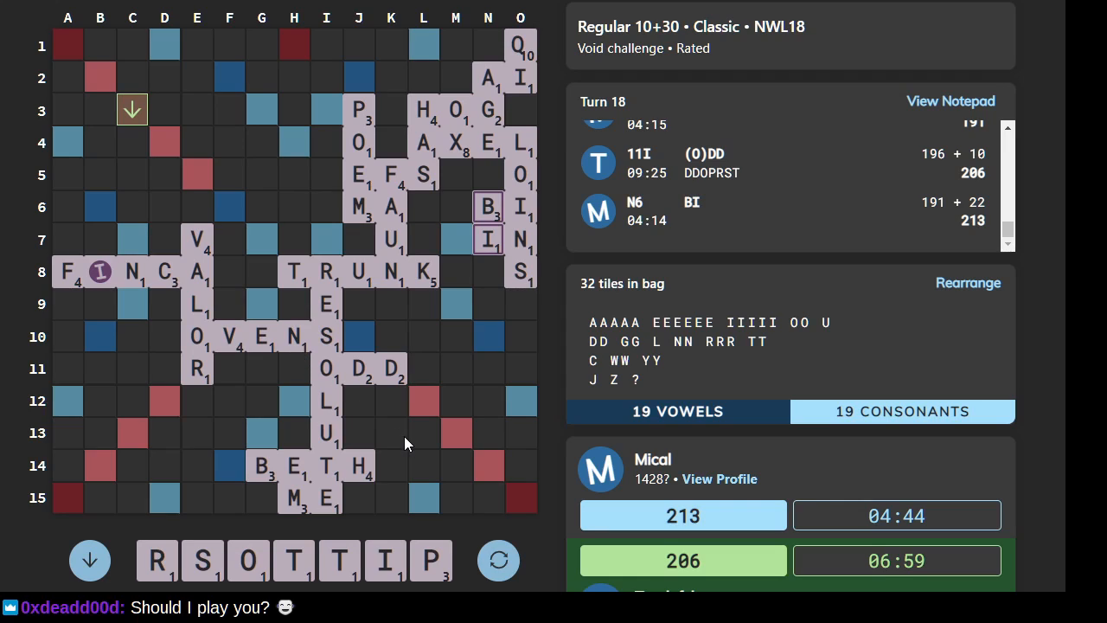
mouse_move(212, 465)
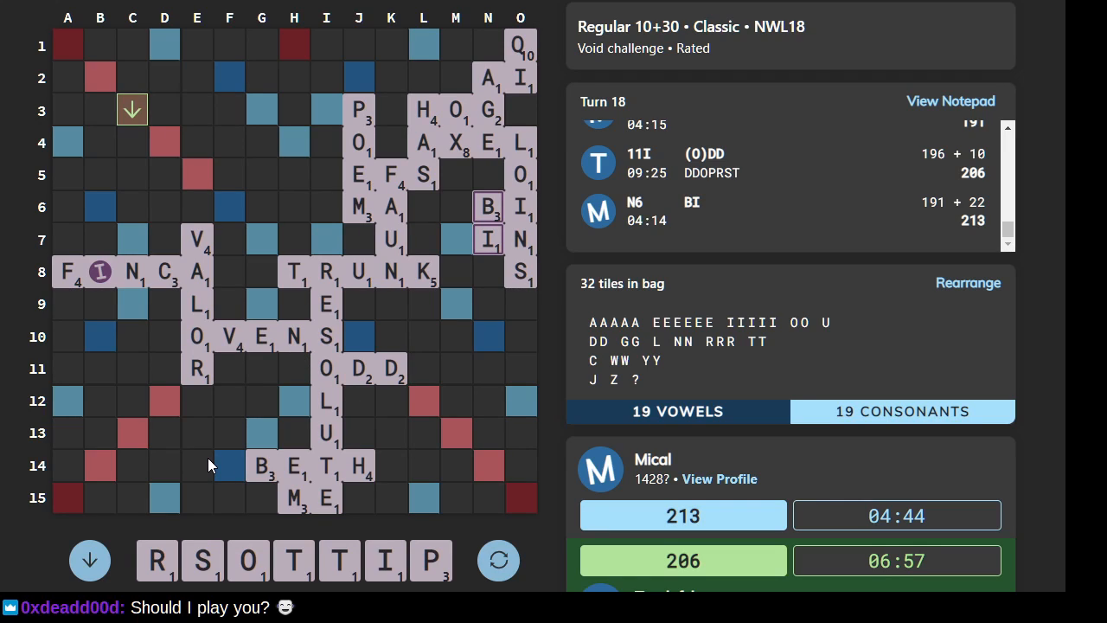
mouse_move(181, 453)
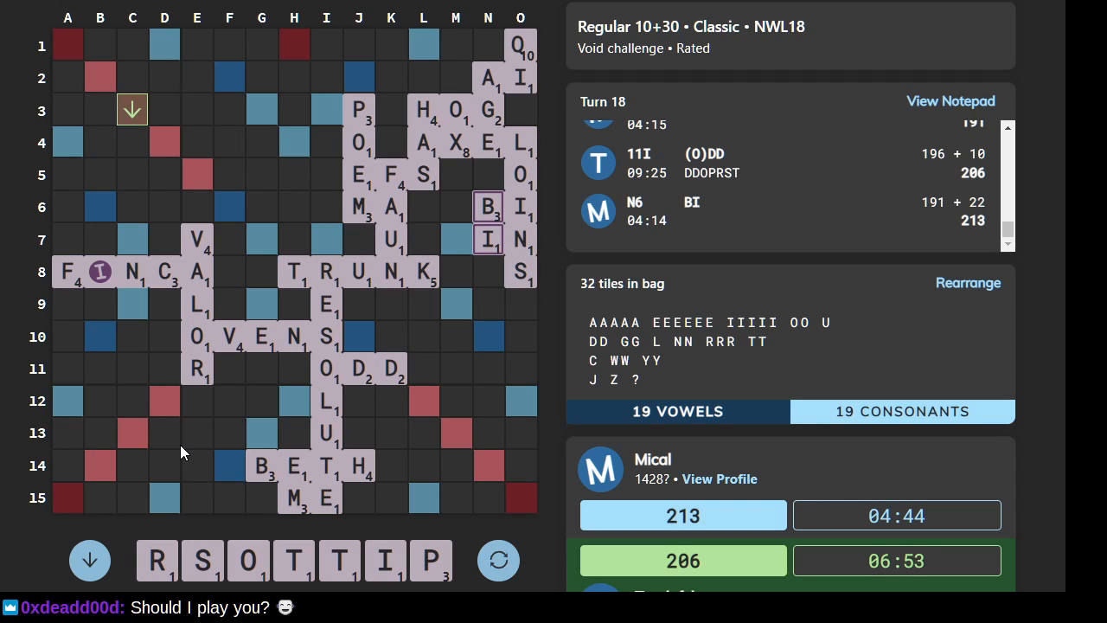
mouse_move(94, 430)
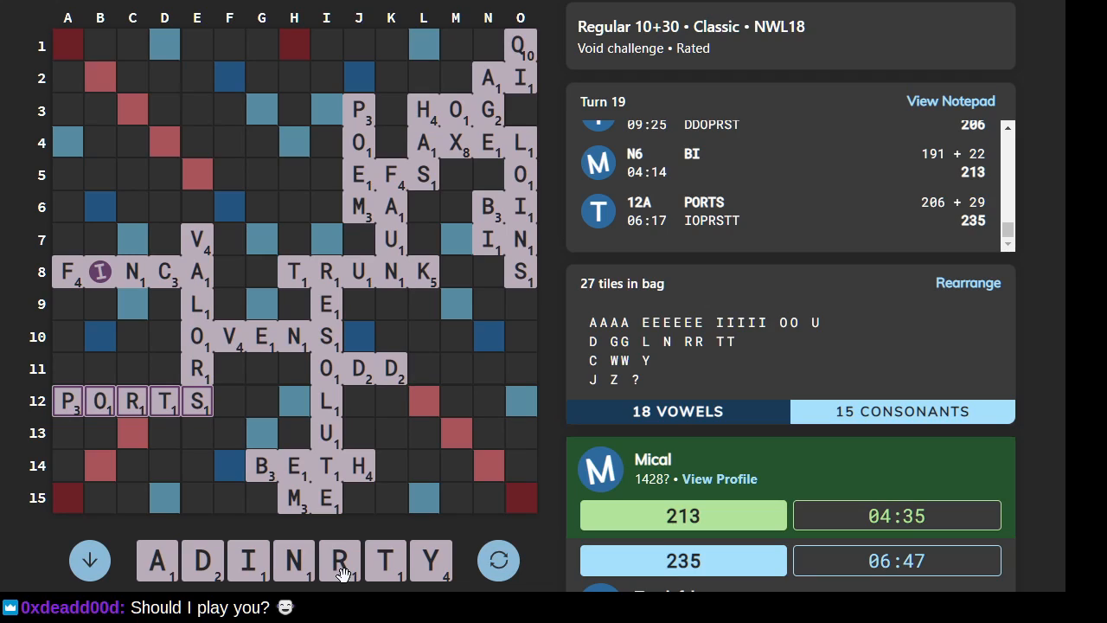
mouse_move(411, 587)
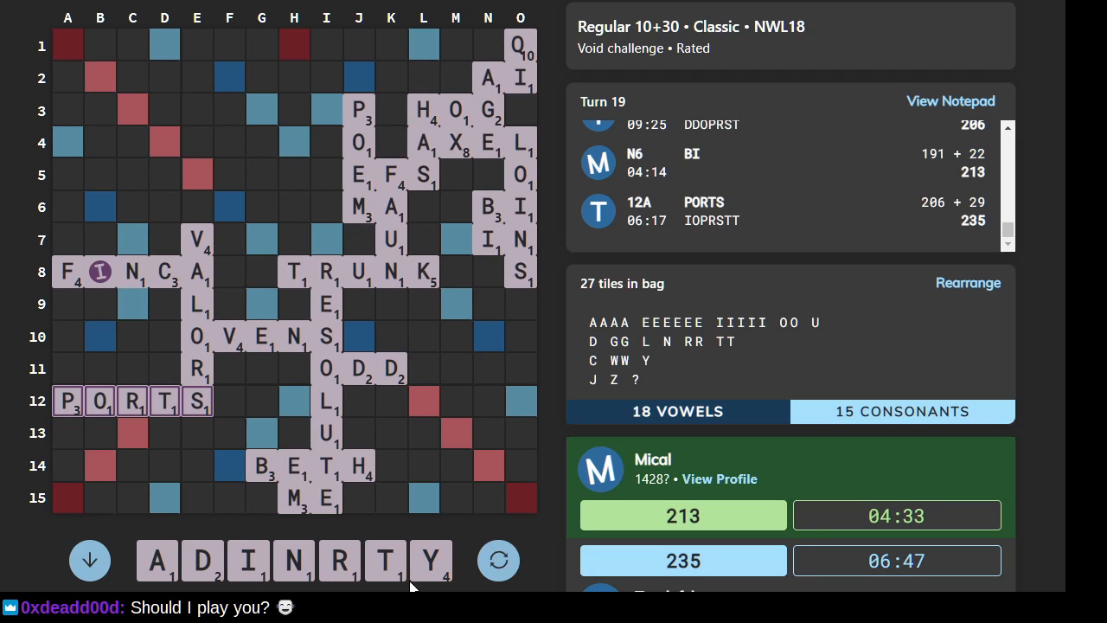
mouse_move(417, 574)
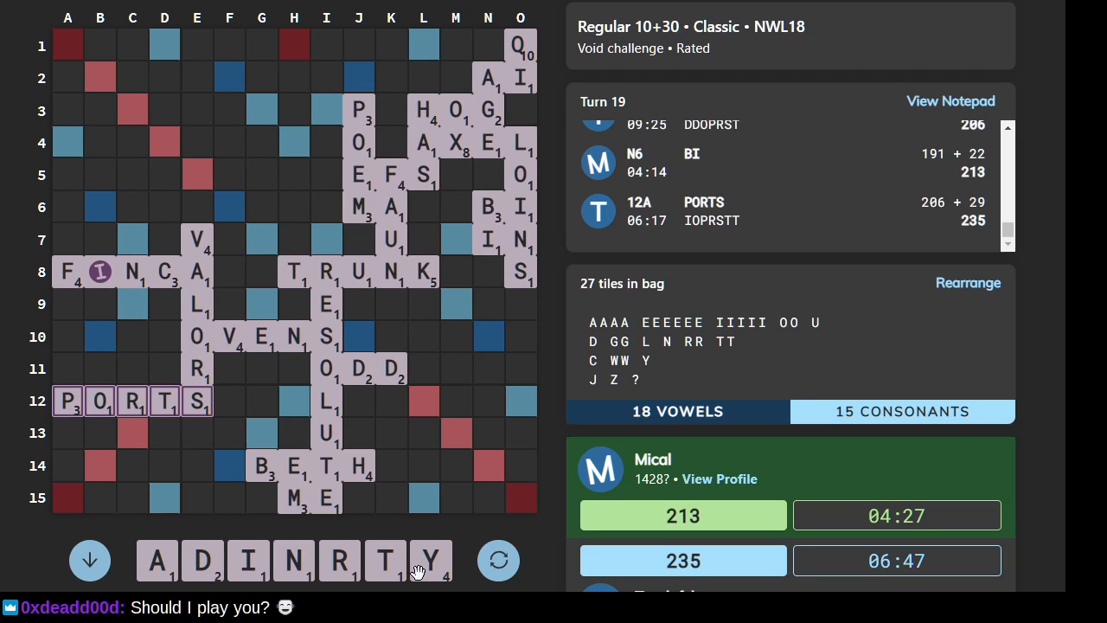
mouse_move(352, 437)
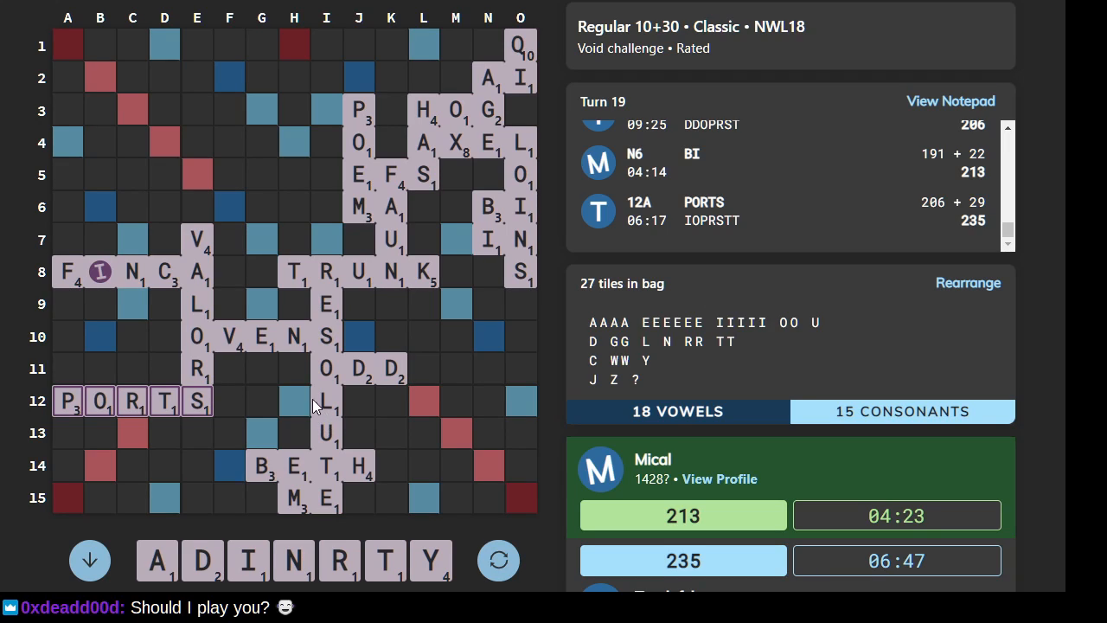
mouse_move(235, 315)
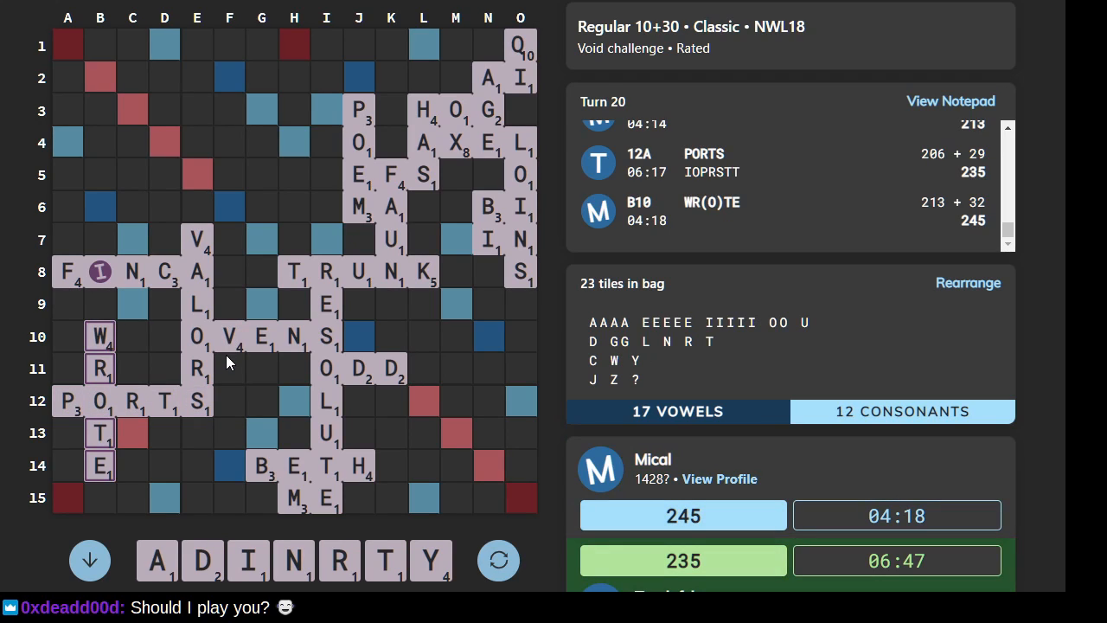
mouse_move(172, 528)
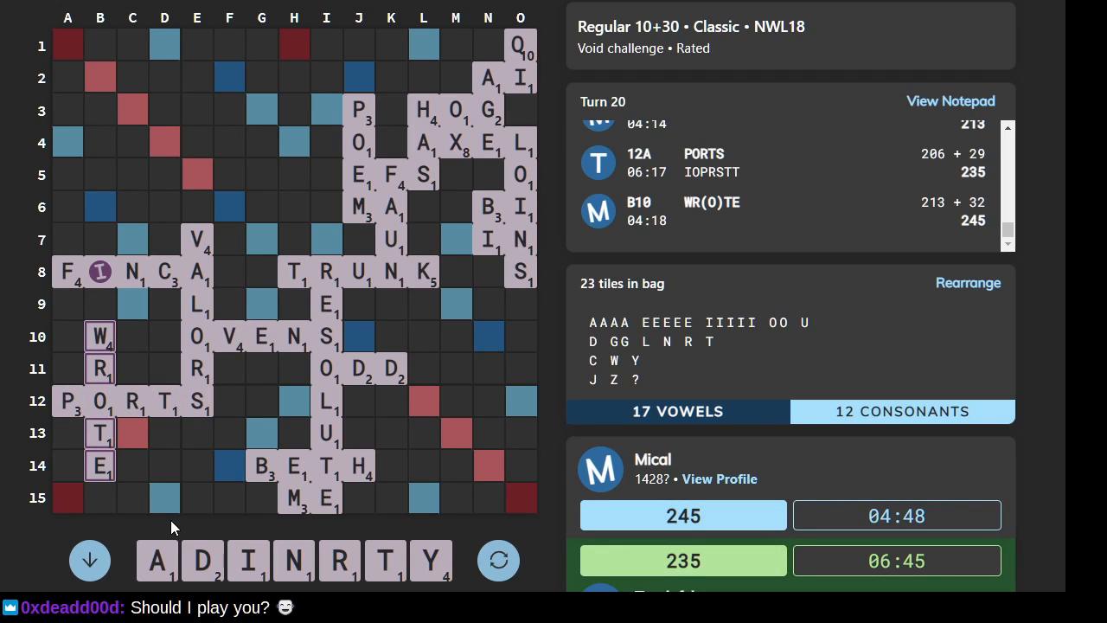
mouse_move(78, 496)
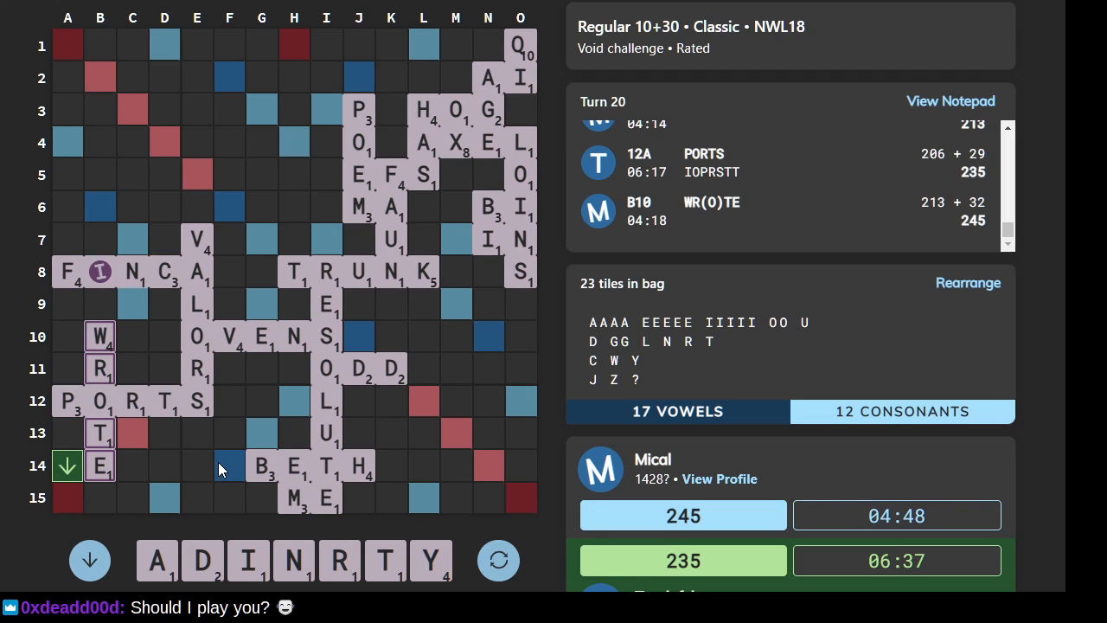
mouse_move(229, 467)
type("YA")
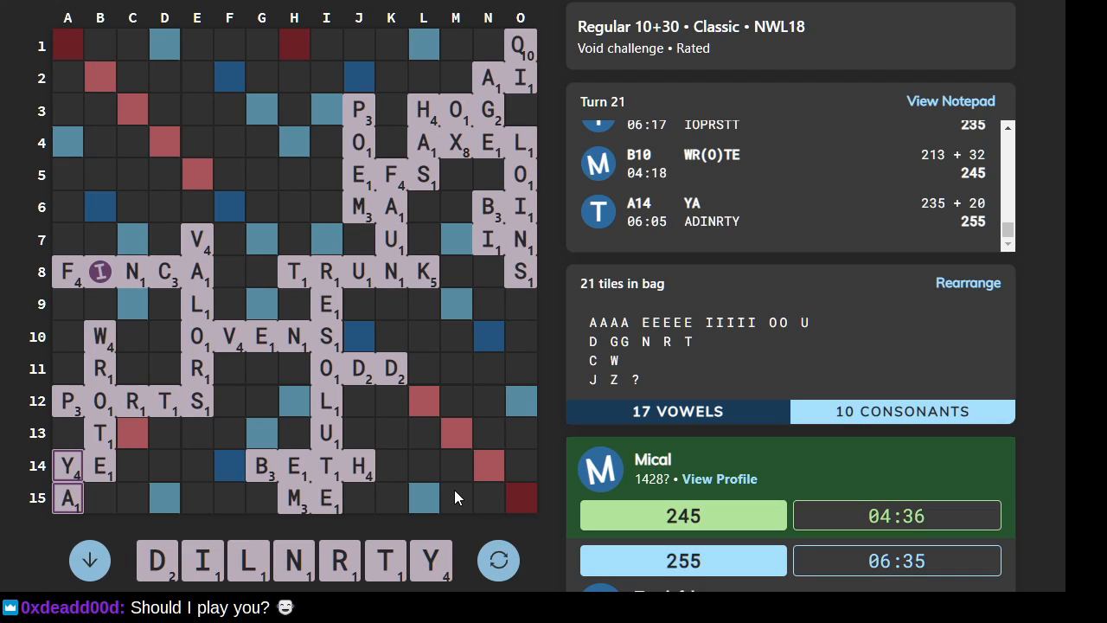
mouse_move(485, 499)
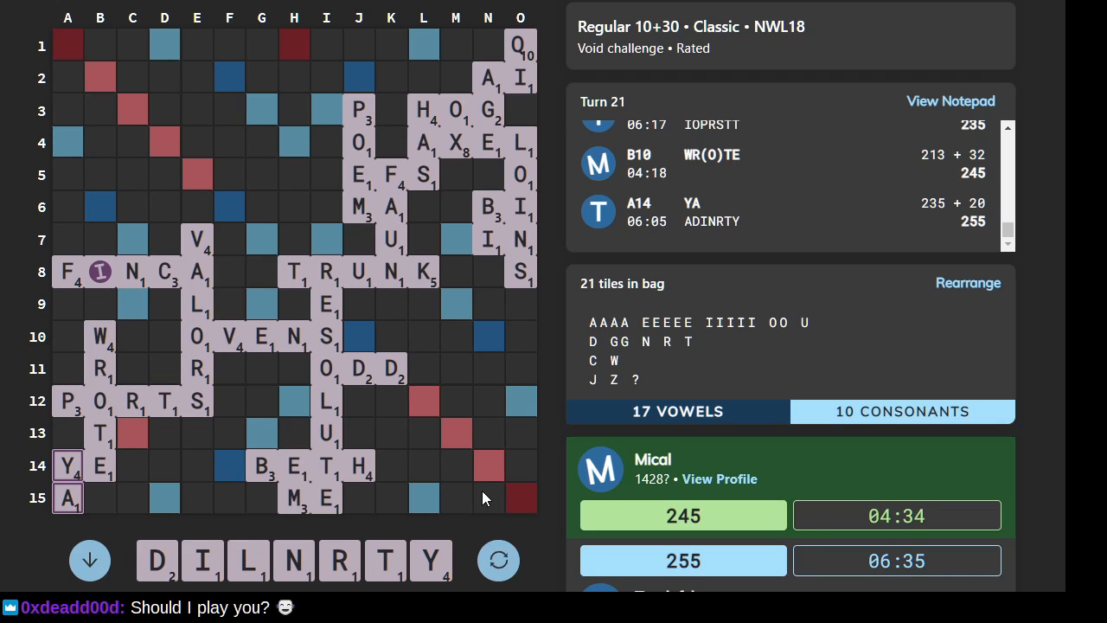
mouse_move(458, 422)
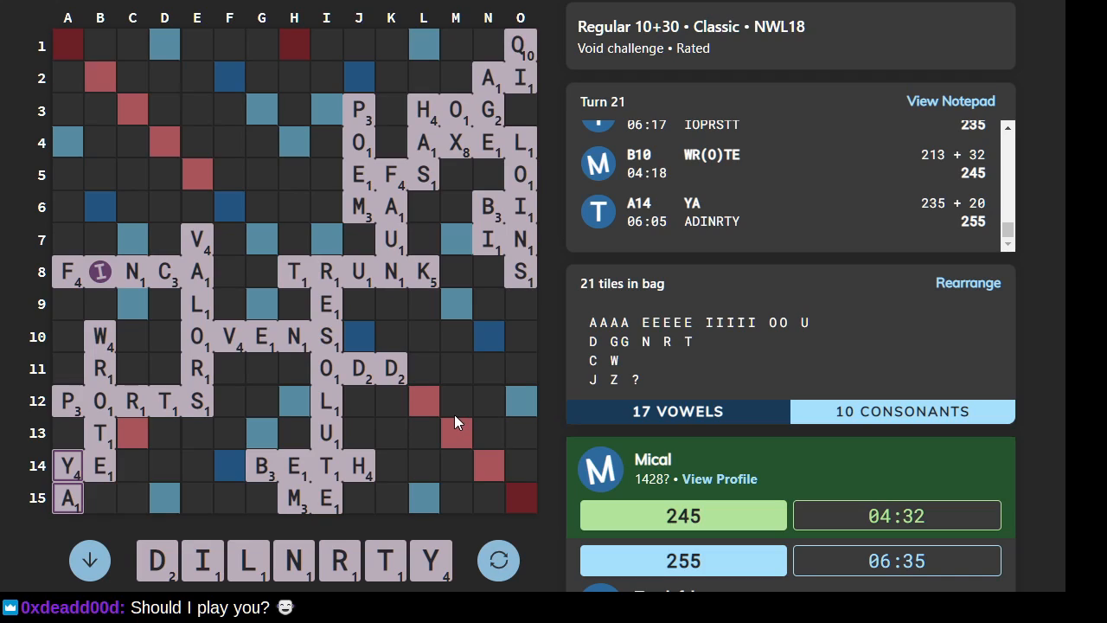
mouse_move(437, 275)
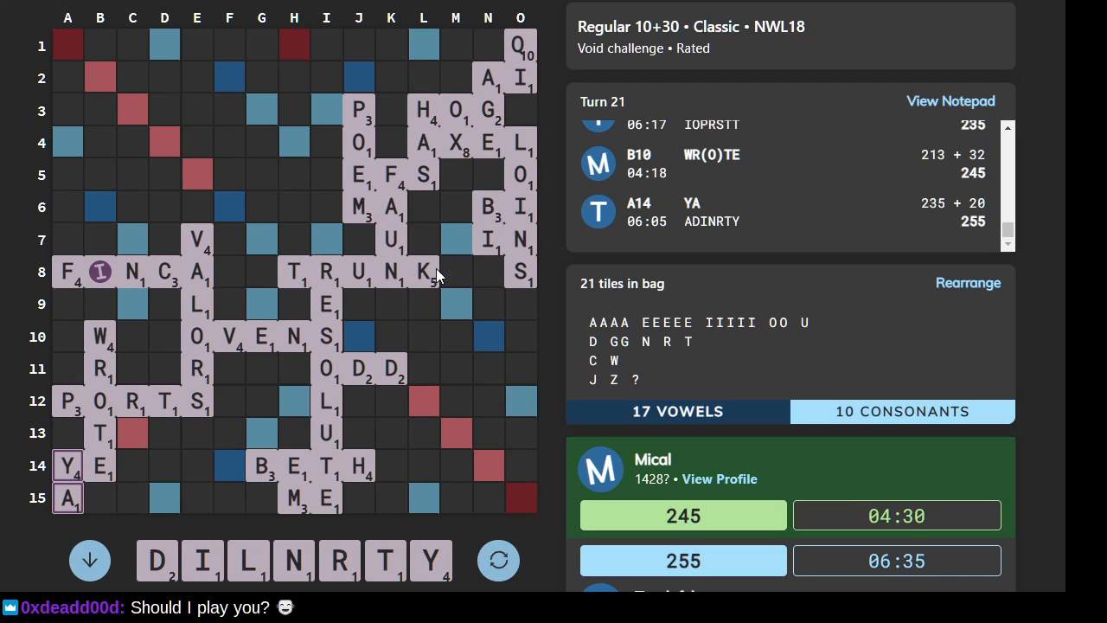
mouse_move(420, 272)
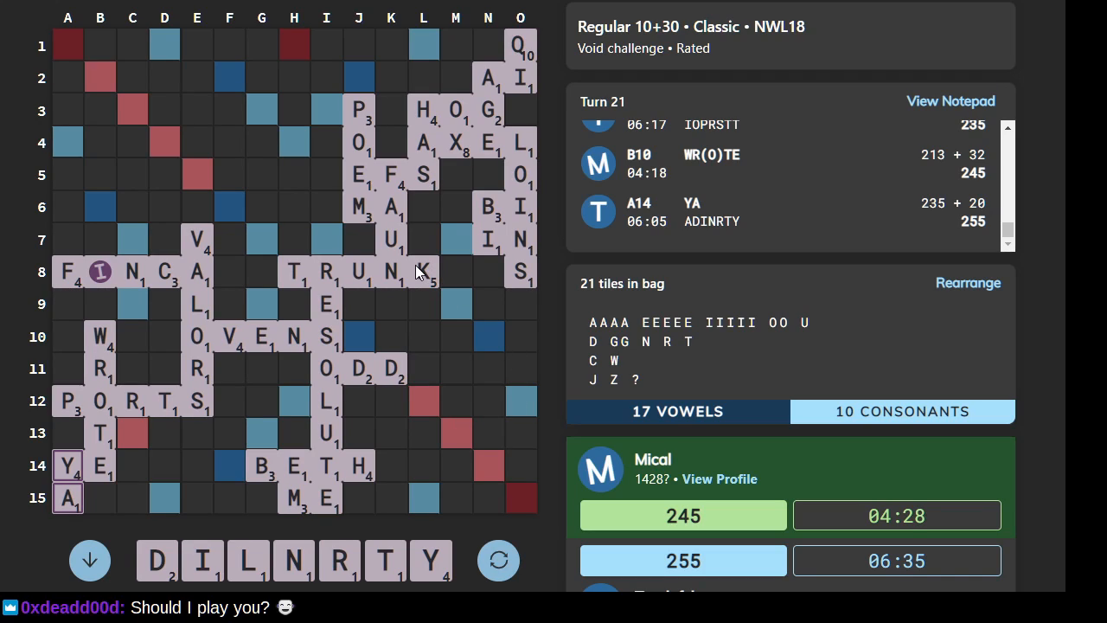
mouse_move(381, 264)
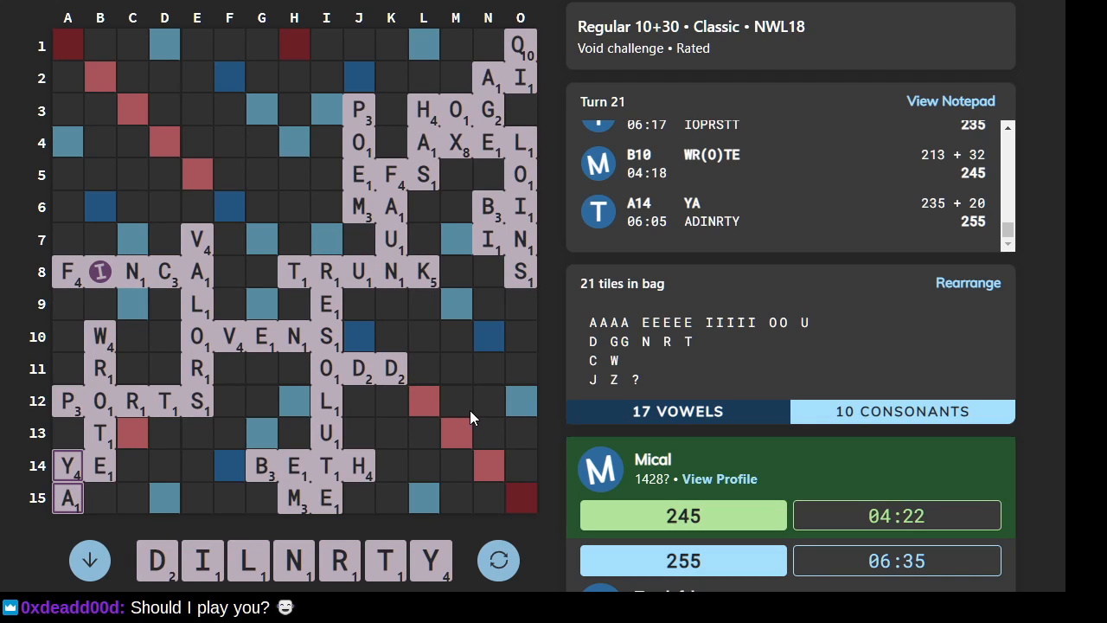
mouse_move(483, 473)
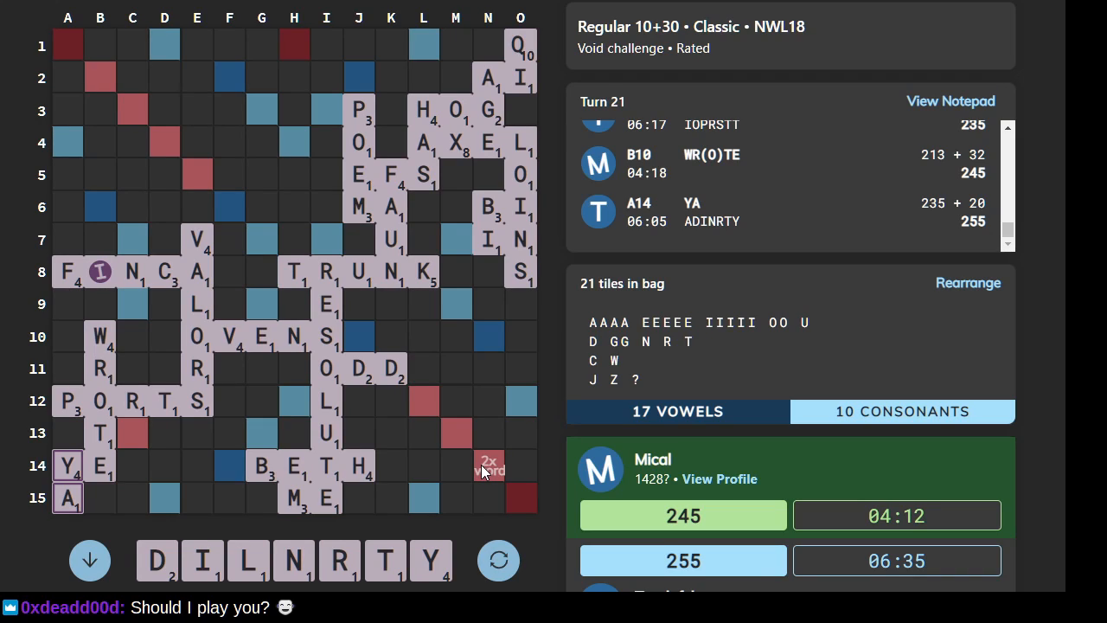
mouse_move(376, 368)
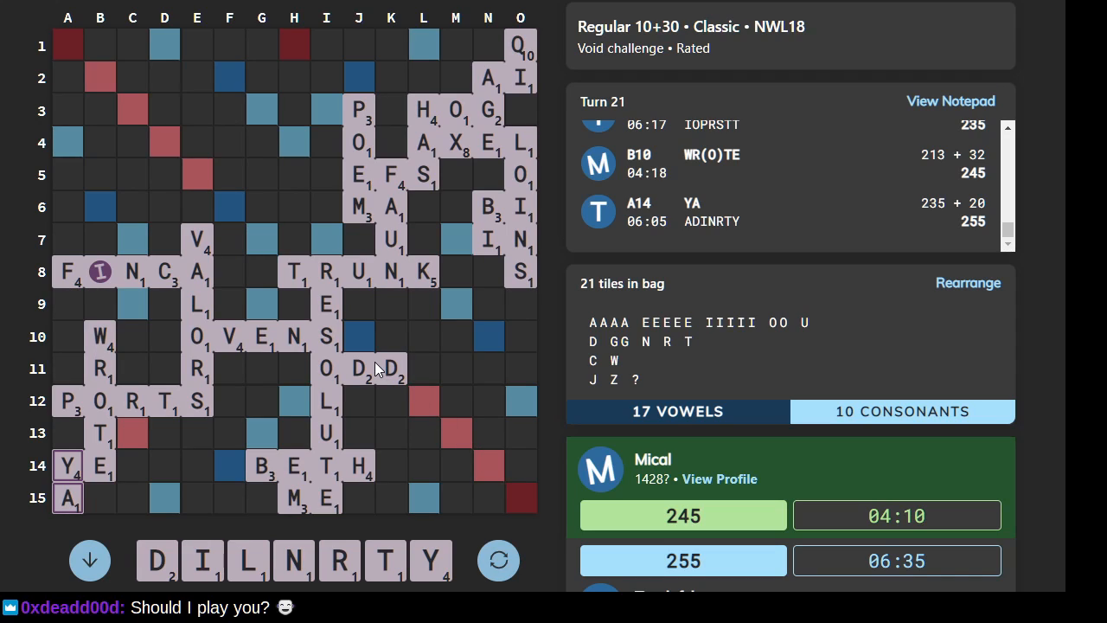
mouse_move(424, 431)
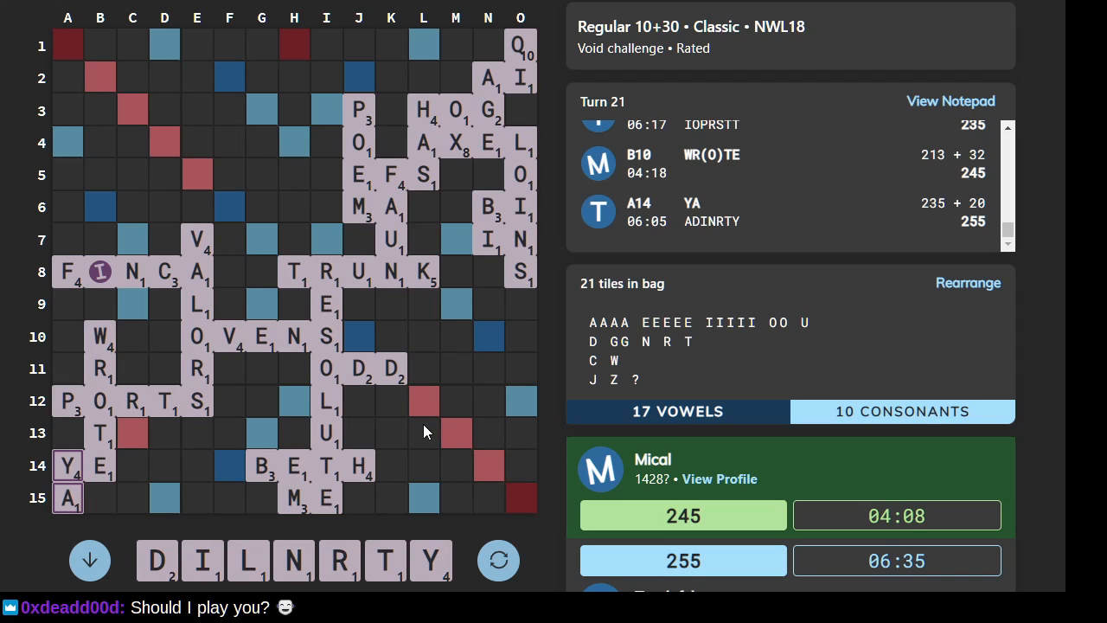
mouse_move(376, 470)
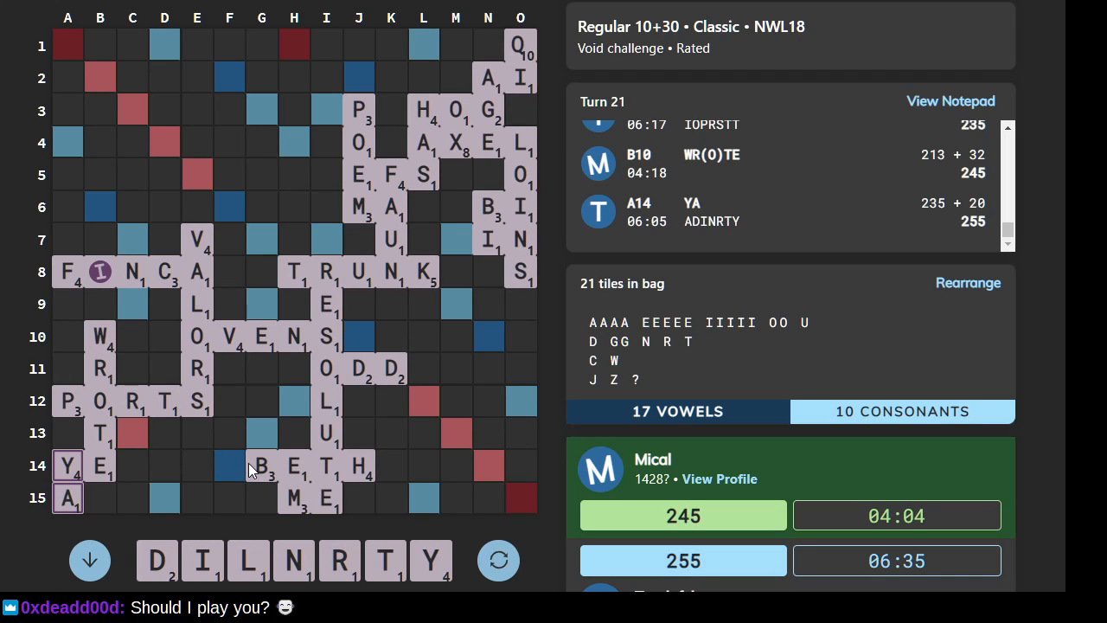
mouse_move(281, 458)
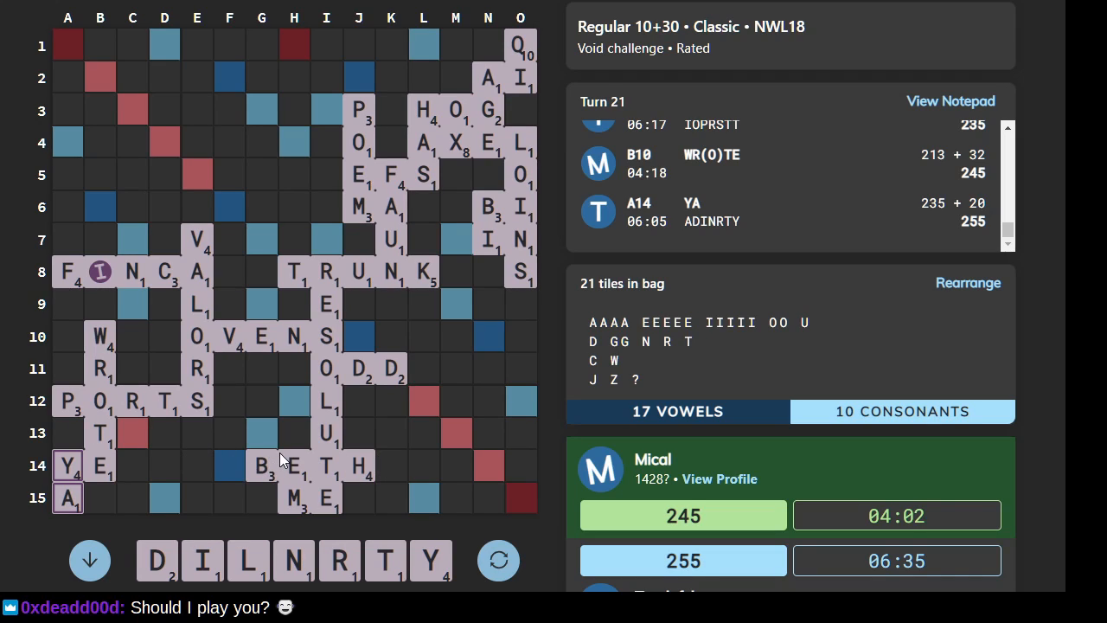
mouse_move(296, 472)
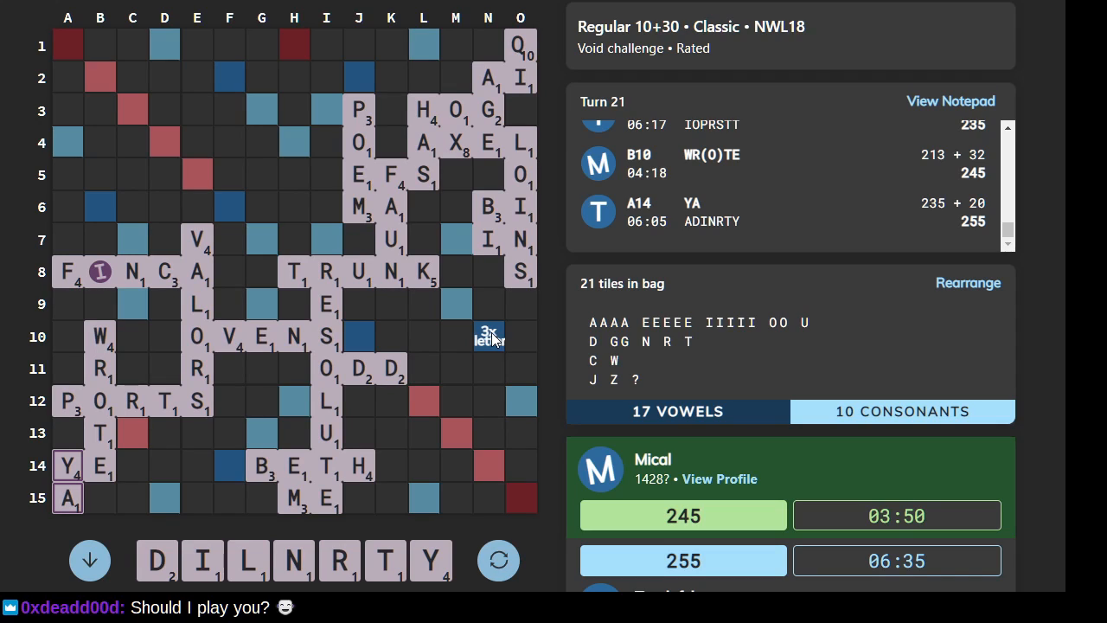
mouse_move(466, 340)
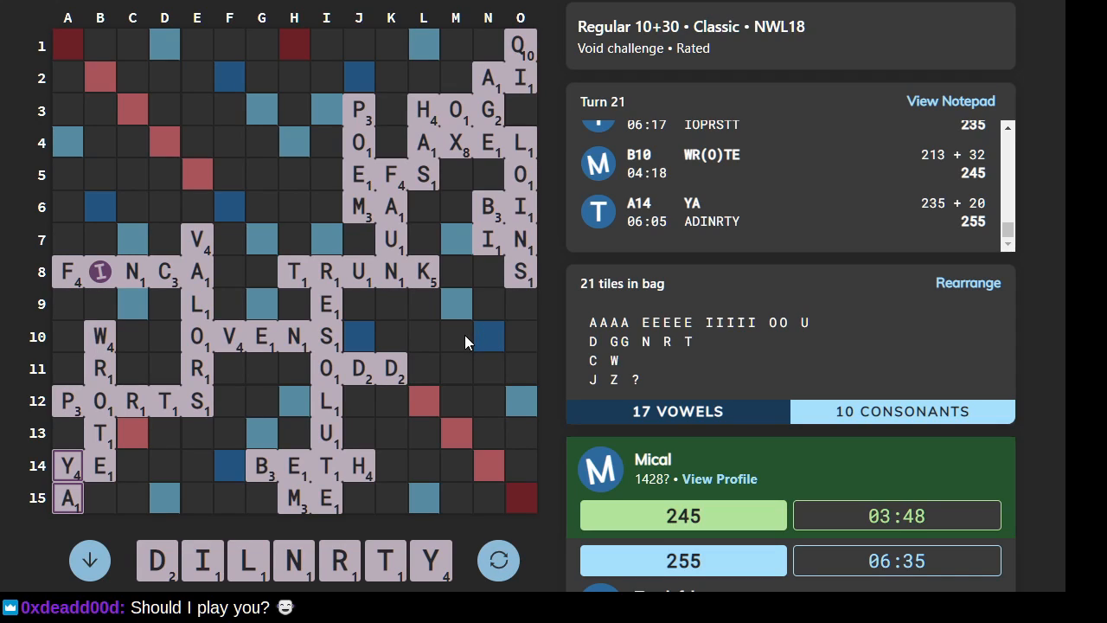
mouse_move(472, 277)
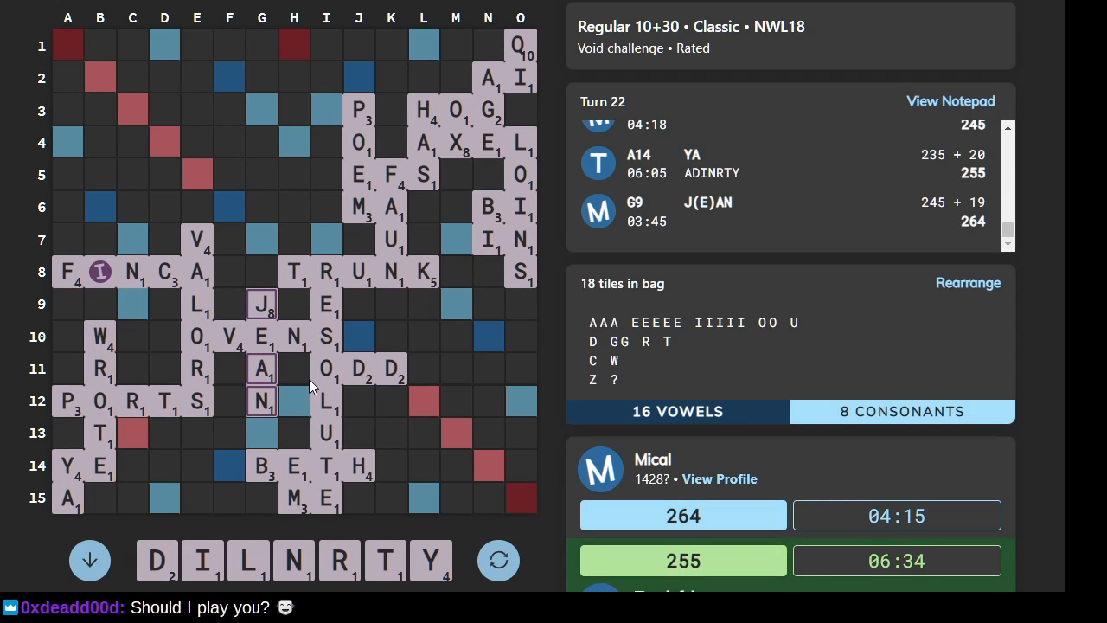
mouse_move(302, 455)
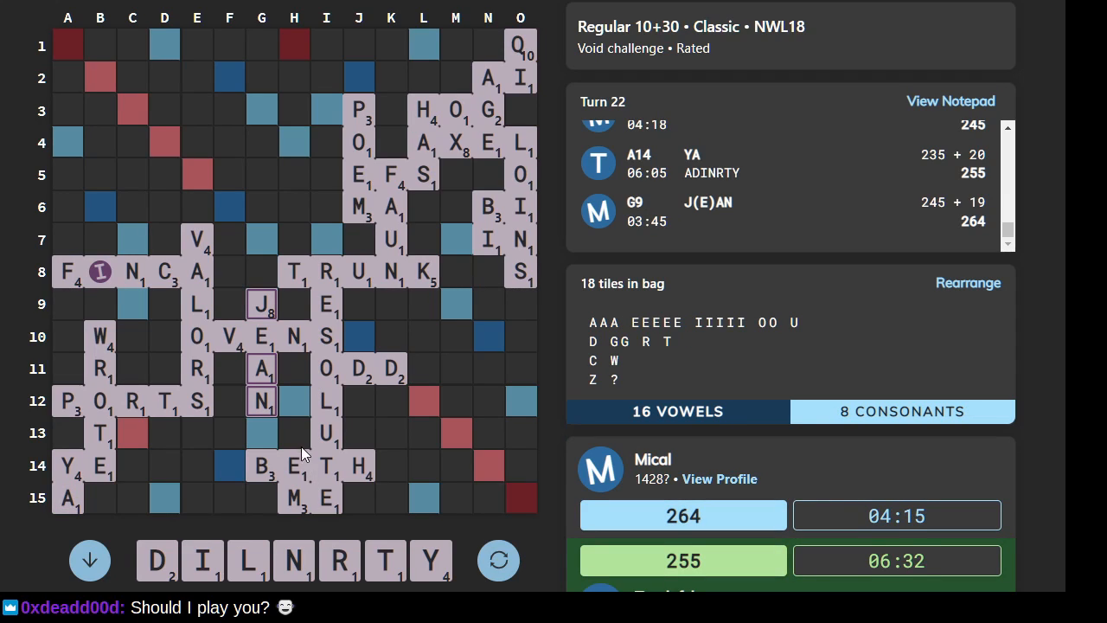
mouse_move(78, 266)
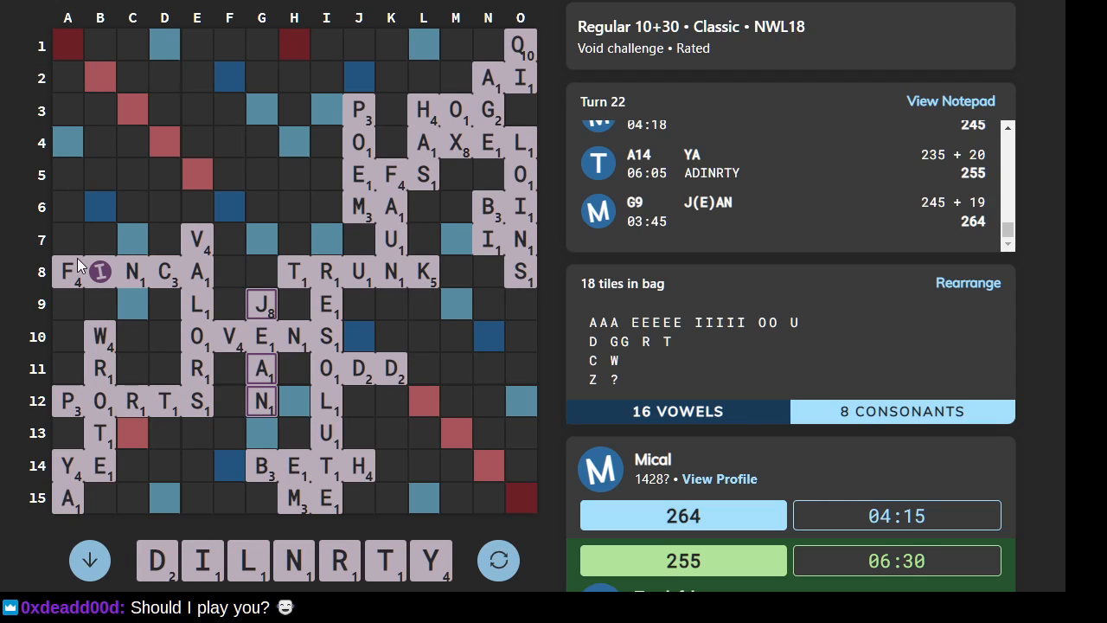
mouse_move(69, 239)
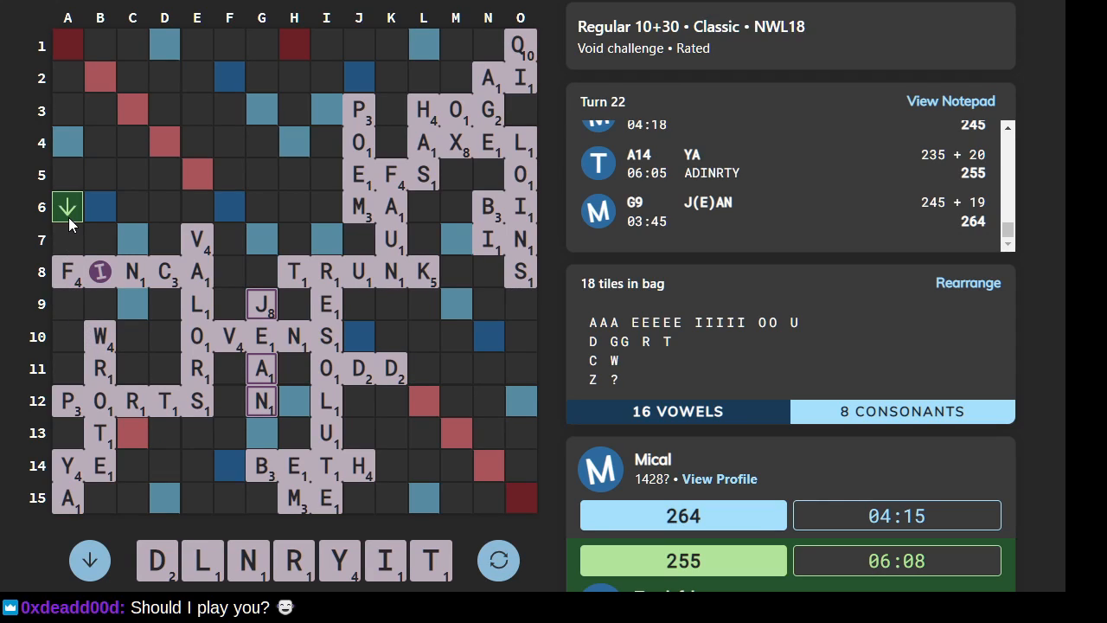
mouse_move(208, 246)
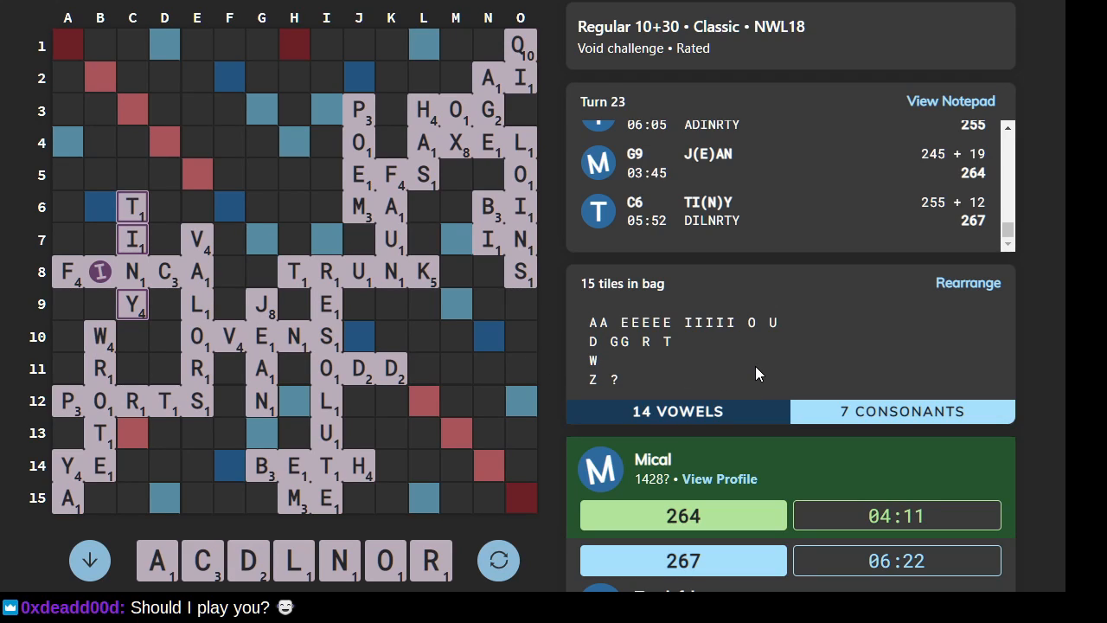
mouse_move(764, 372)
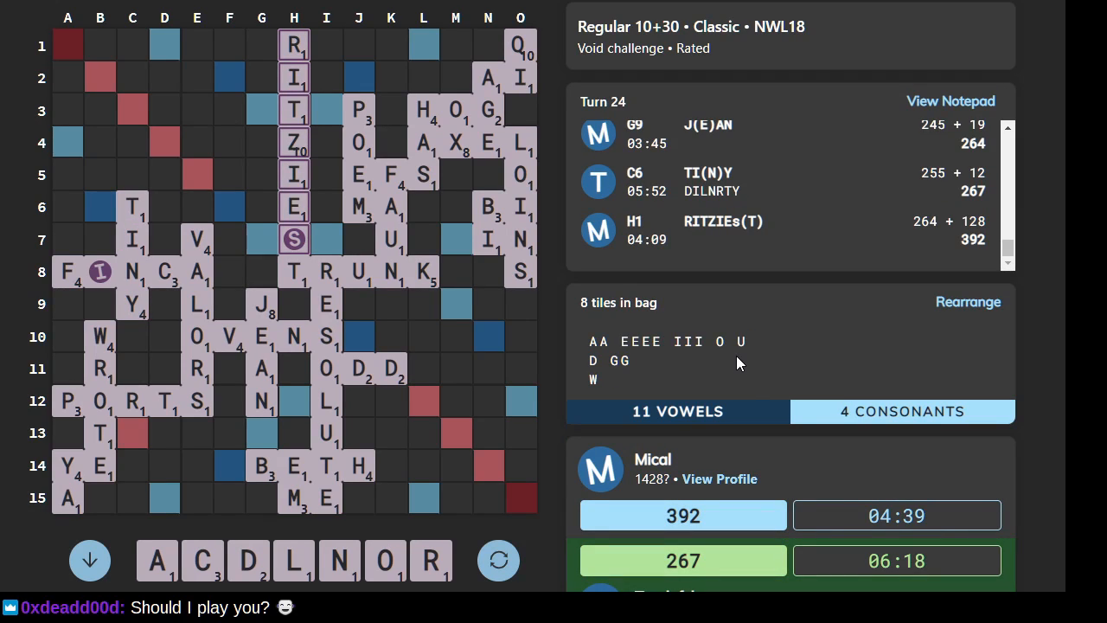
mouse_move(545, 334)
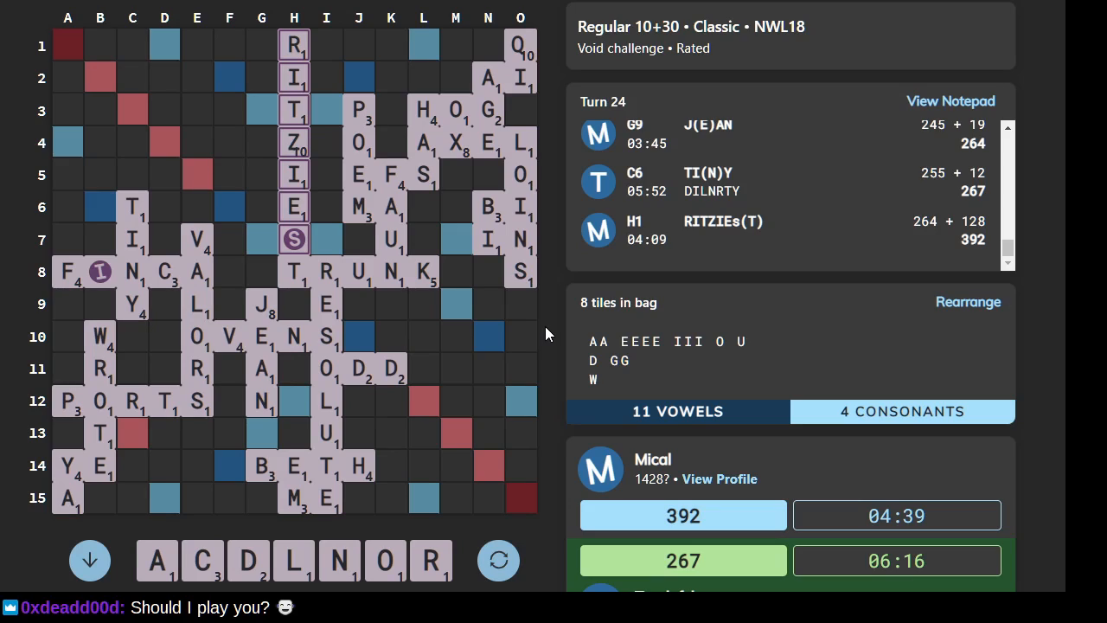
mouse_move(315, 249)
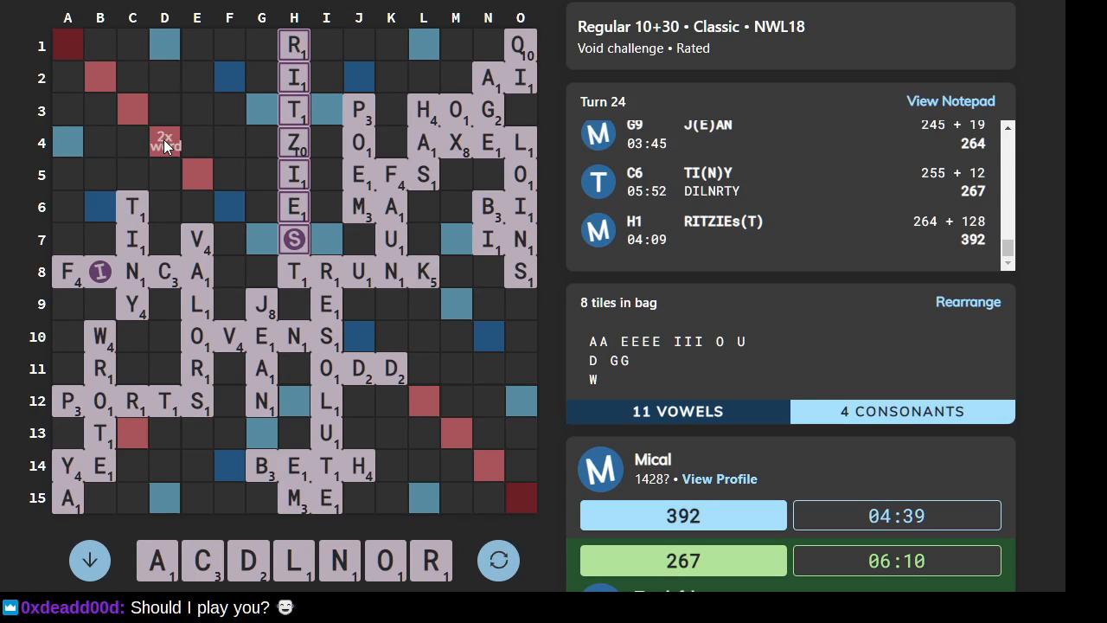
mouse_move(226, 151)
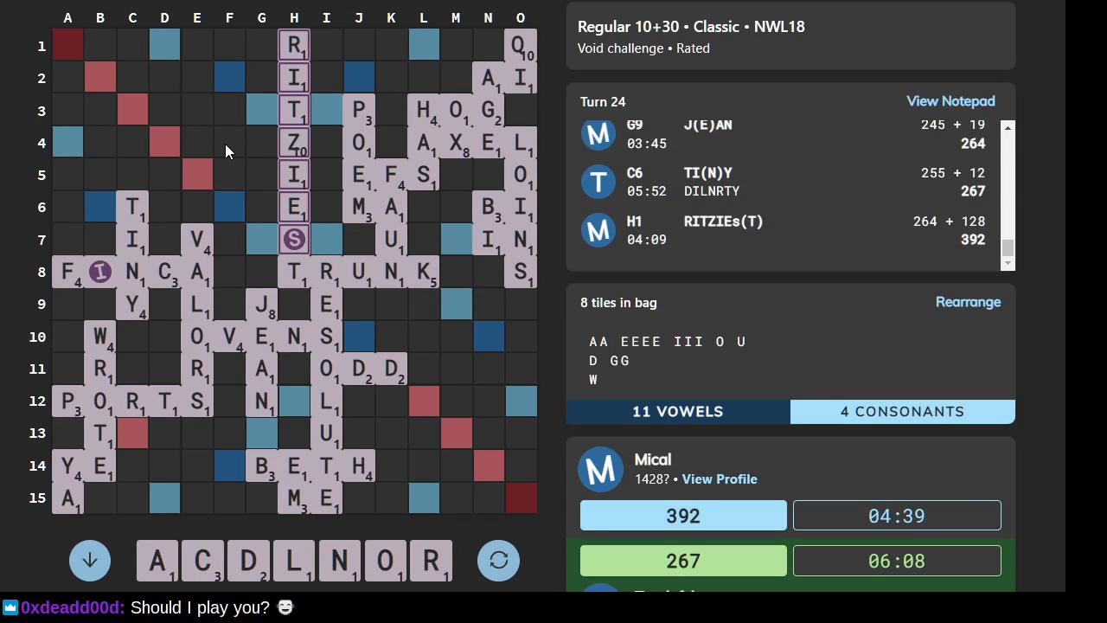
- Select a starting square on row 4 for AD(Z) after RITZIEs(T)
left_click(229, 142)
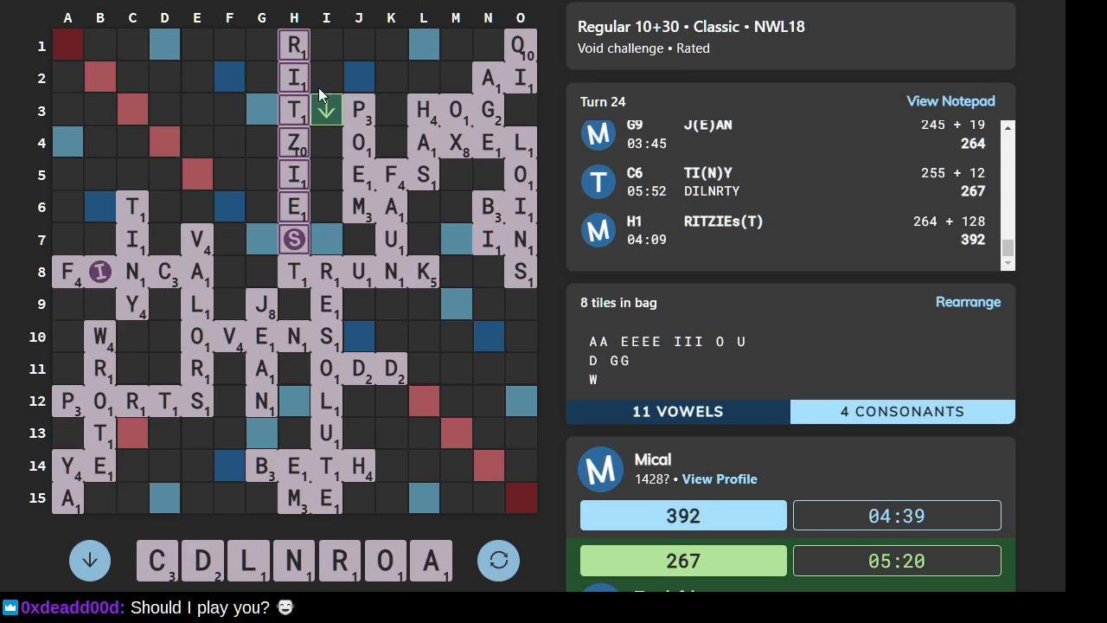
mouse_move(233, 147)
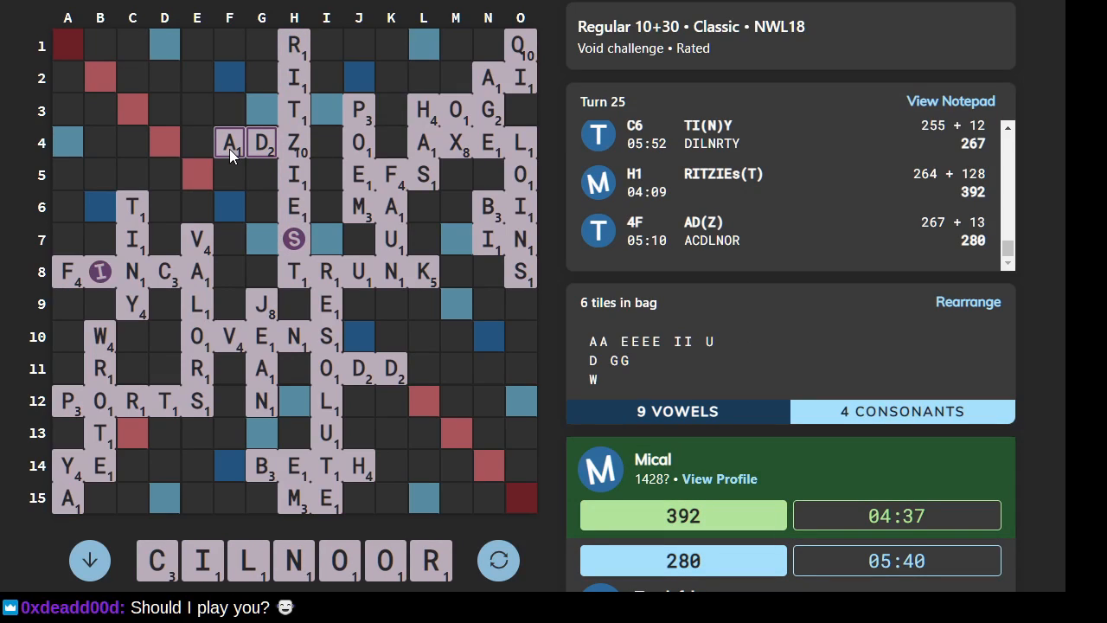
mouse_move(335, 217)
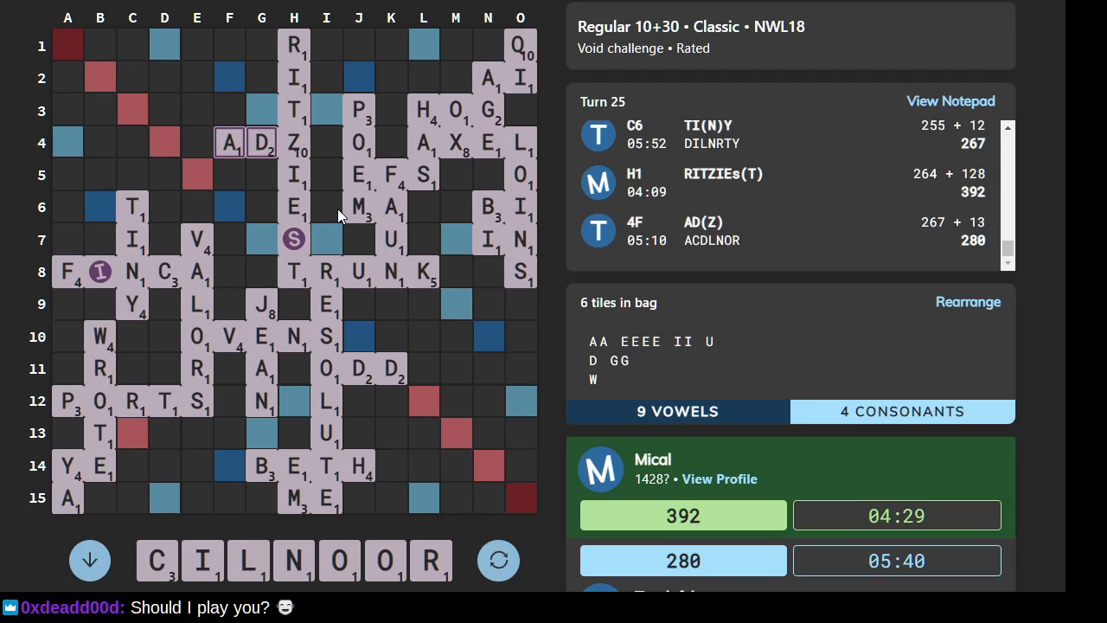
mouse_move(286, 71)
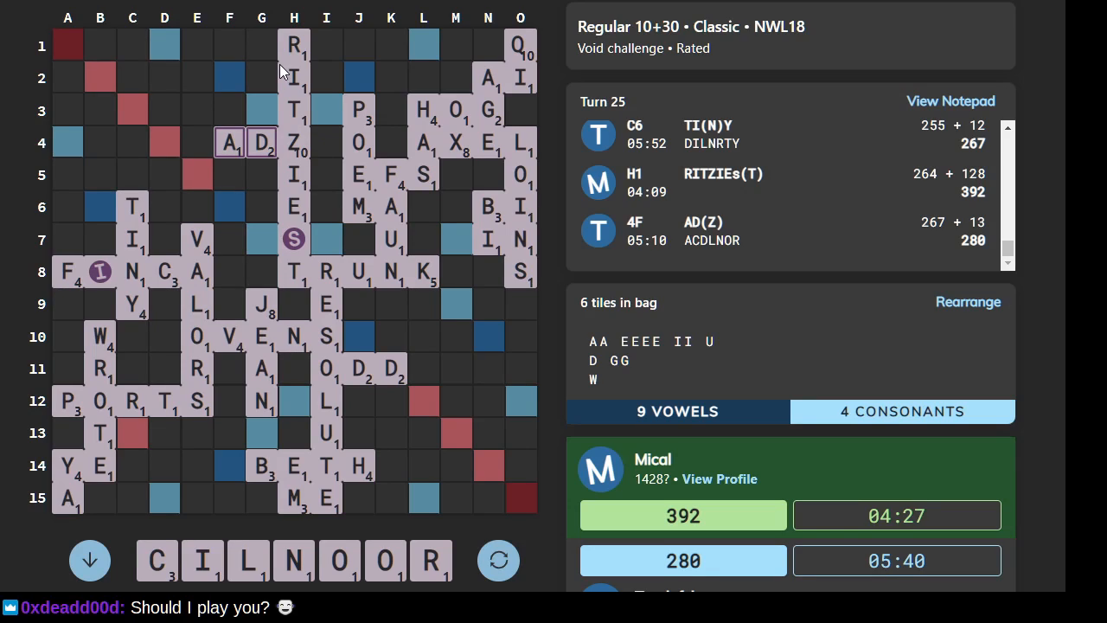
mouse_move(293, 358)
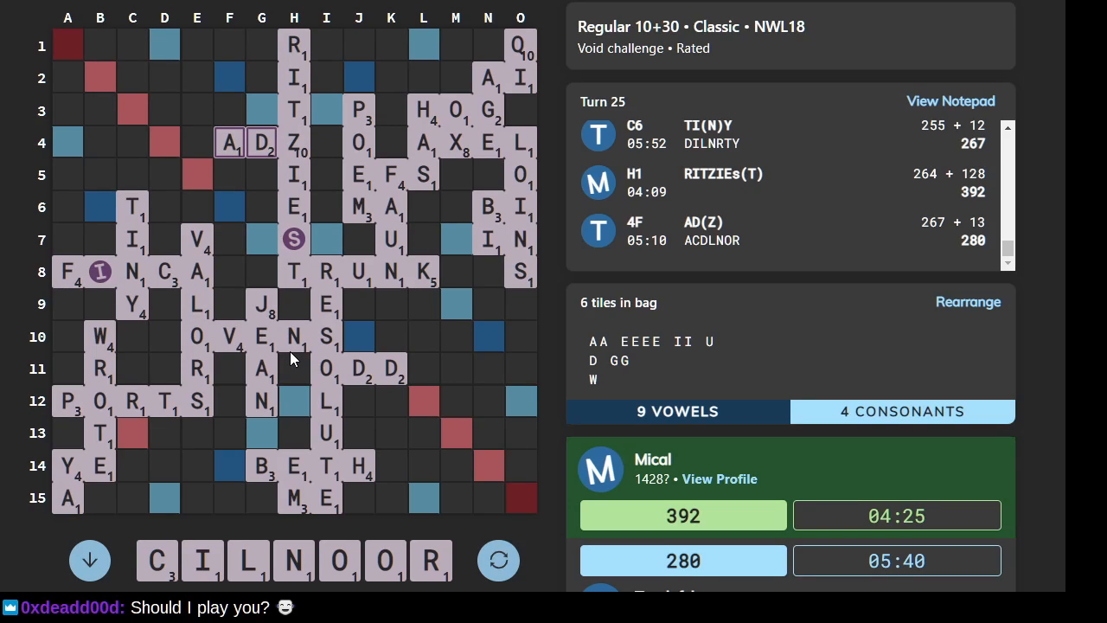
mouse_move(303, 424)
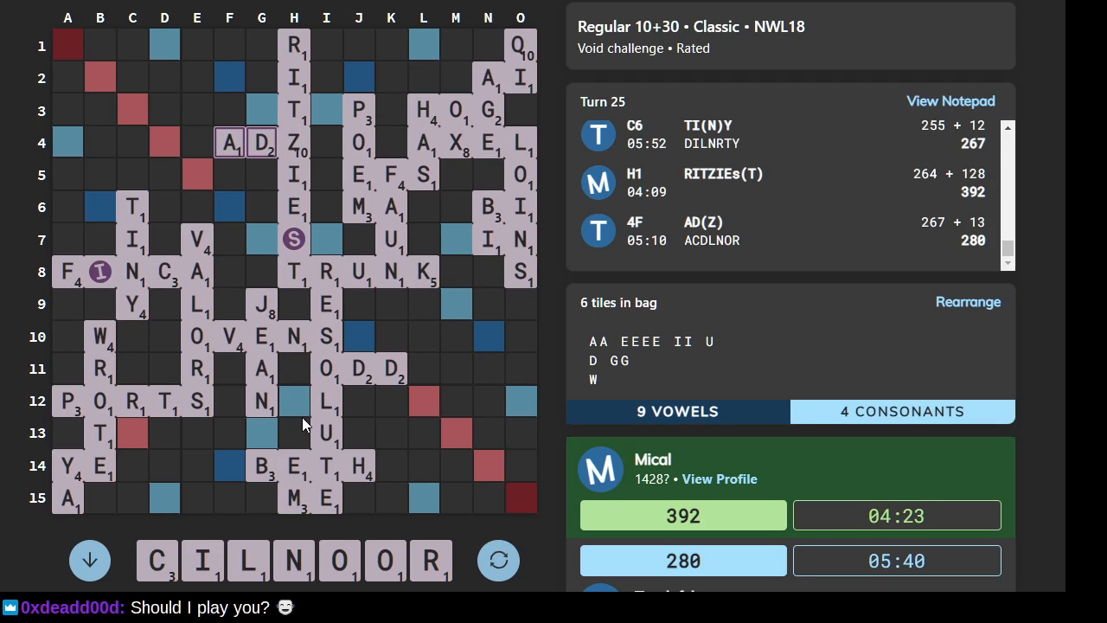
mouse_move(294, 402)
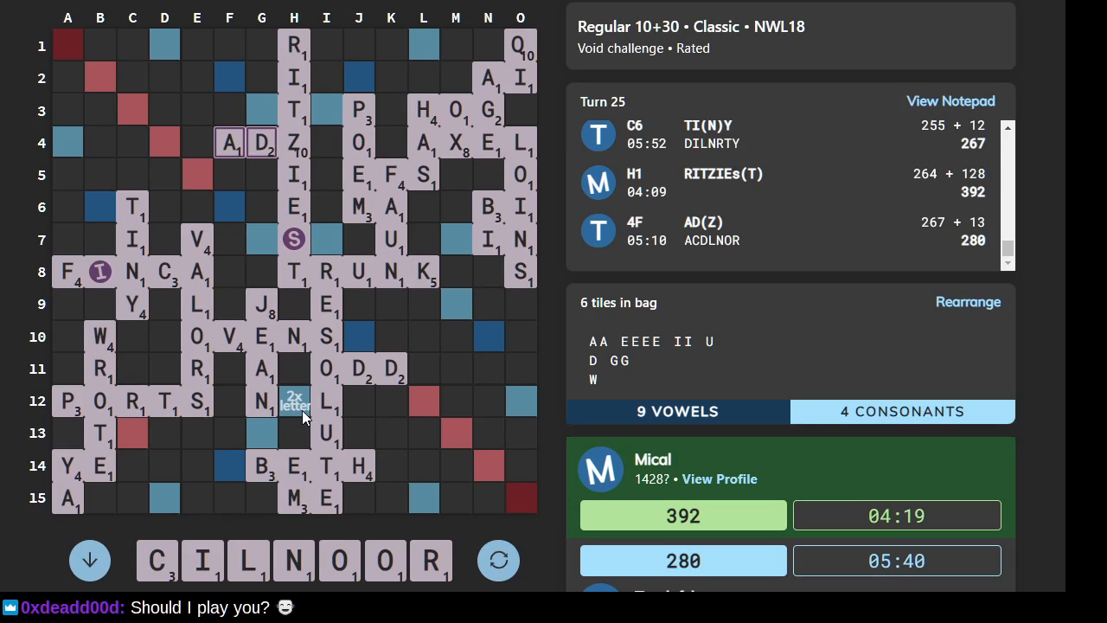
mouse_move(490, 414)
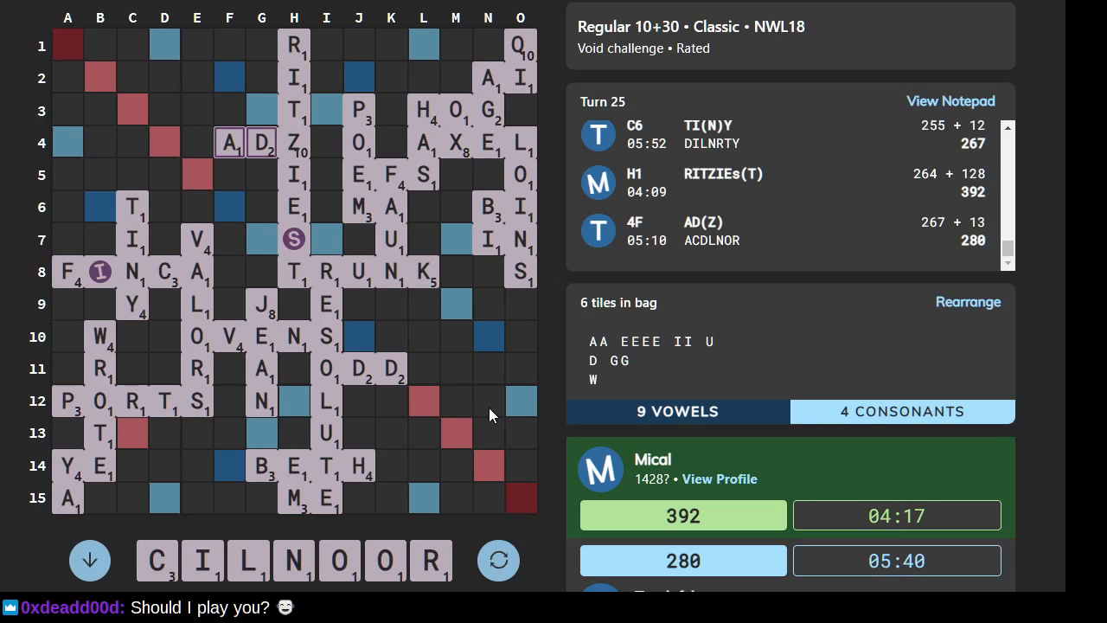
mouse_move(307, 151)
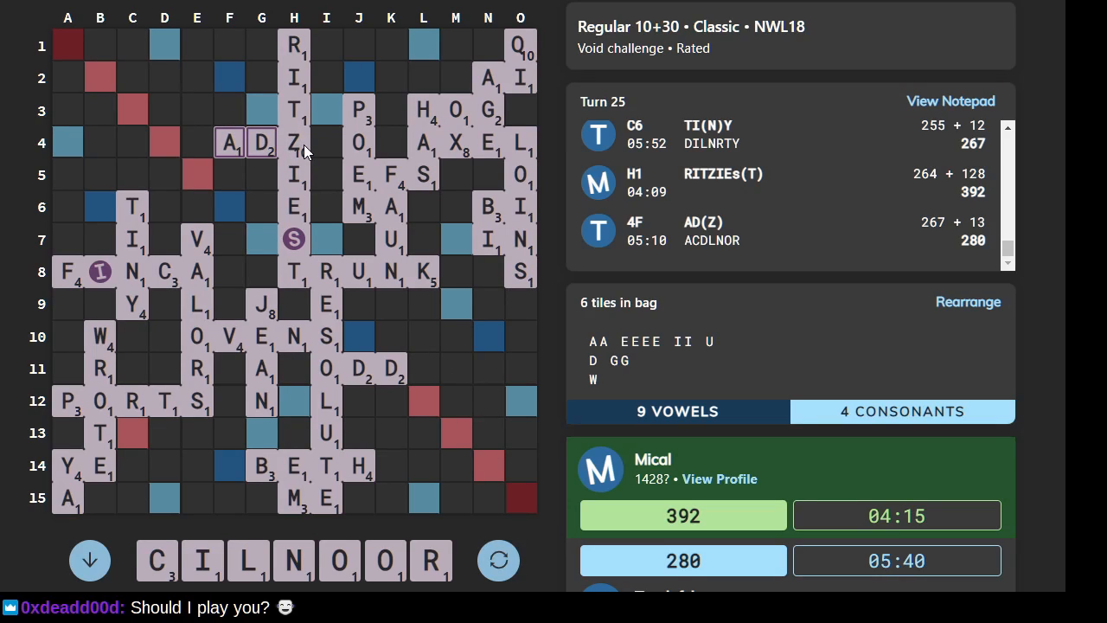
mouse_move(355, 314)
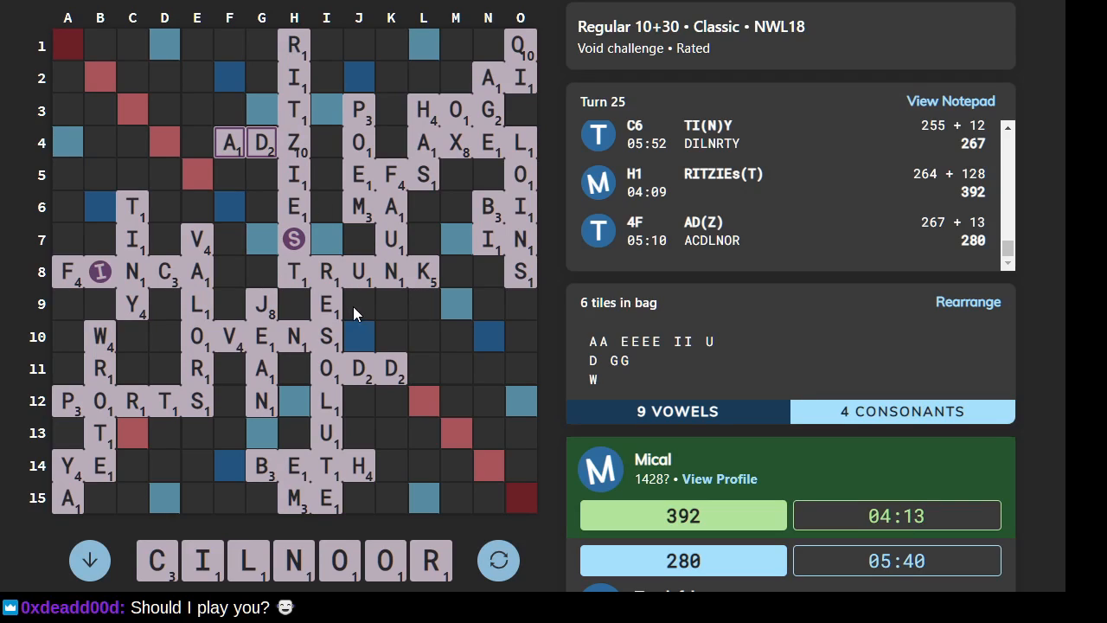
mouse_move(362, 322)
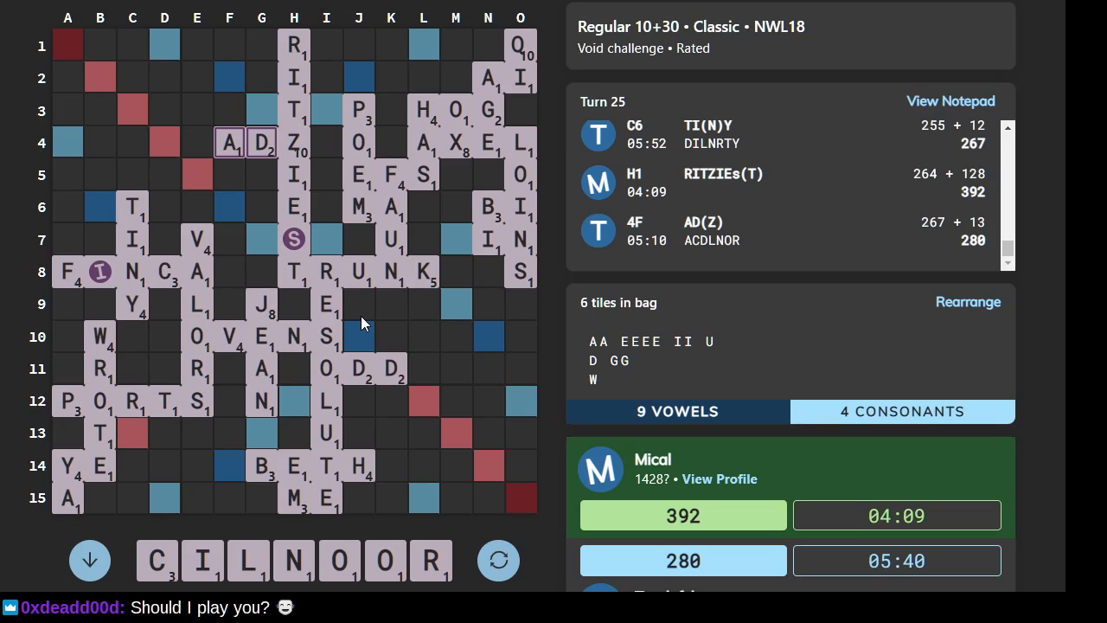
mouse_move(353, 299)
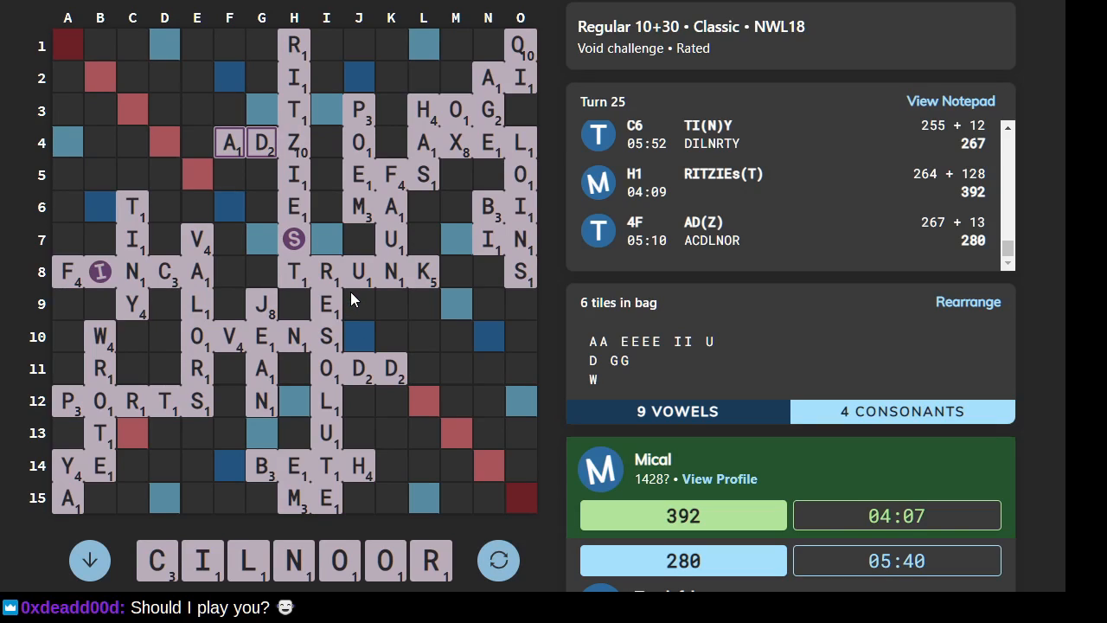
mouse_move(547, 527)
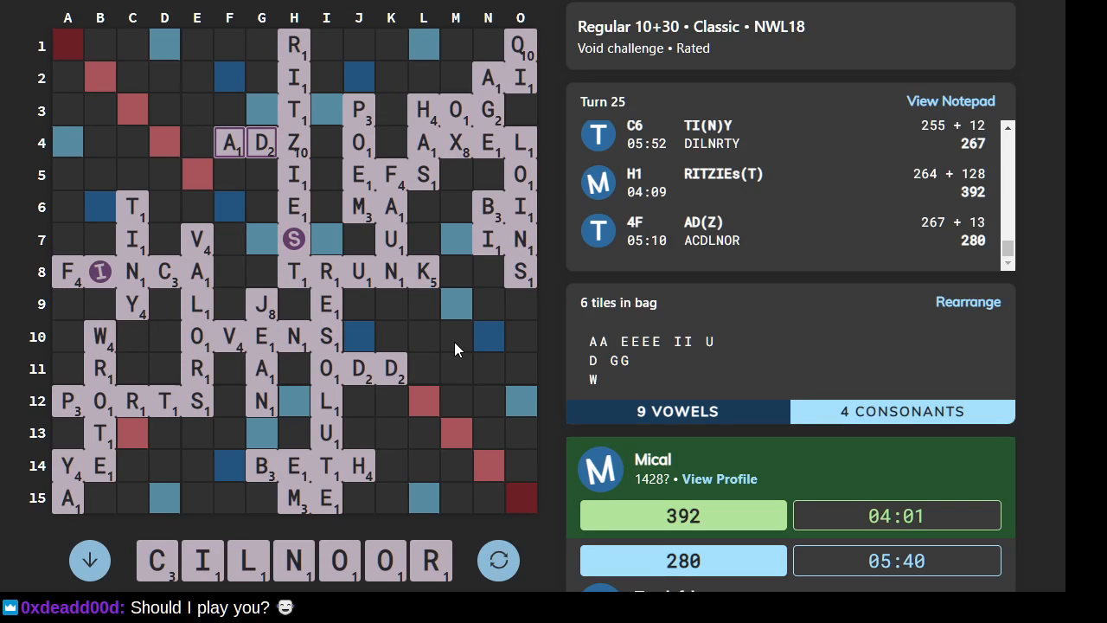
mouse_move(350, 285)
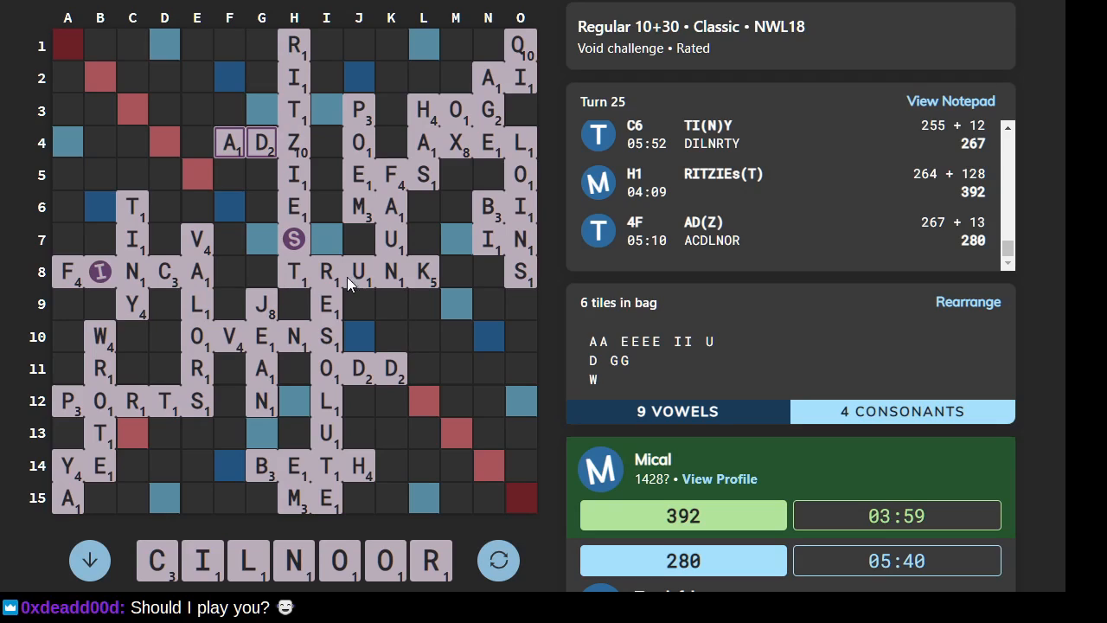
mouse_move(281, 204)
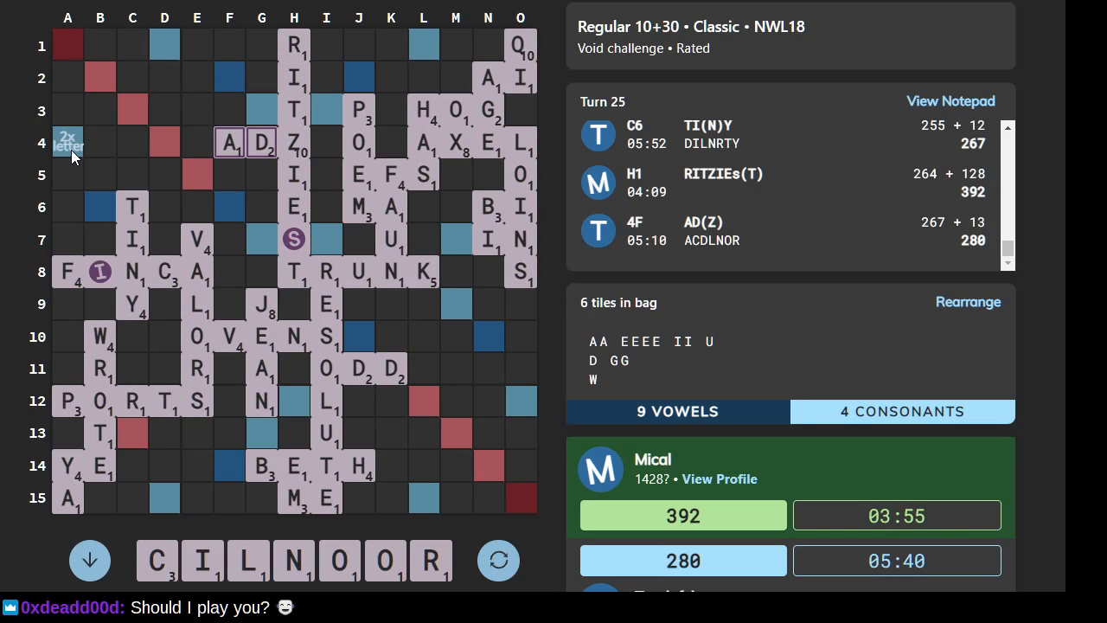
mouse_move(93, 136)
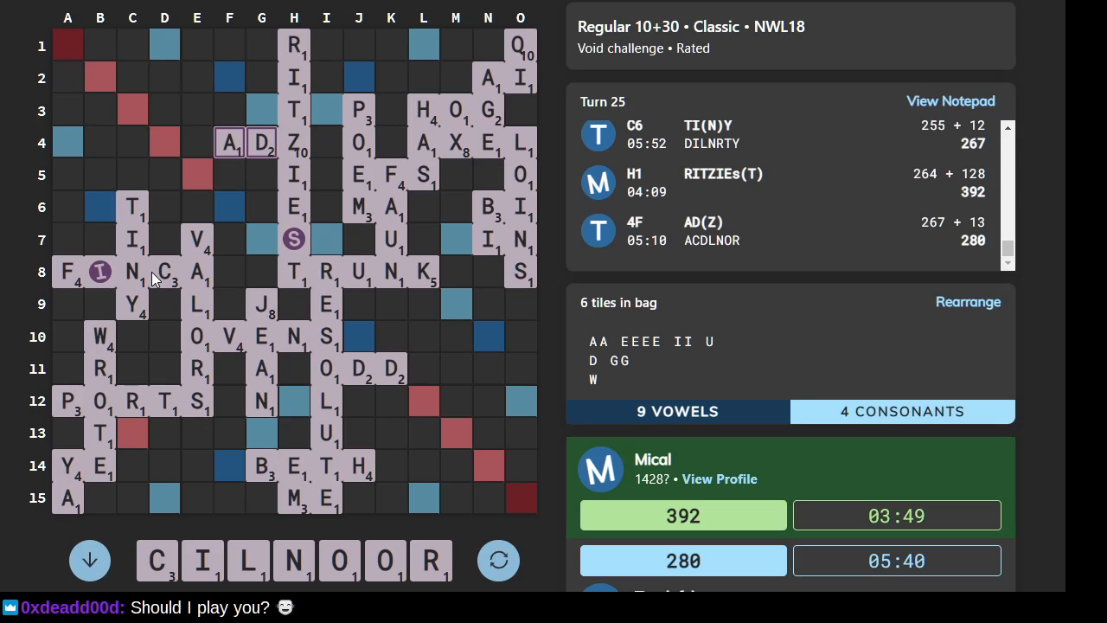
mouse_move(459, 495)
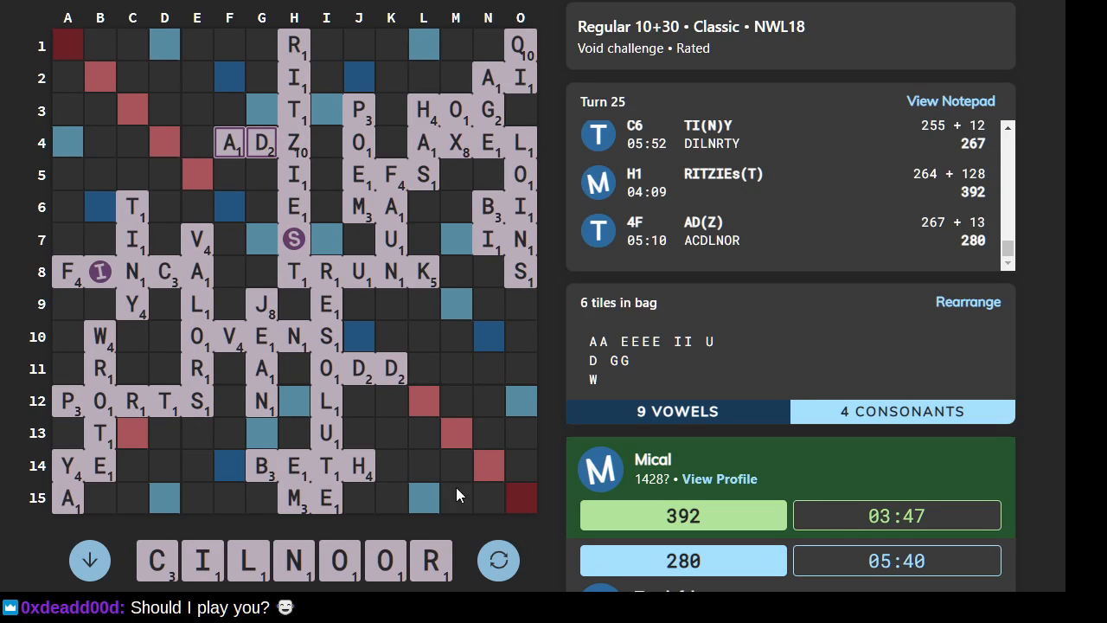
mouse_move(456, 430)
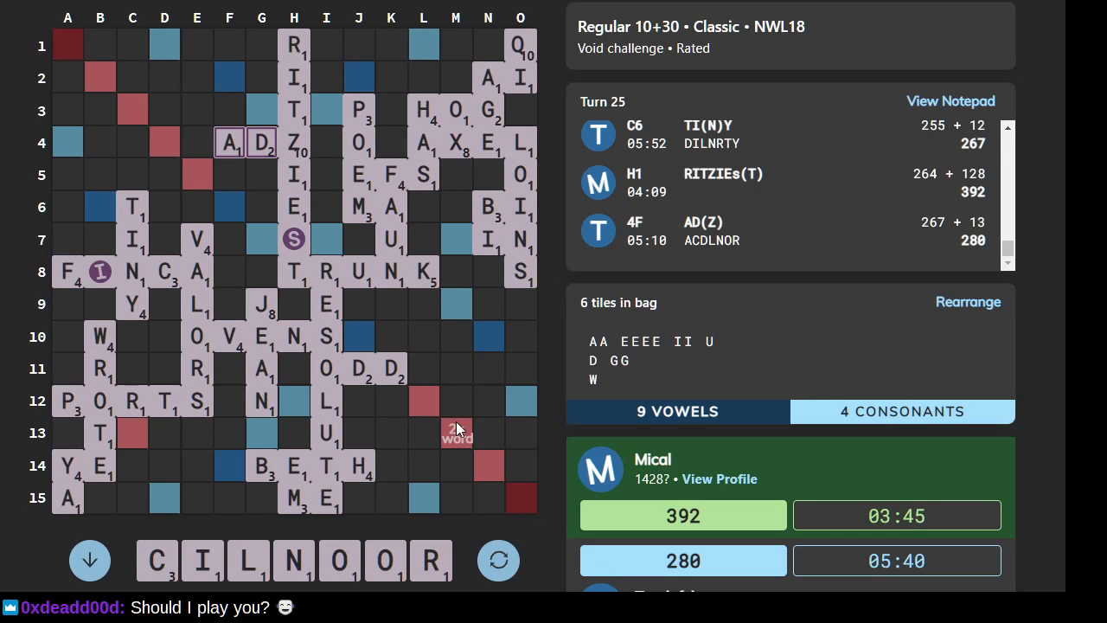
mouse_move(456, 413)
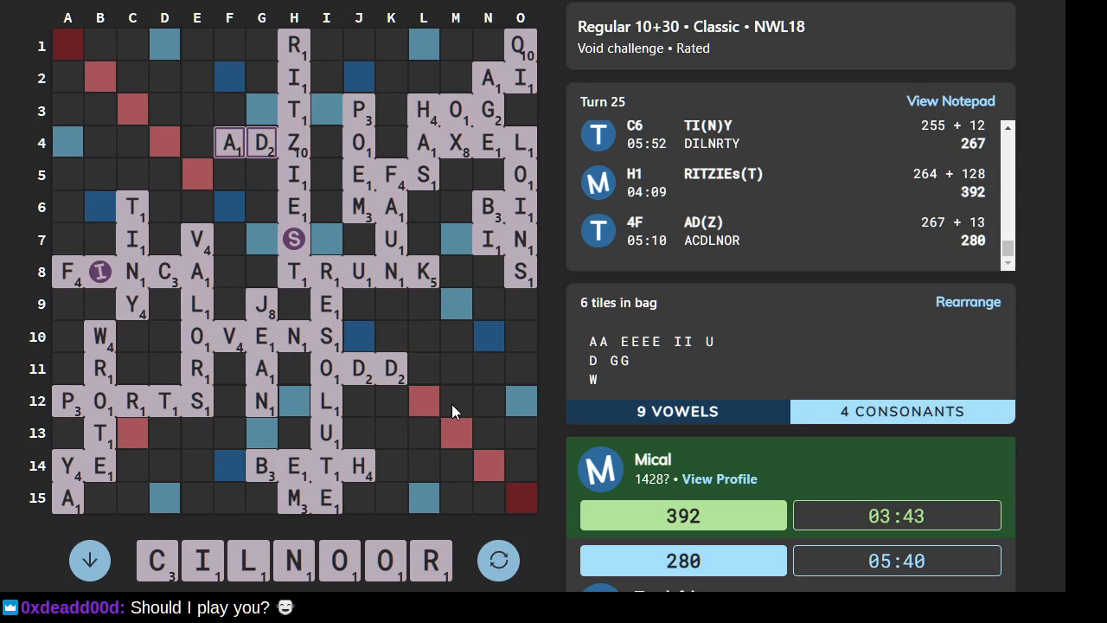
mouse_move(497, 470)
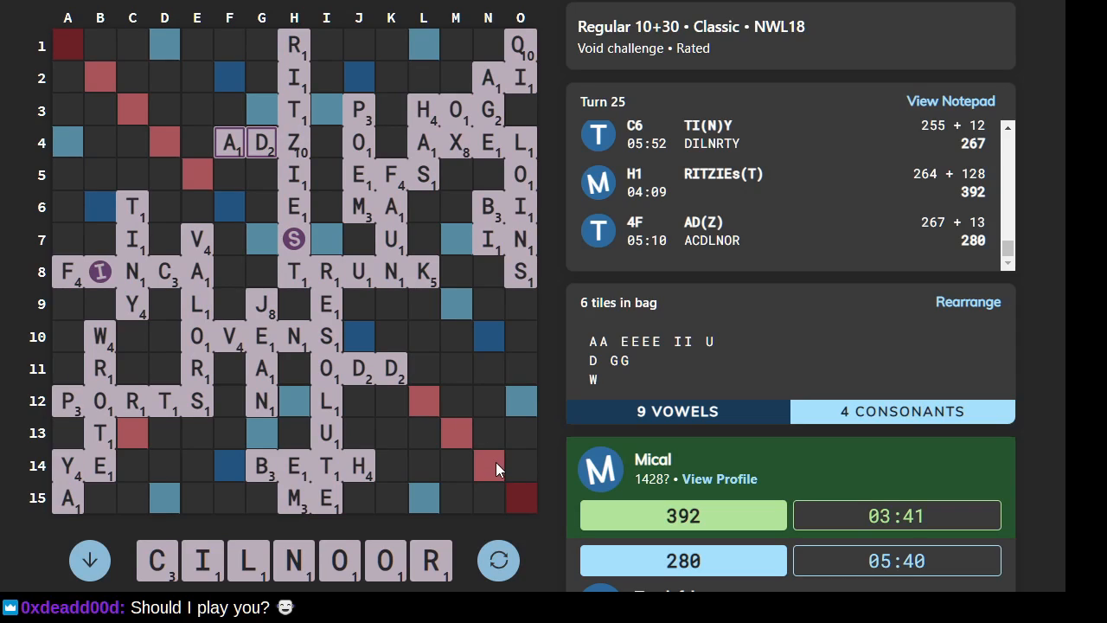
mouse_move(290, 86)
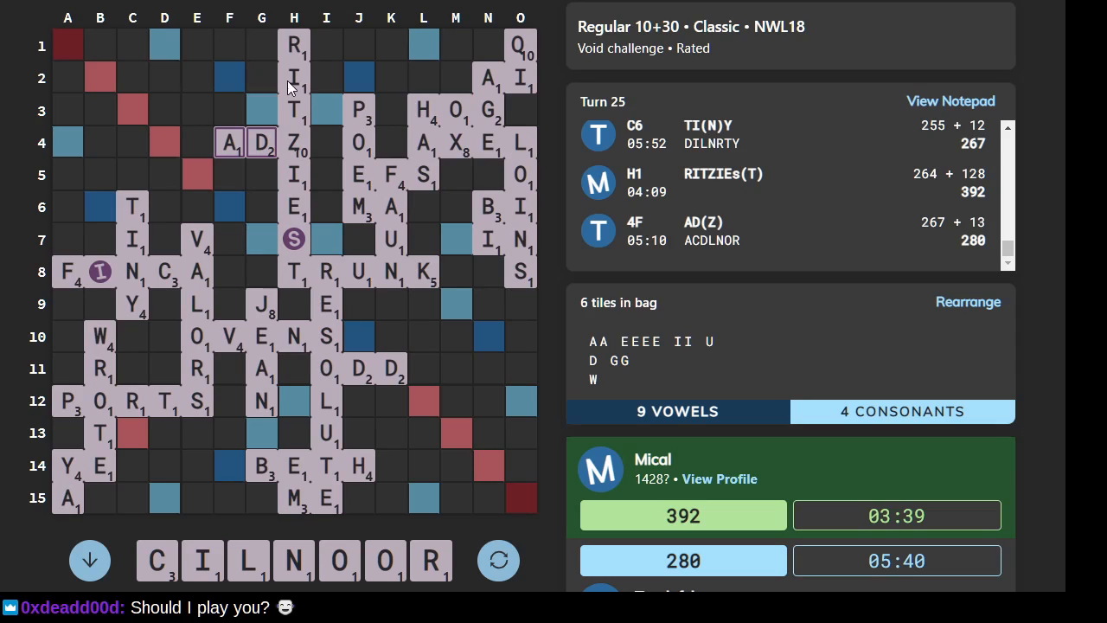
mouse_move(367, 117)
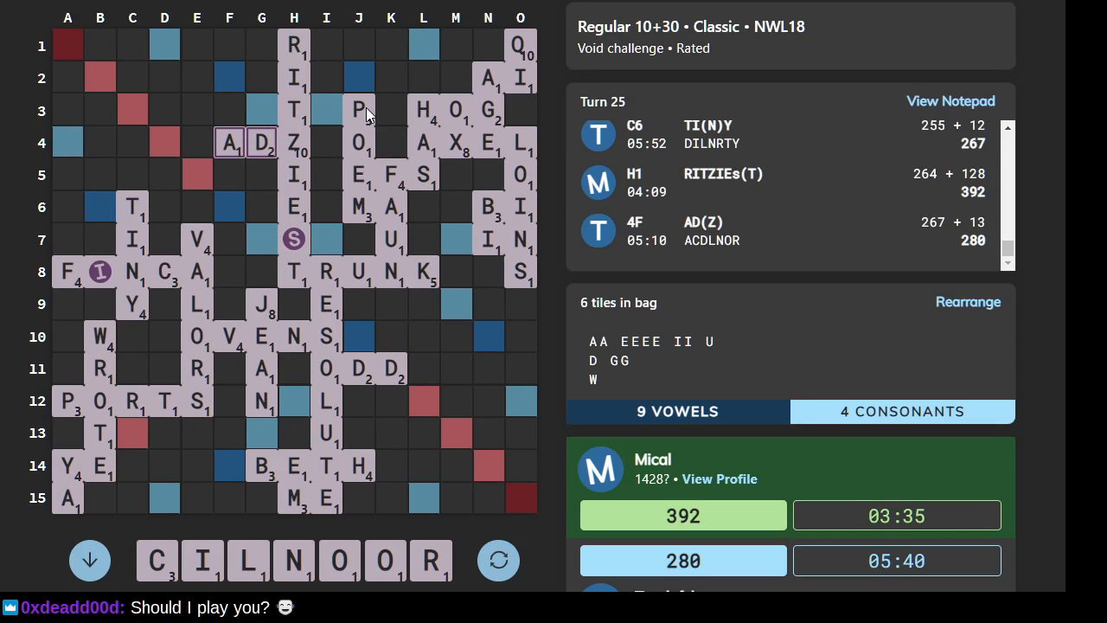
mouse_move(458, 264)
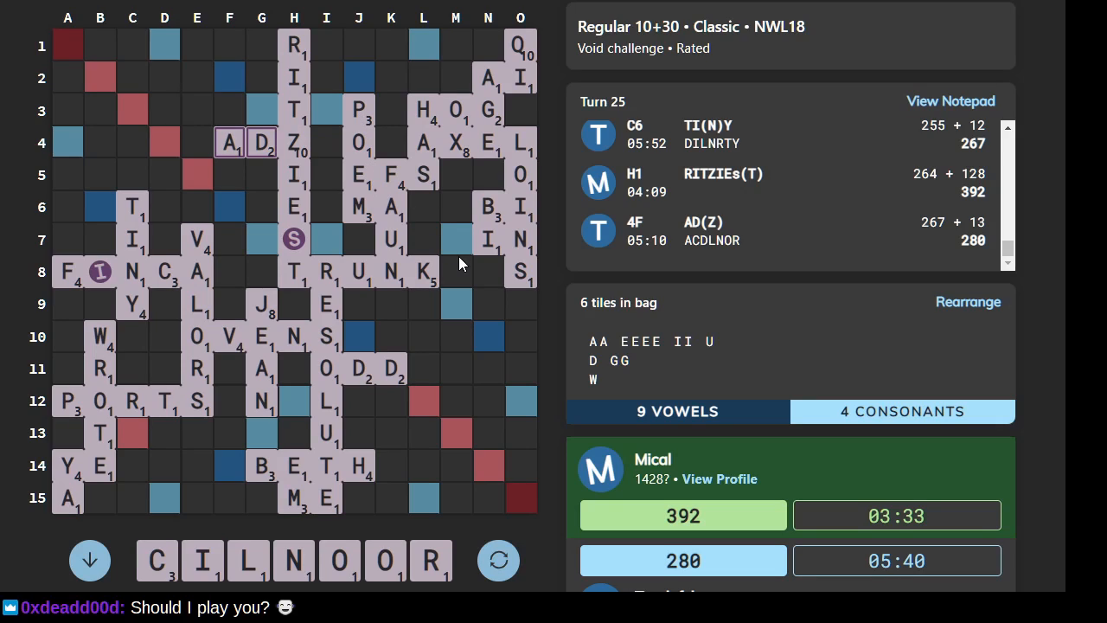
mouse_move(455, 240)
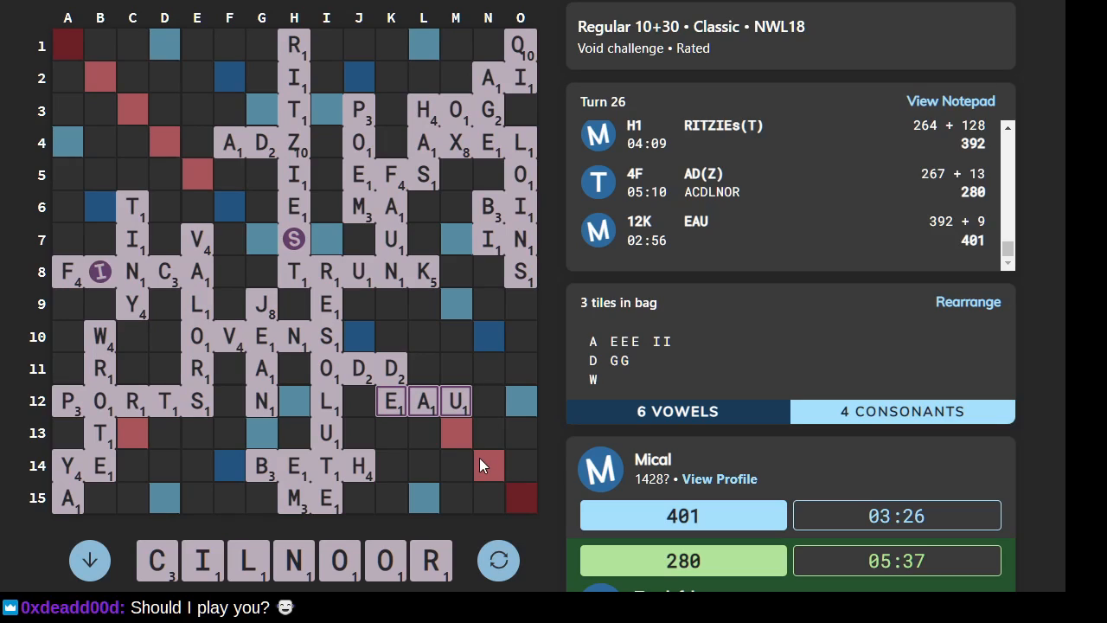
mouse_move(465, 383)
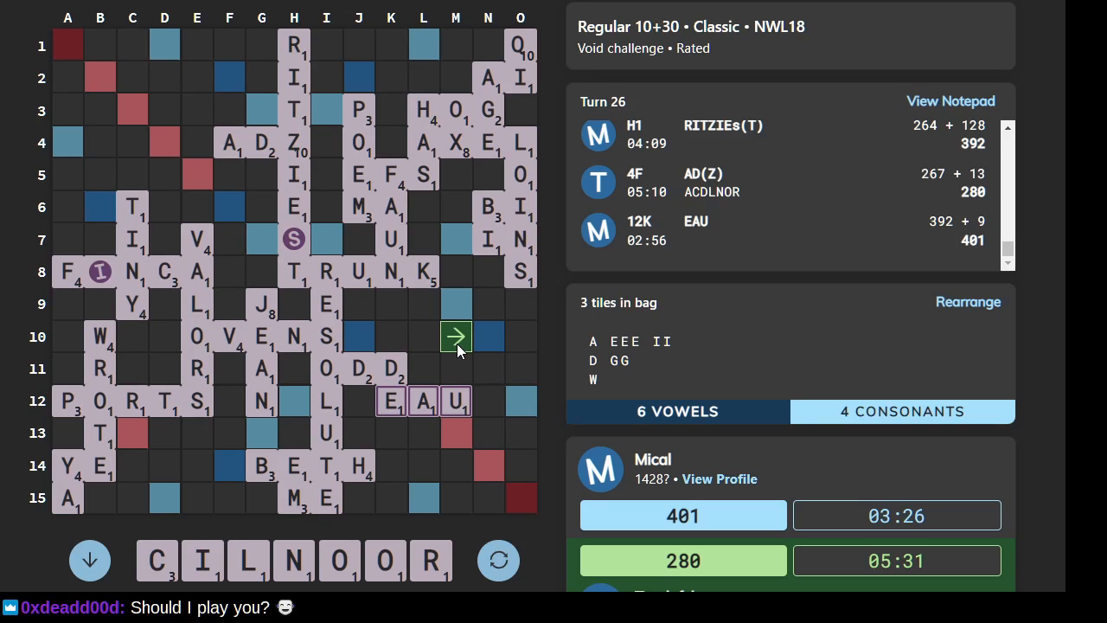
- Aim a downward word from M10, then dismiss the illegal COUR error
left_click(456, 336)
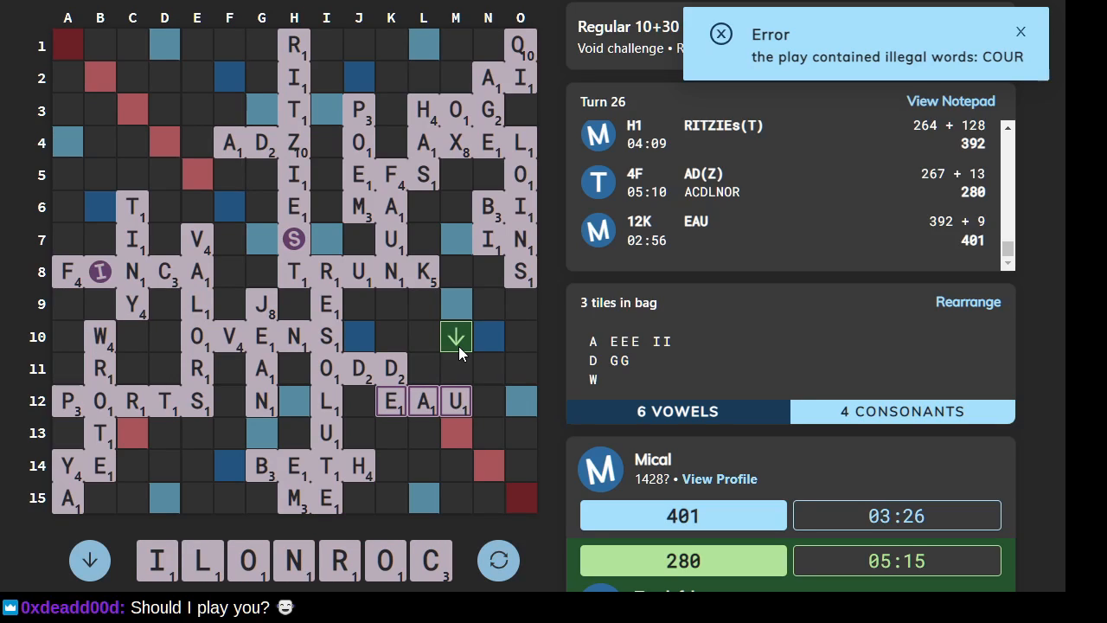
left_click(1020, 32)
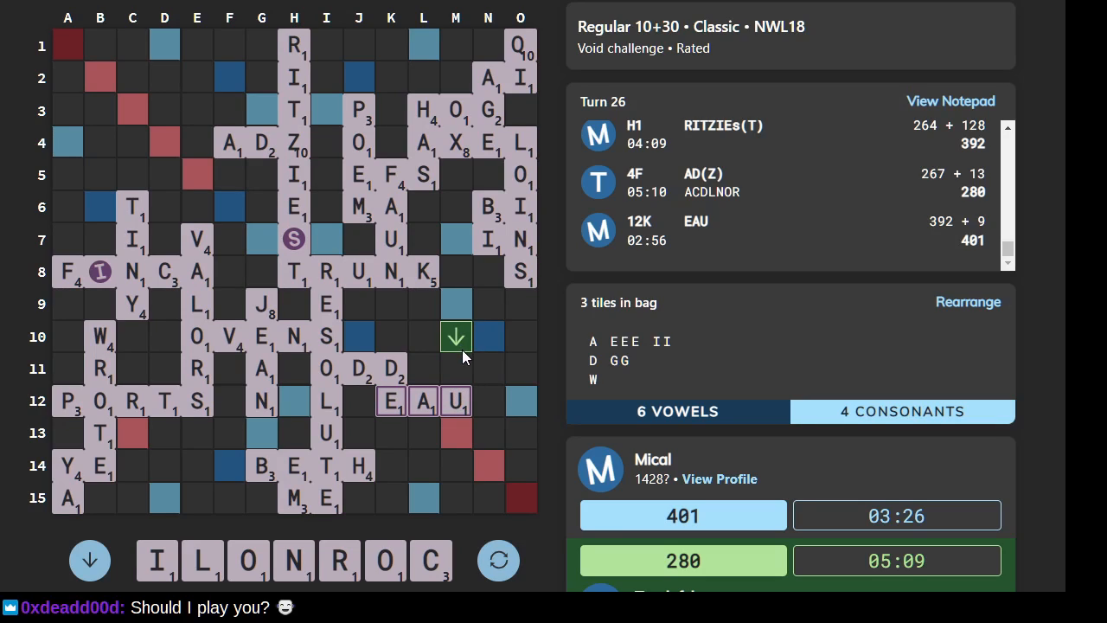
mouse_move(467, 392)
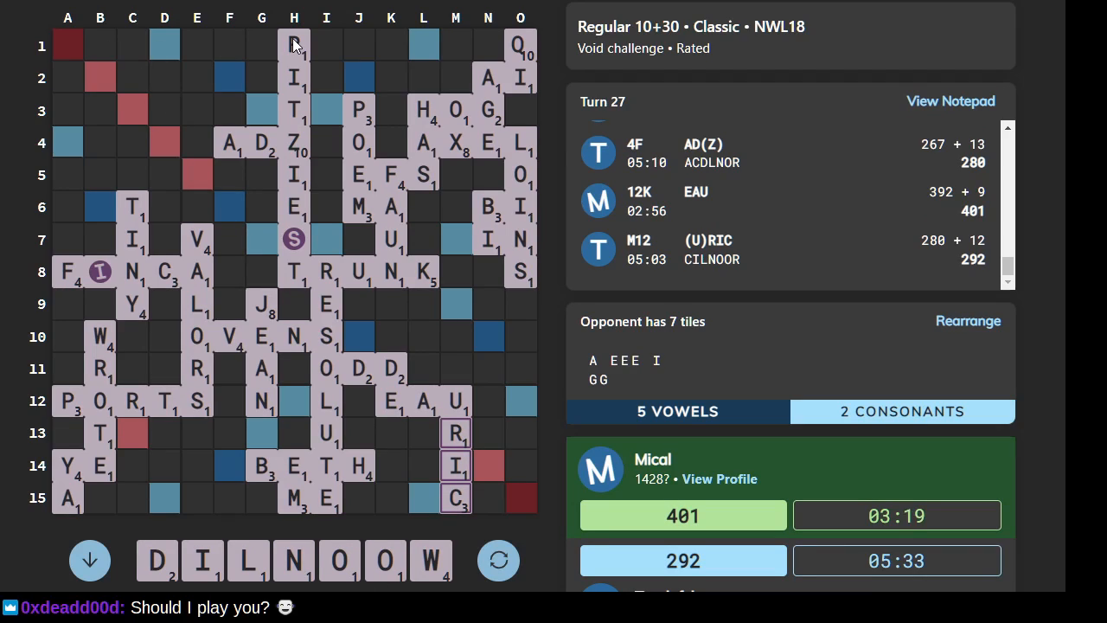
mouse_move(359, 307)
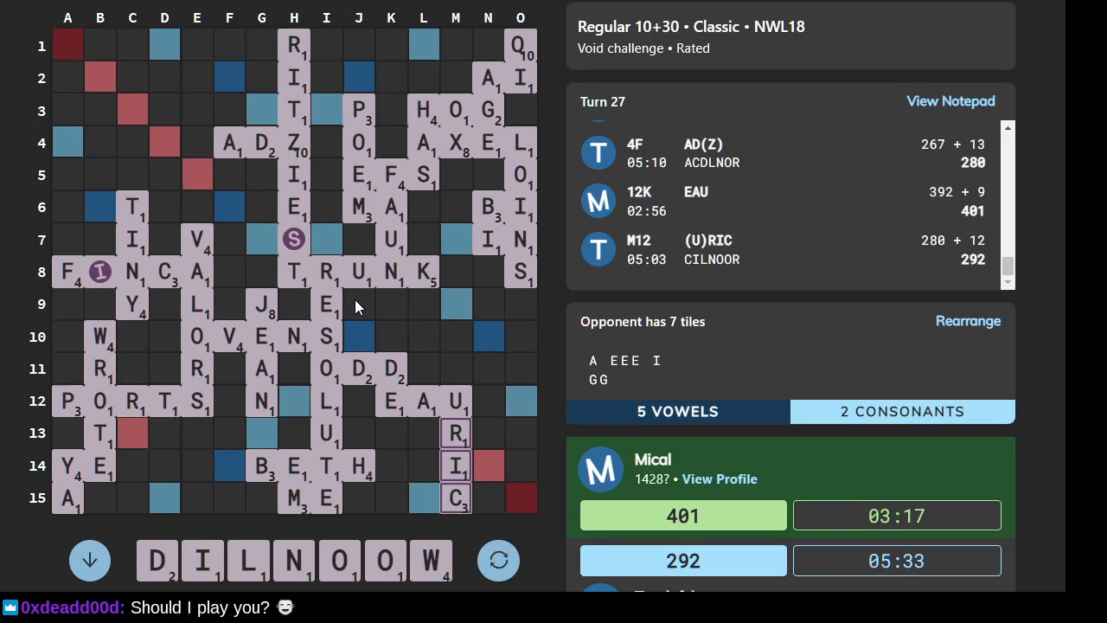
mouse_move(315, 294)
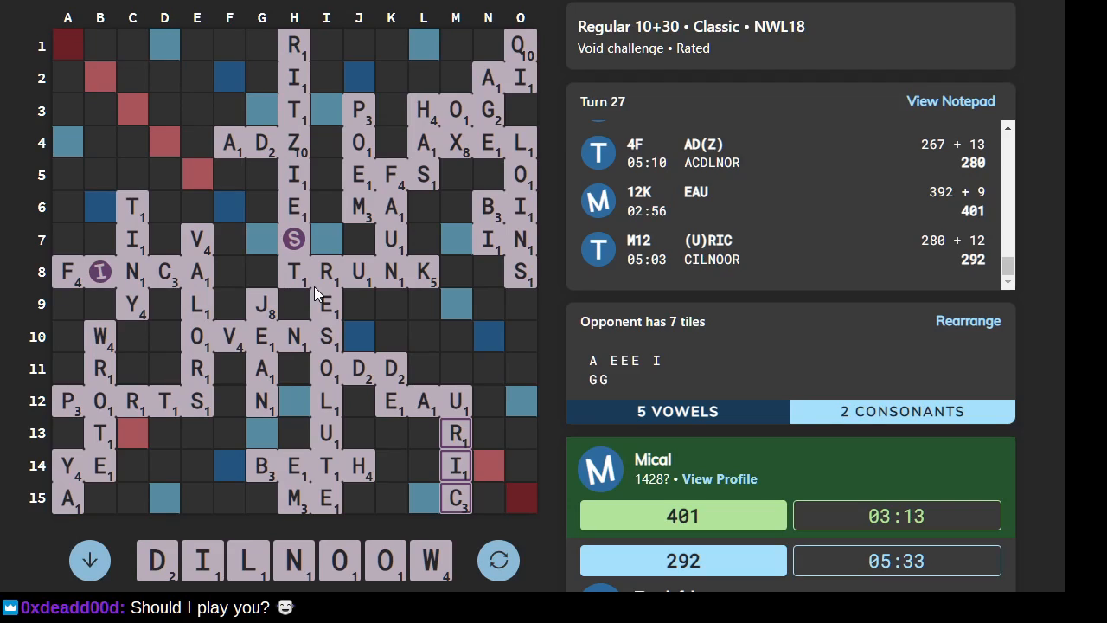
mouse_move(146, 146)
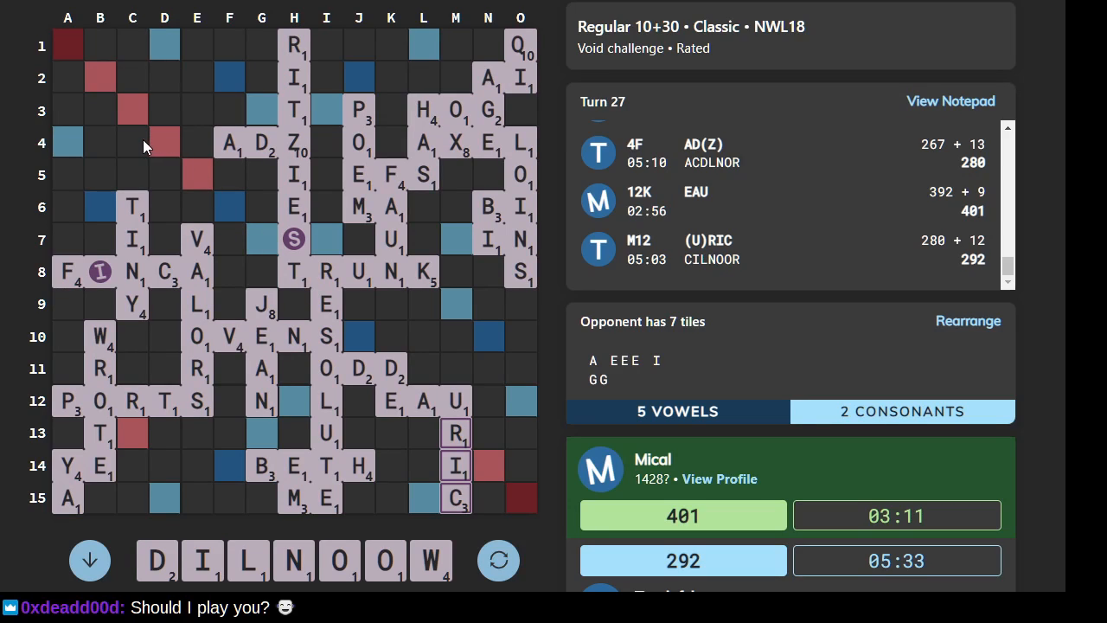
mouse_move(110, 100)
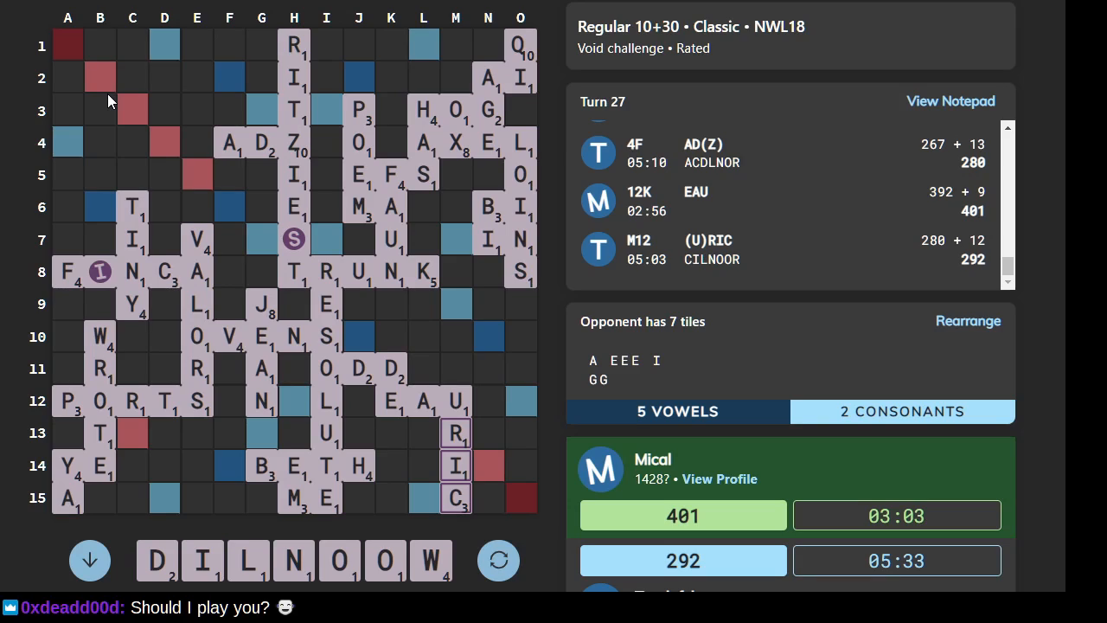
mouse_move(99, 77)
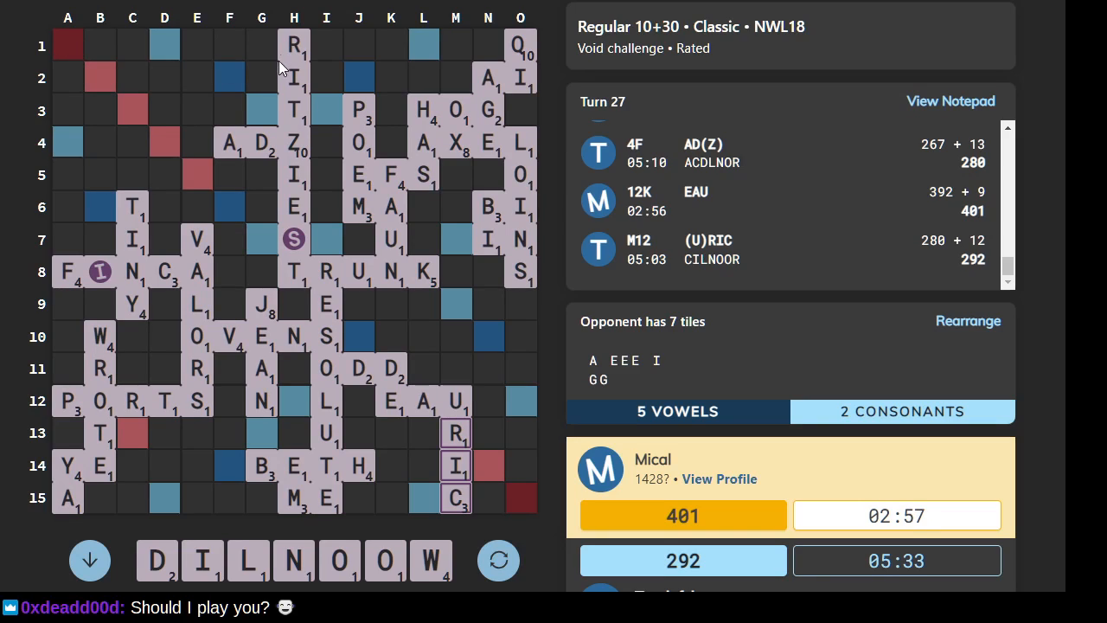
mouse_move(185, 95)
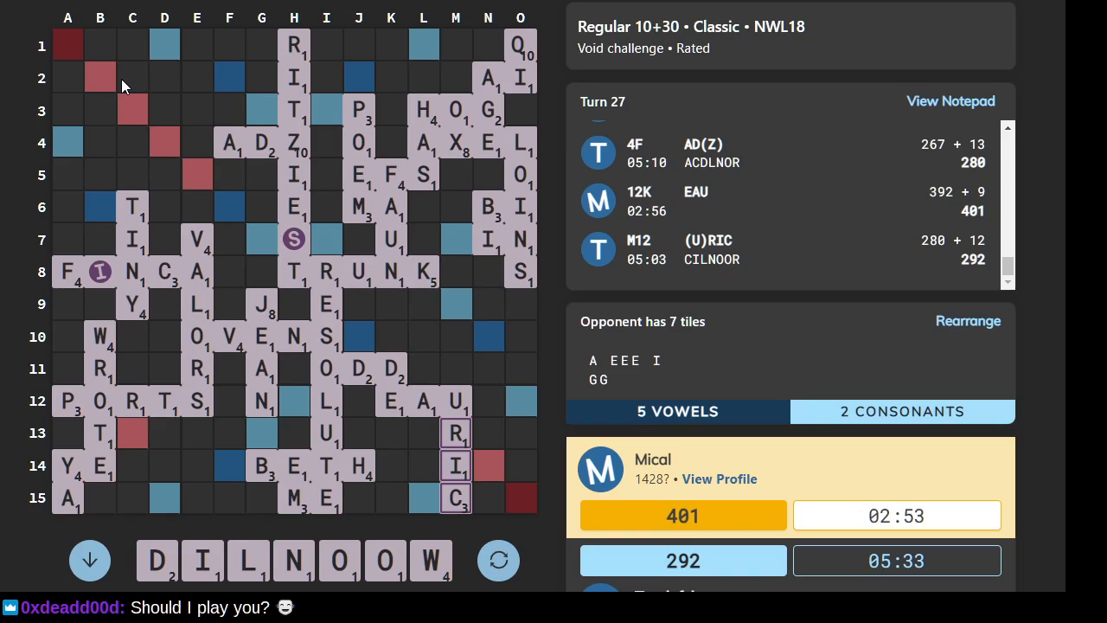
mouse_move(100, 78)
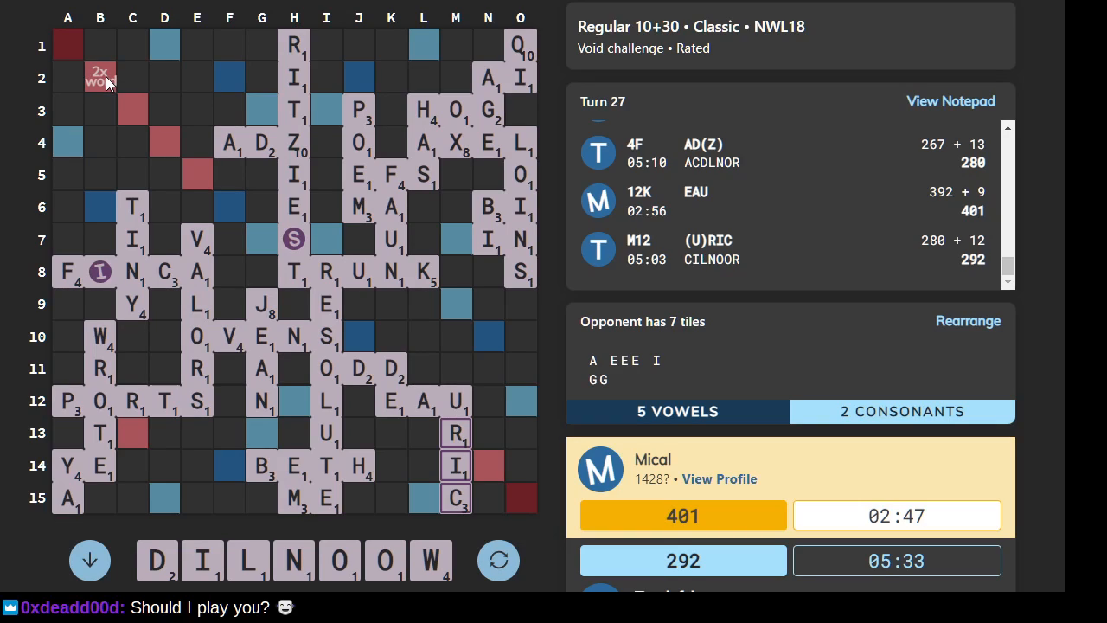
mouse_move(117, 82)
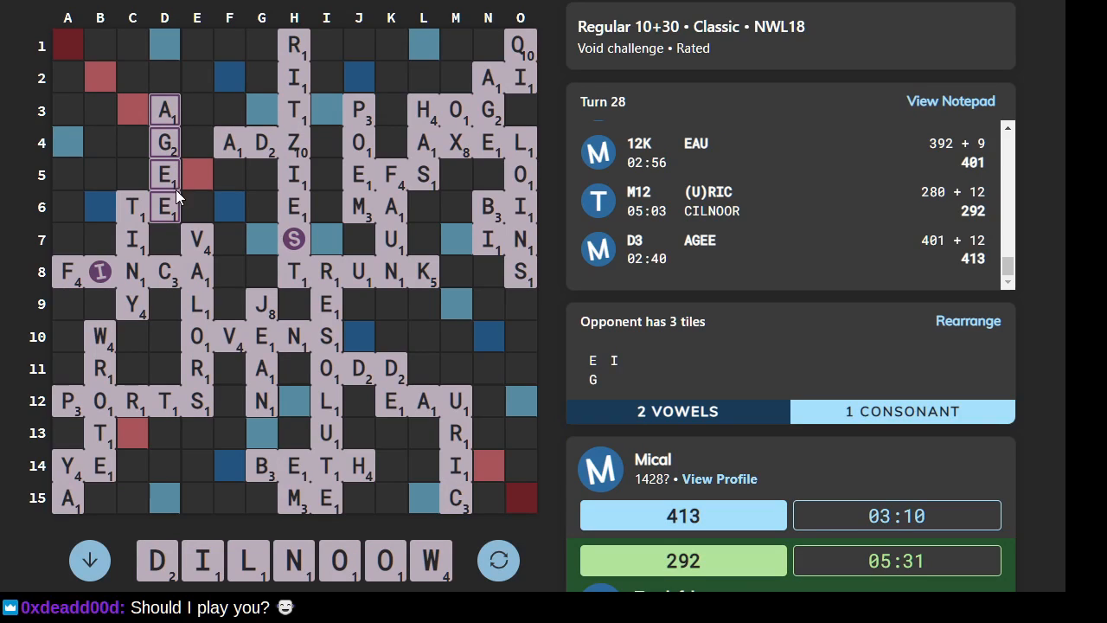
mouse_move(190, 196)
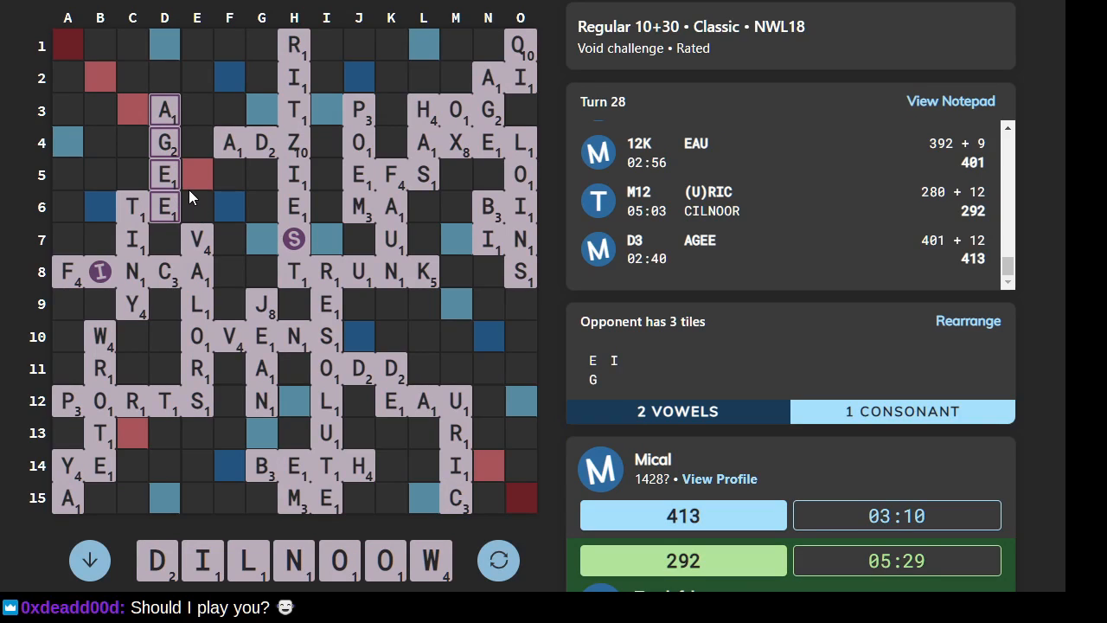
mouse_move(158, 102)
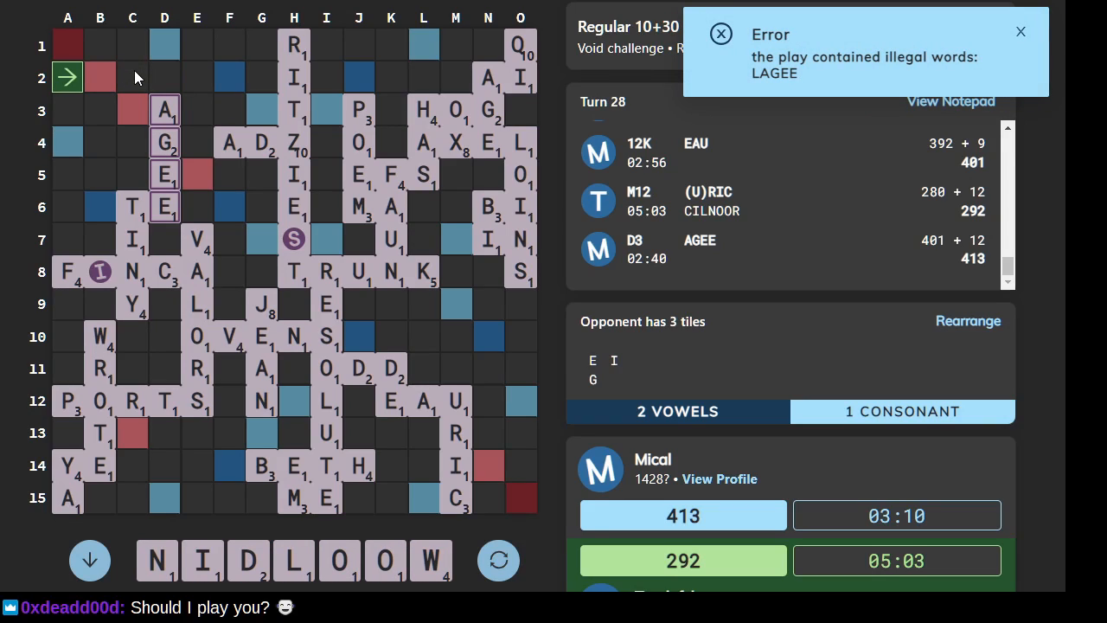
- Dismiss the illegal-word error before trying a word down from C1
left_click(1021, 32)
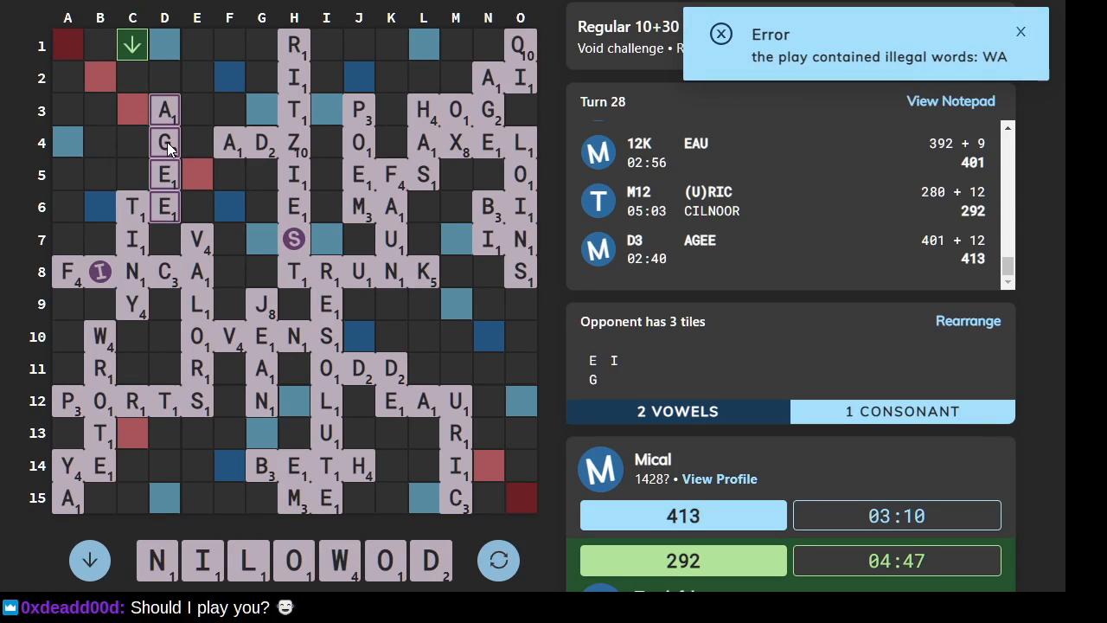
mouse_move(223, 142)
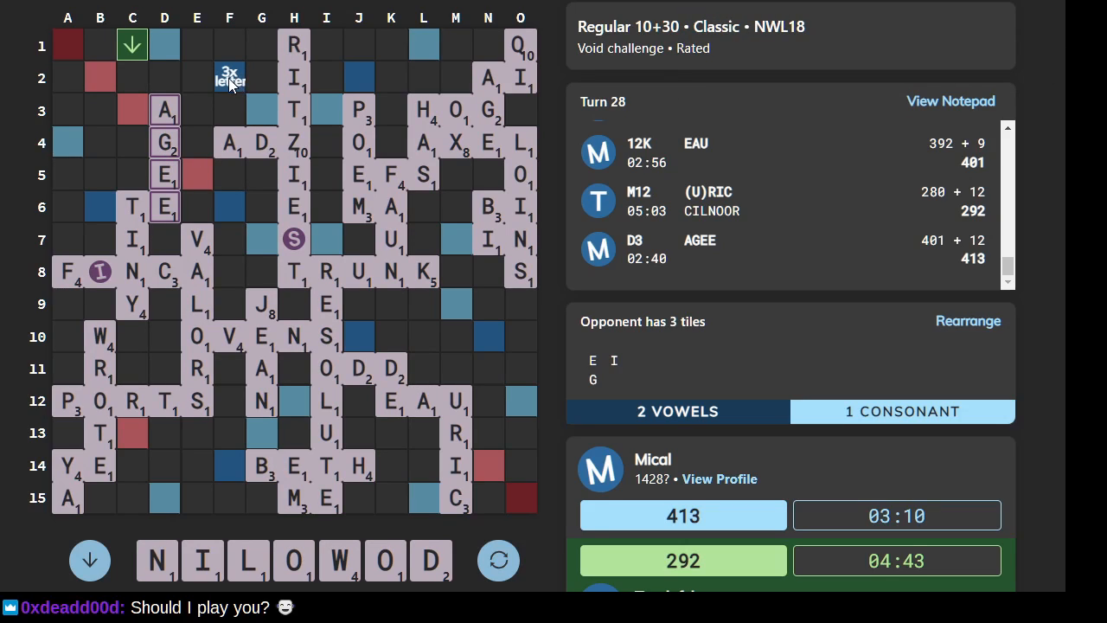
mouse_move(164, 45)
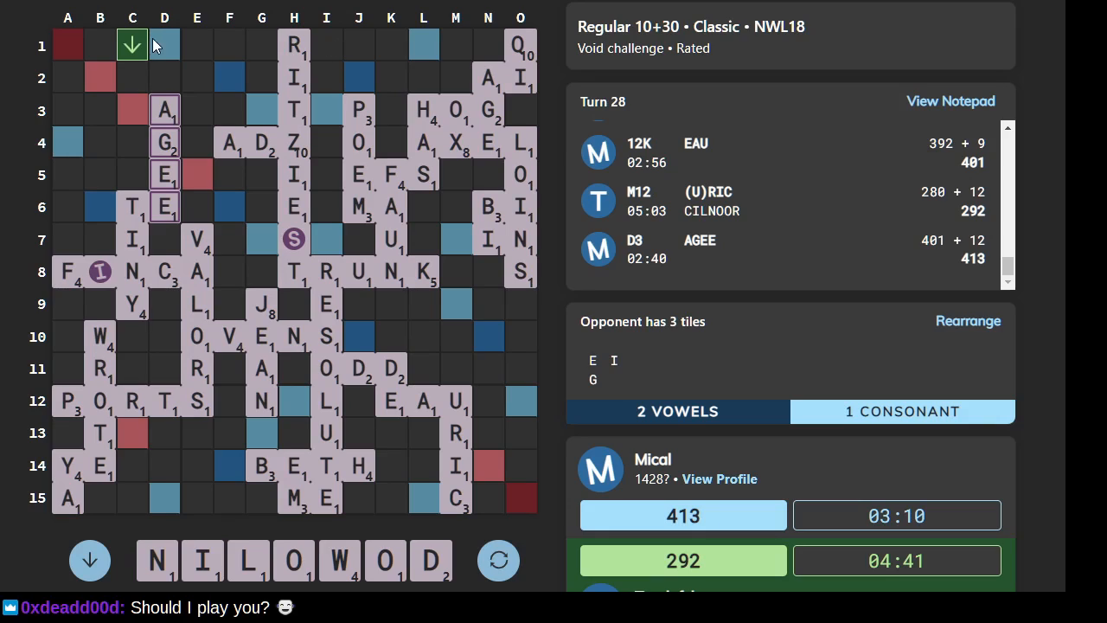
mouse_move(164, 45)
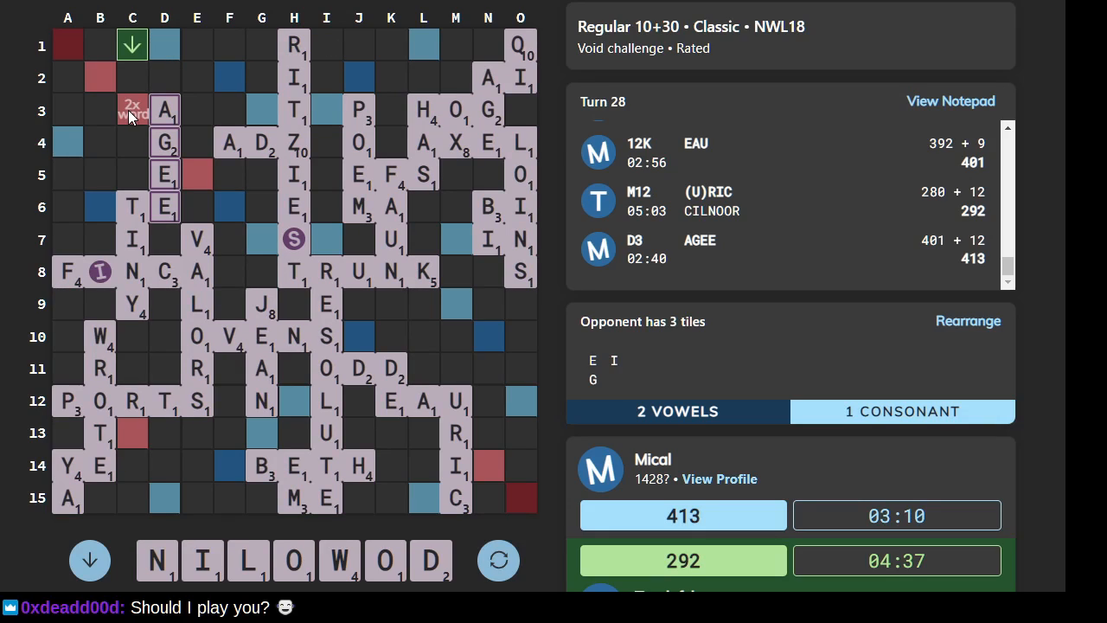
mouse_move(190, 179)
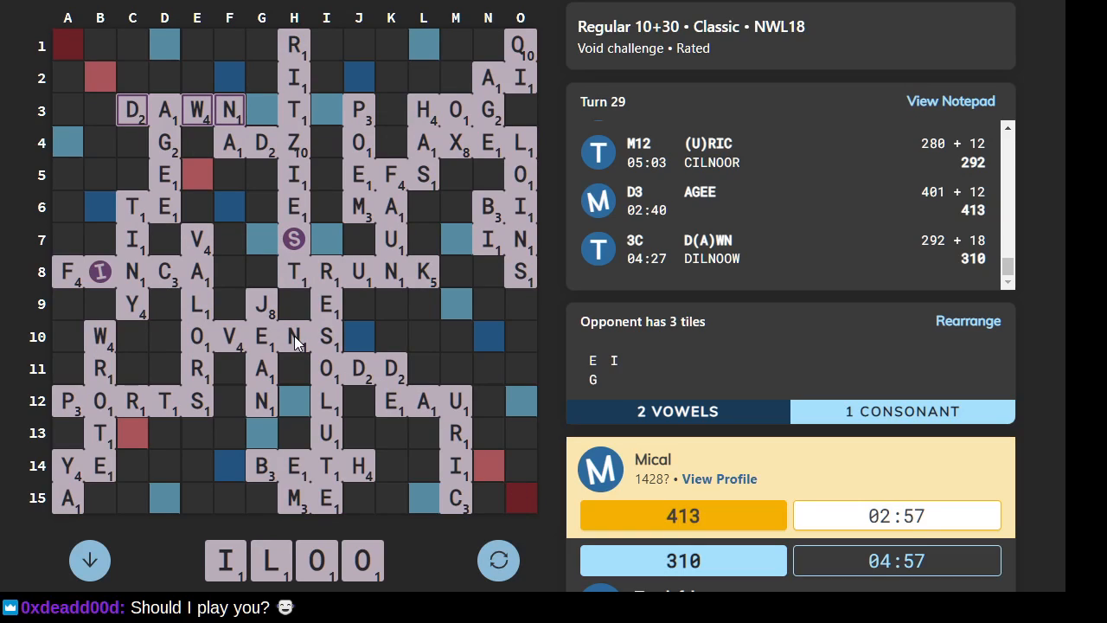
mouse_move(377, 325)
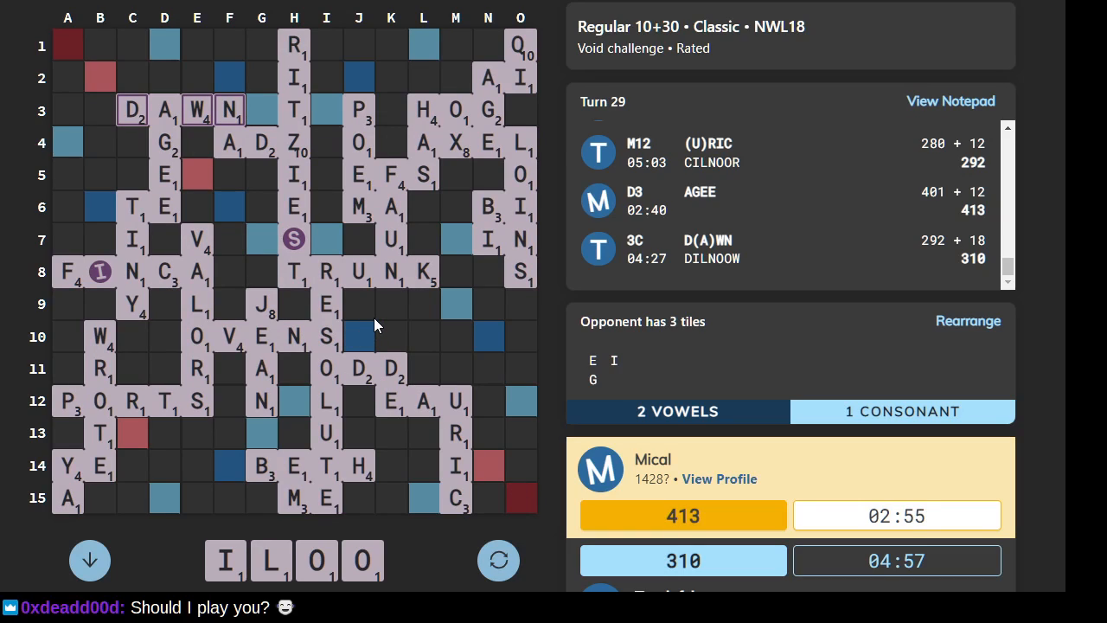
mouse_move(397, 332)
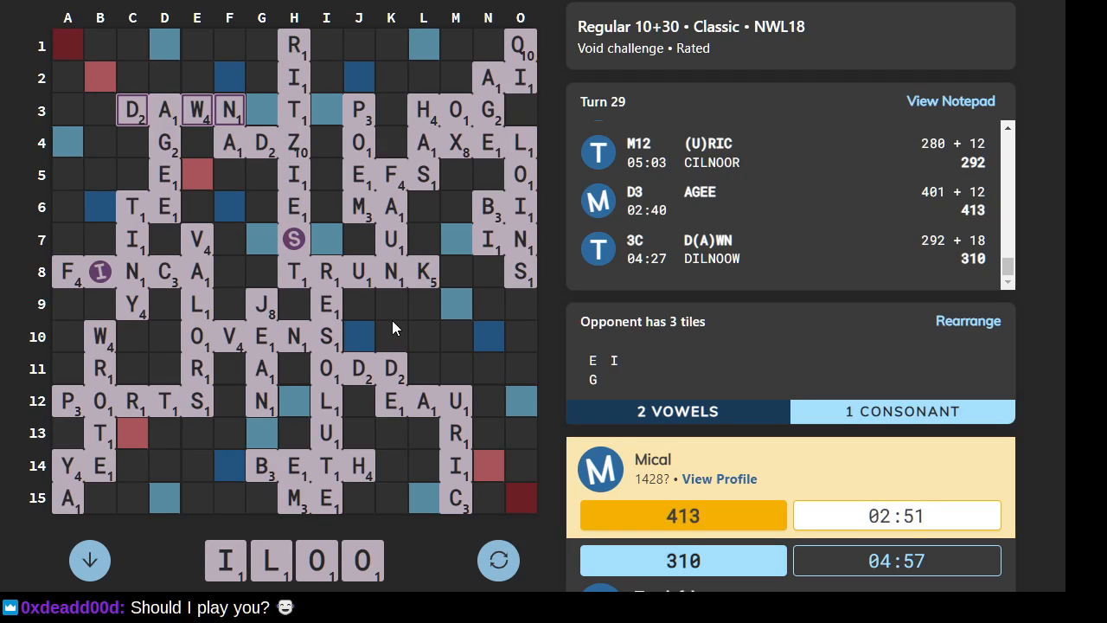
mouse_move(385, 326)
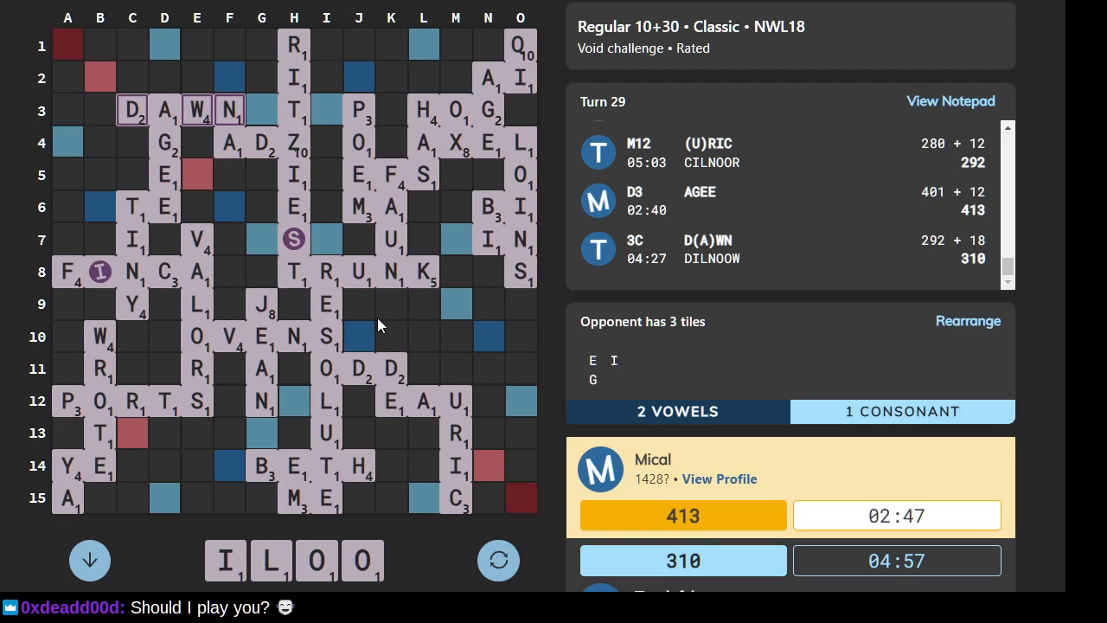
mouse_move(368, 307)
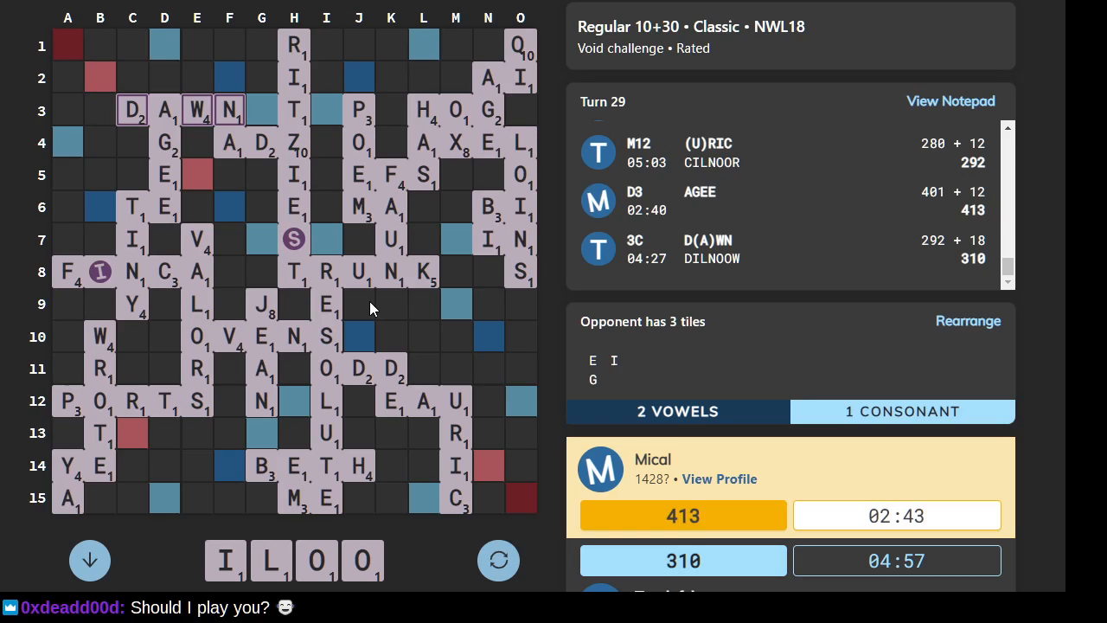
mouse_move(260, 346)
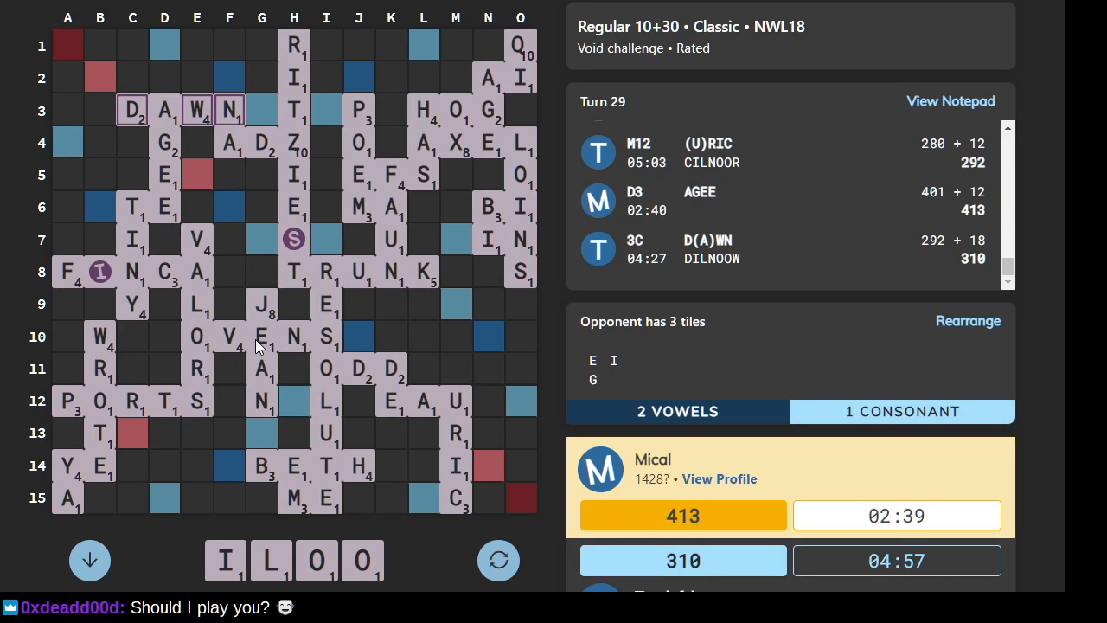
mouse_move(327, 412)
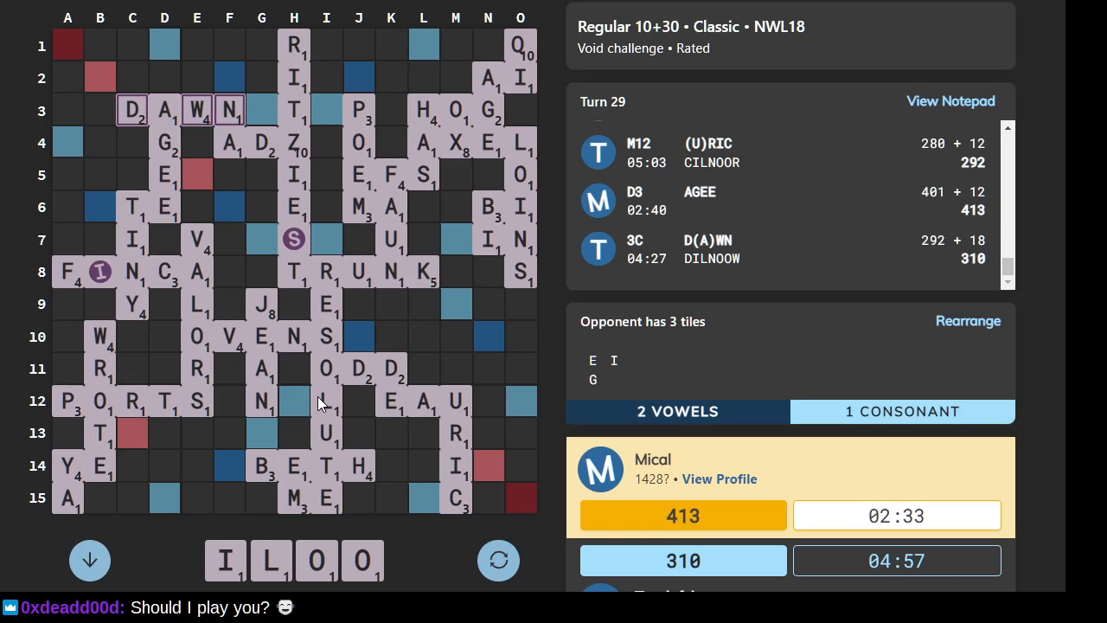
mouse_move(311, 400)
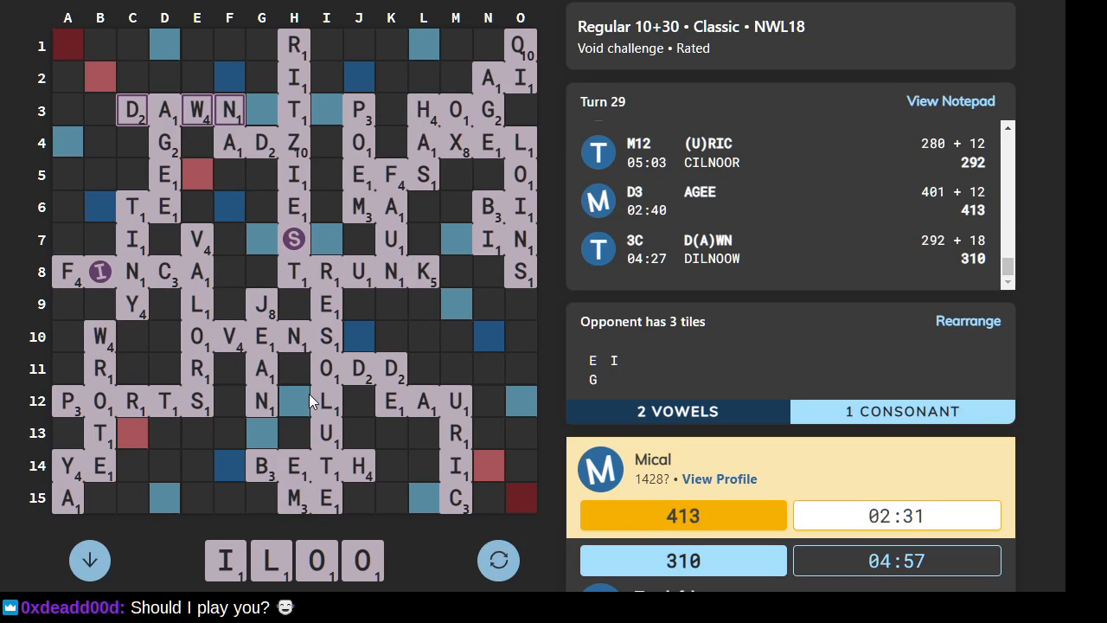
mouse_move(292, 54)
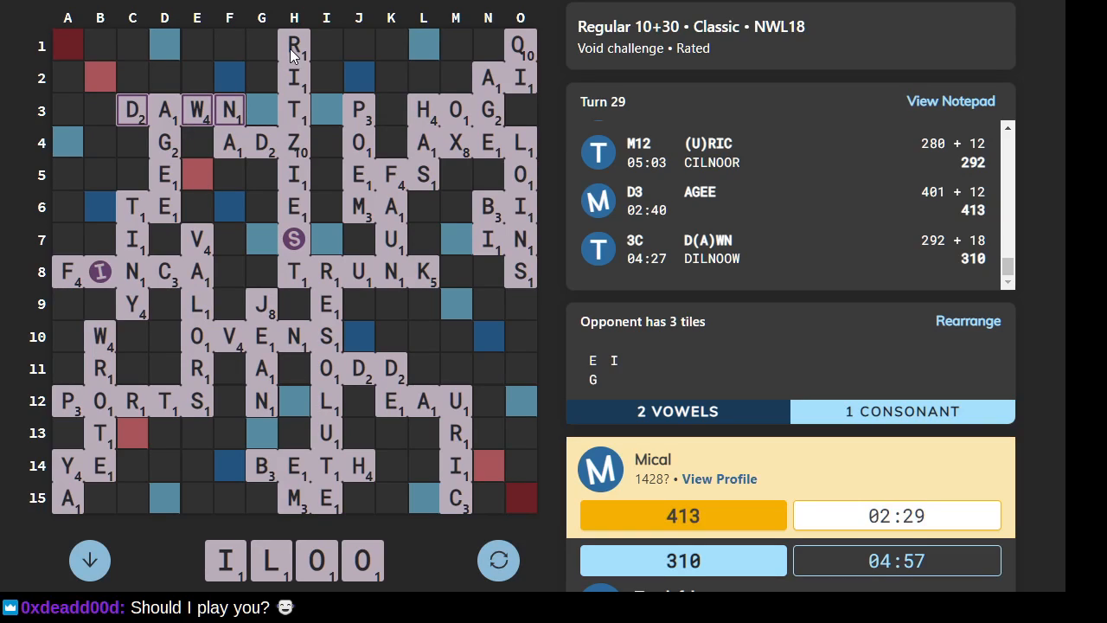
mouse_move(378, 222)
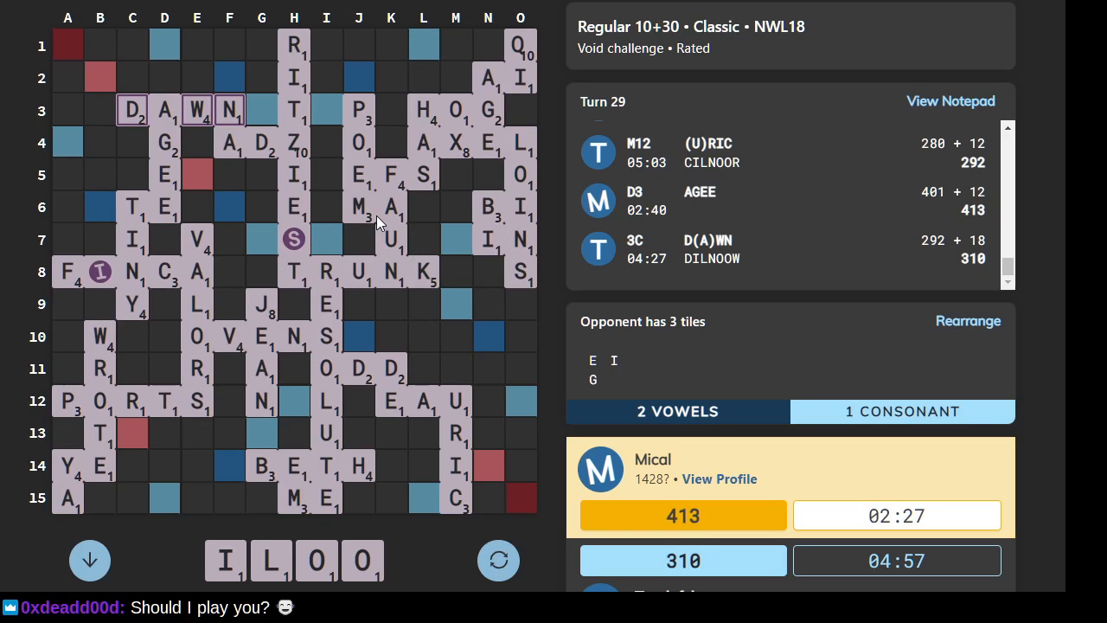
mouse_move(393, 283)
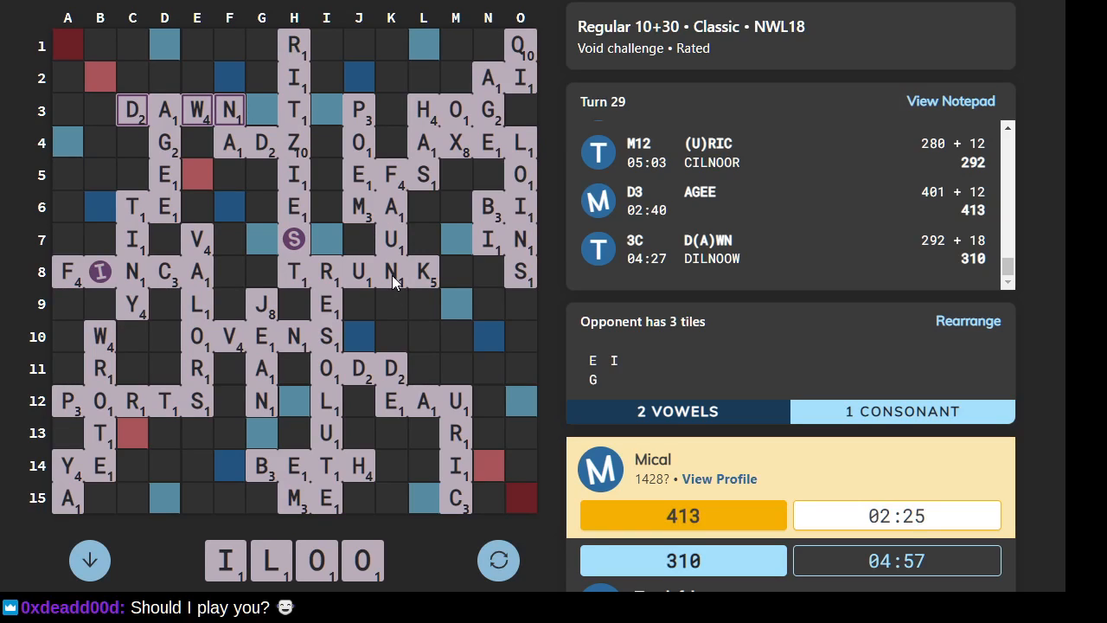
mouse_move(372, 279)
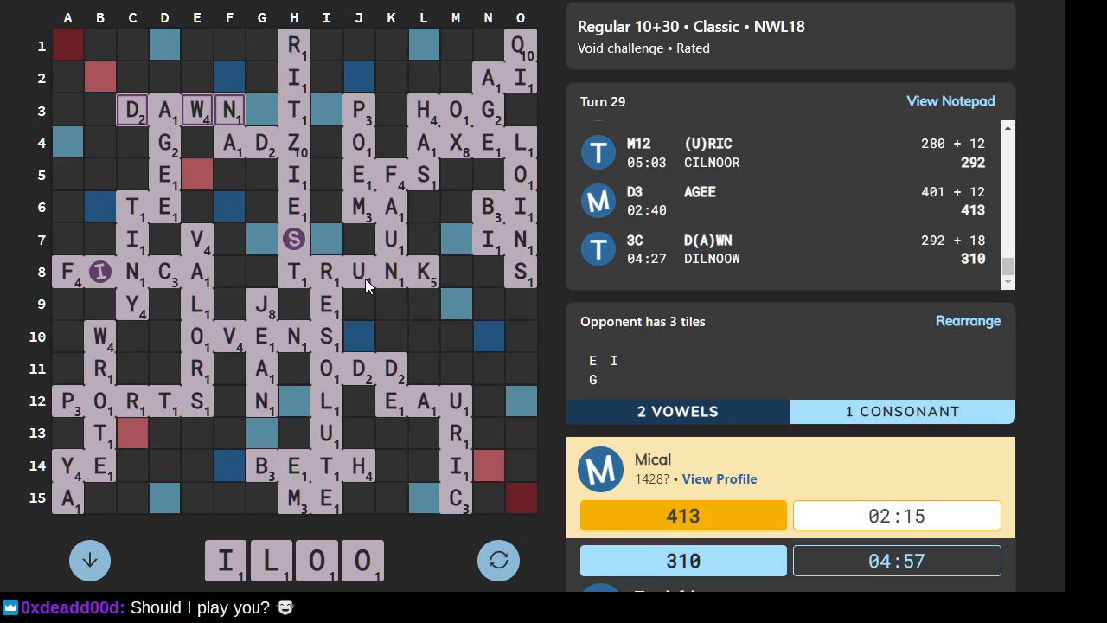
mouse_move(474, 332)
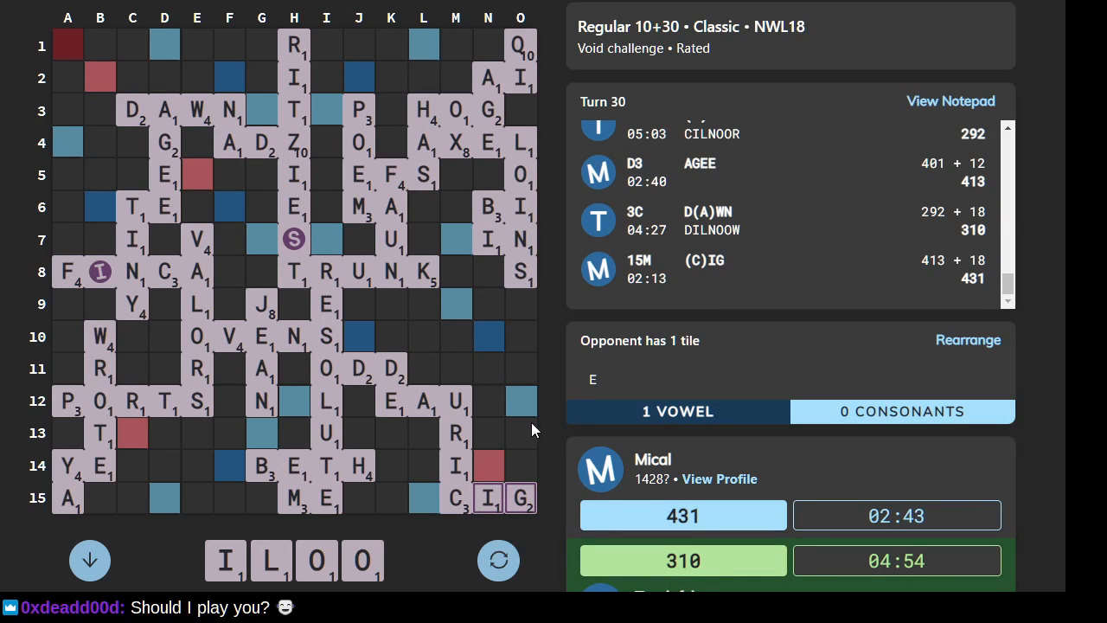
mouse_move(184, 233)
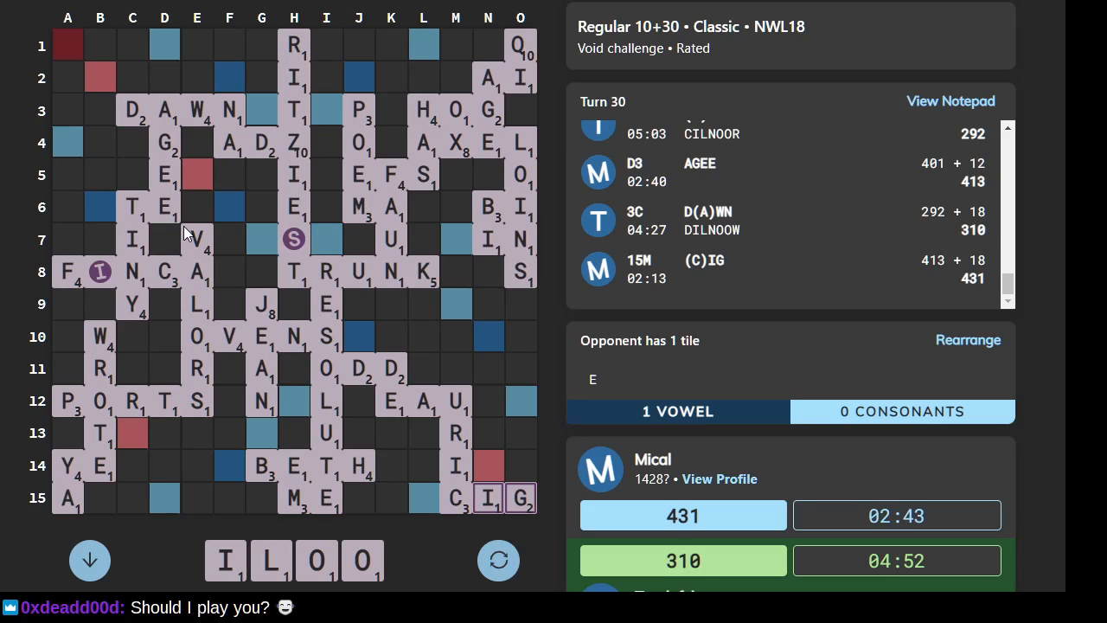
mouse_move(522, 400)
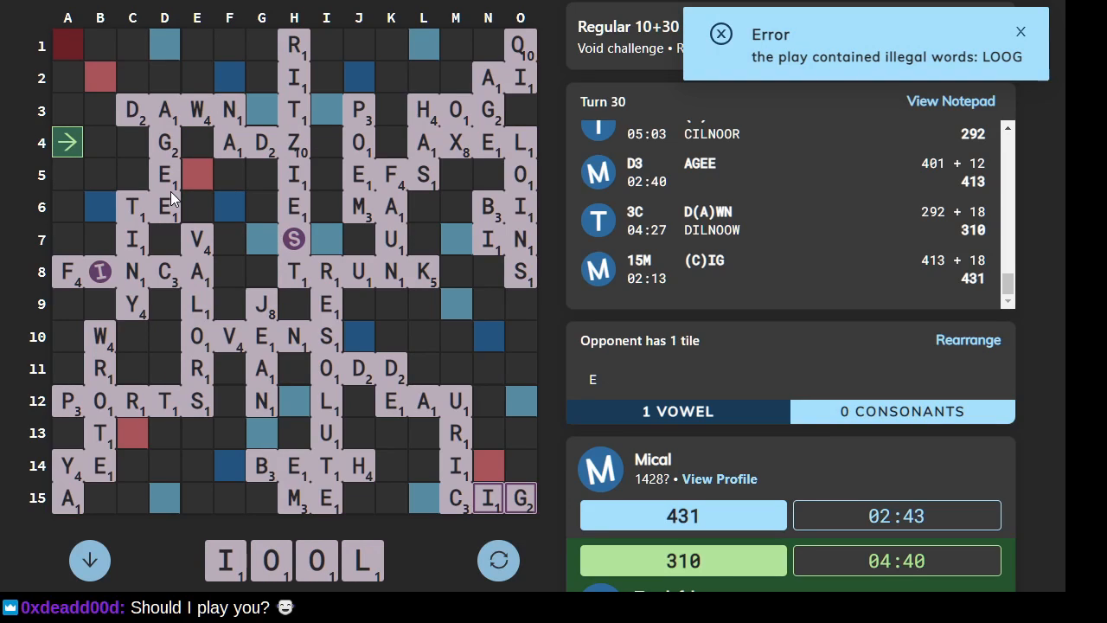
- Try the word LOOG, which Woogles rejects as illegal, then start a new play at L14
left_click(1021, 32)
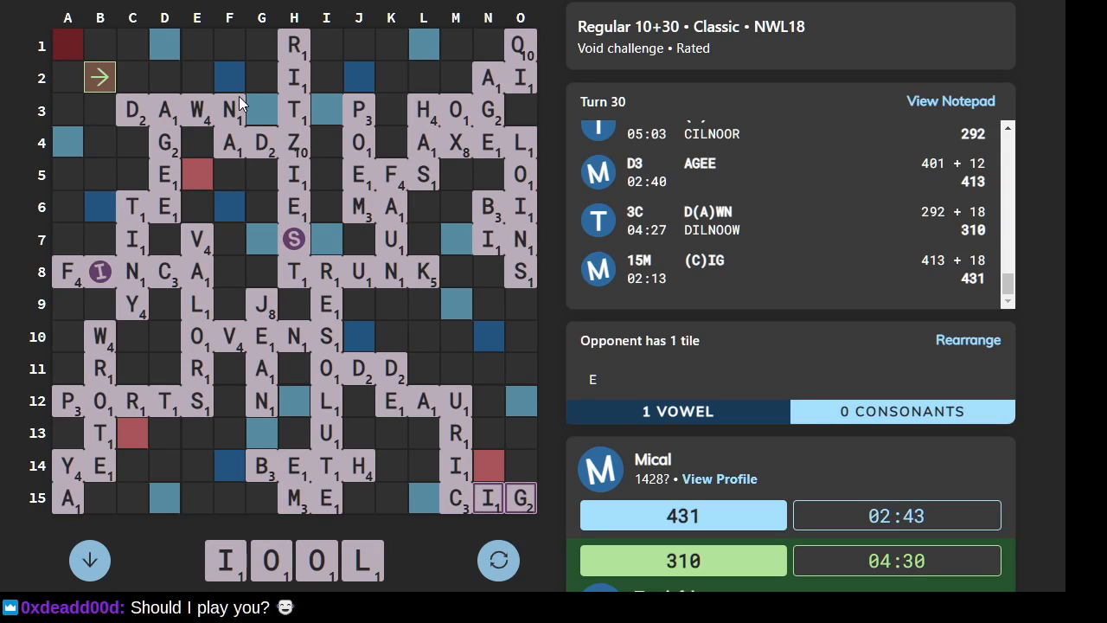
mouse_move(198, 59)
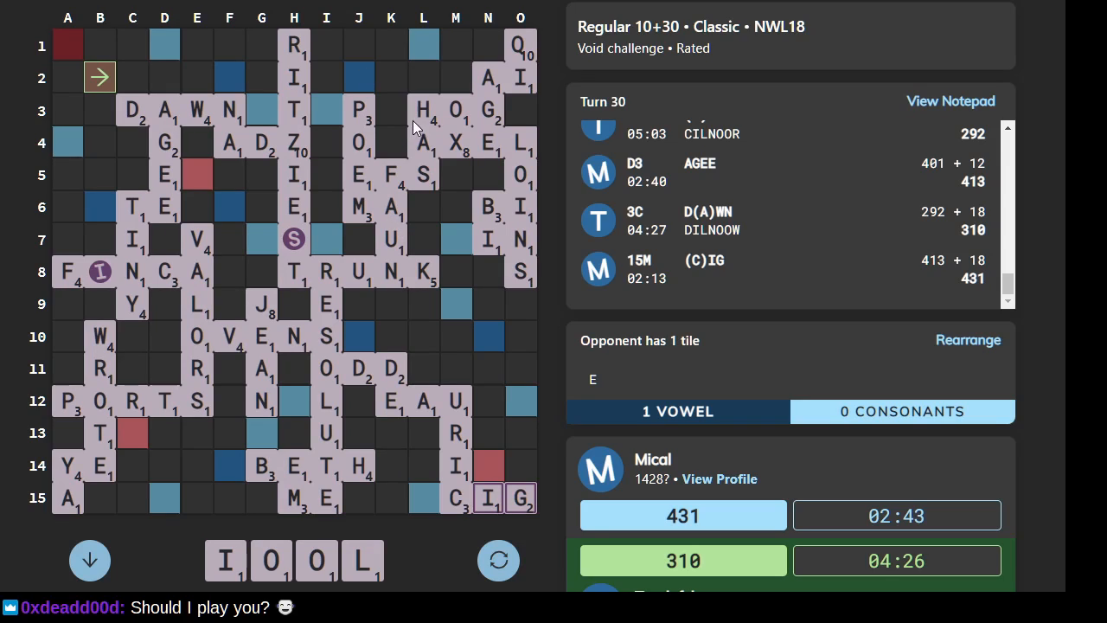
mouse_move(446, 471)
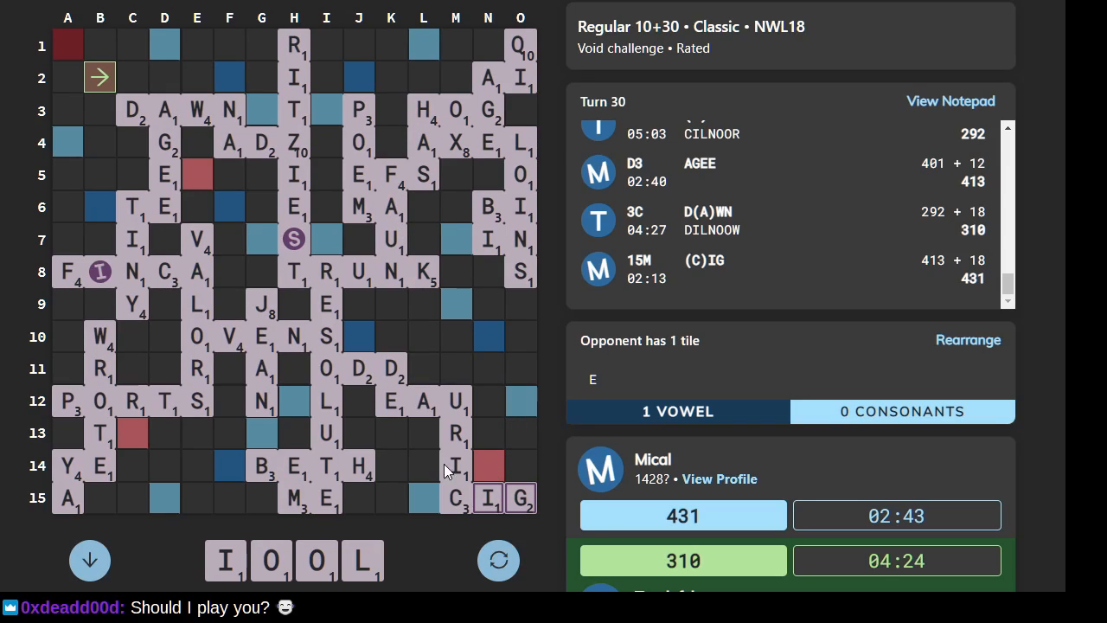
mouse_move(428, 478)
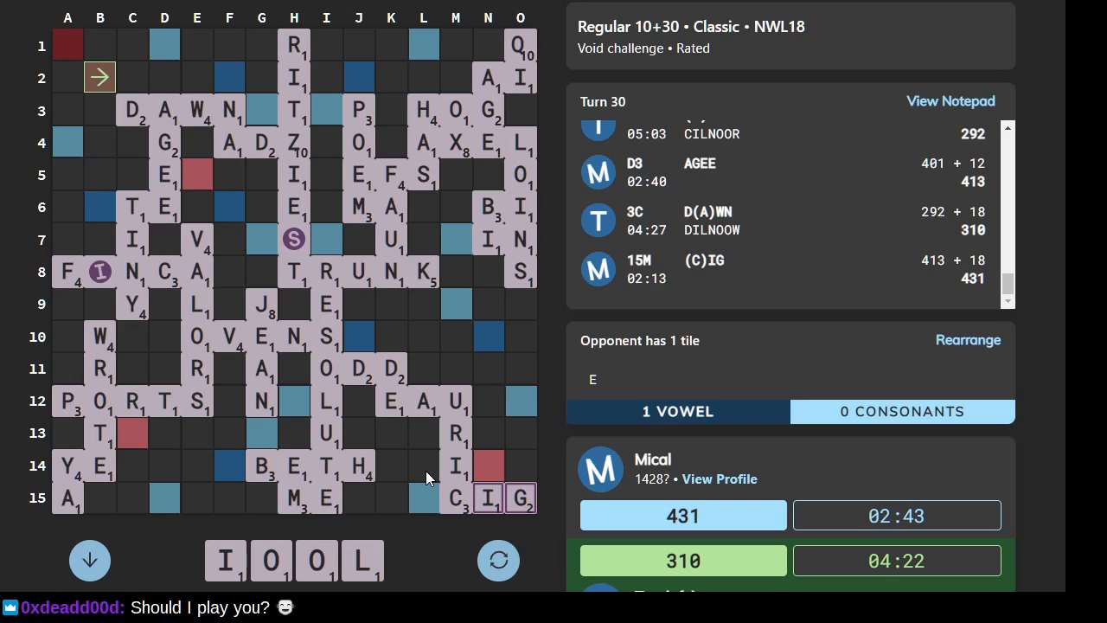
left_click(423, 465)
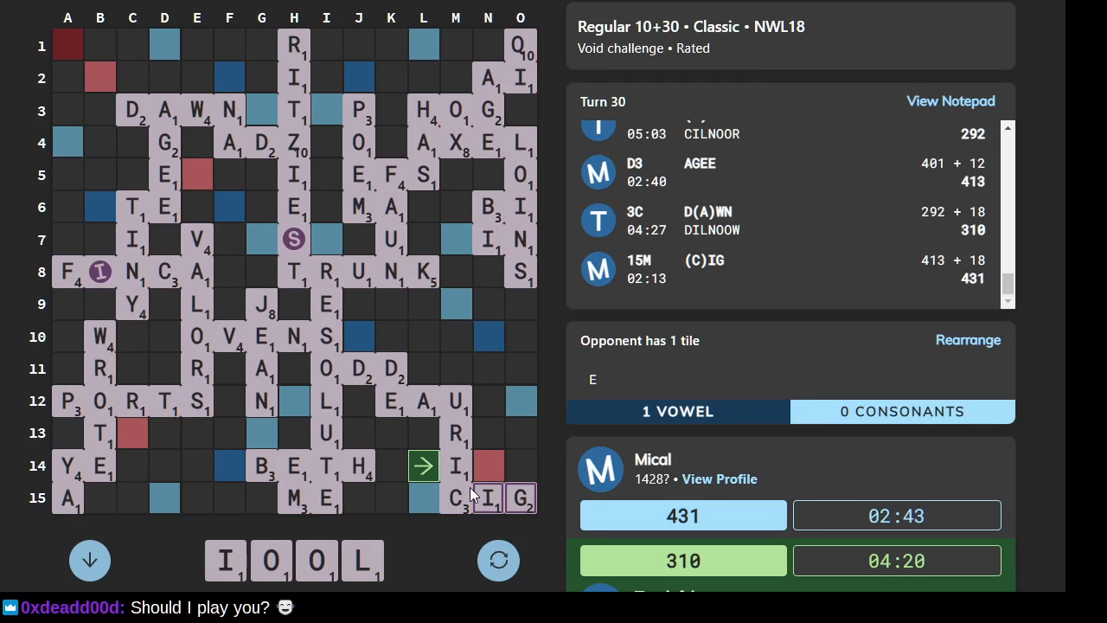
mouse_move(443, 487)
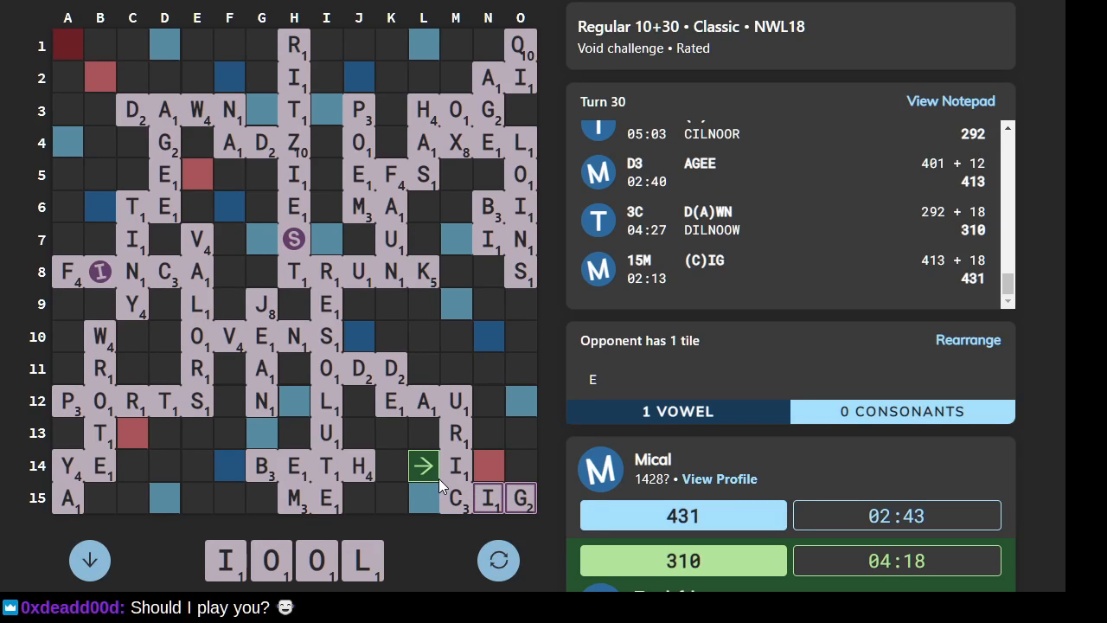
mouse_move(156, 459)
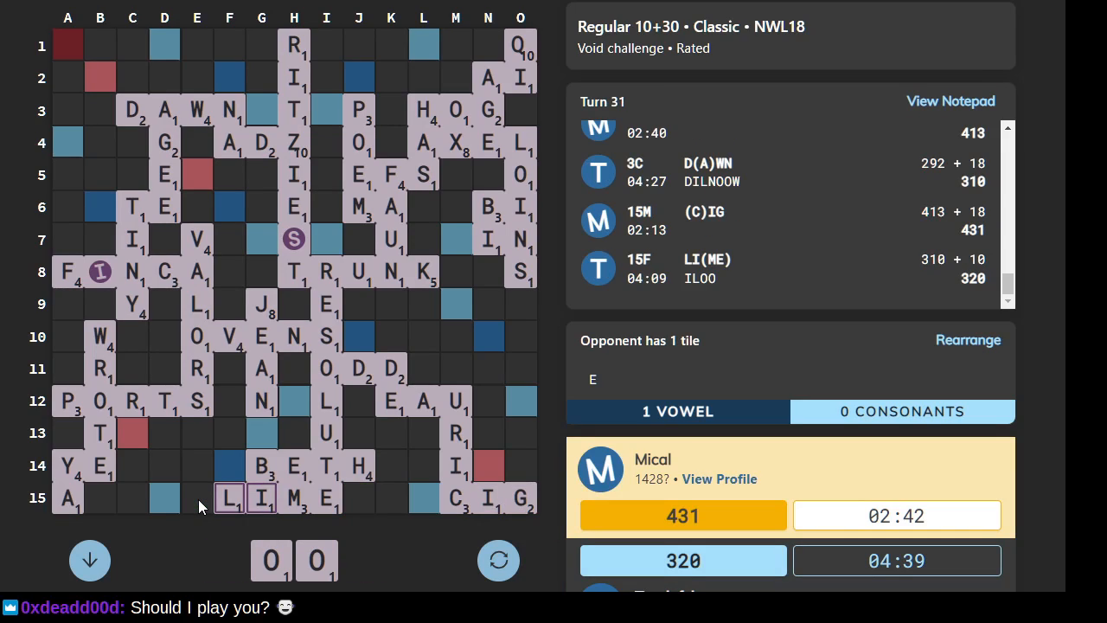
mouse_move(303, 506)
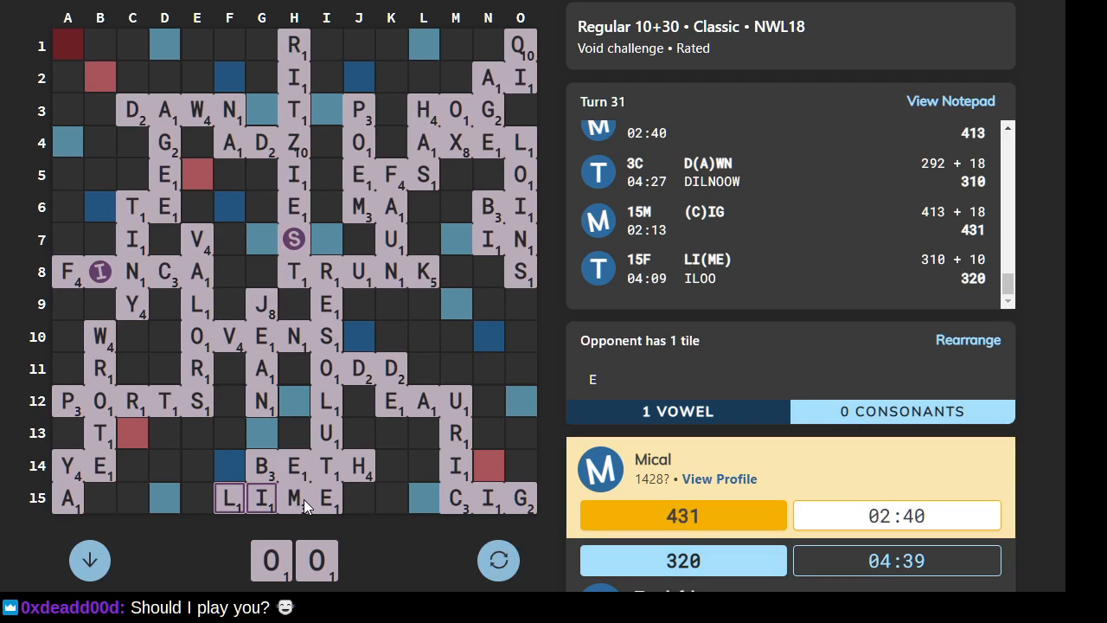
mouse_move(376, 558)
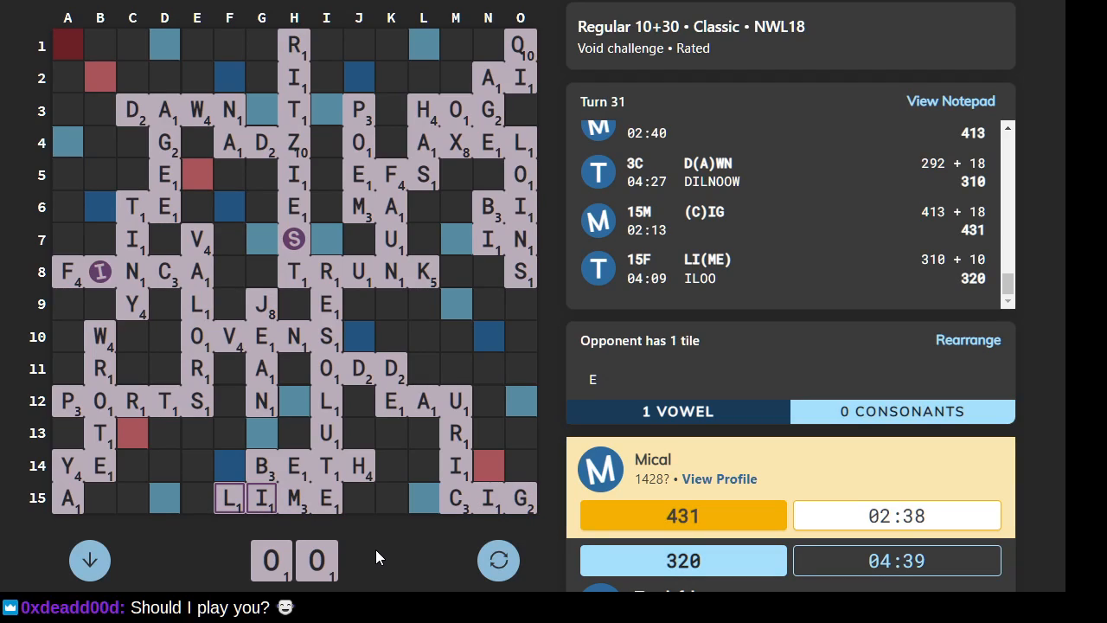
mouse_move(158, 118)
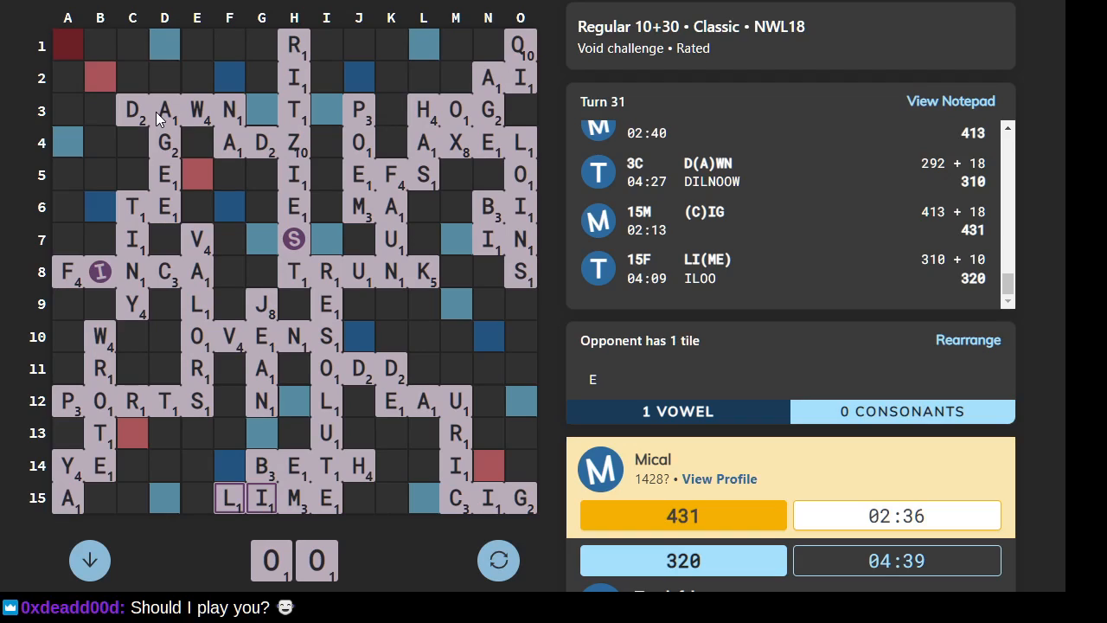
mouse_move(301, 301)
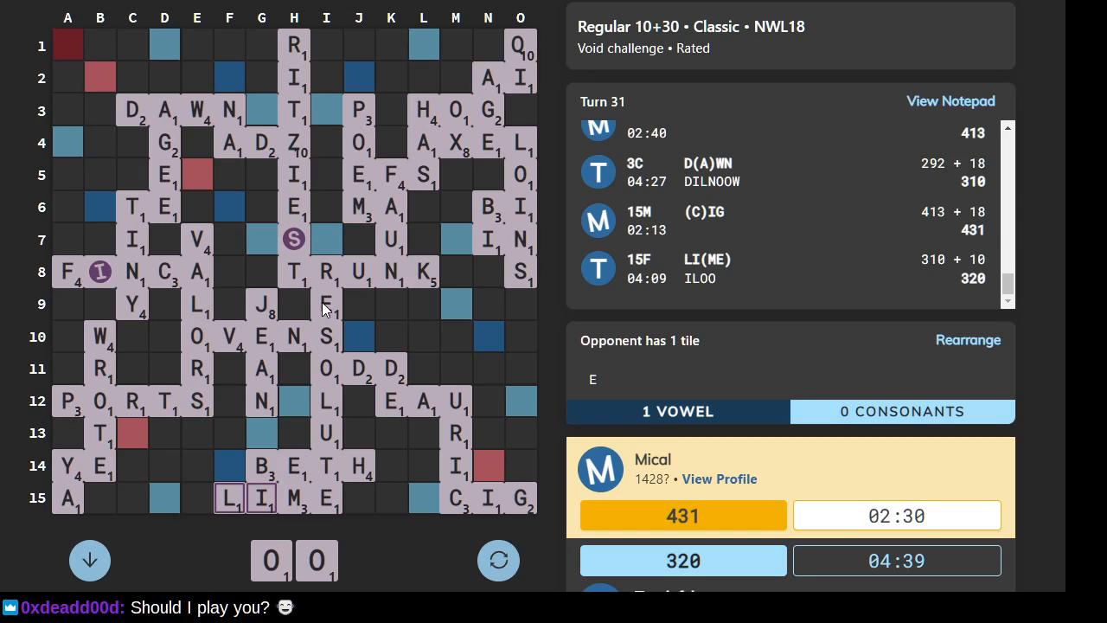
mouse_move(345, 323)
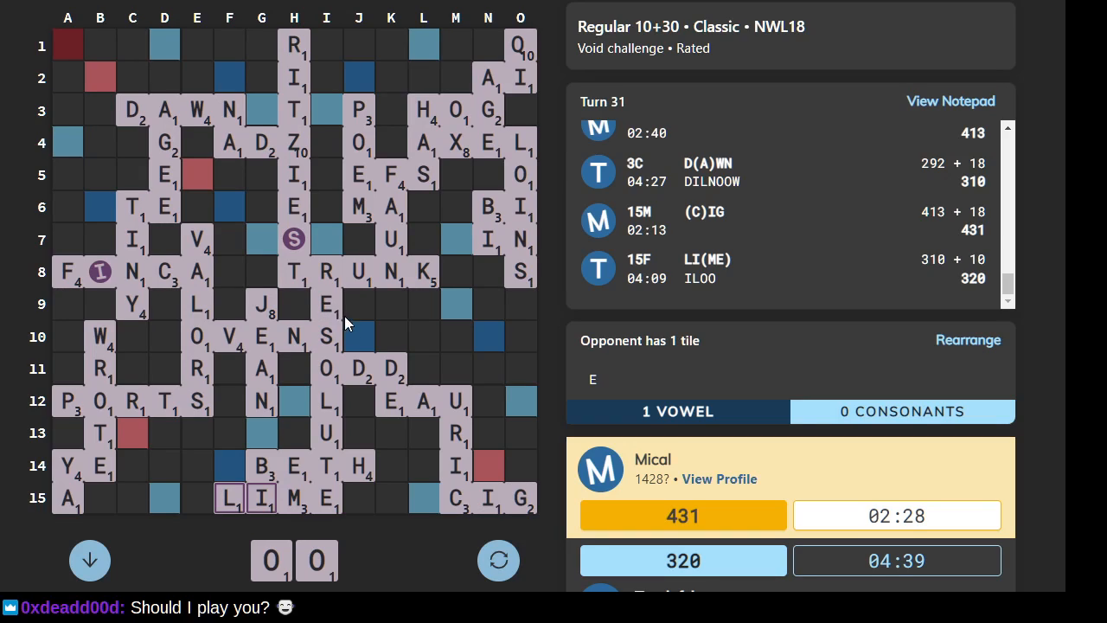
mouse_move(365, 362)
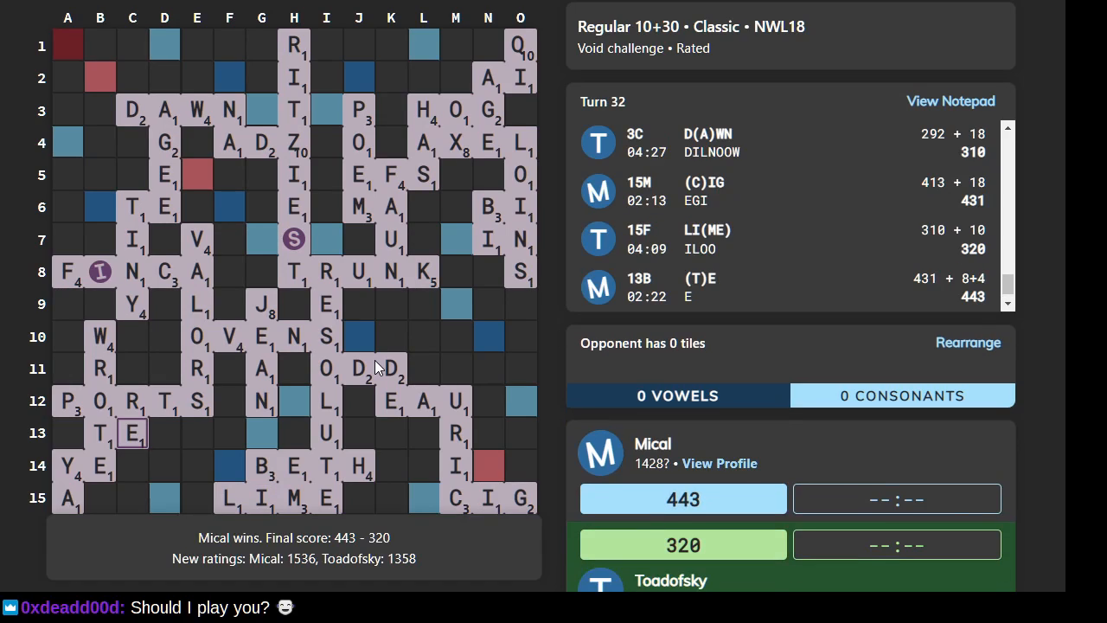
mouse_move(264, 553)
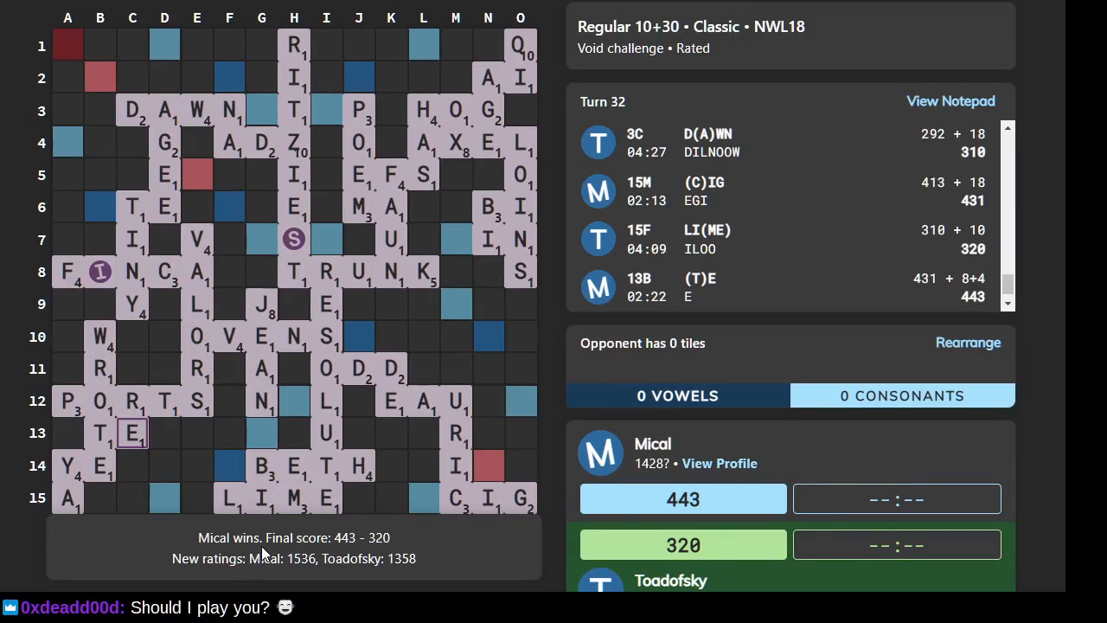